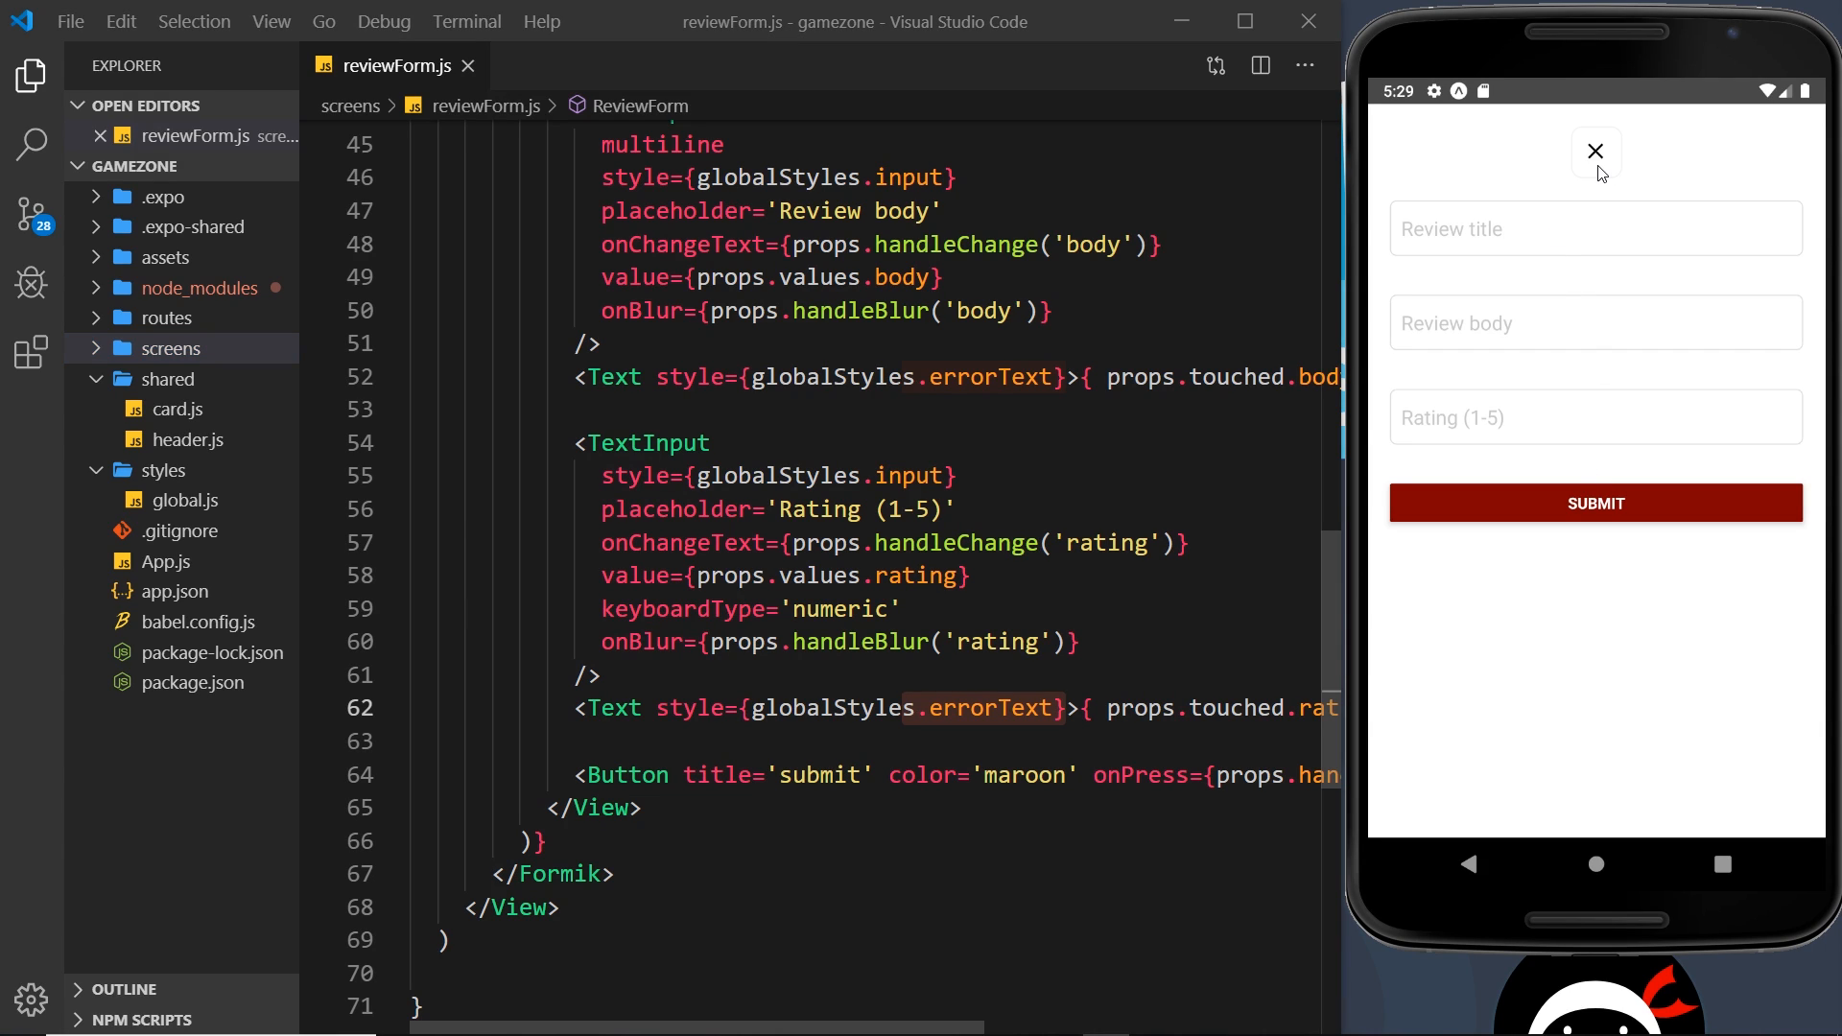
Close the emulator review form and create a button.js file in the shared folder.
left_click(1595, 151)
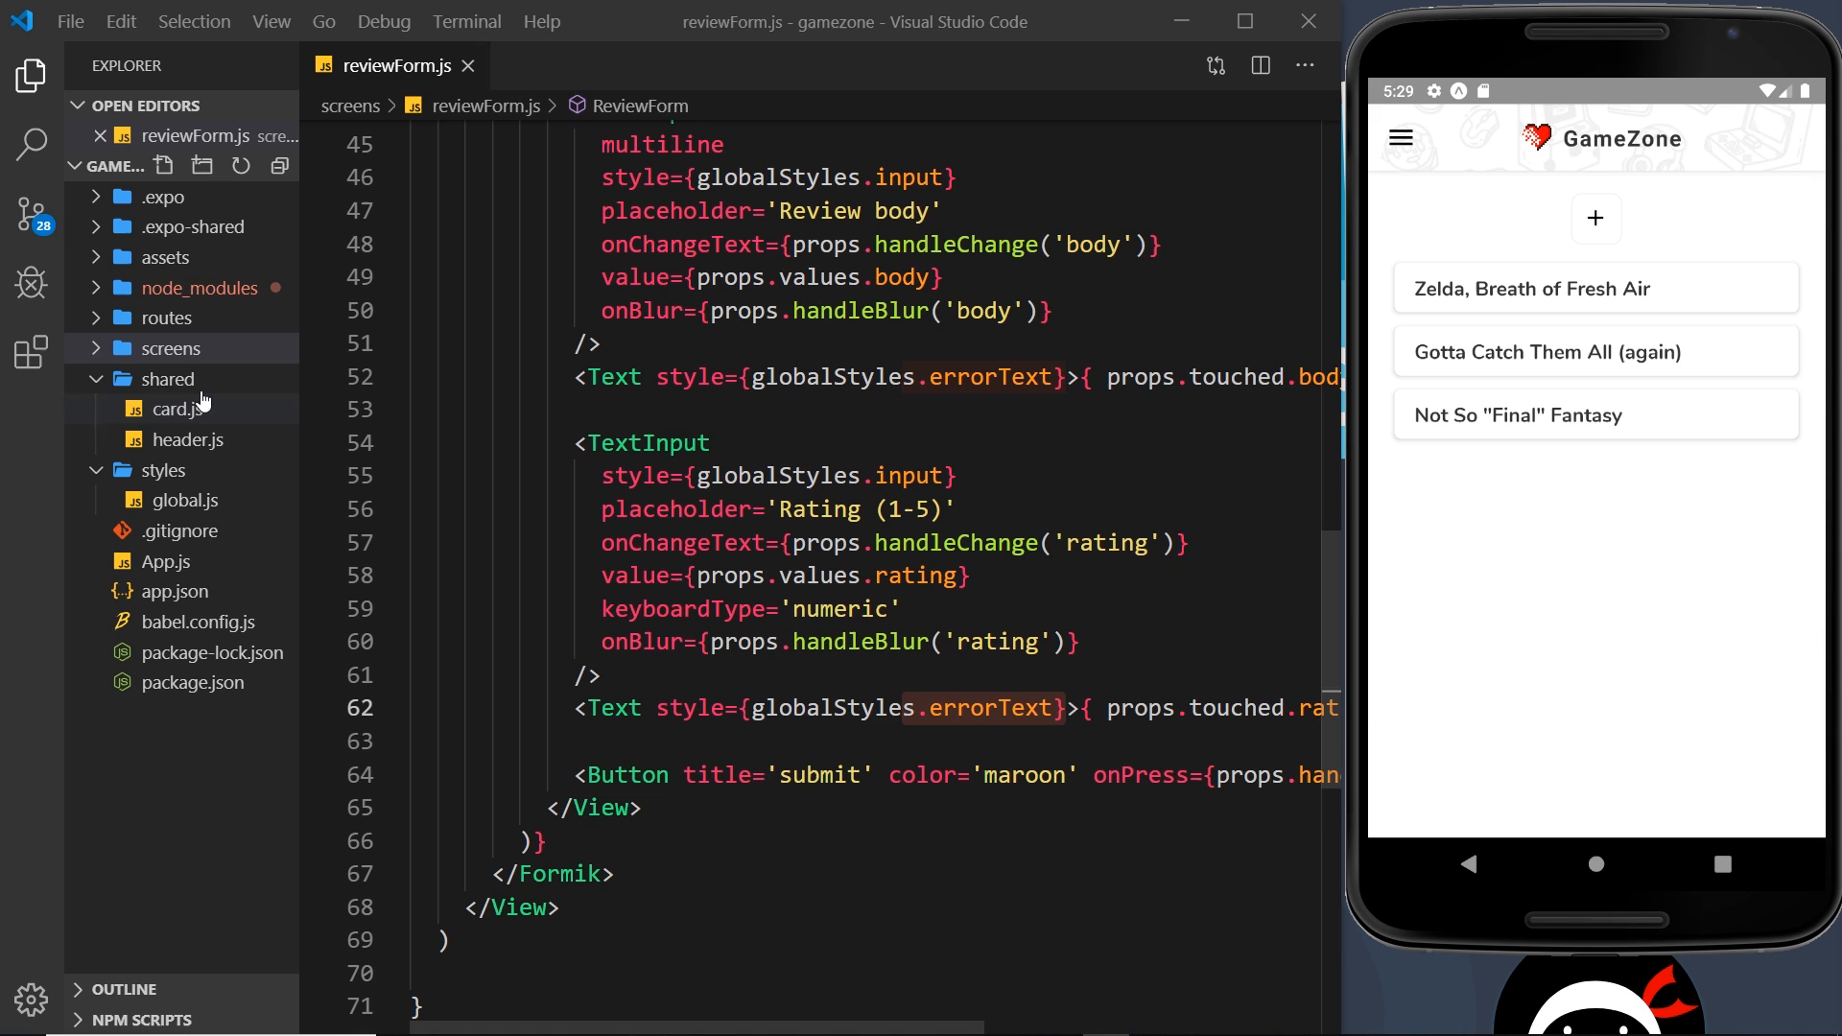
left_click(163, 164)
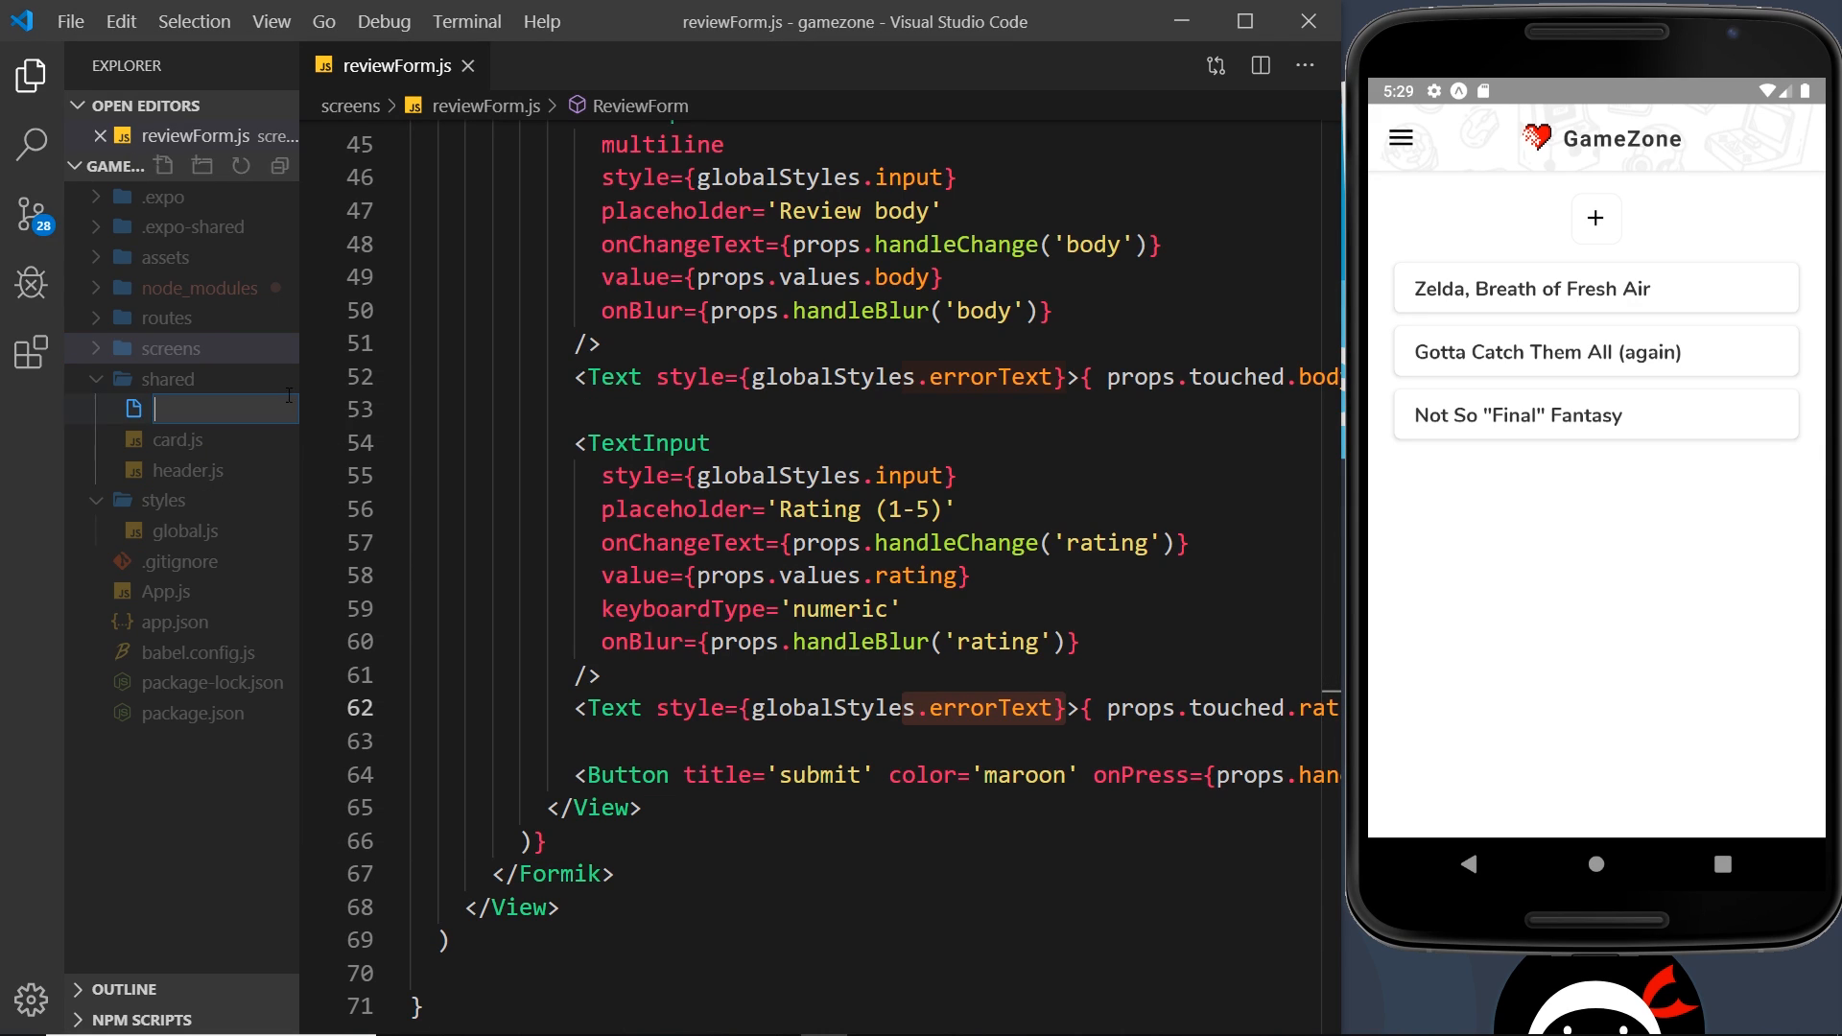
type("button.js")
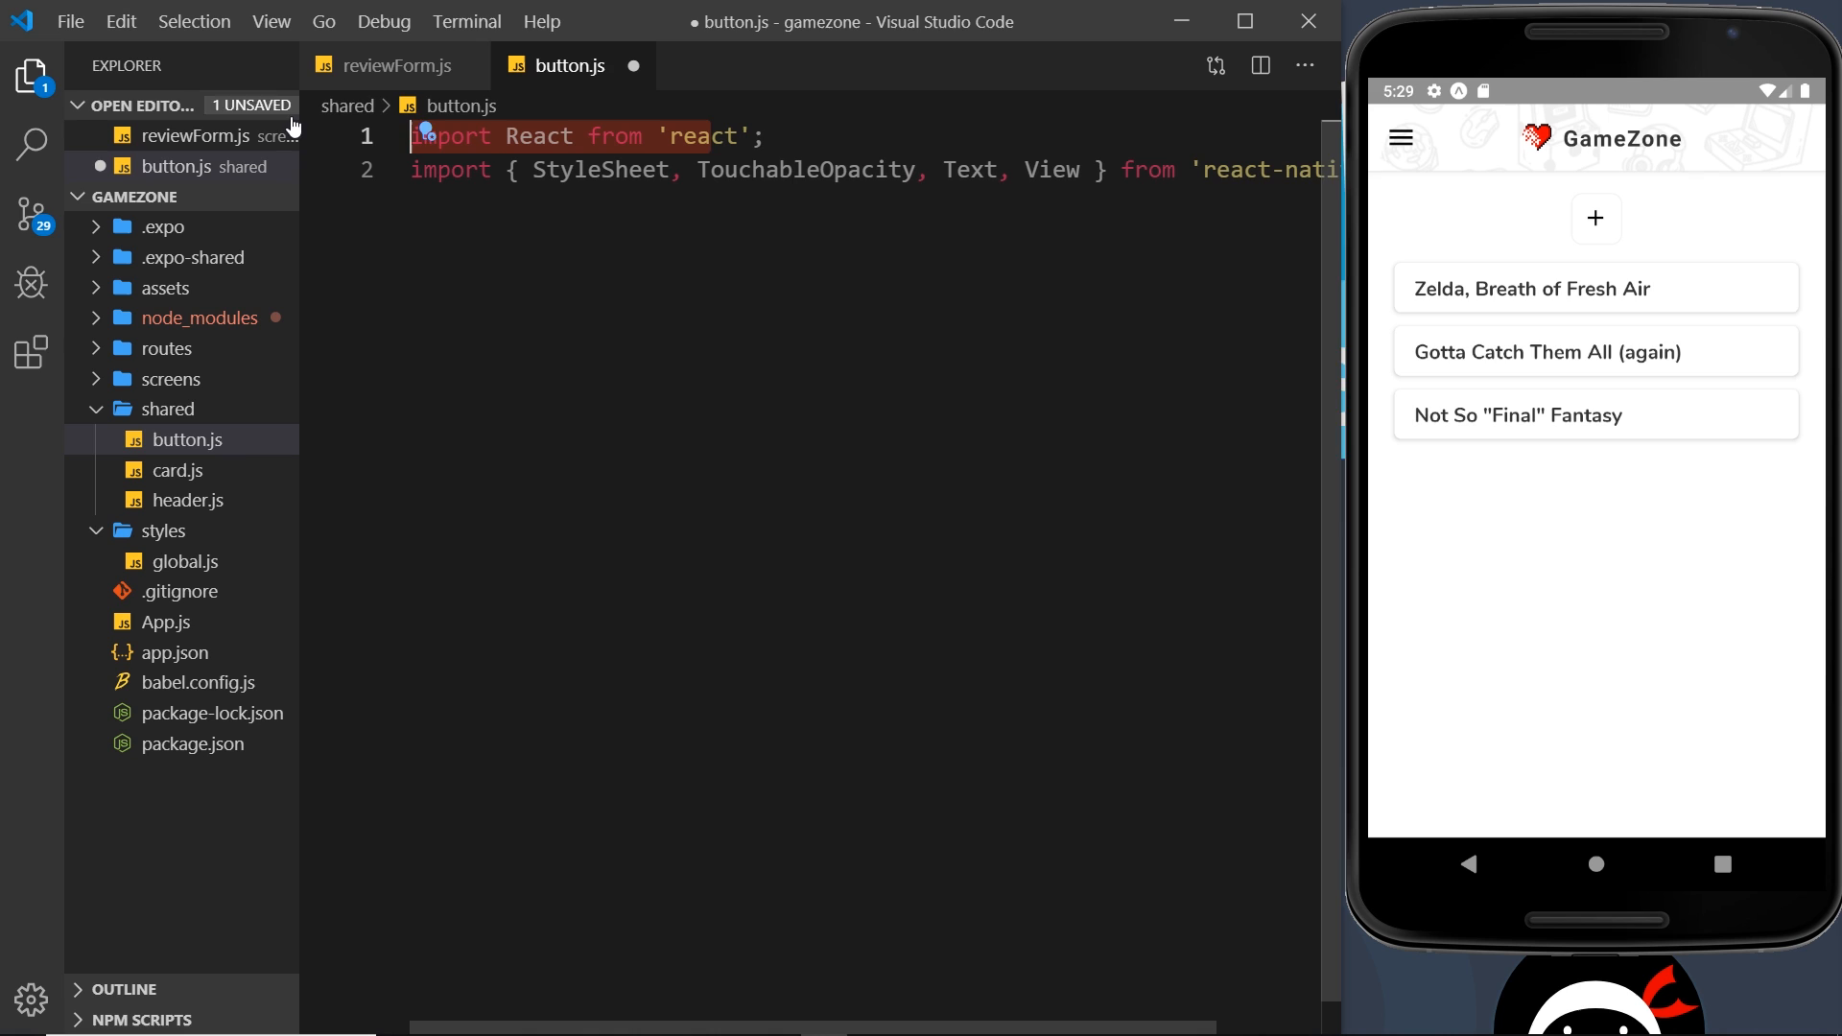
Hide the file explorer and add blank lines beneath the React and react-native imports.
left_click(32, 75)
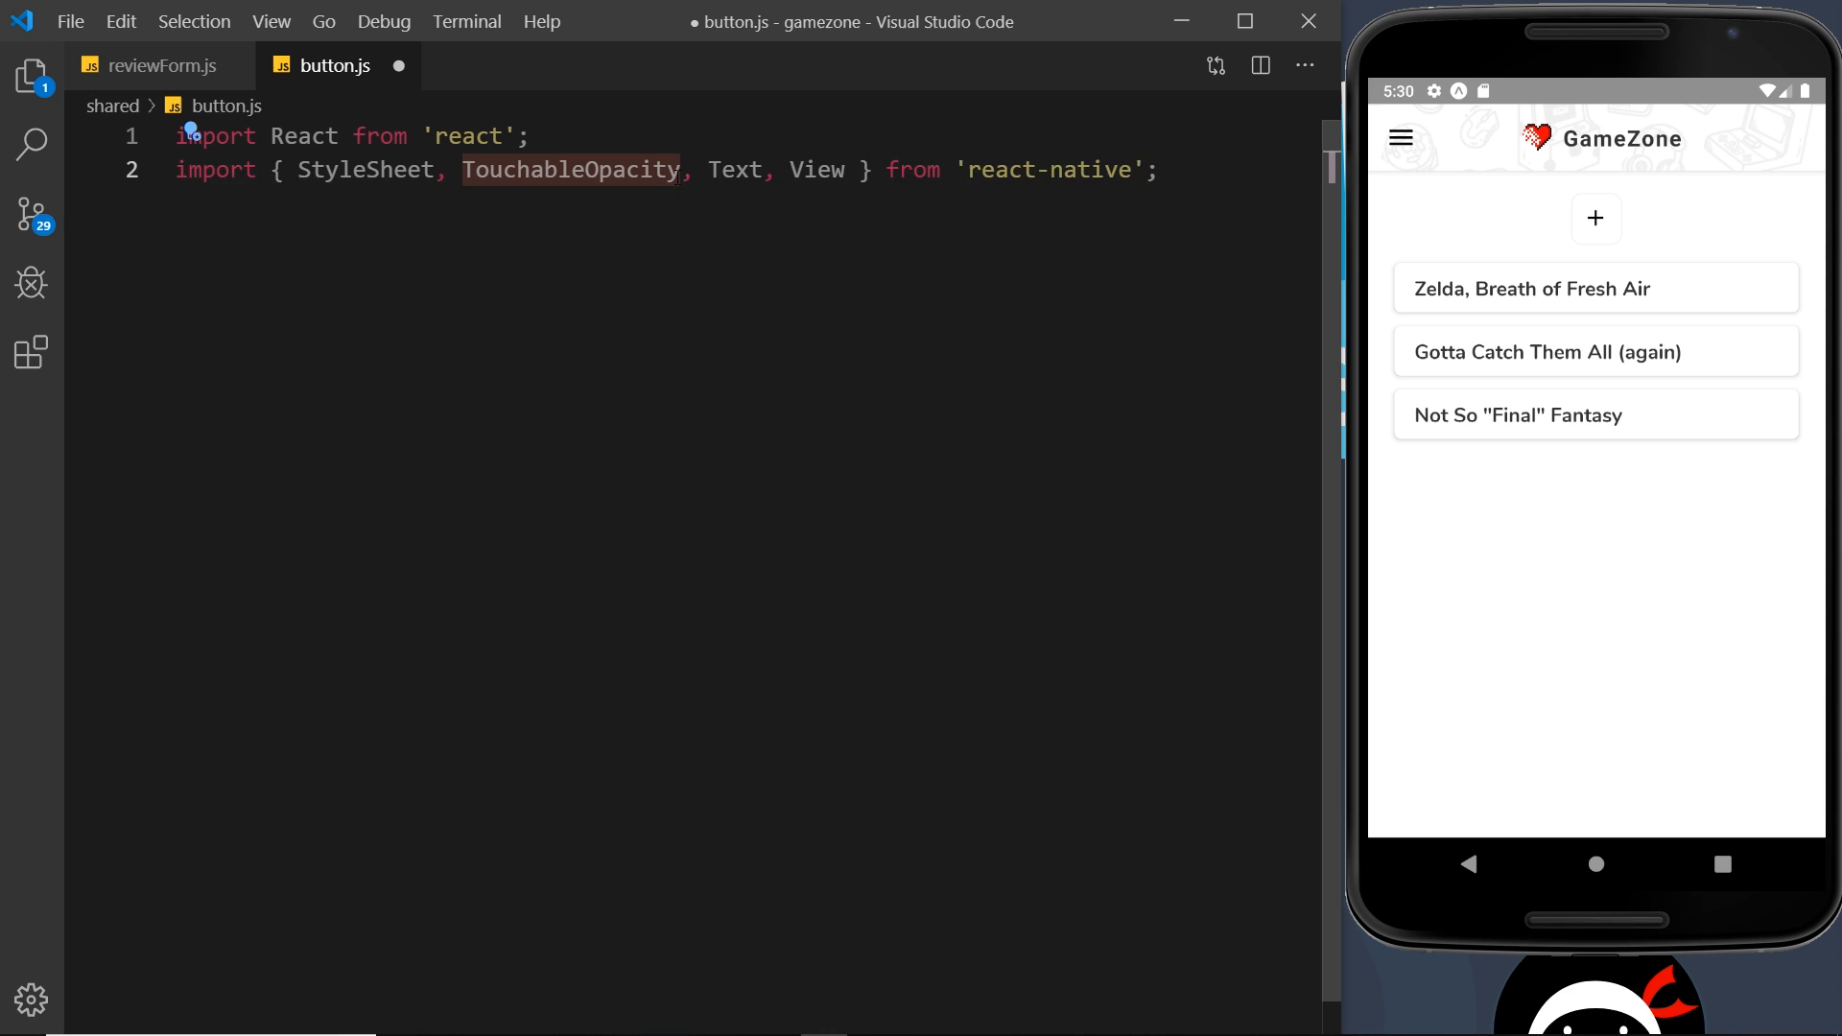
mouse_move(990, 675)
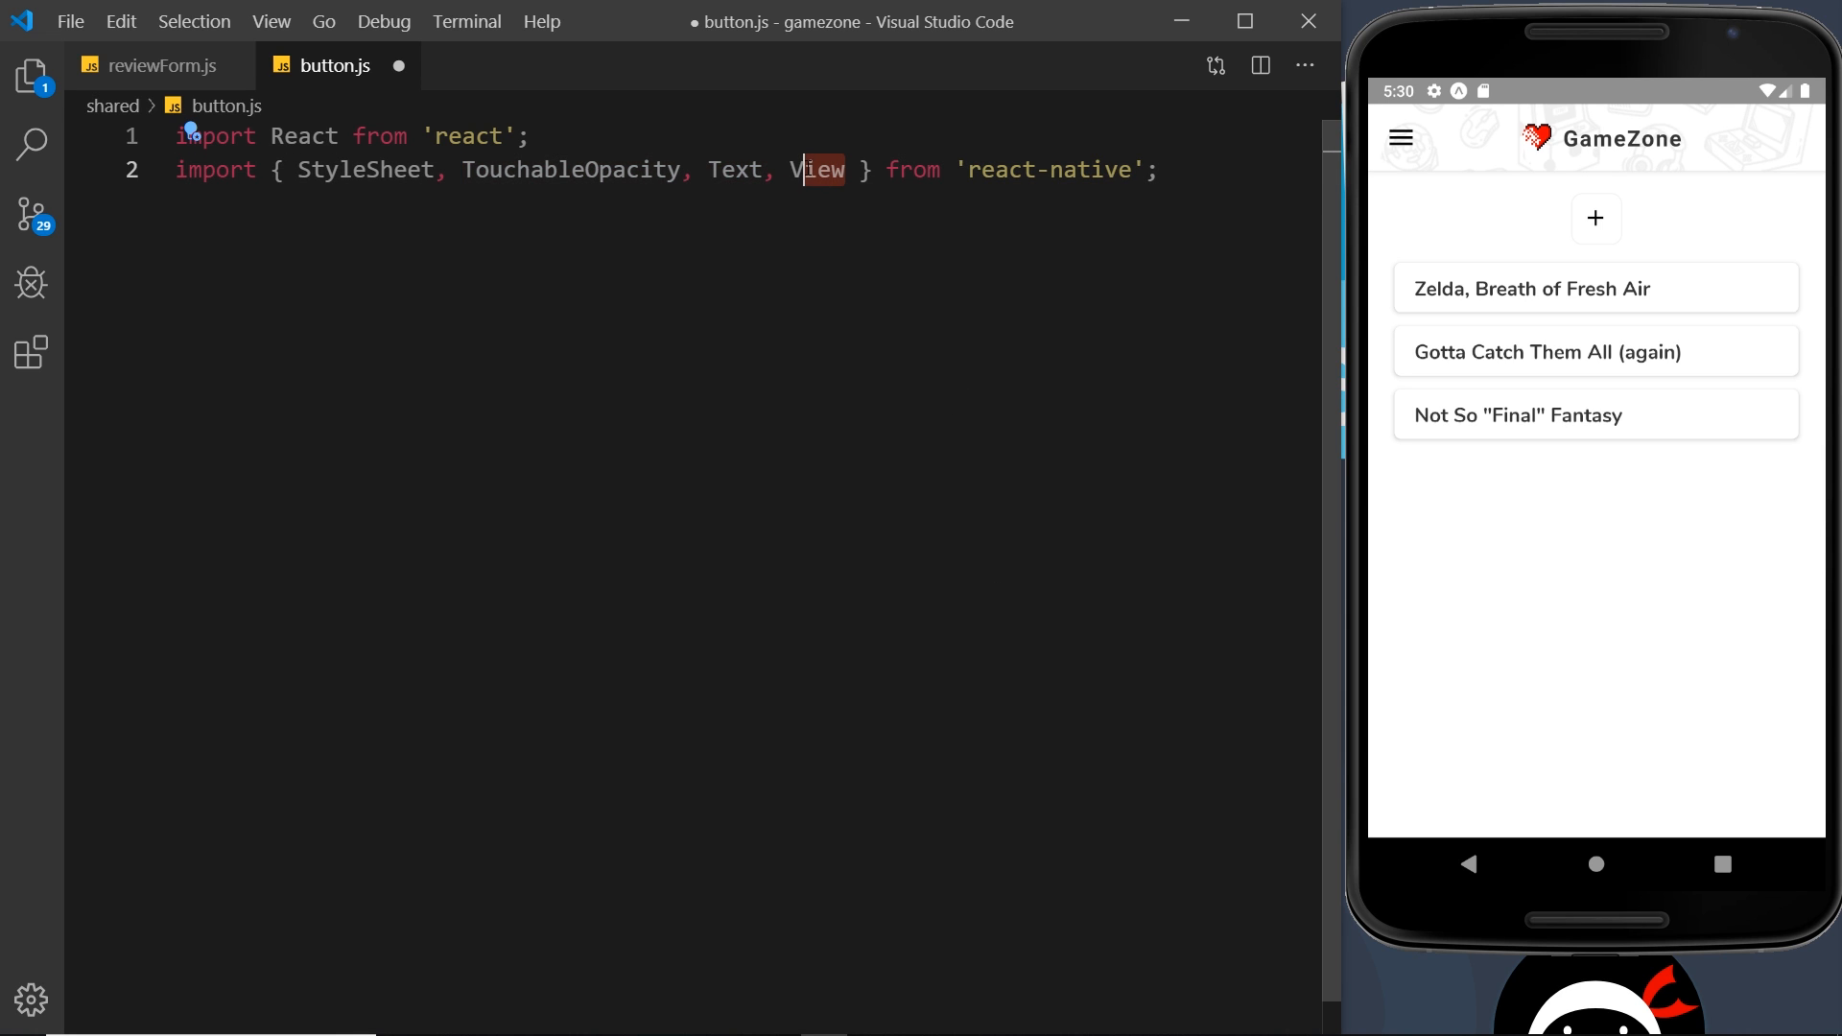
key("Enter")
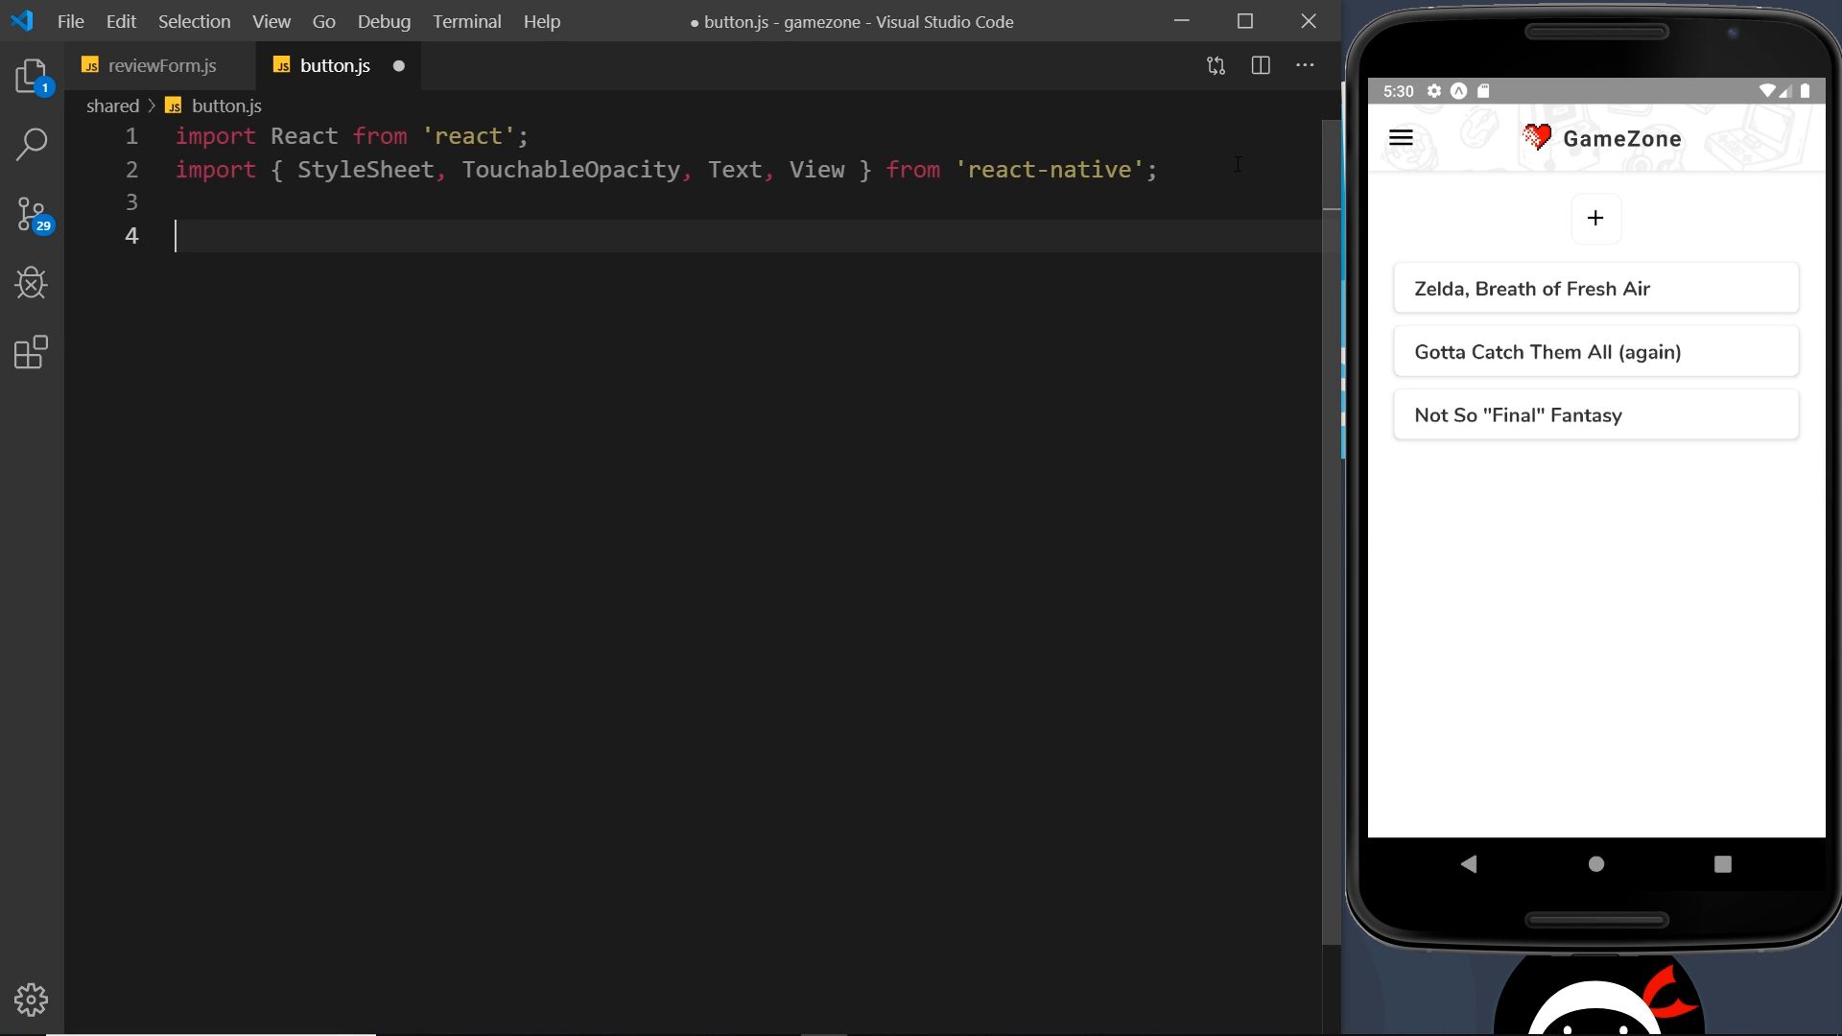
Write an empty 'export default function FlatButton() {}' and correct the 'defatul' typo.
type("export d")
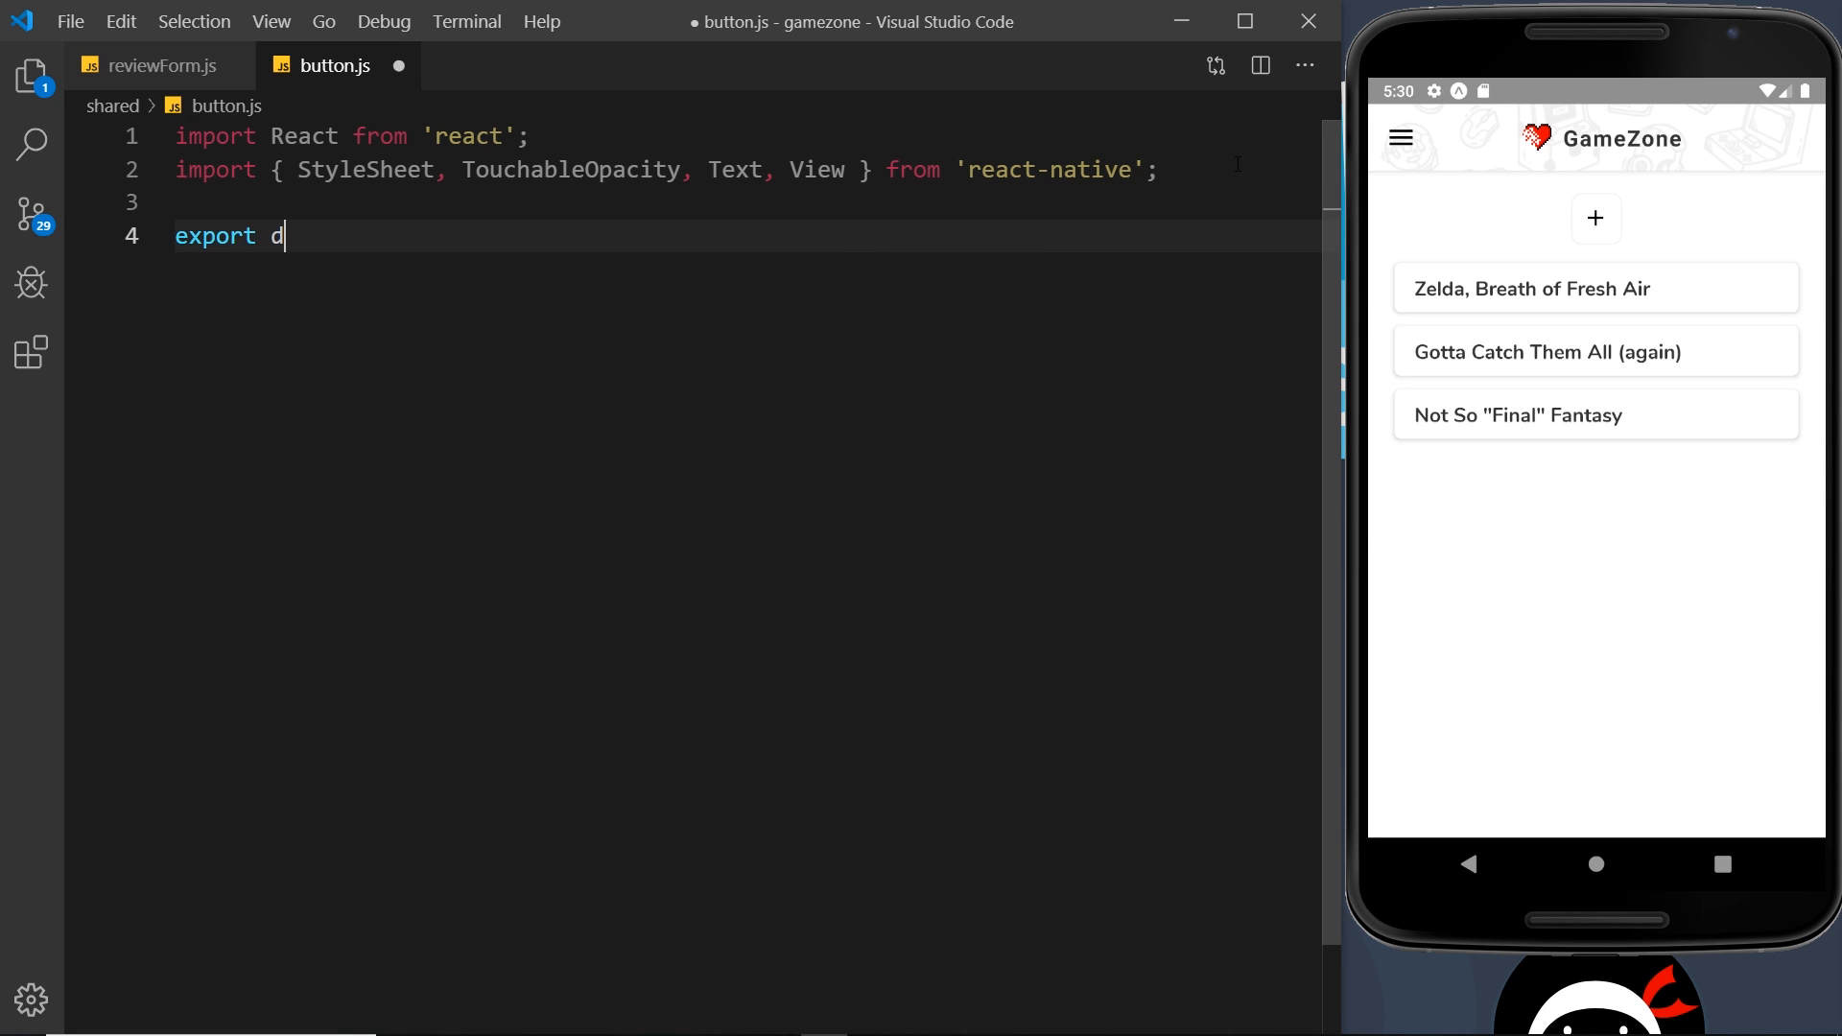
type("efatul")
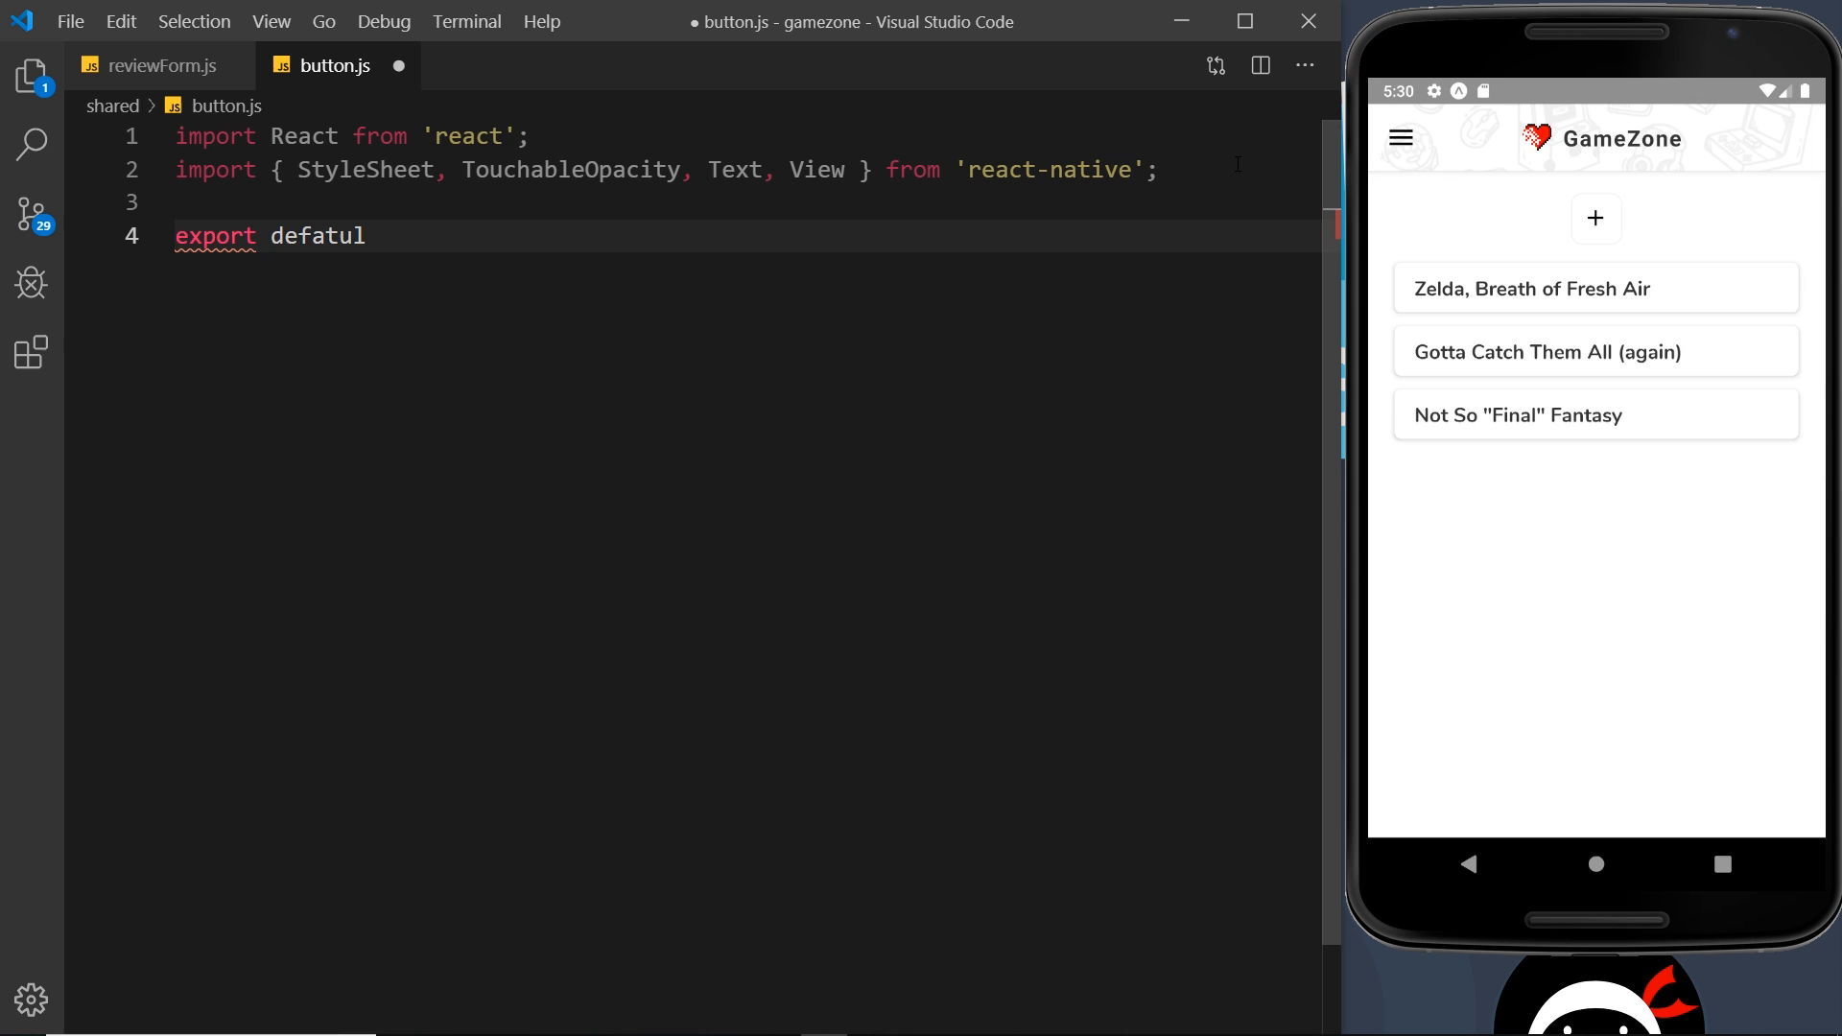
type("function F")
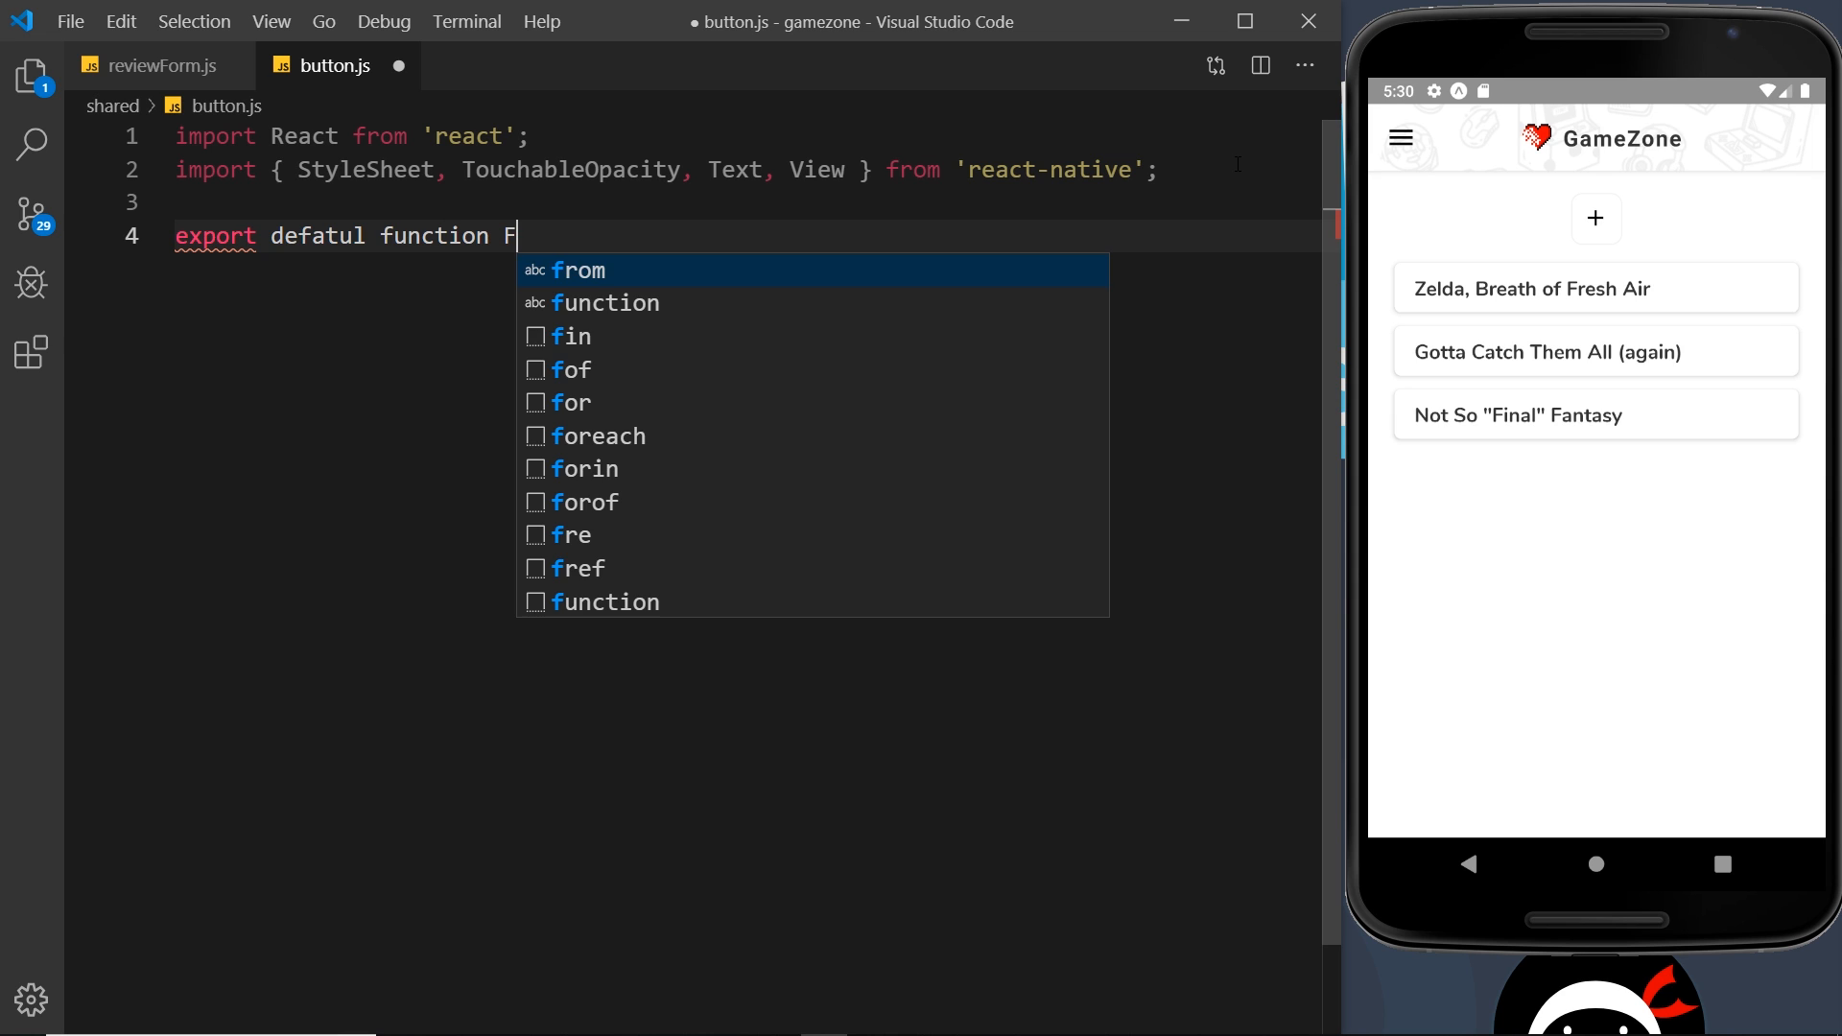
type("latButton")
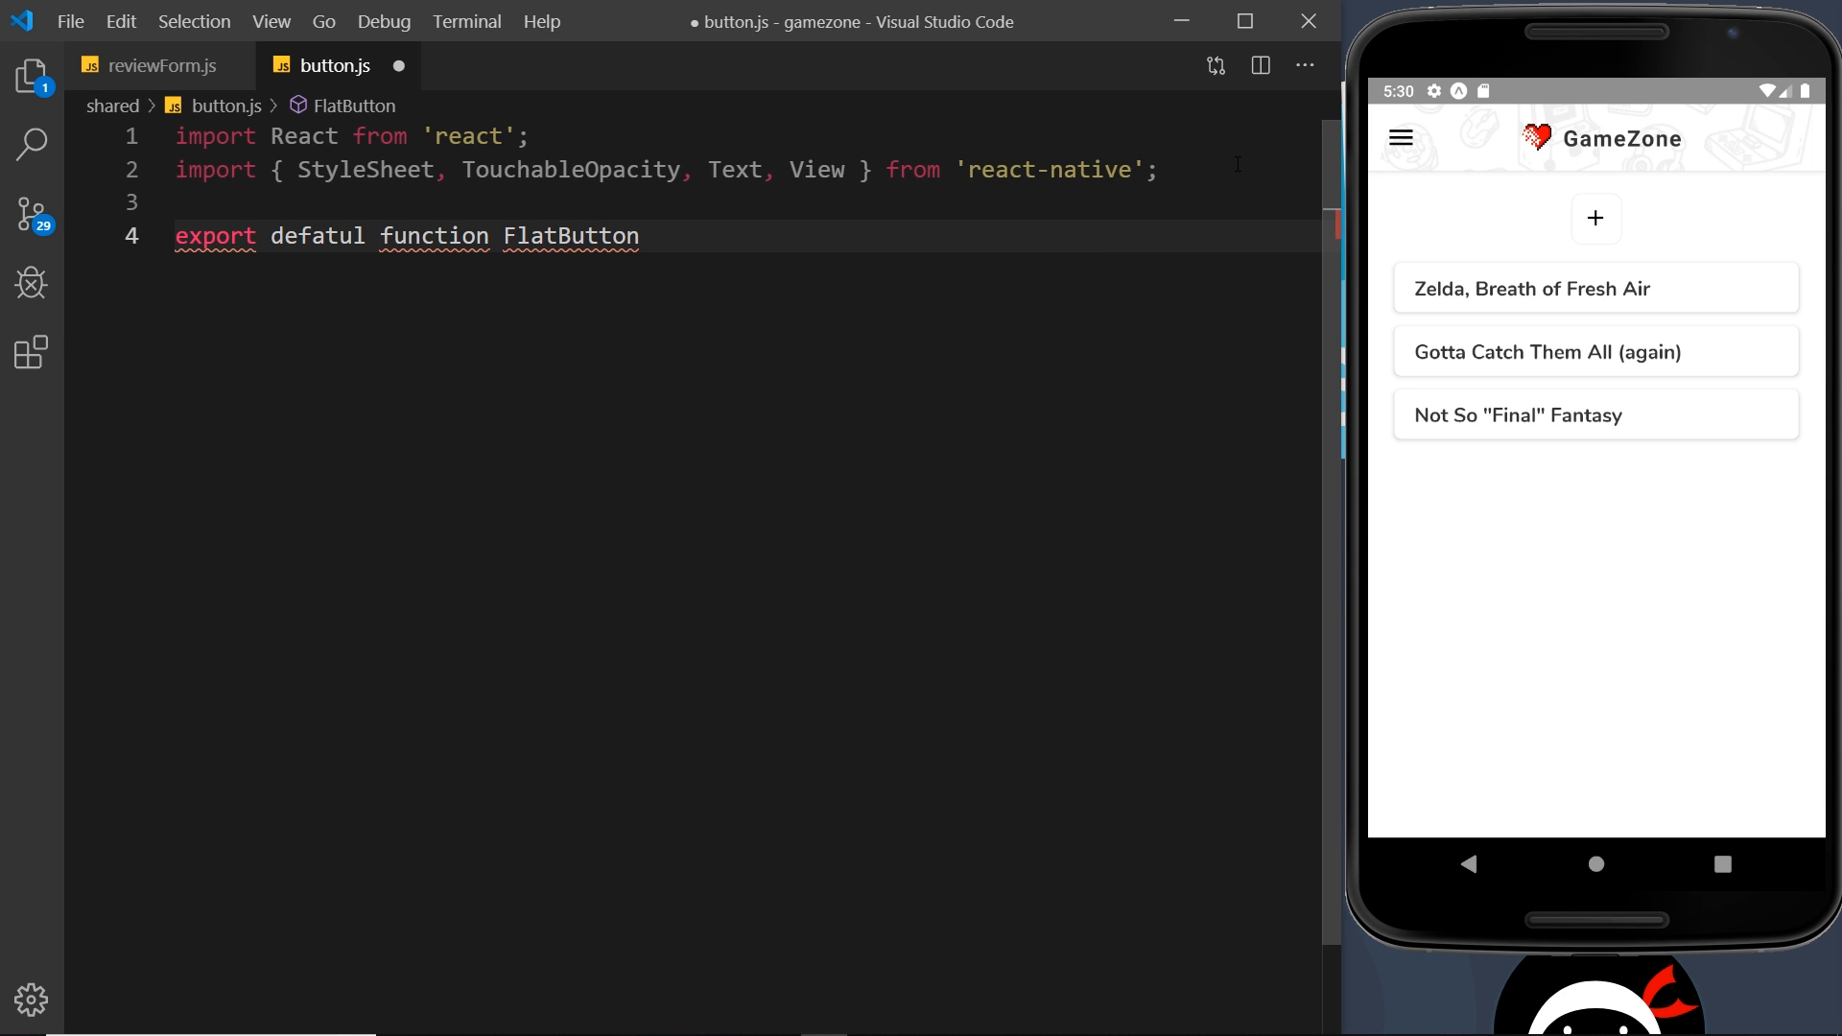
type("()")
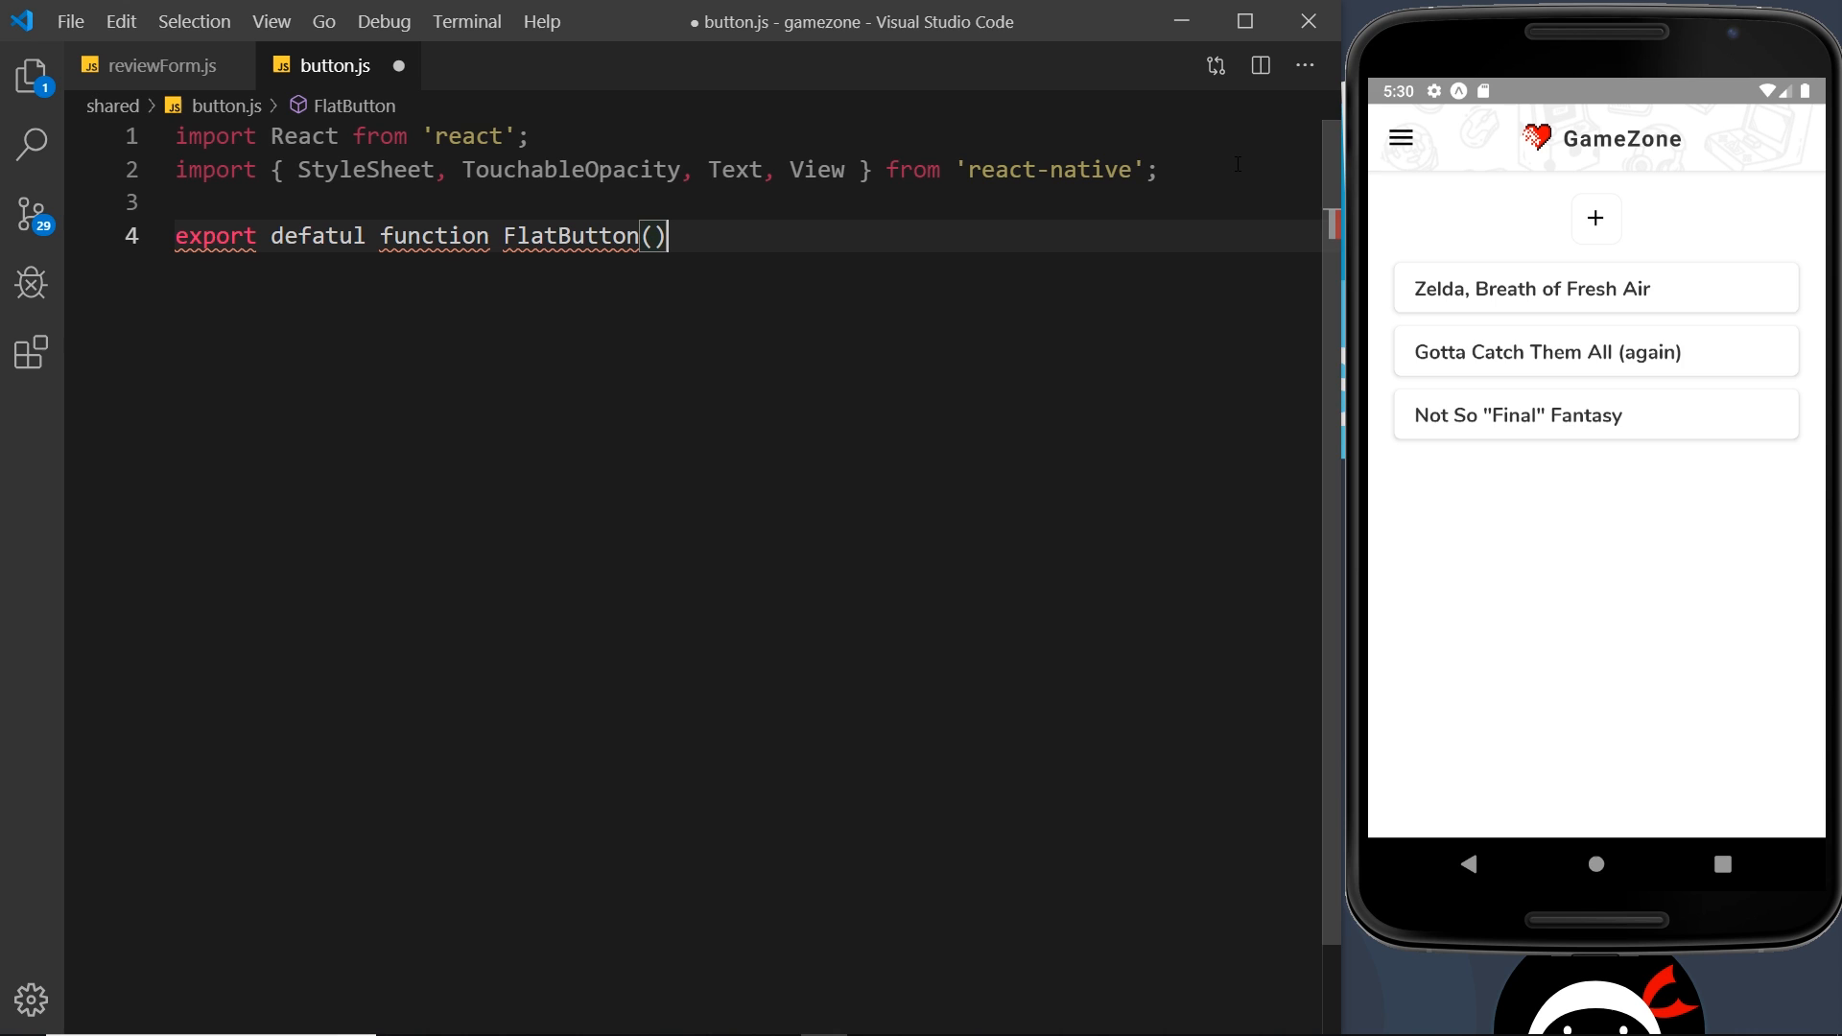
type("{")
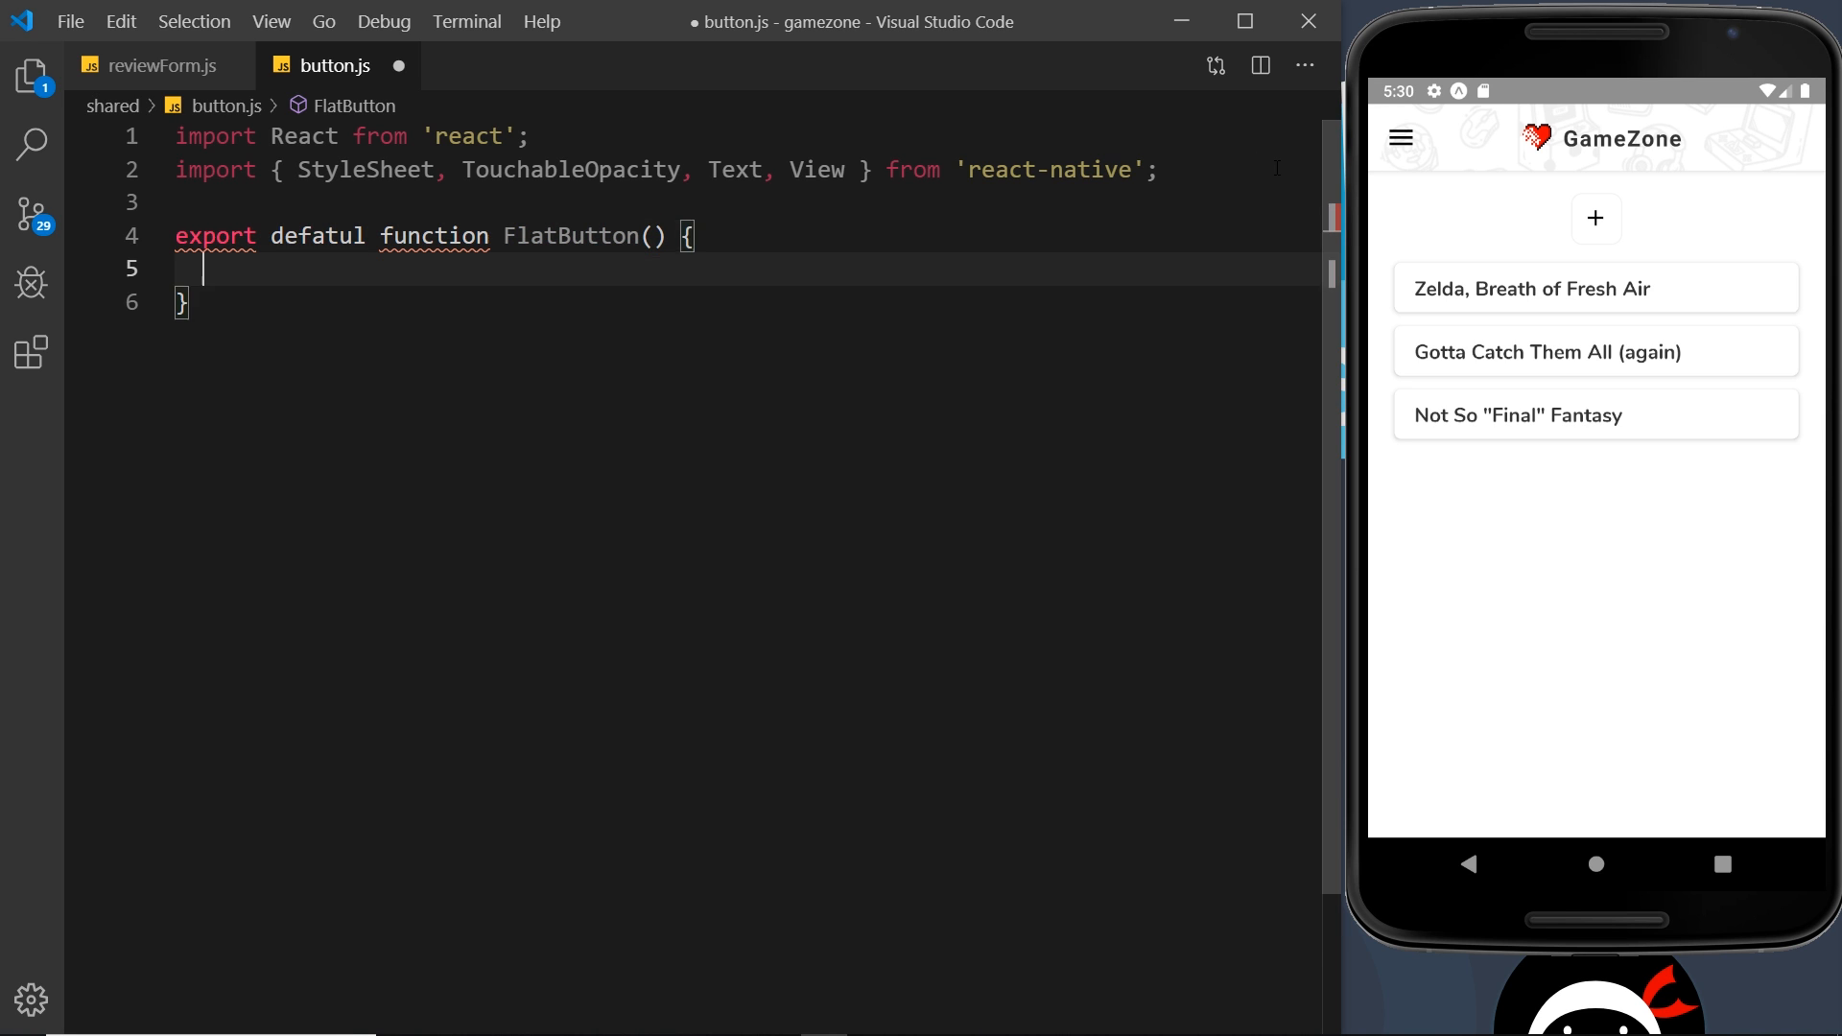
double_click(346, 236)
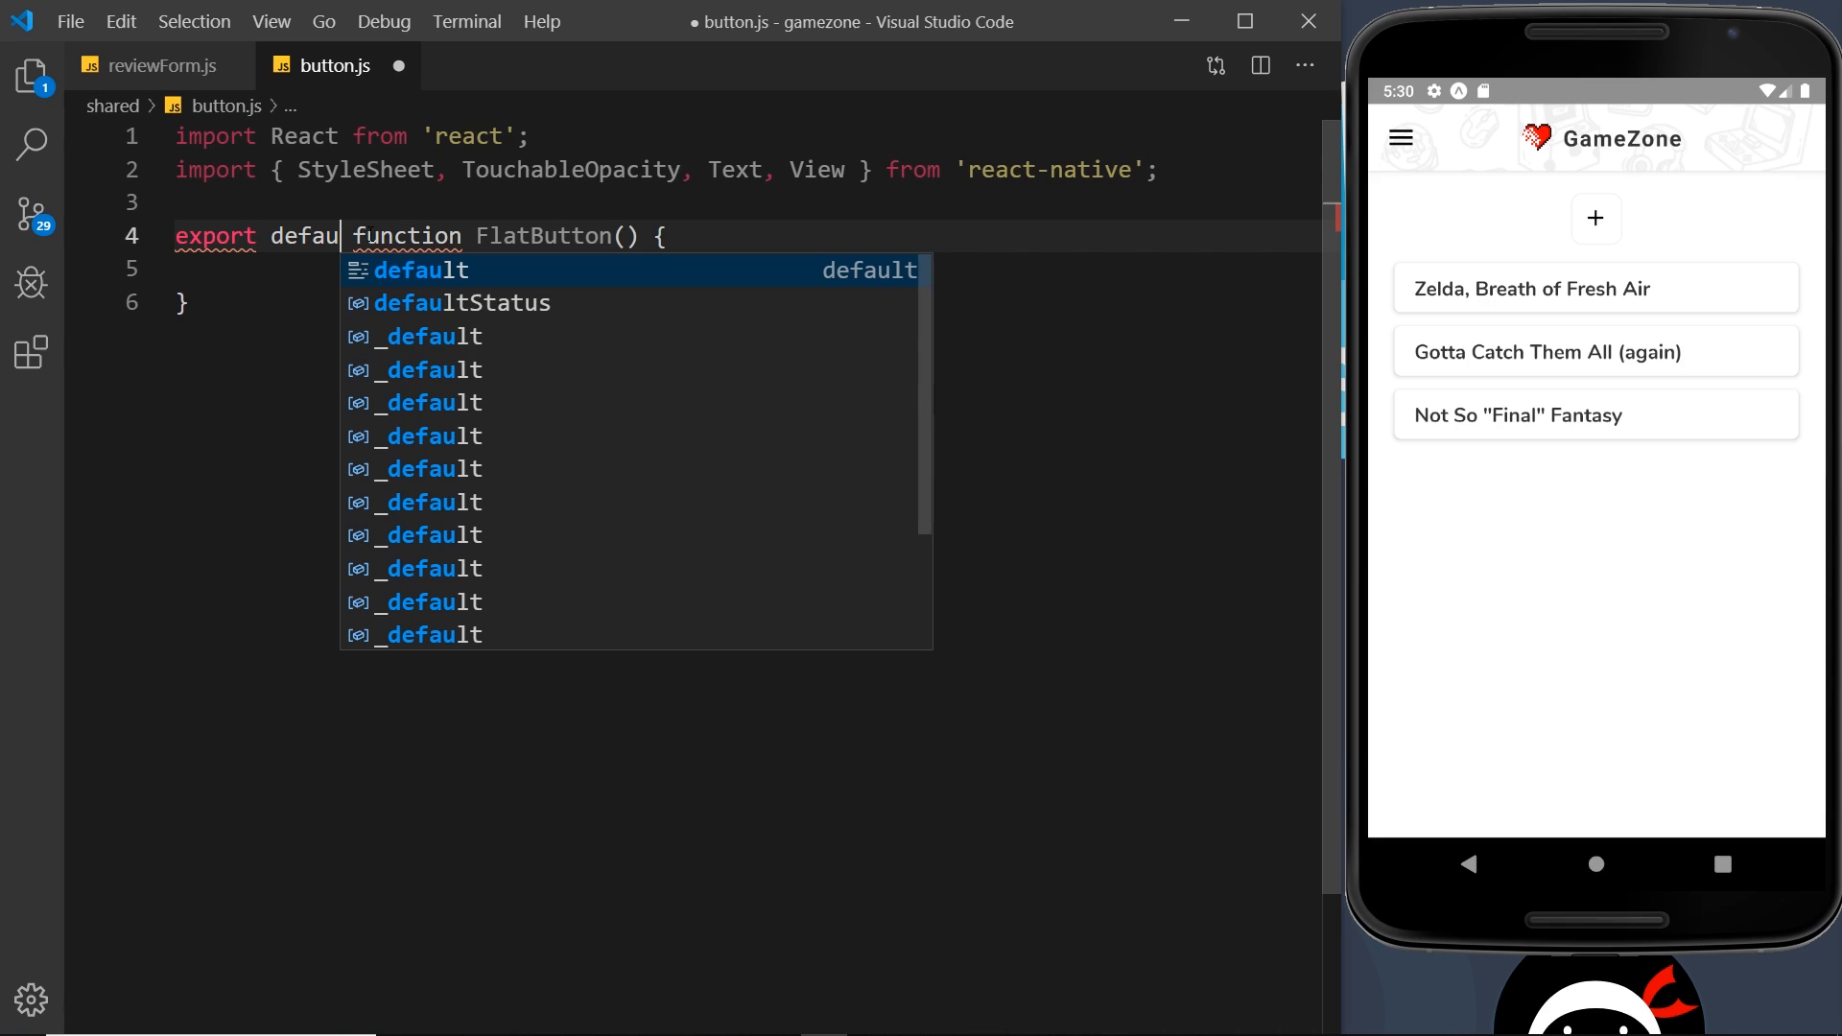
type("lt")
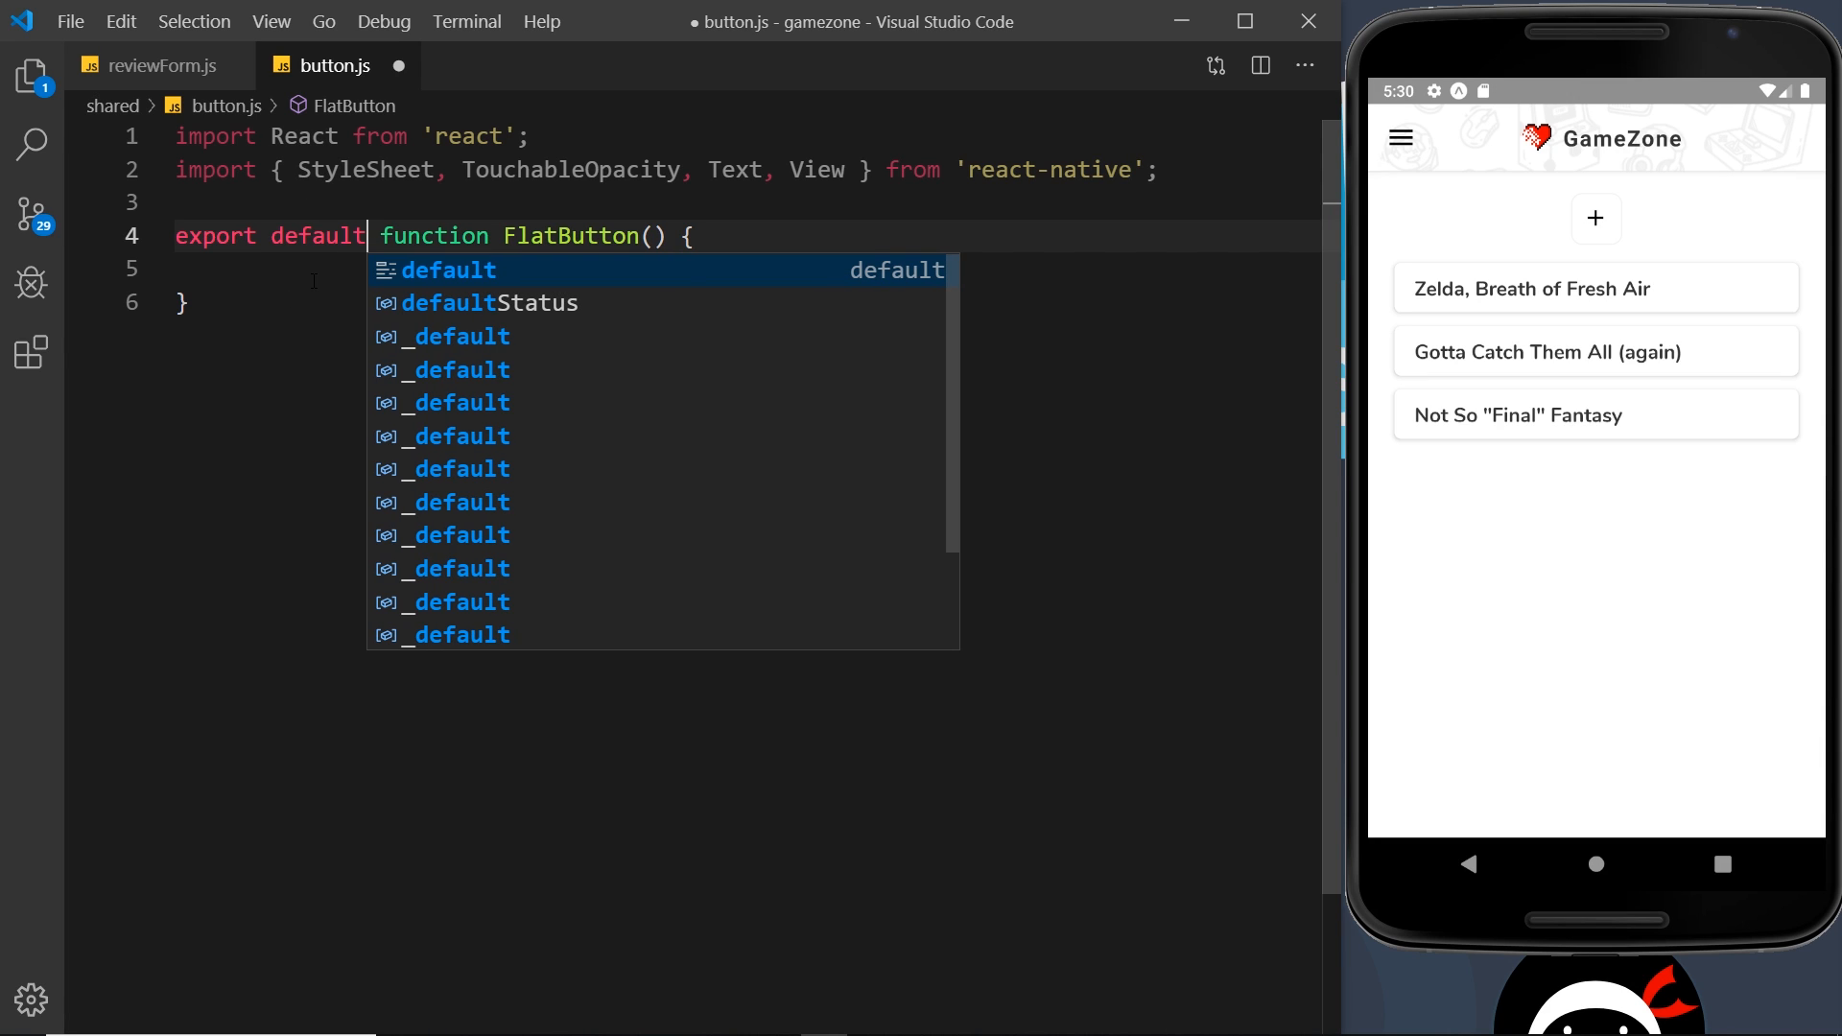
key("Escape")
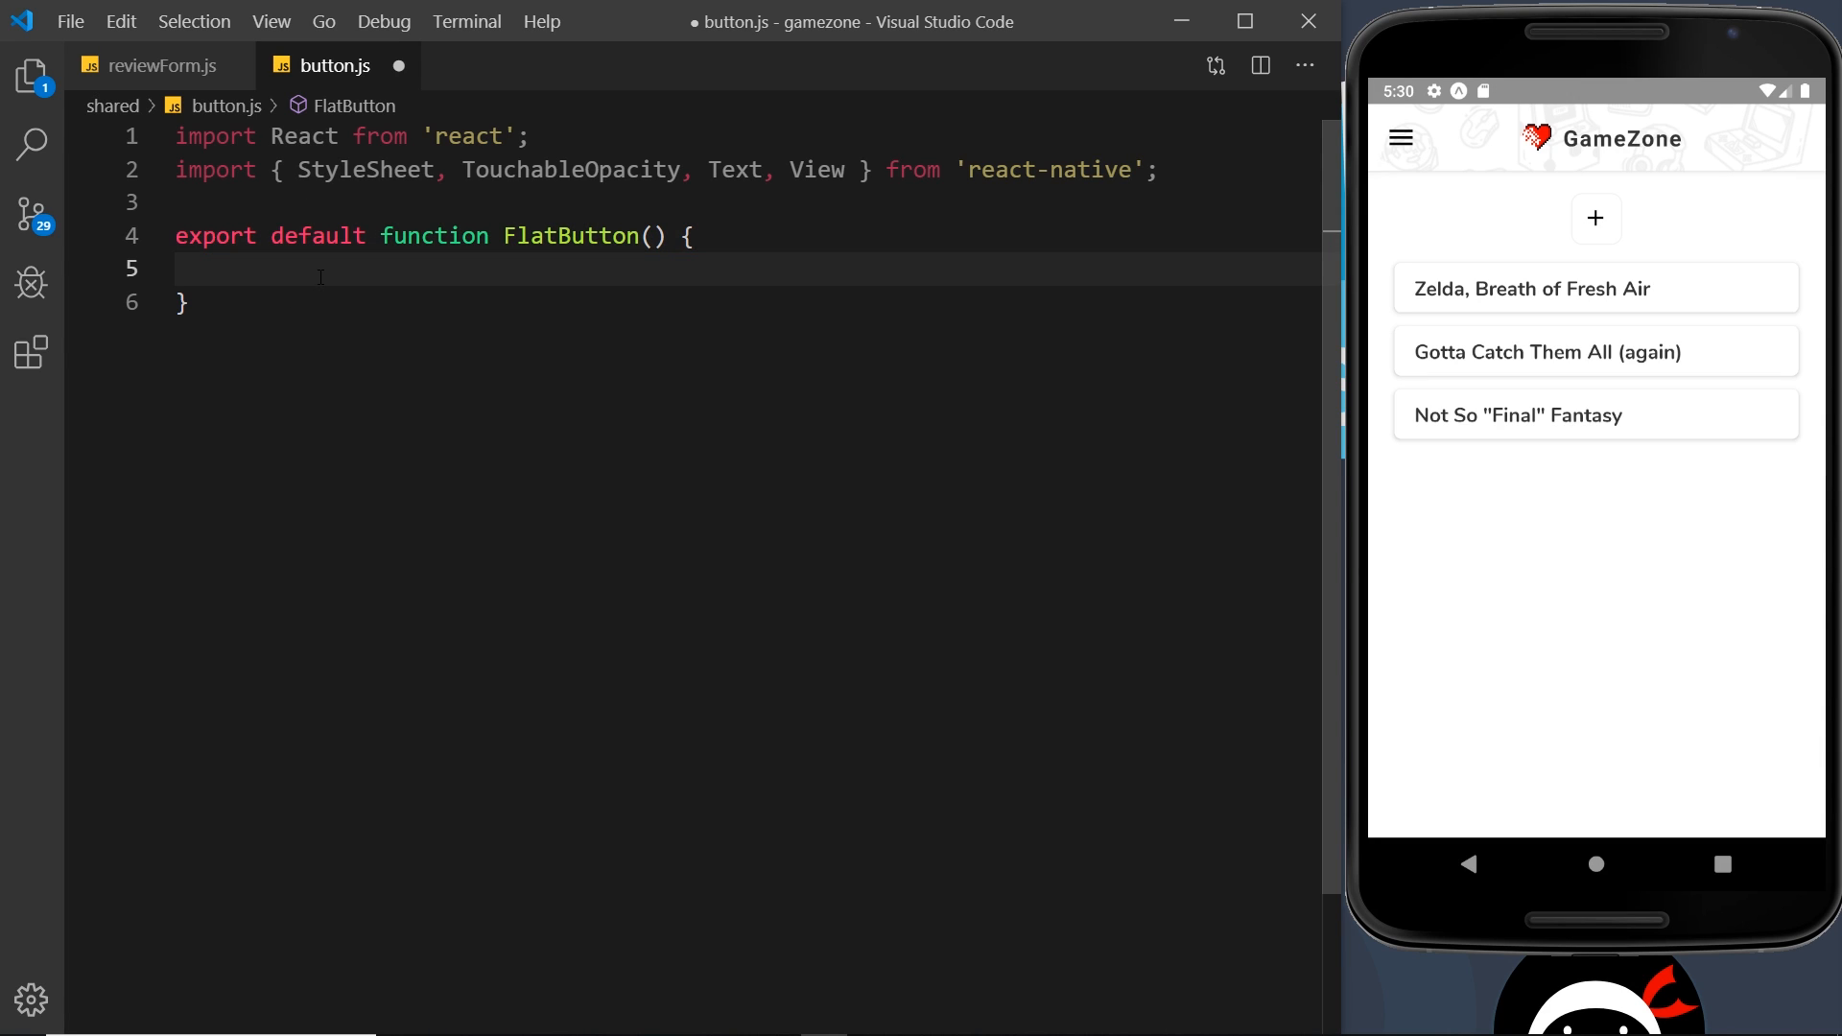
Return a TouchableOpacity holding a View styled StyleSheet.button with an empty Text inside.
type("return (")
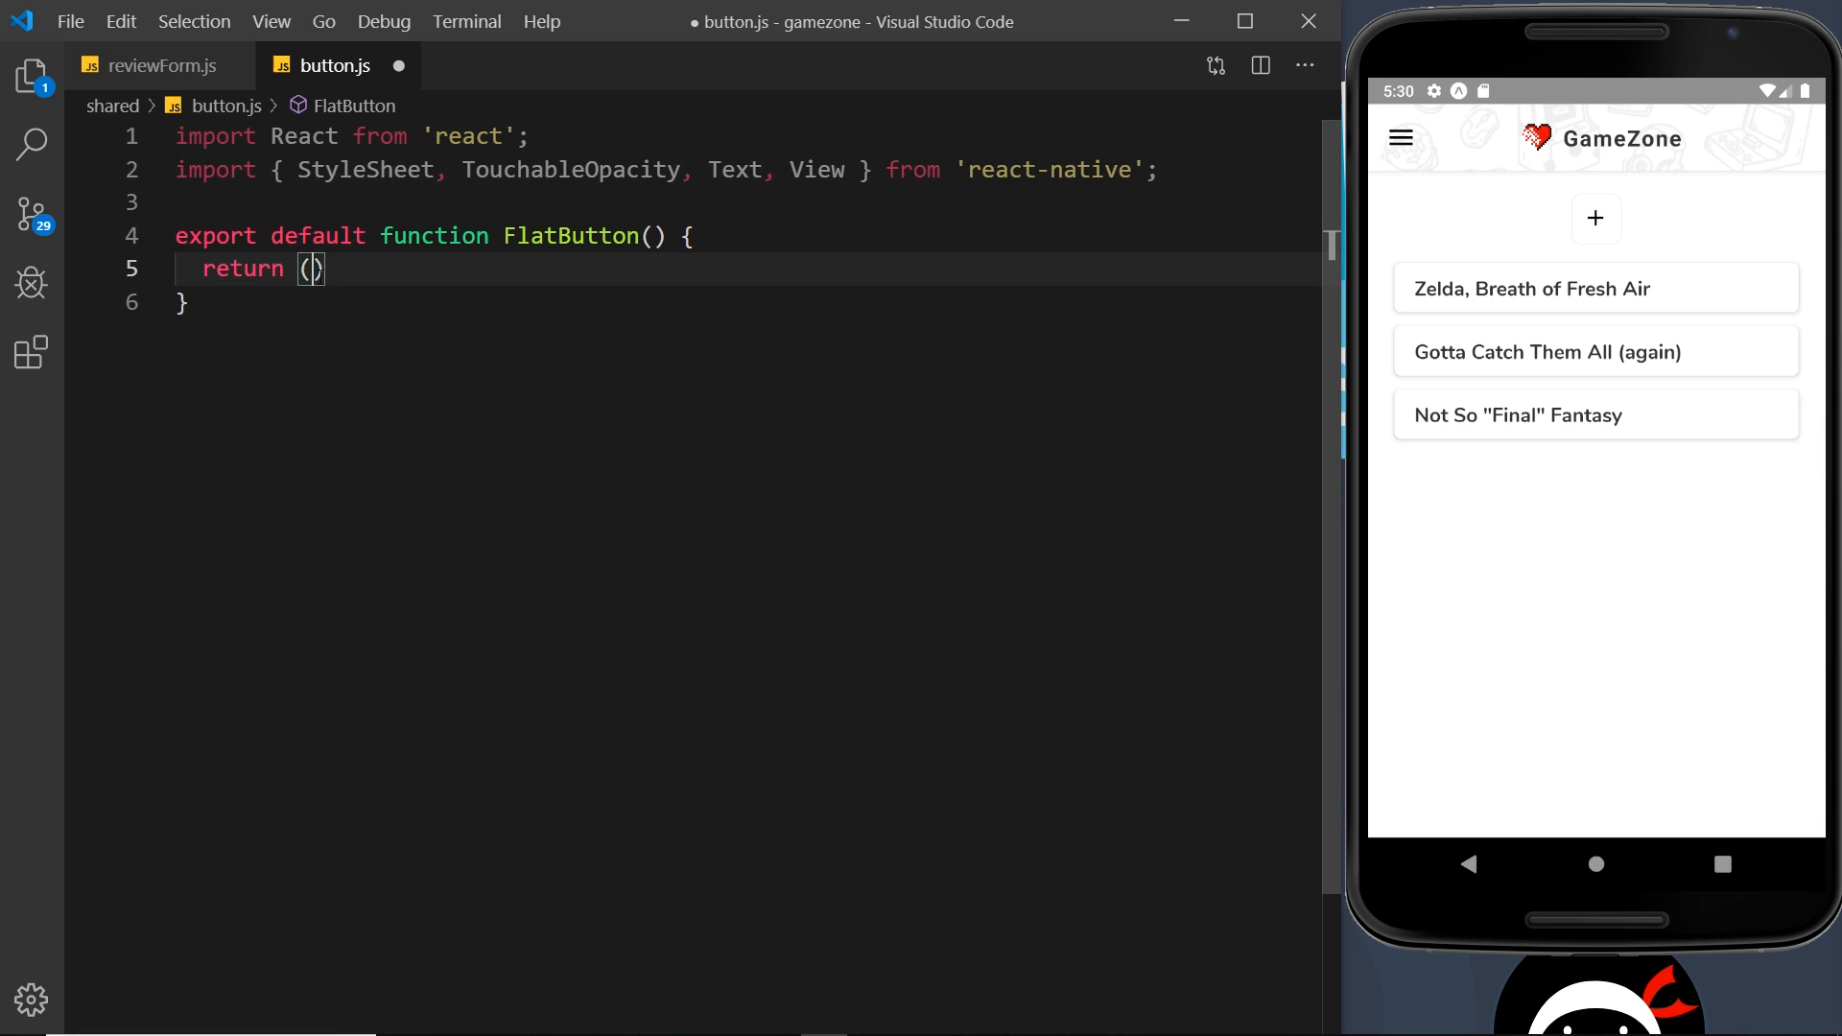
key("Enter")
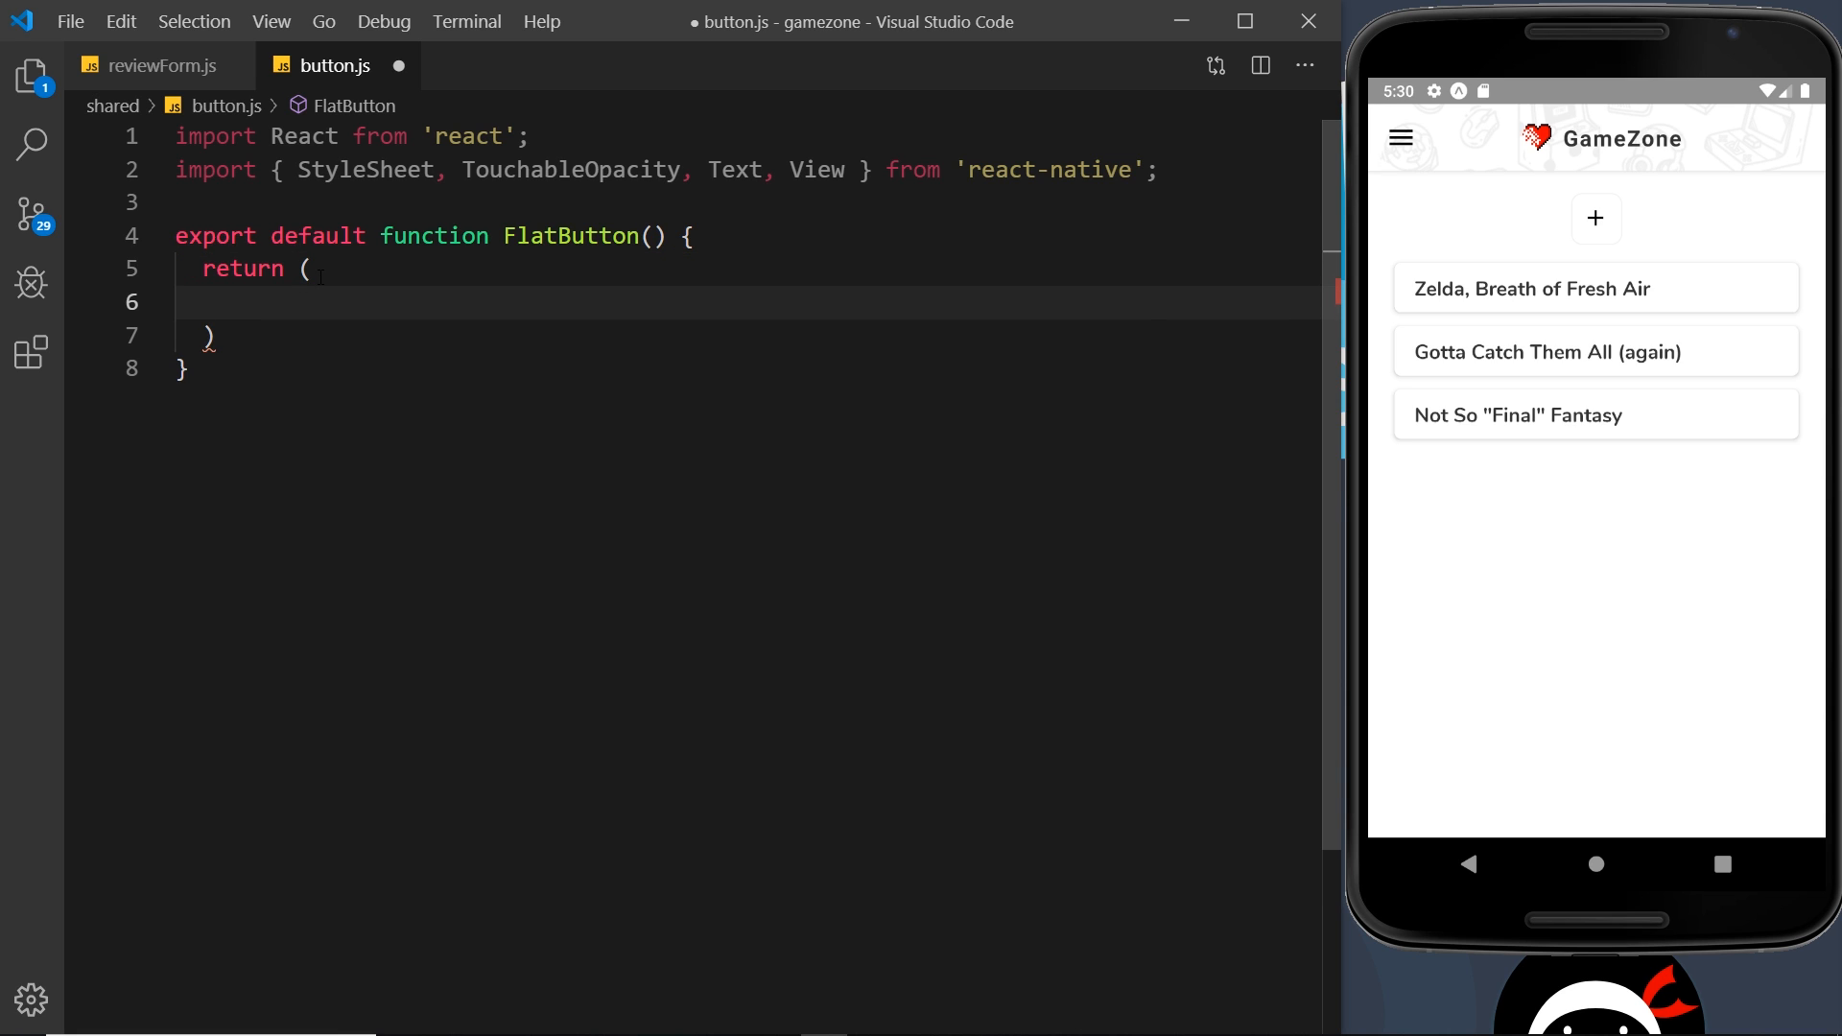
type("<TouchableOpacity>")
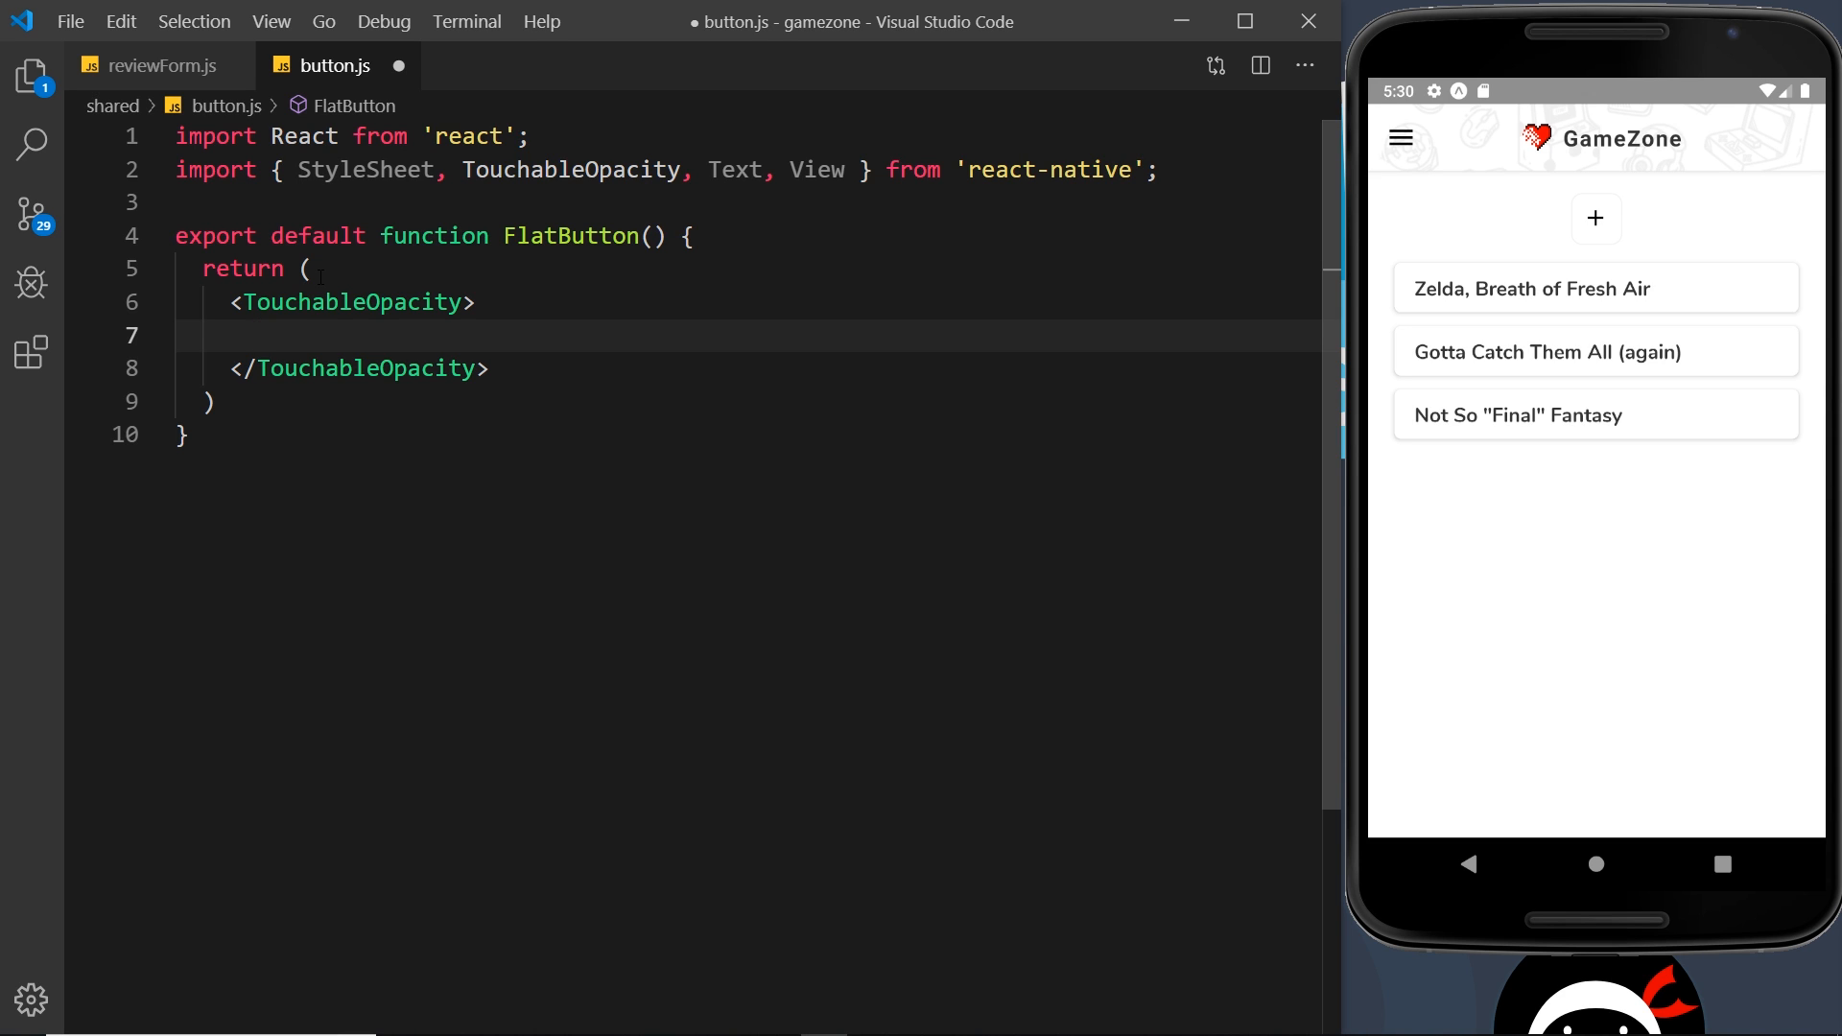
type("<View sty>")
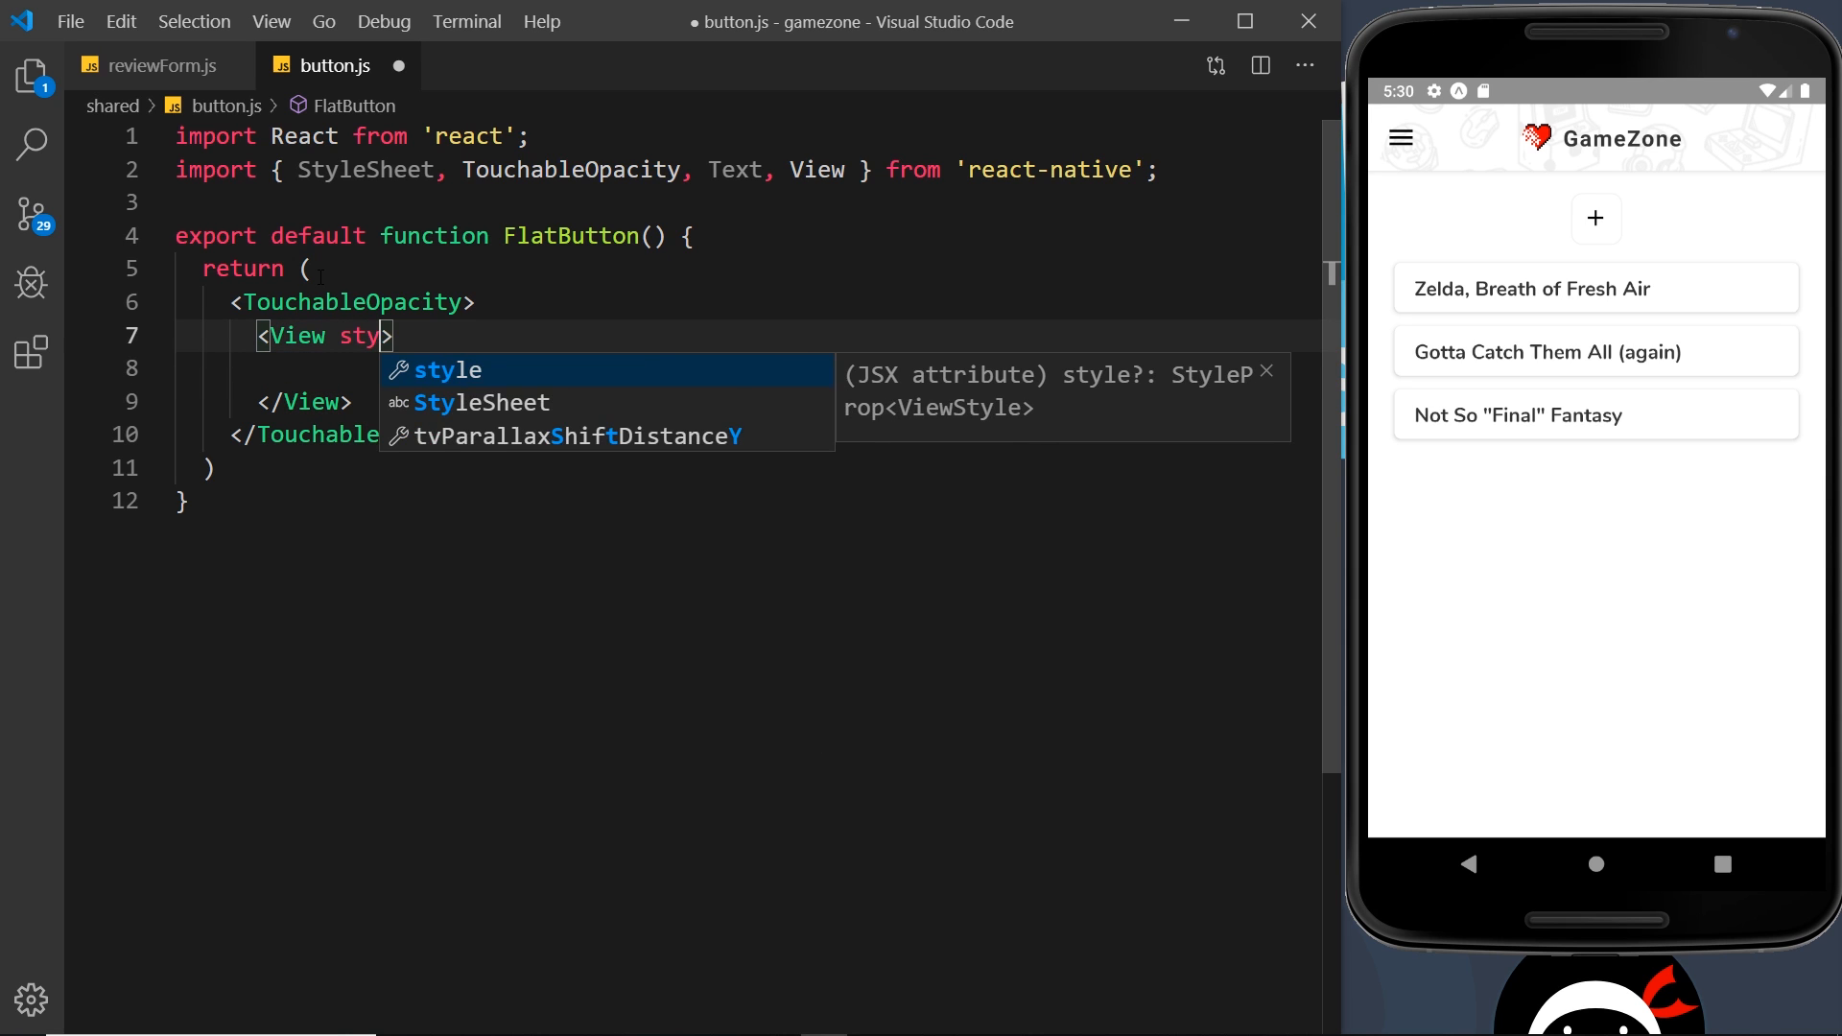
key("Tab")
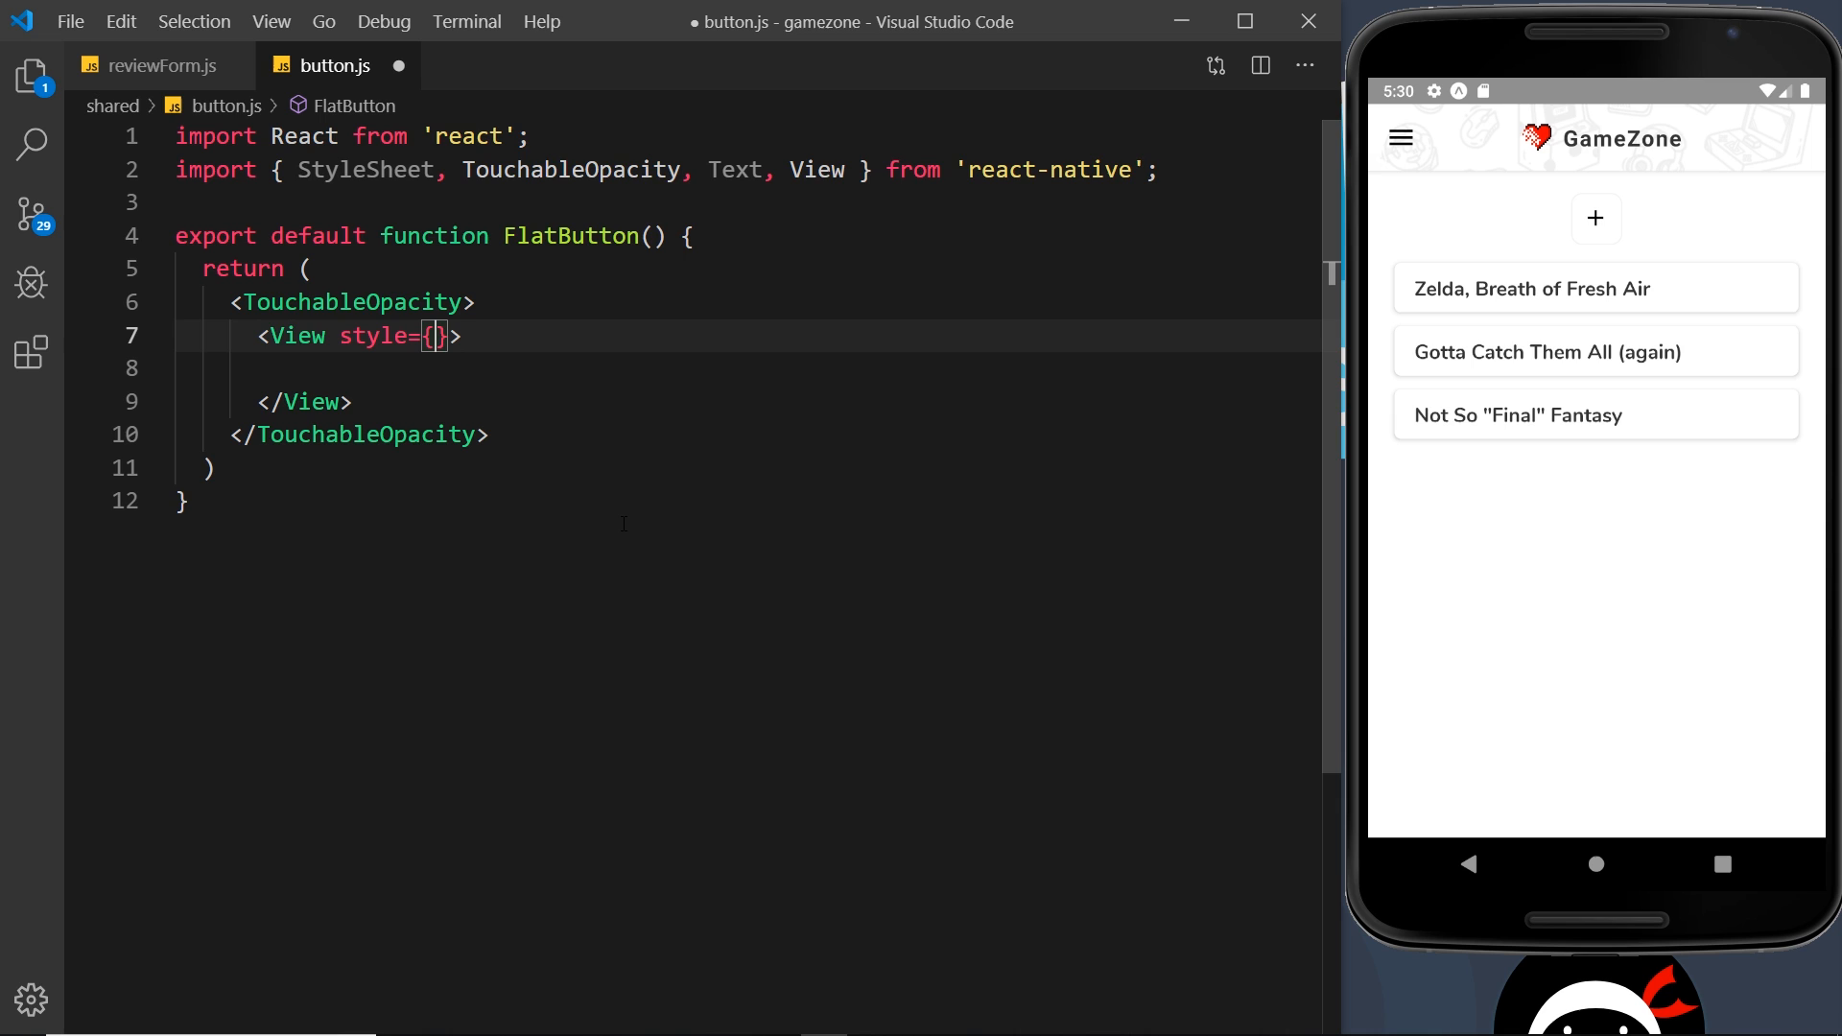
type("styleSheet.button")
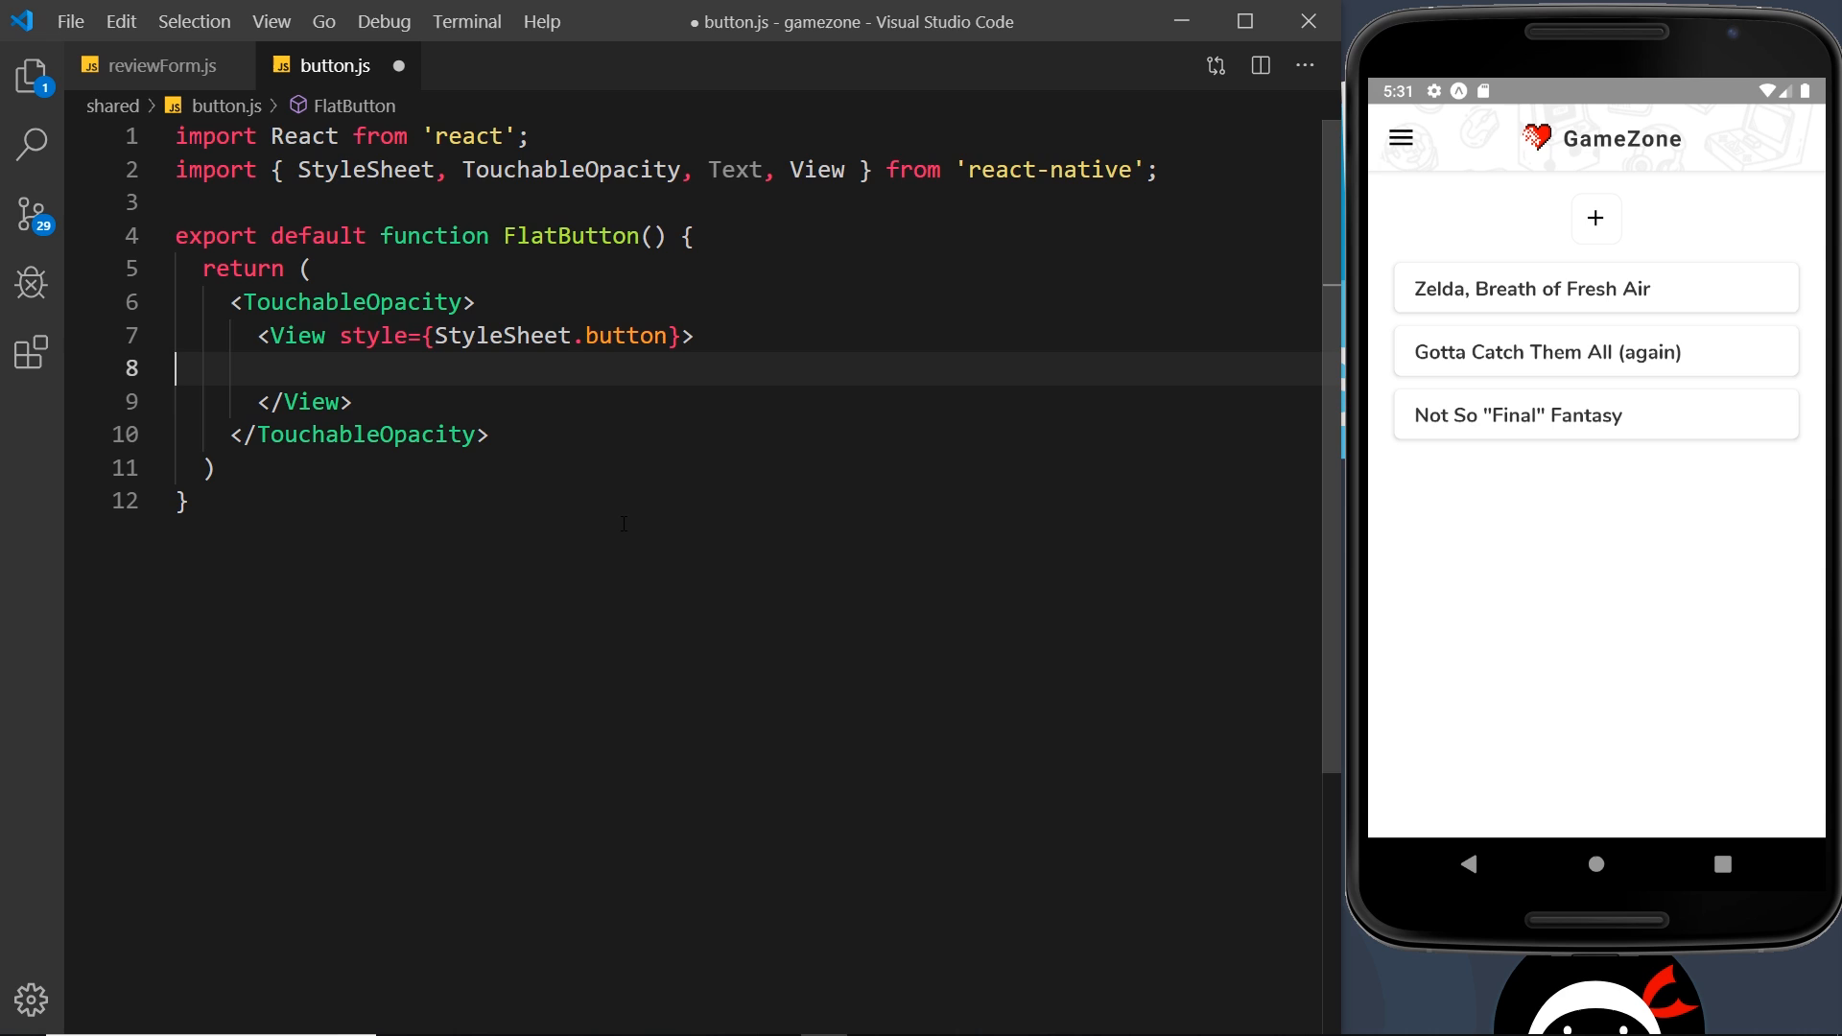
type("<")
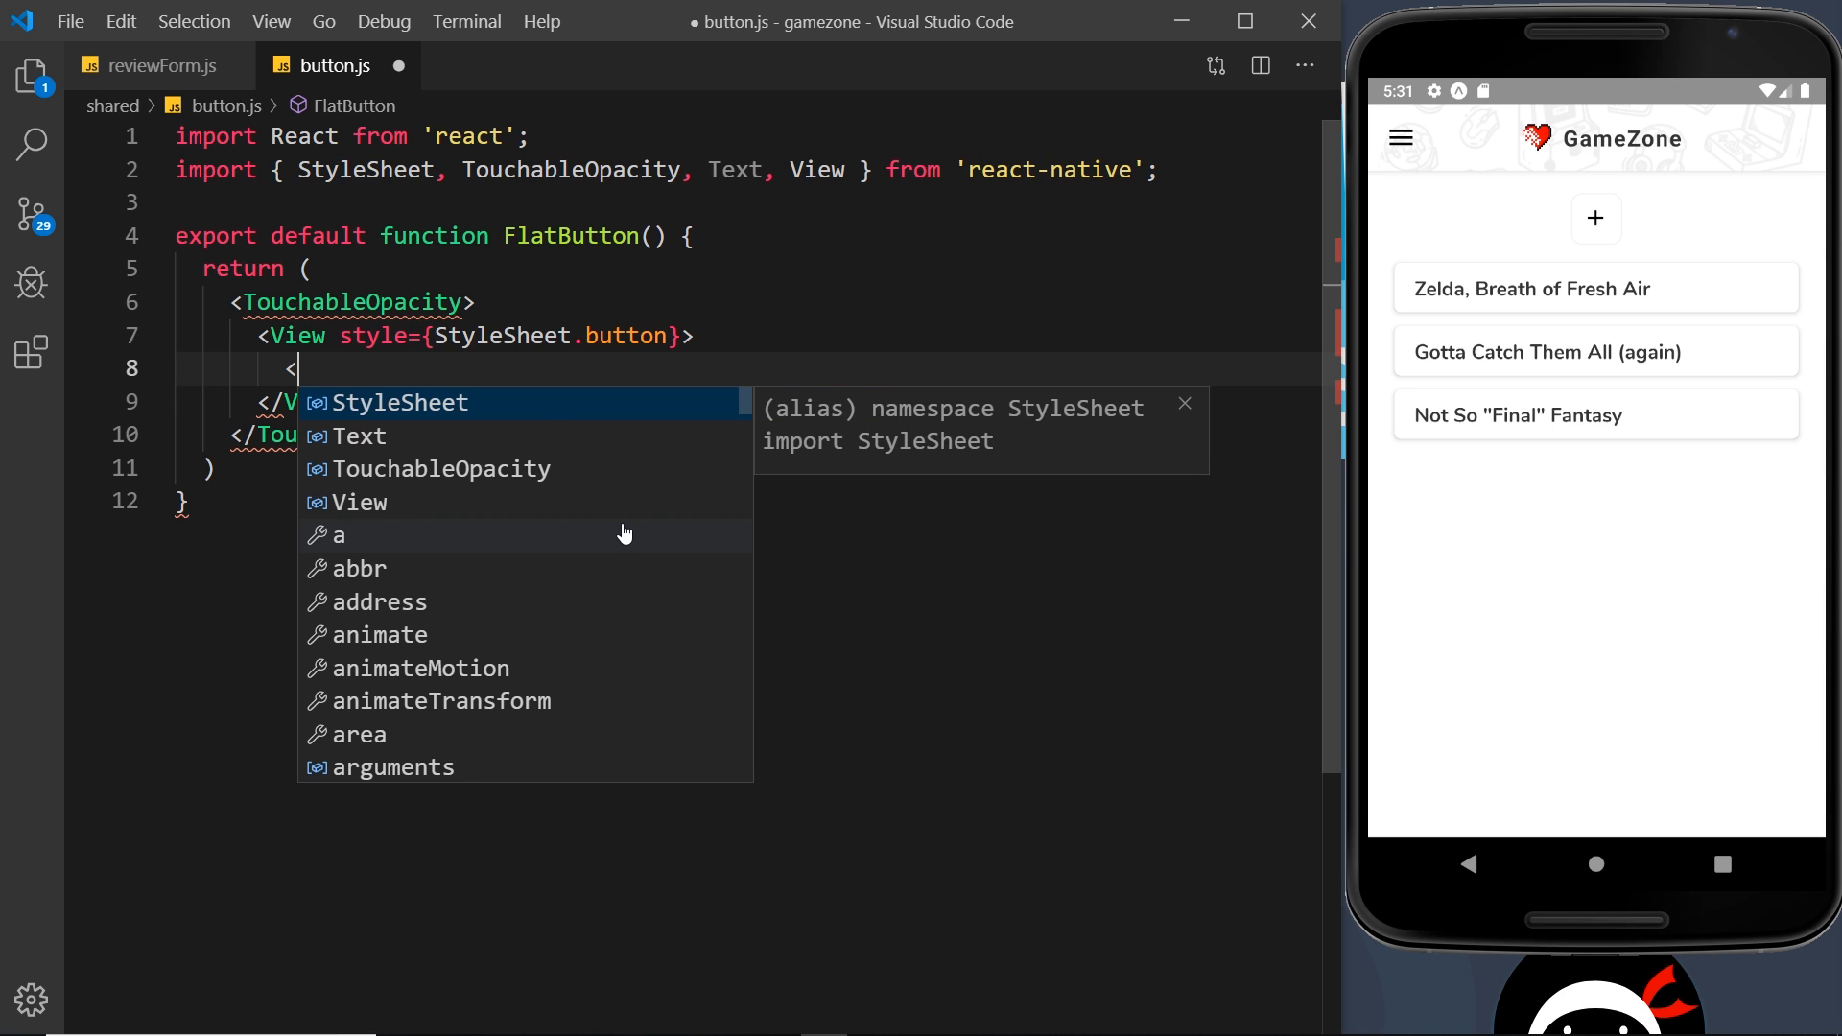
type("Text></Text>")
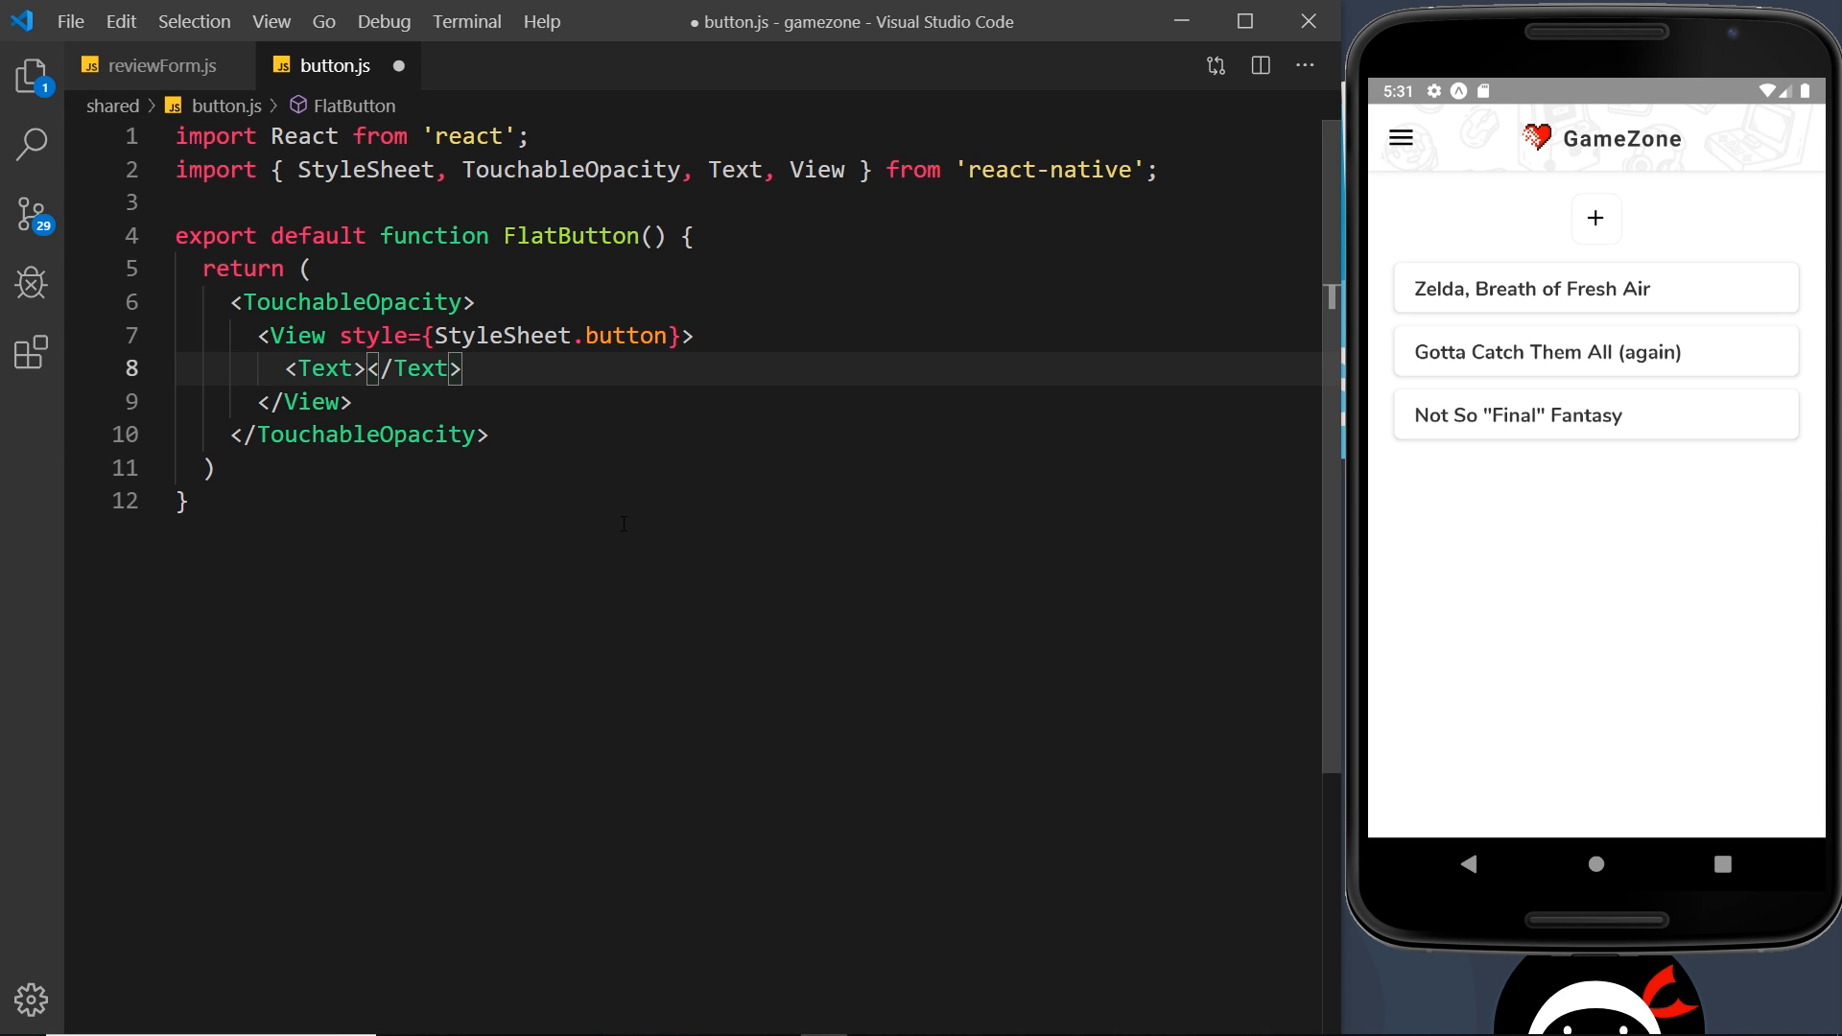
left_click(653, 236)
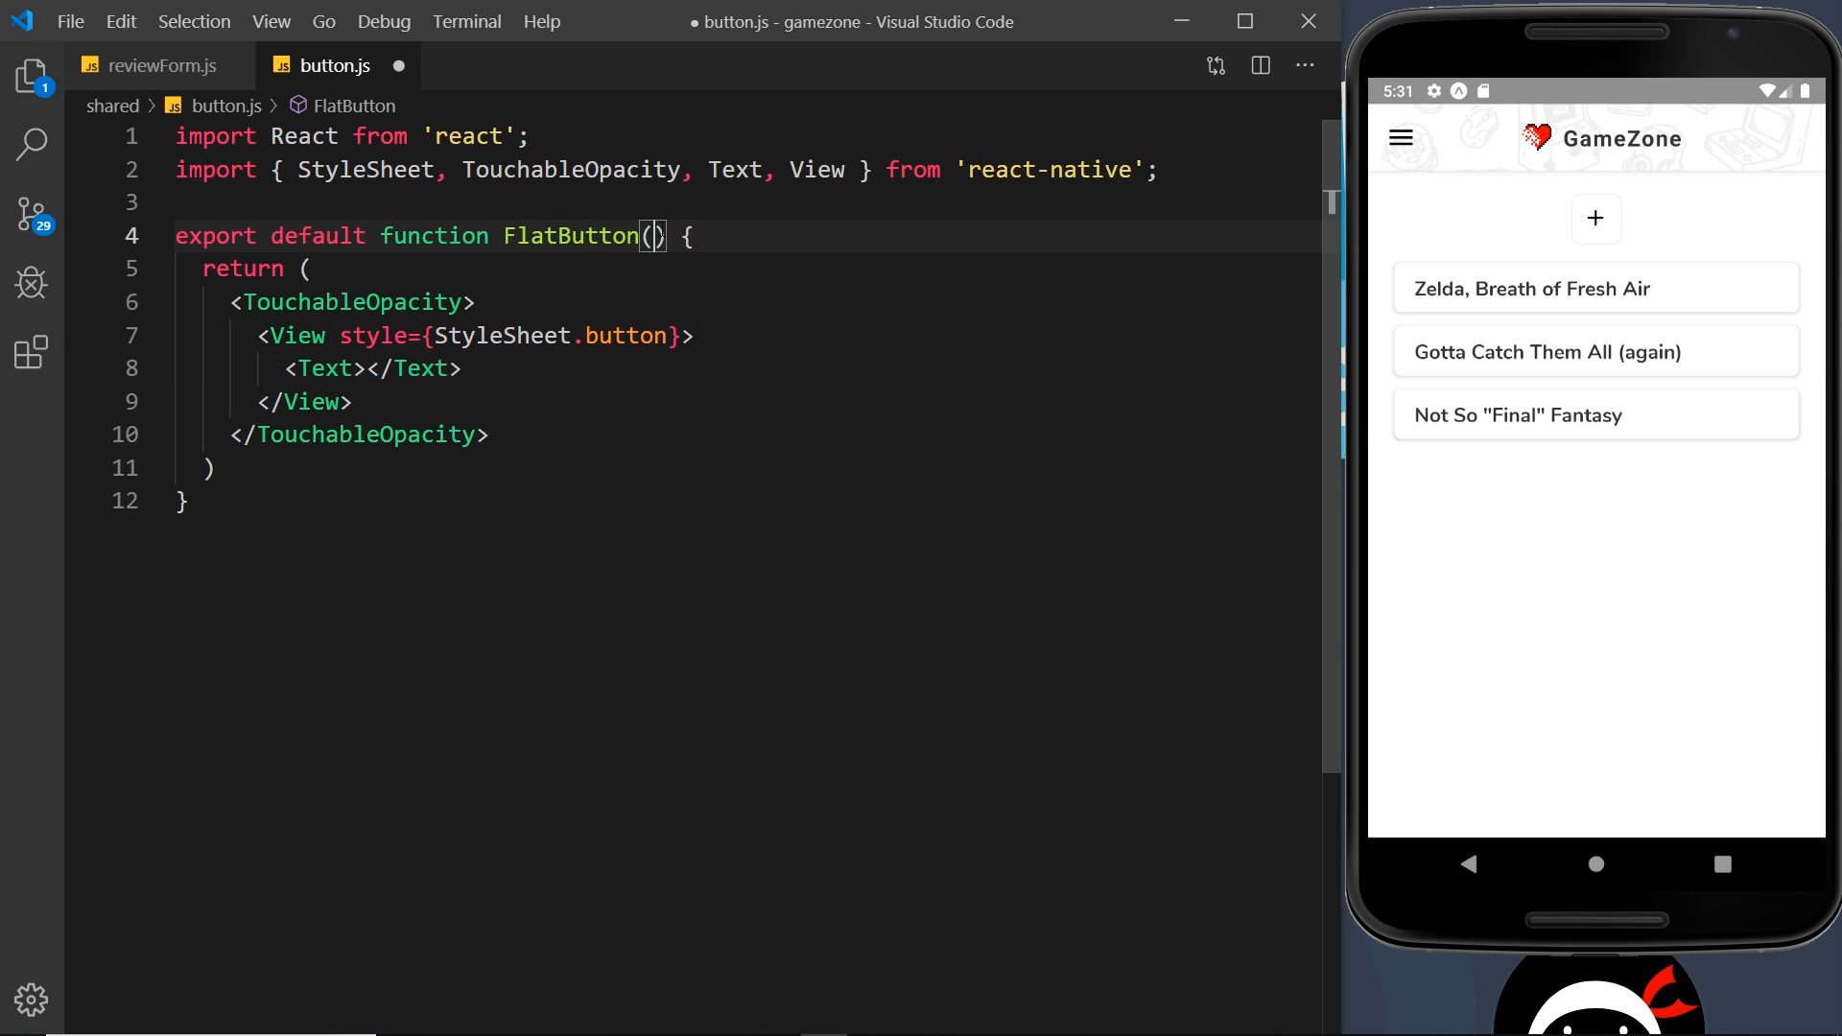
Give FlatButton a destructured text prop and render it inside the Text element.
type("{}")
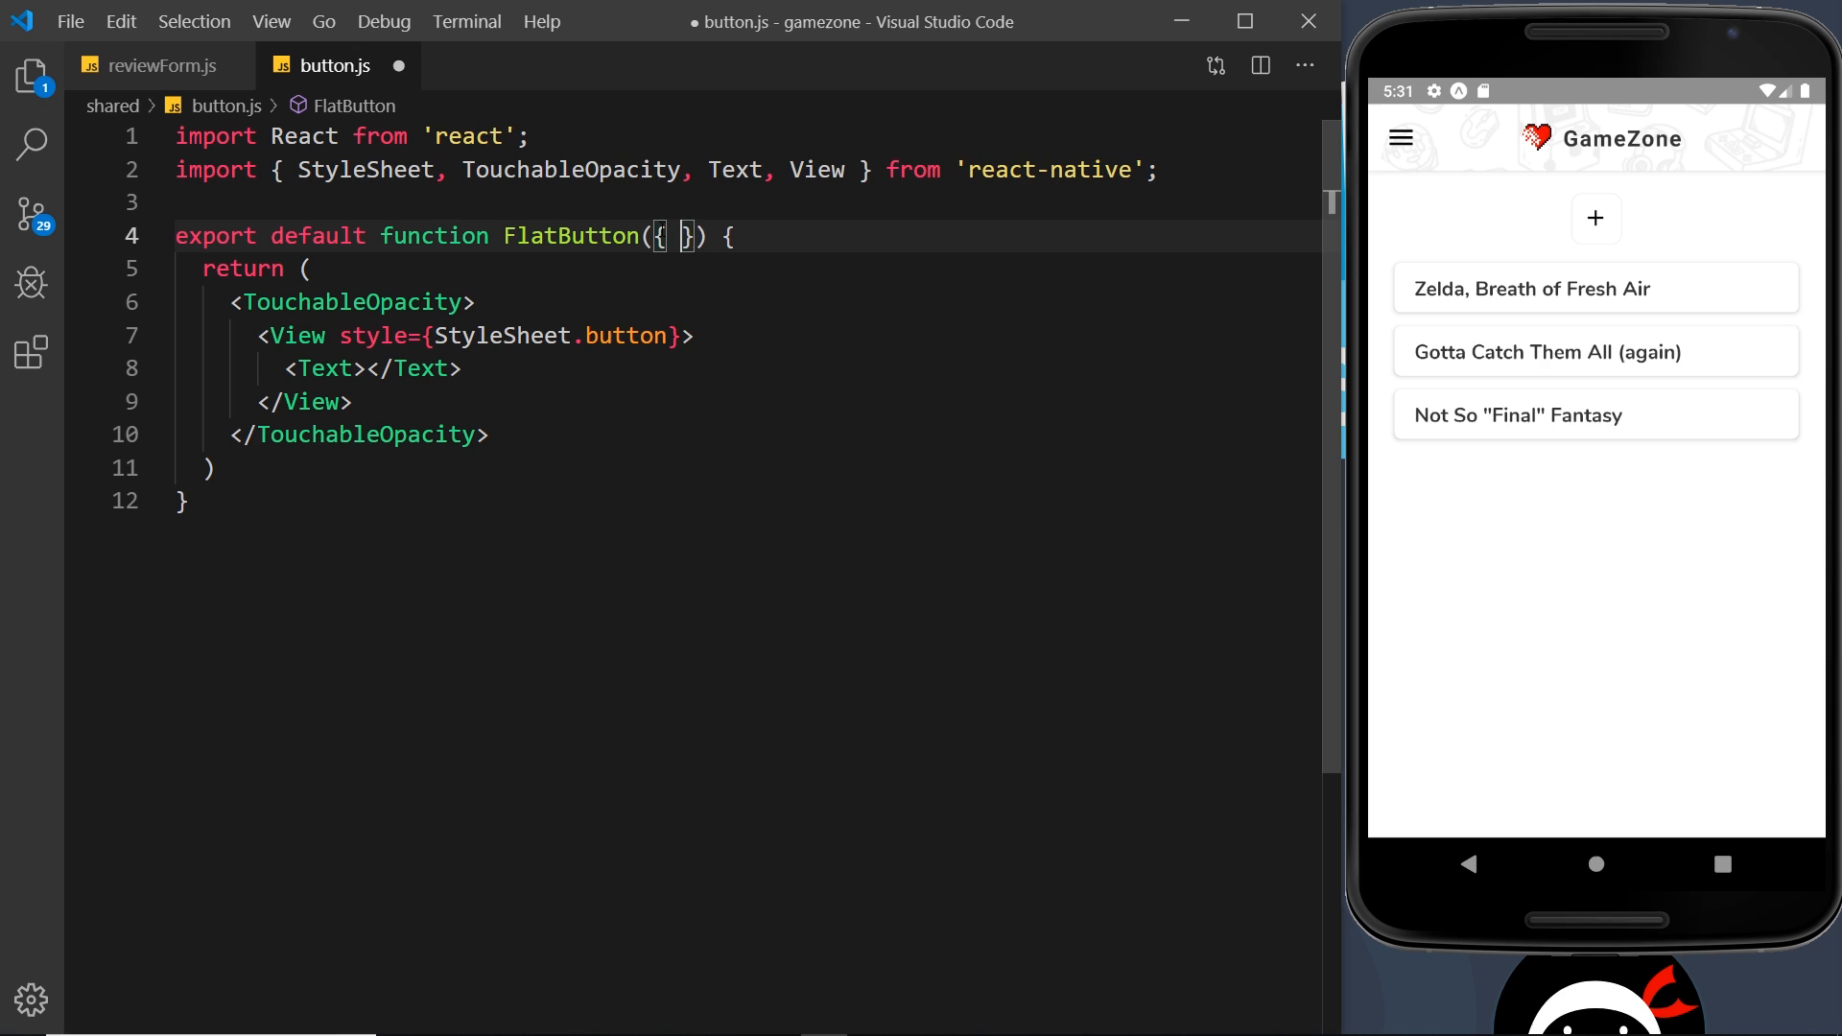
type("test")
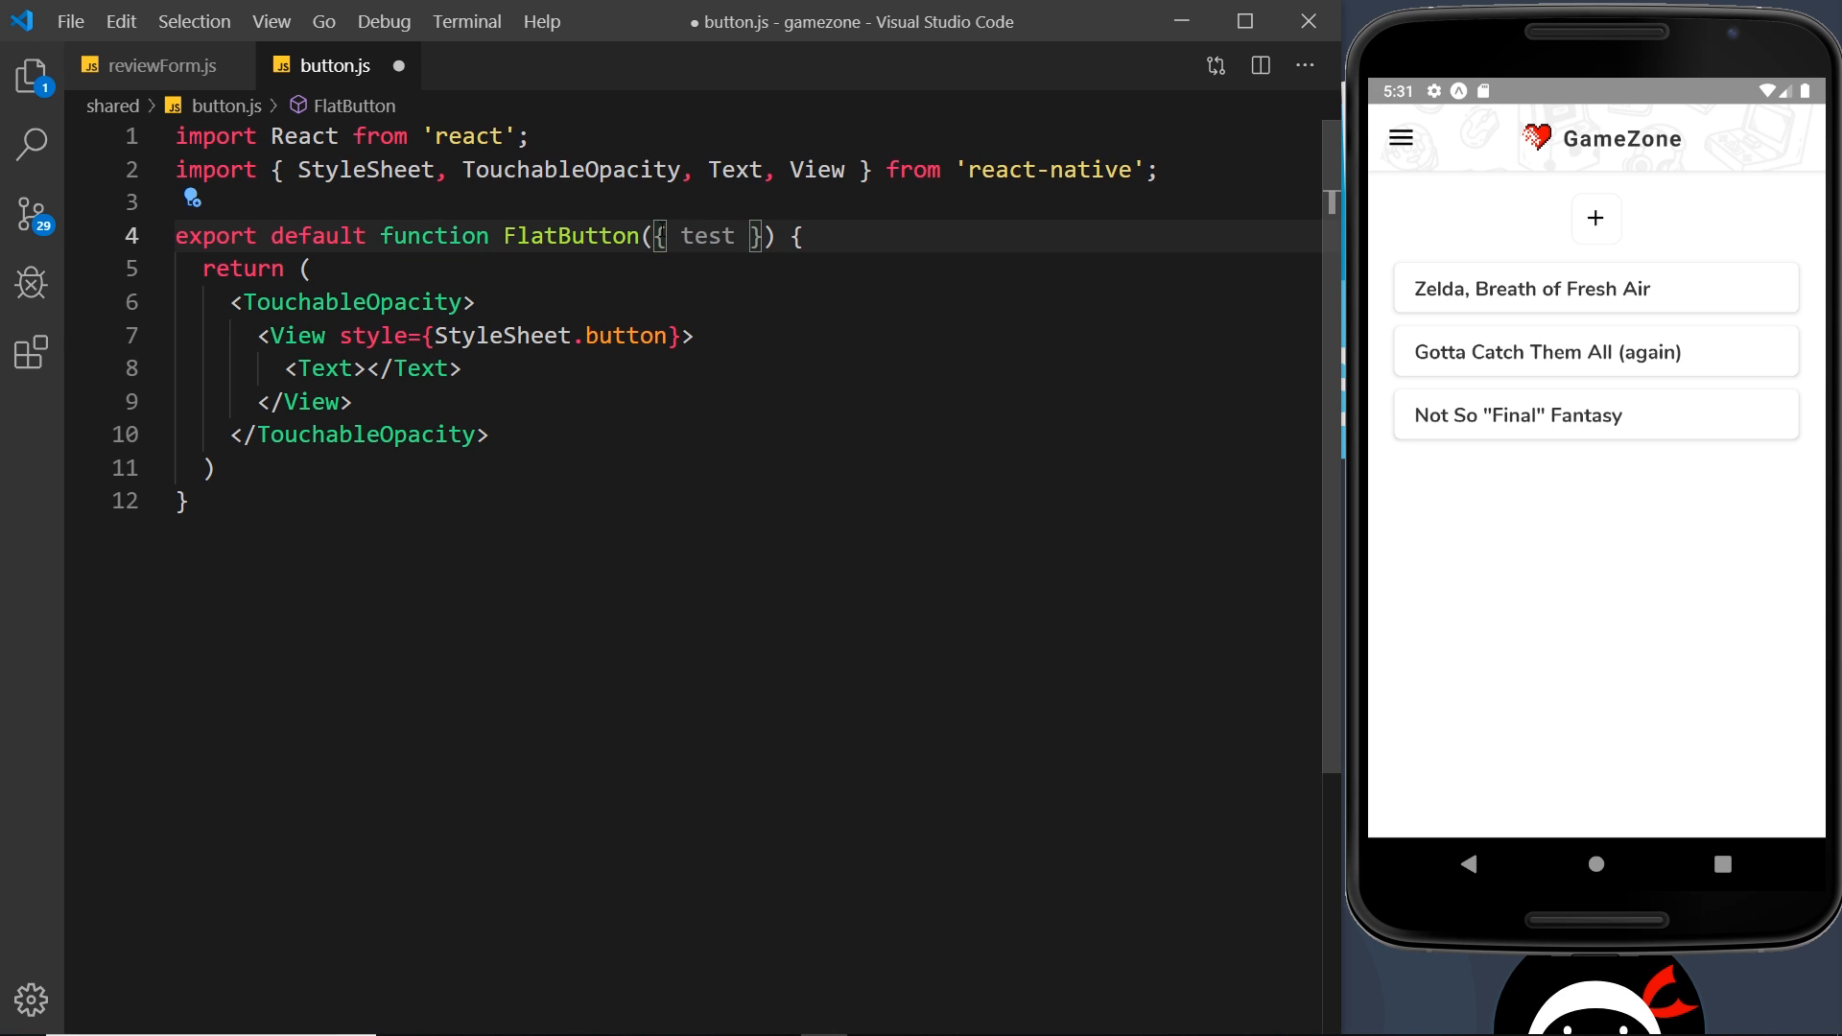
type("text")
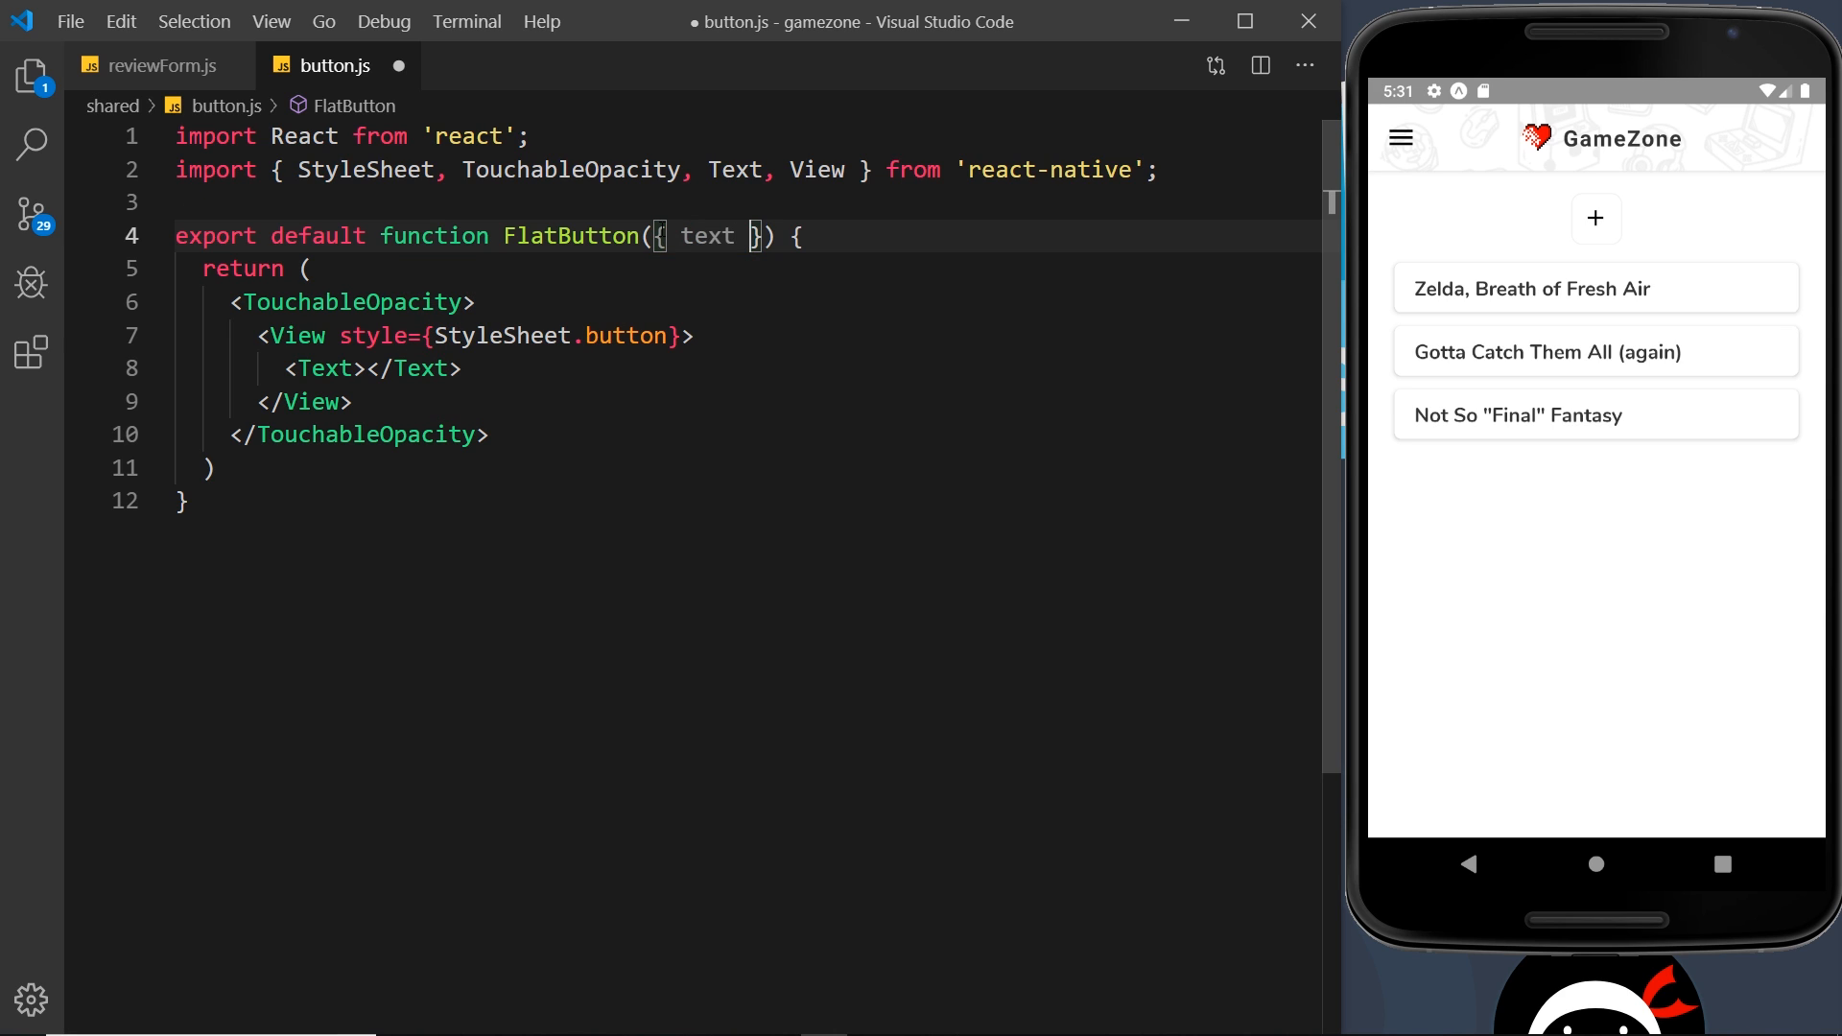
left_click(367, 368)
type("{ text ")
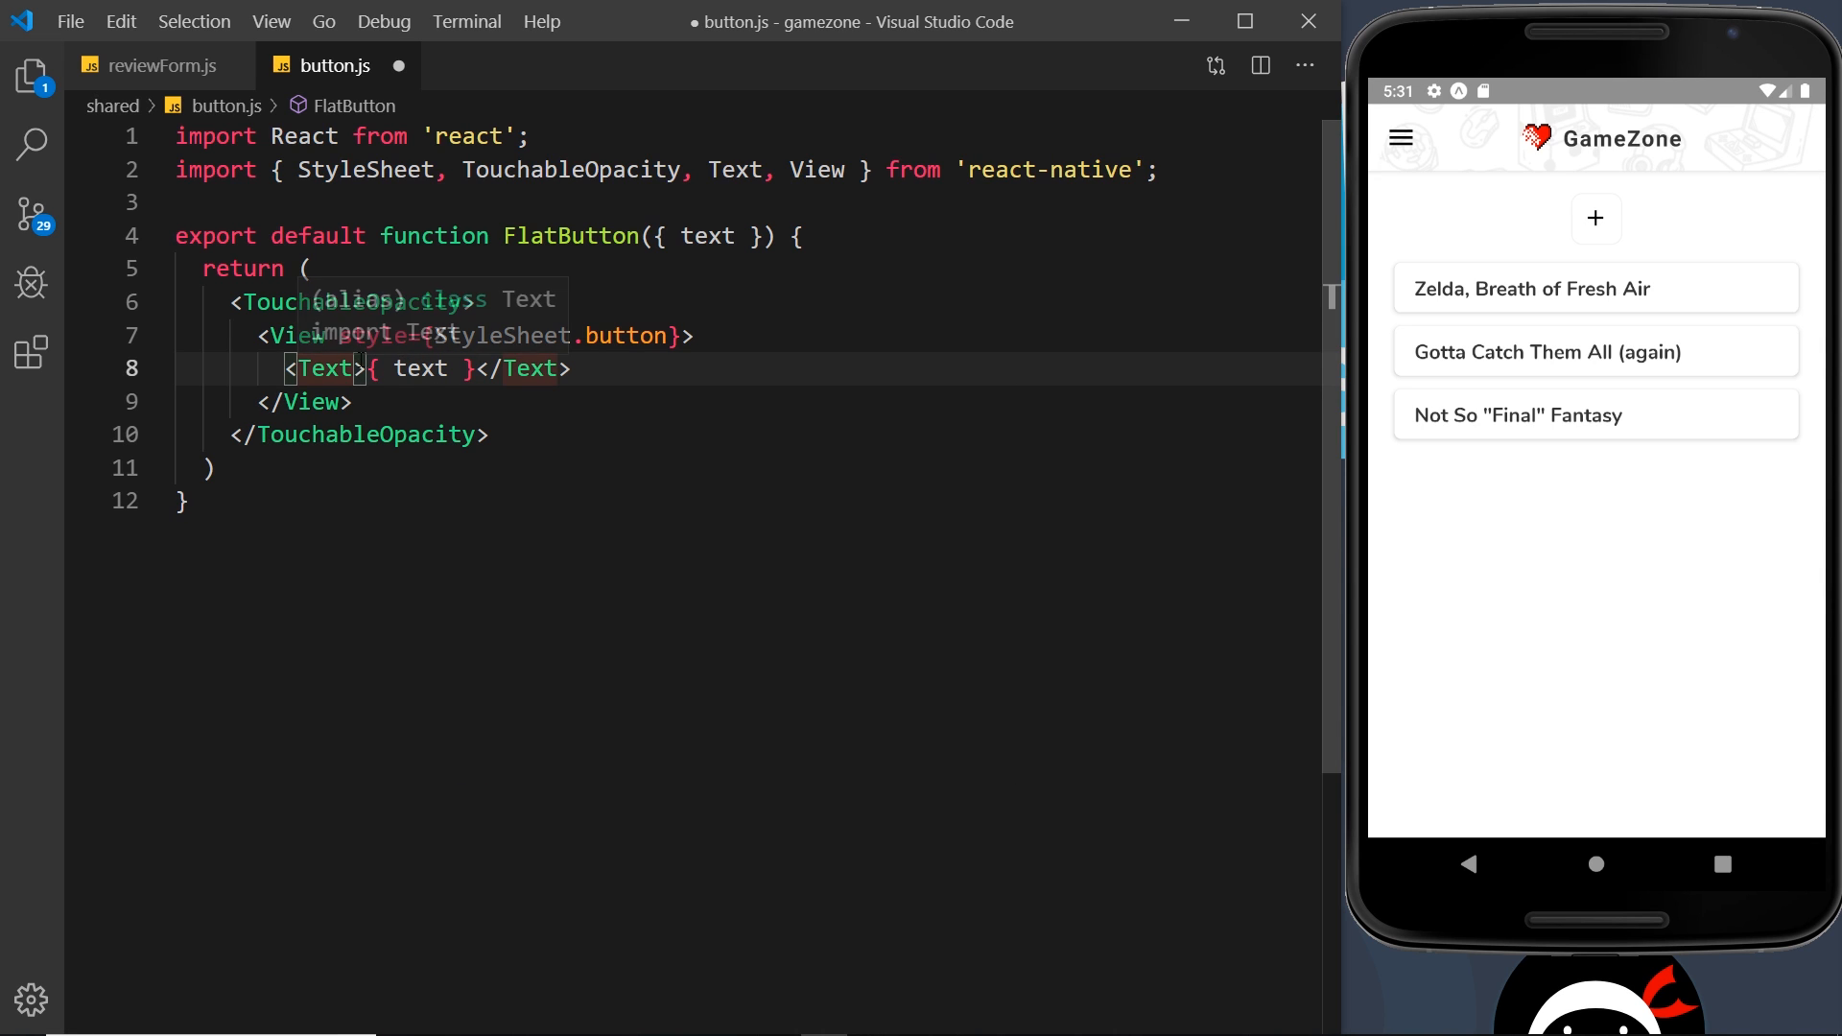
Style the View with styles.button and the Text with styles.buttonText.
type("style={}")
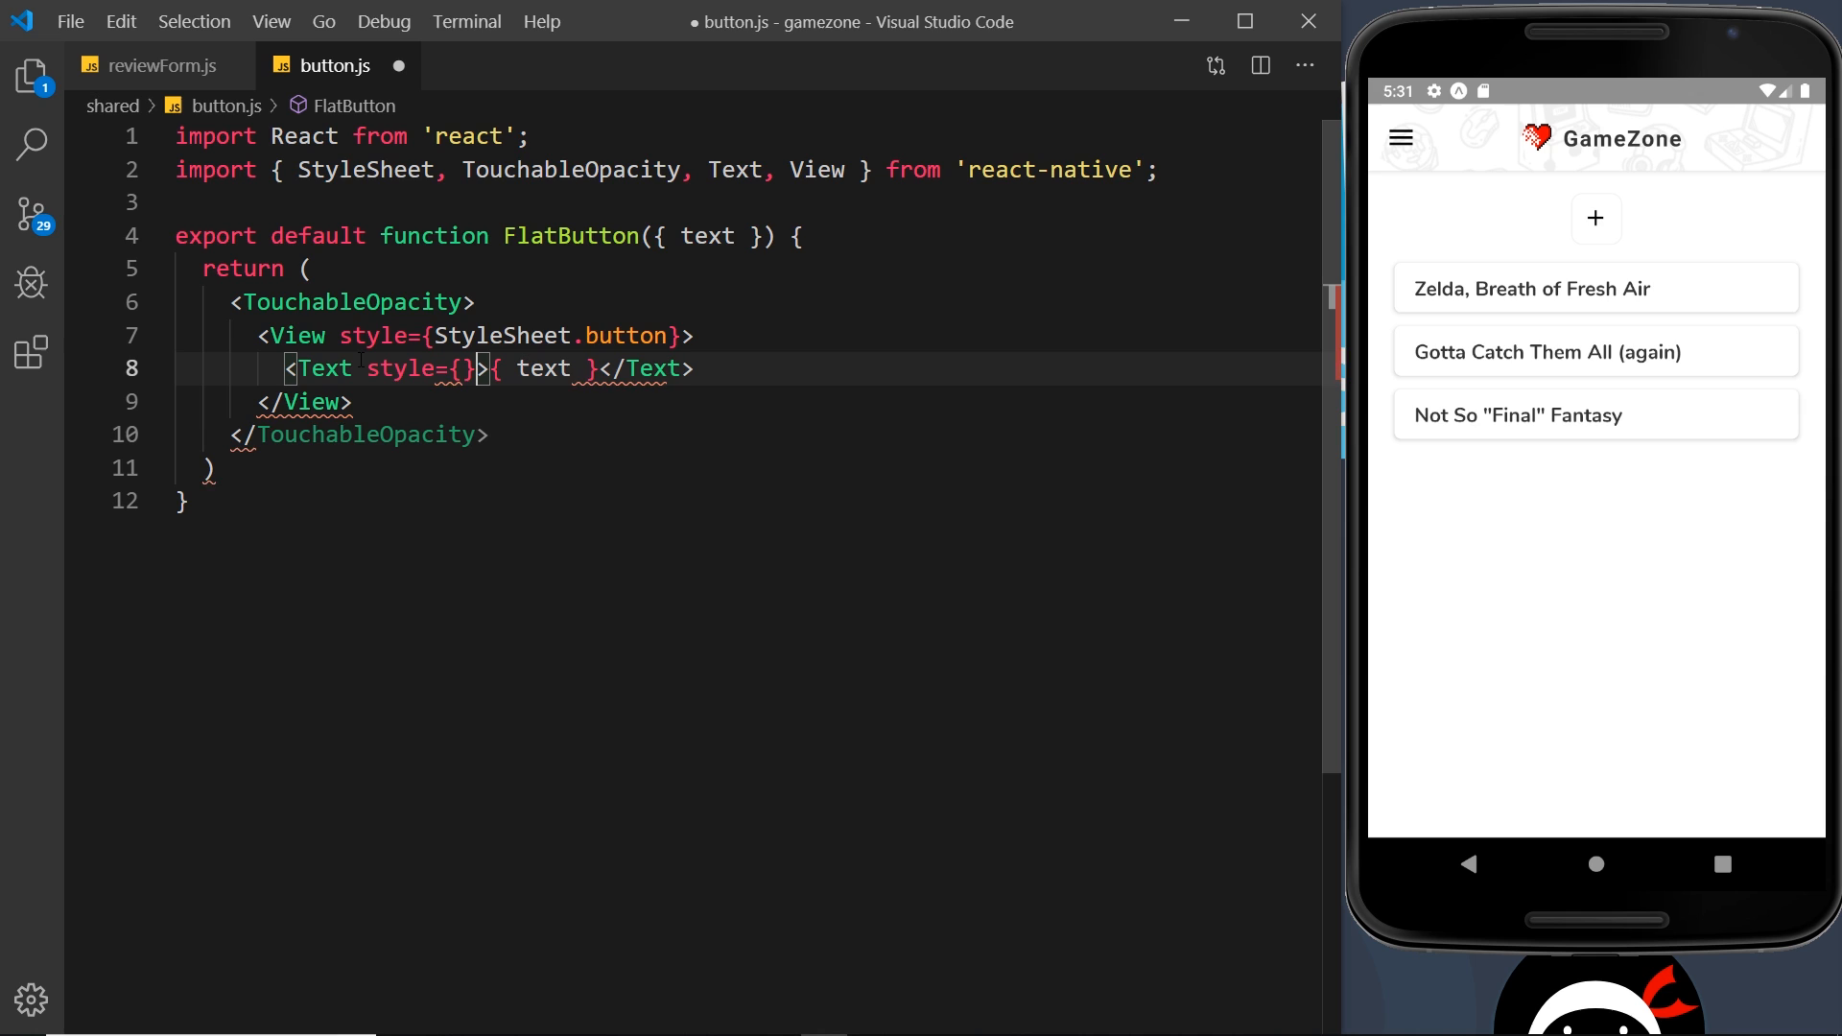
type("styl")
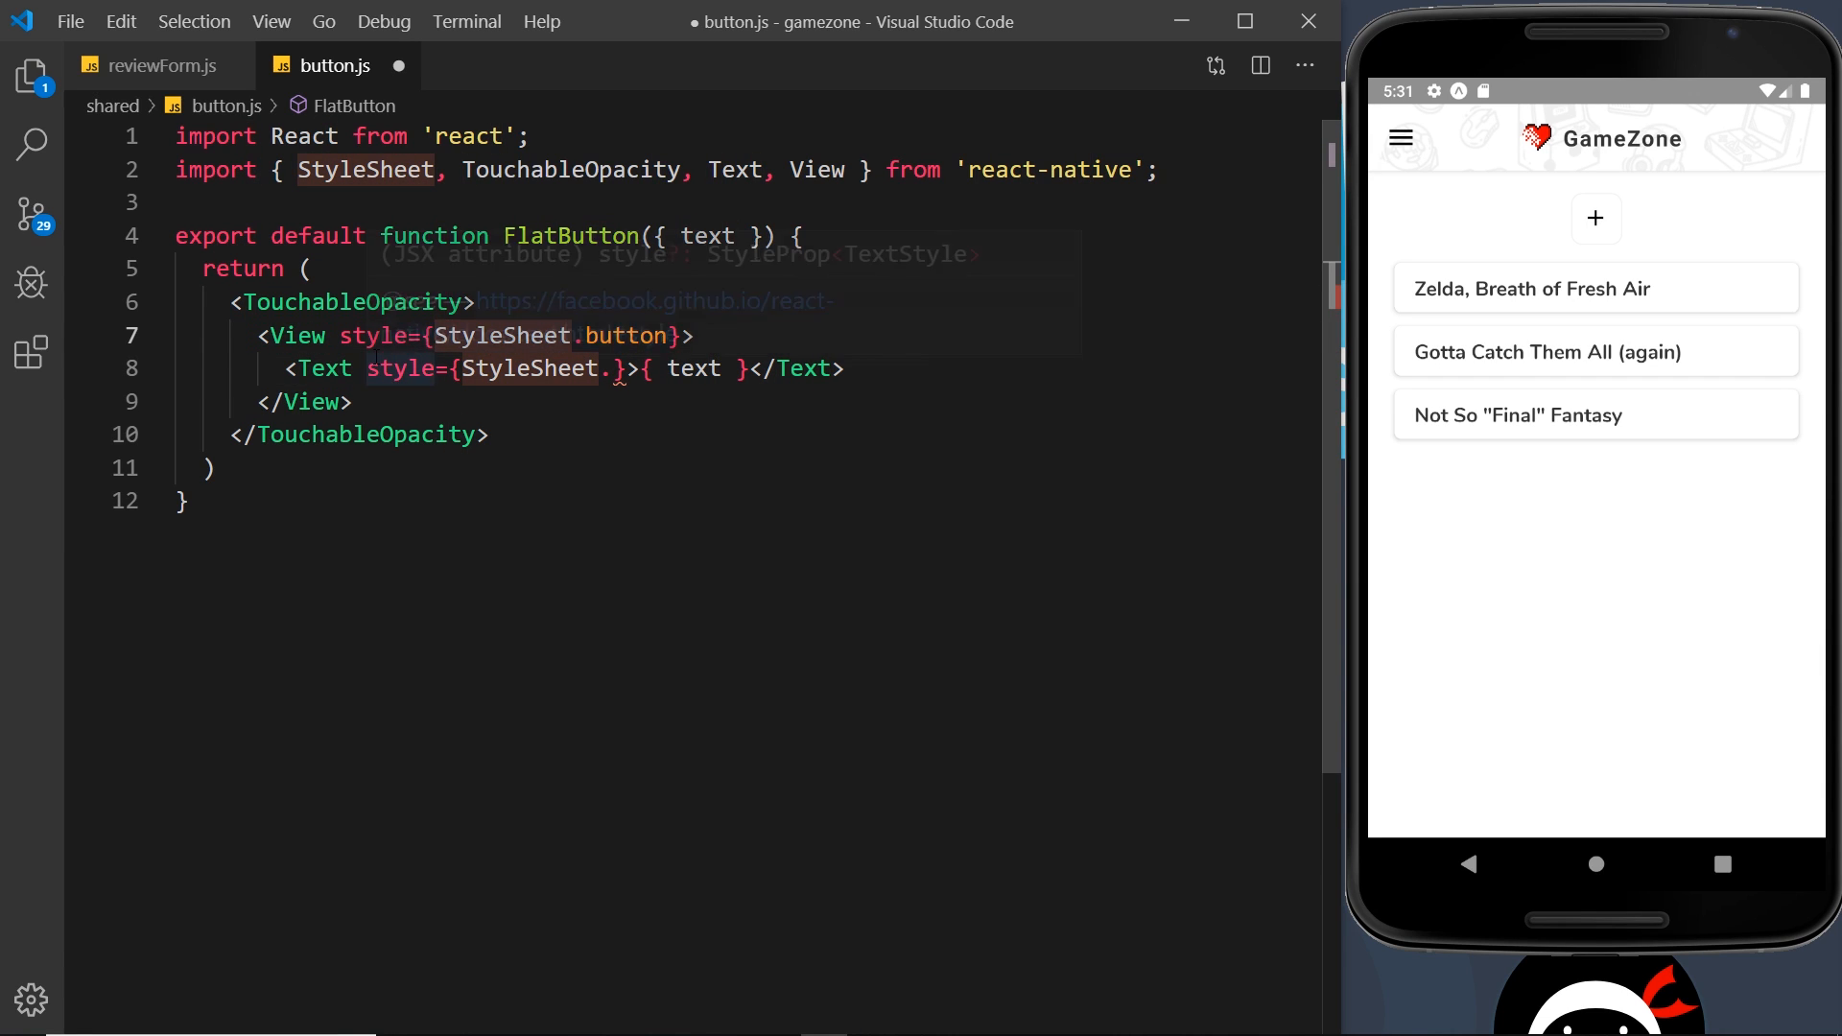
type("styles")
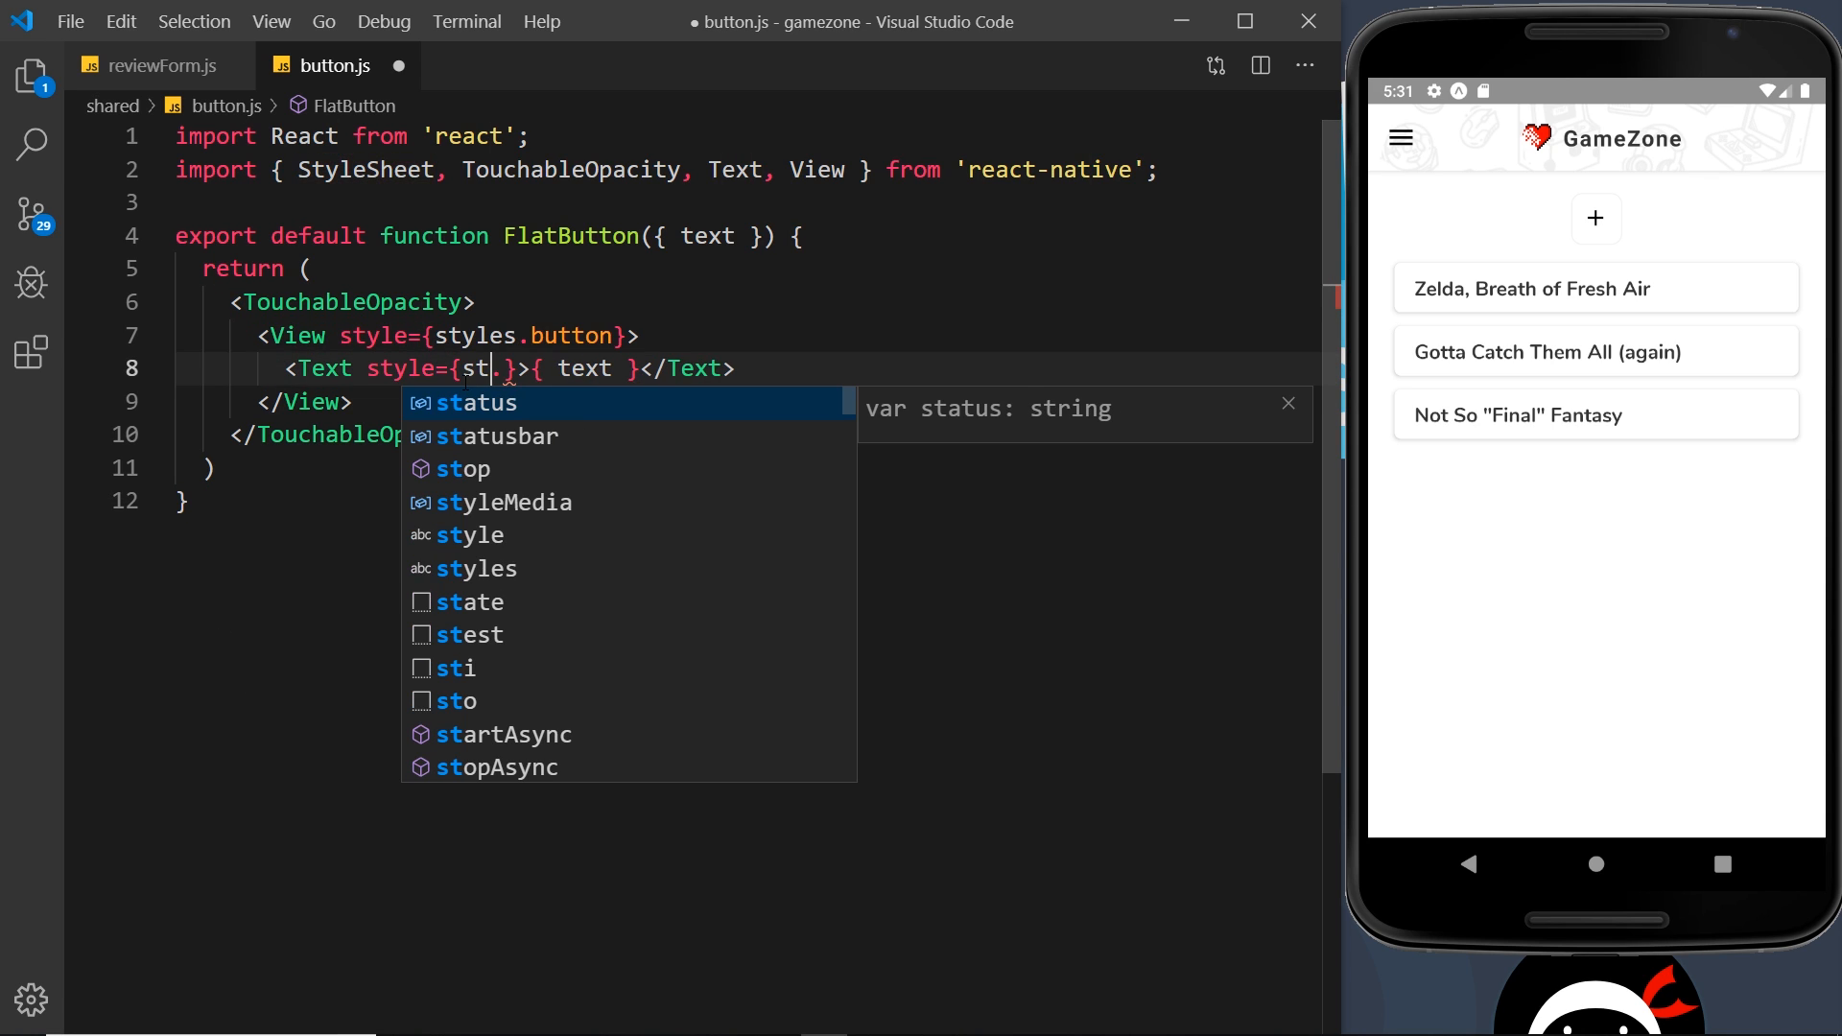
type("yles")
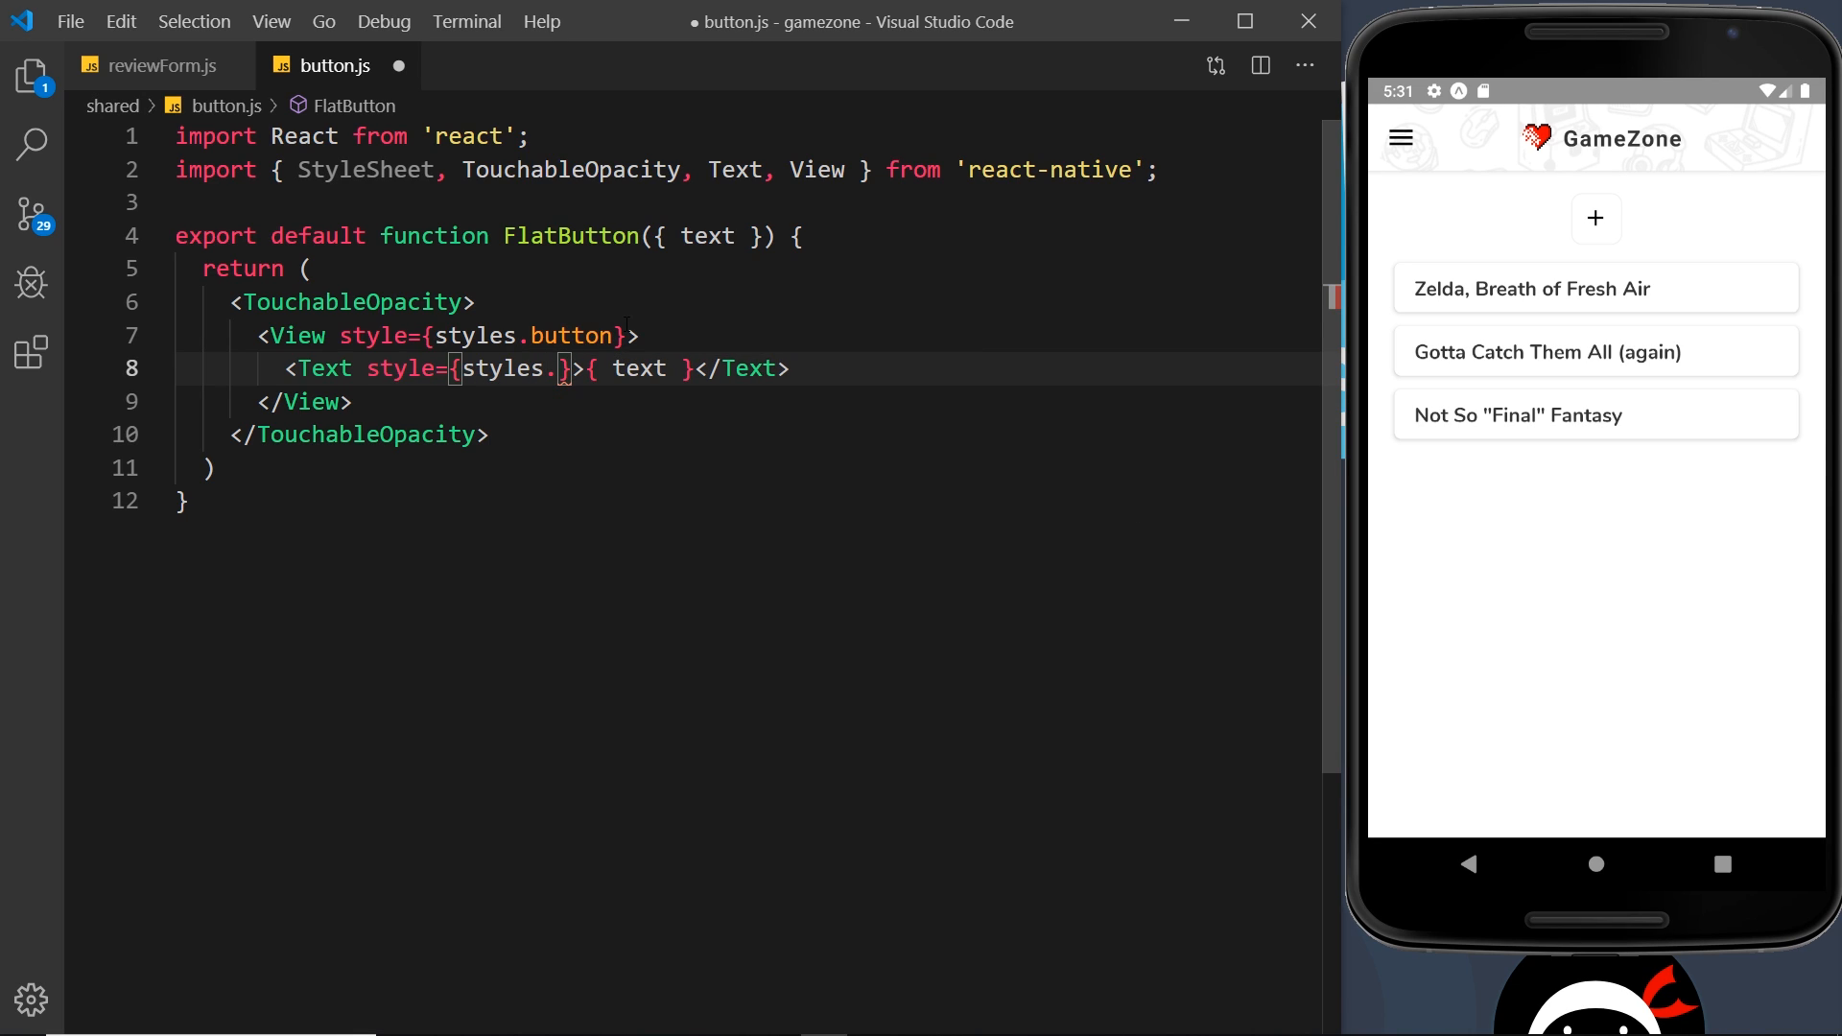
type("buttonText")
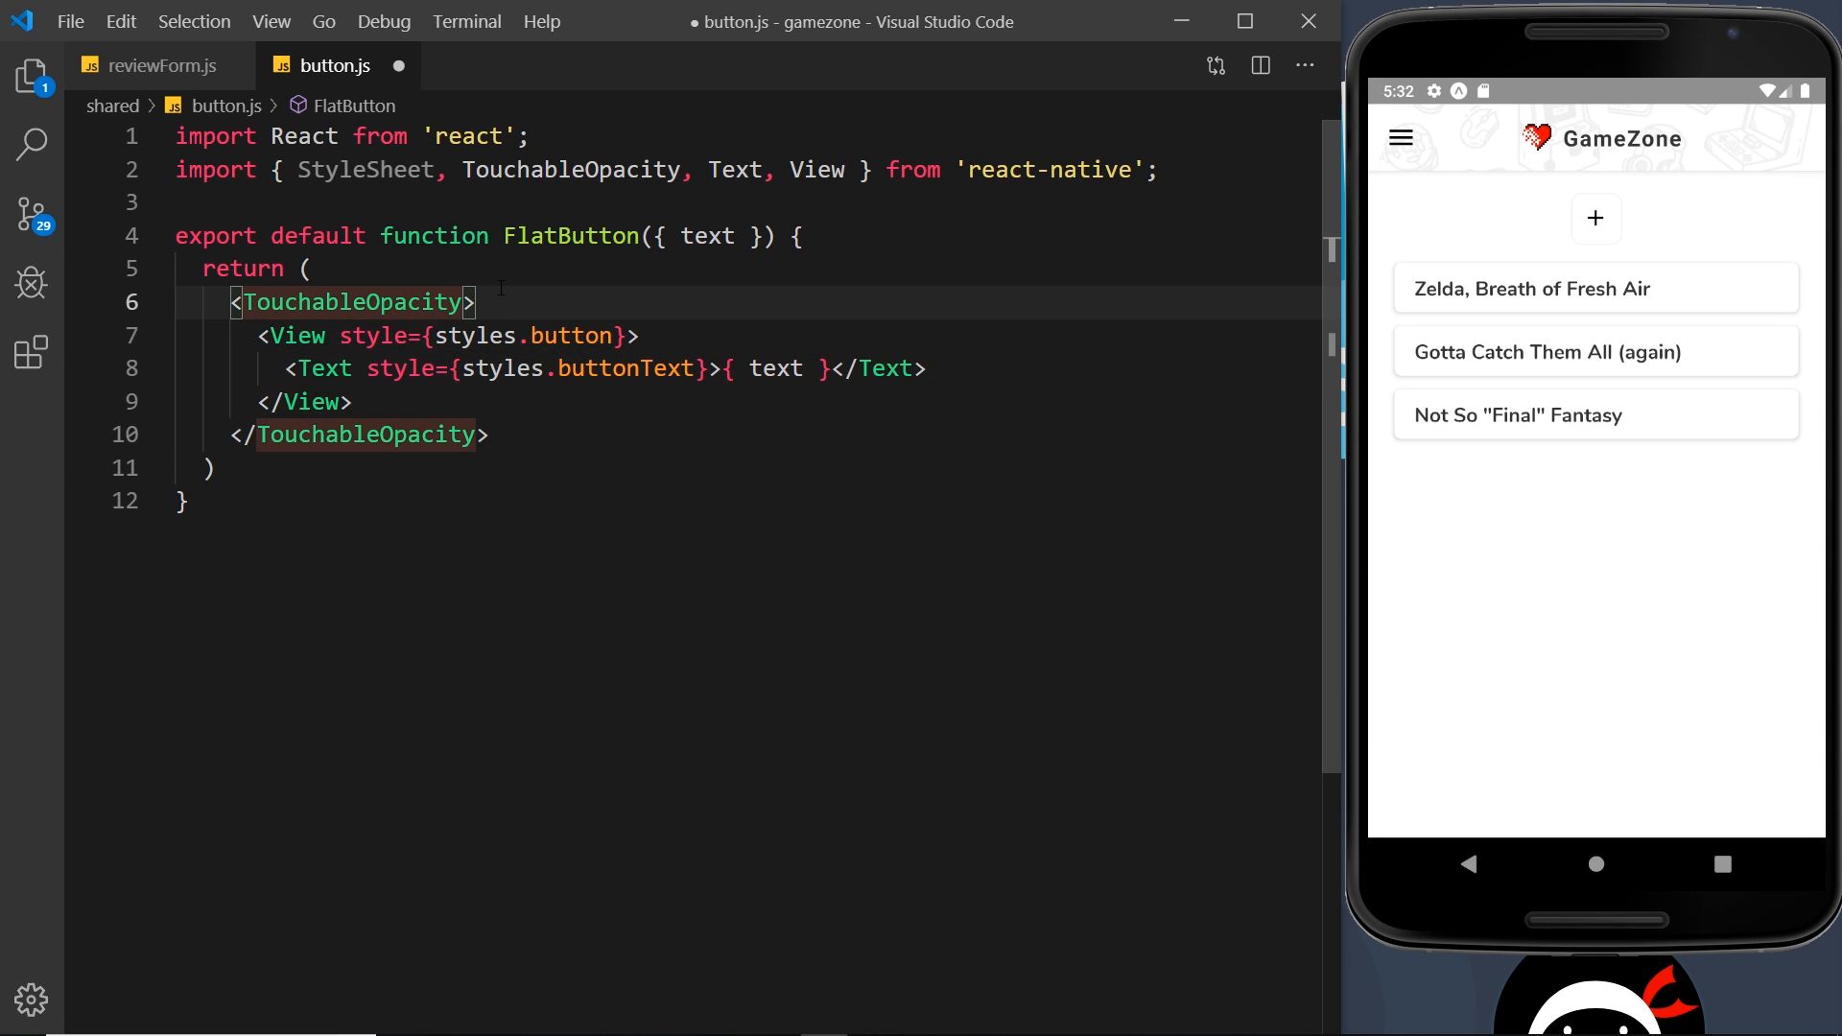
Pass onPress={onPress} to TouchableOpacity, destructure onPress, and add blank lines below.
type("onPress=")
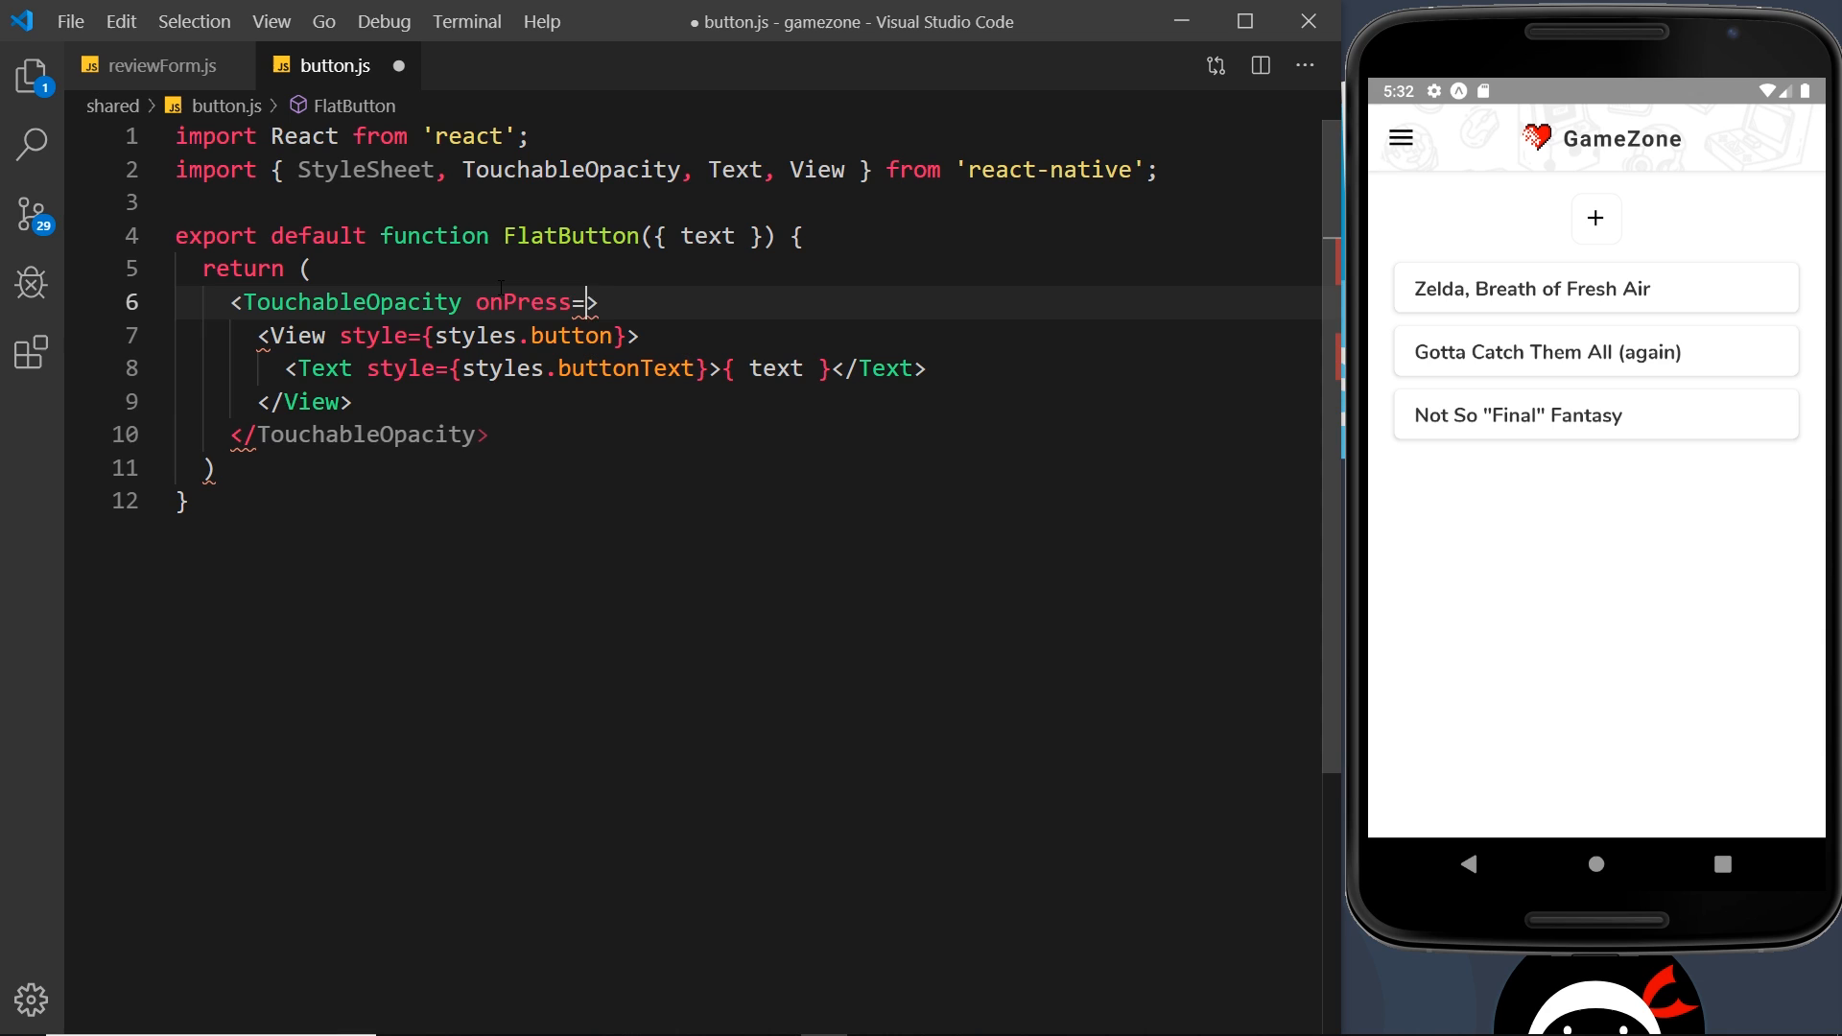
type("{")
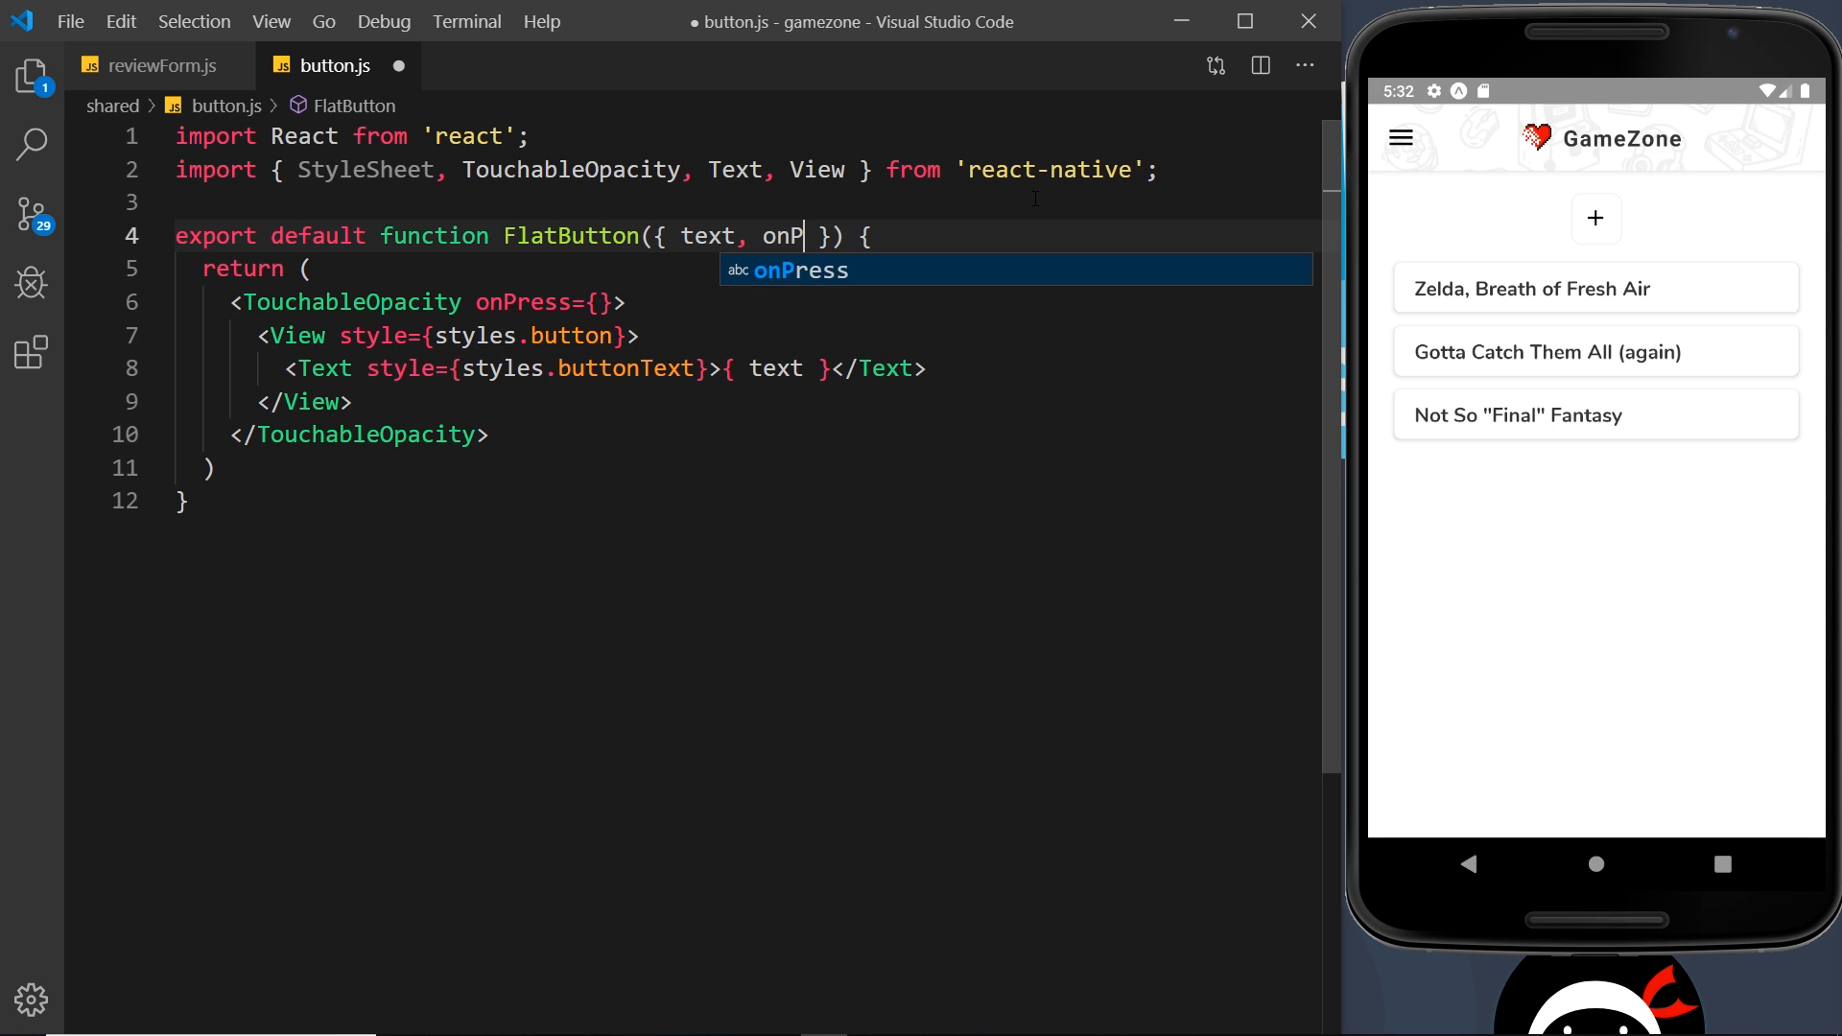
key("Tab")
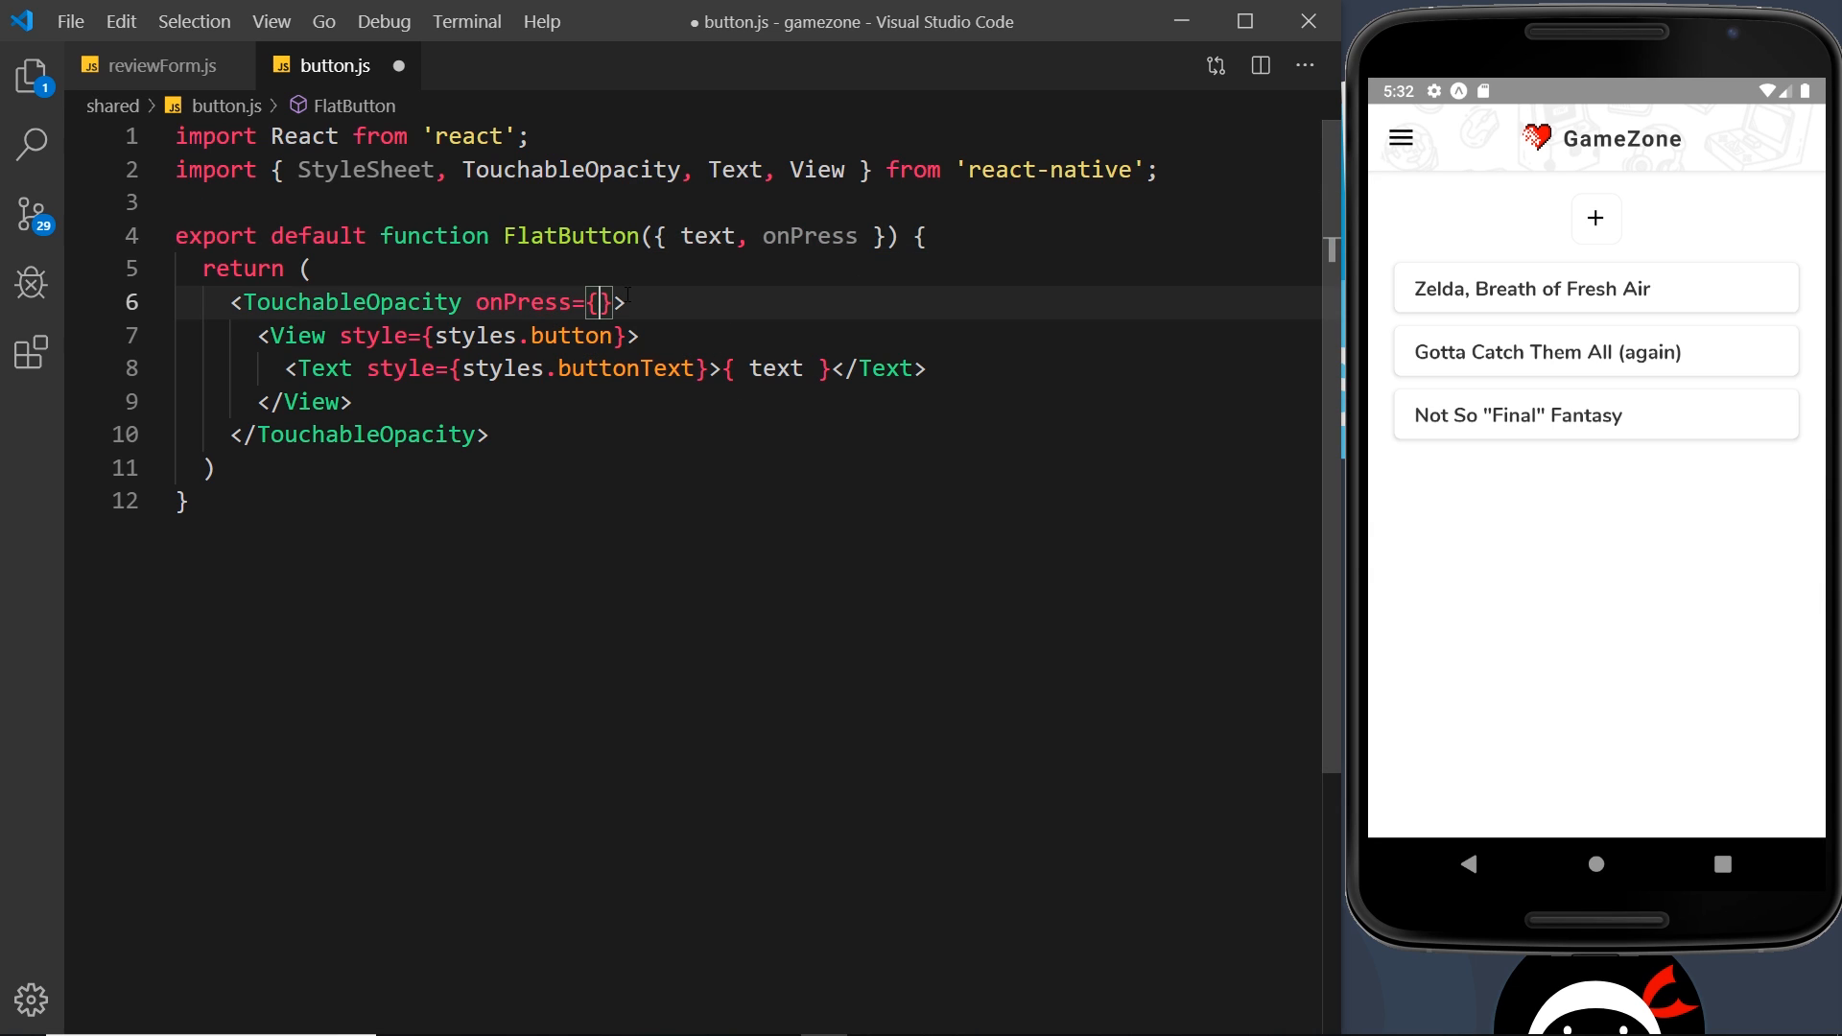
type("onPress")
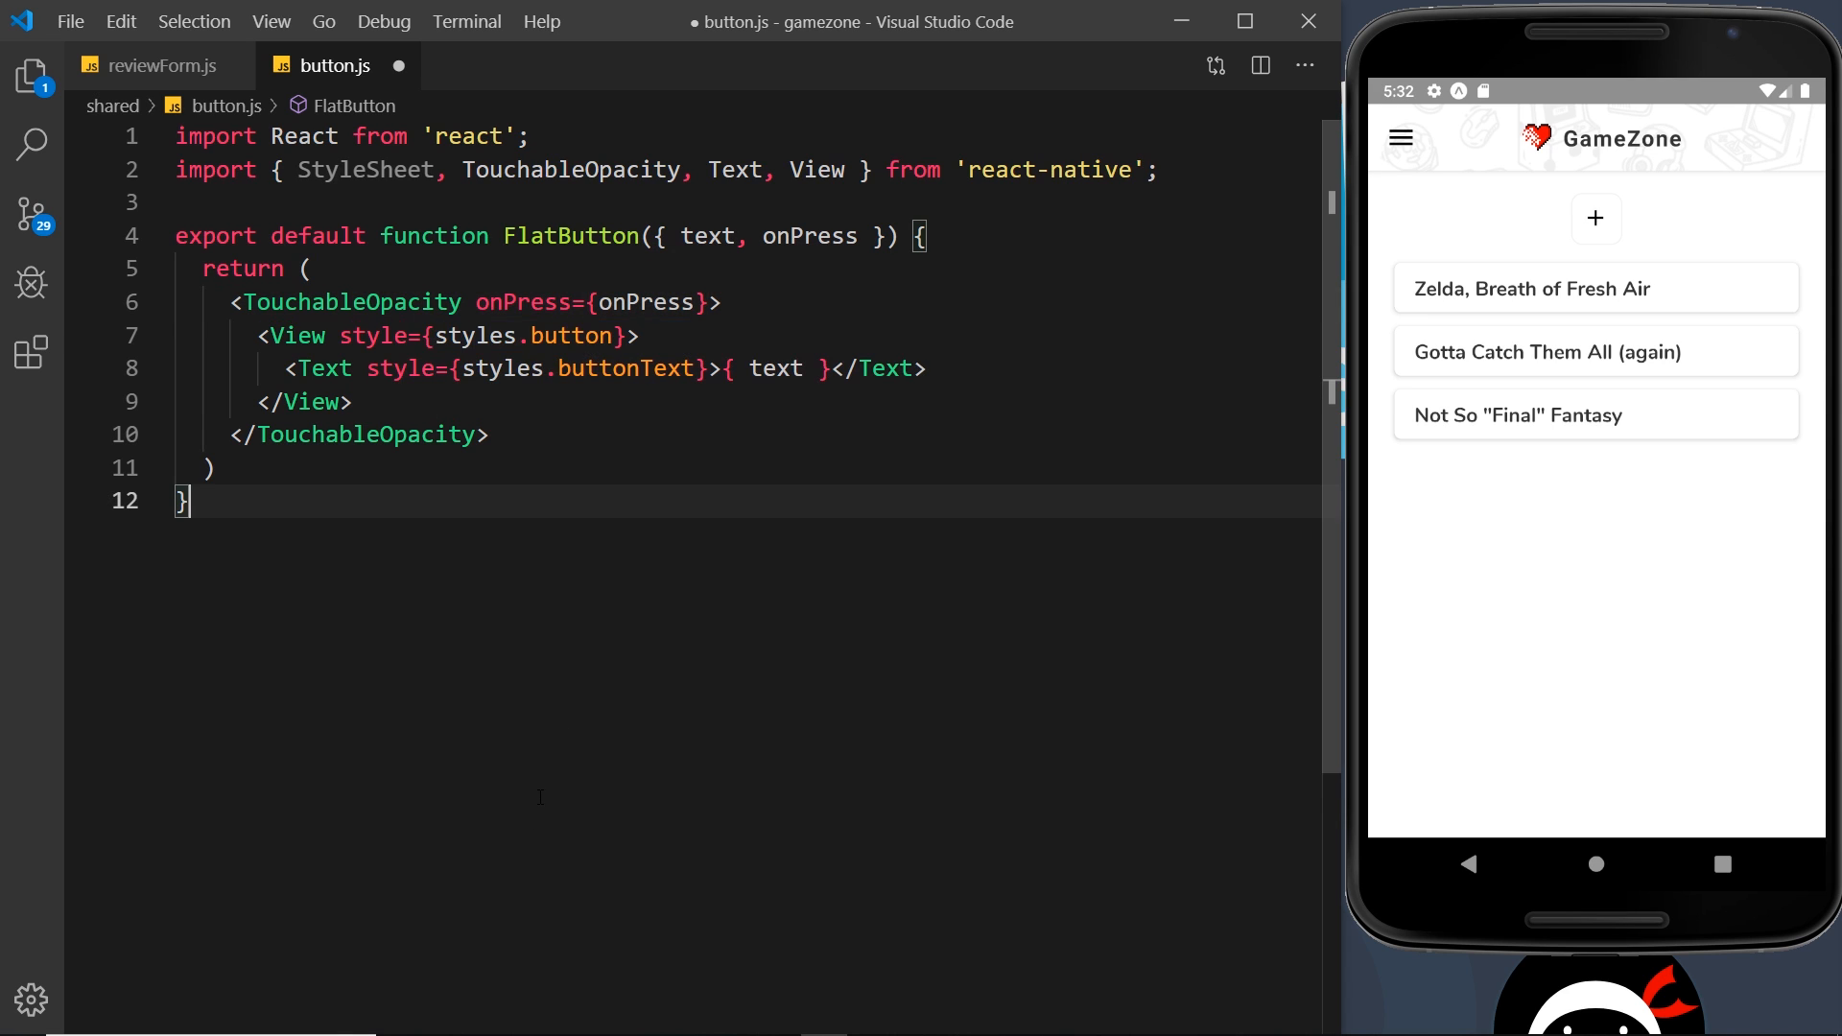
key("Enter")
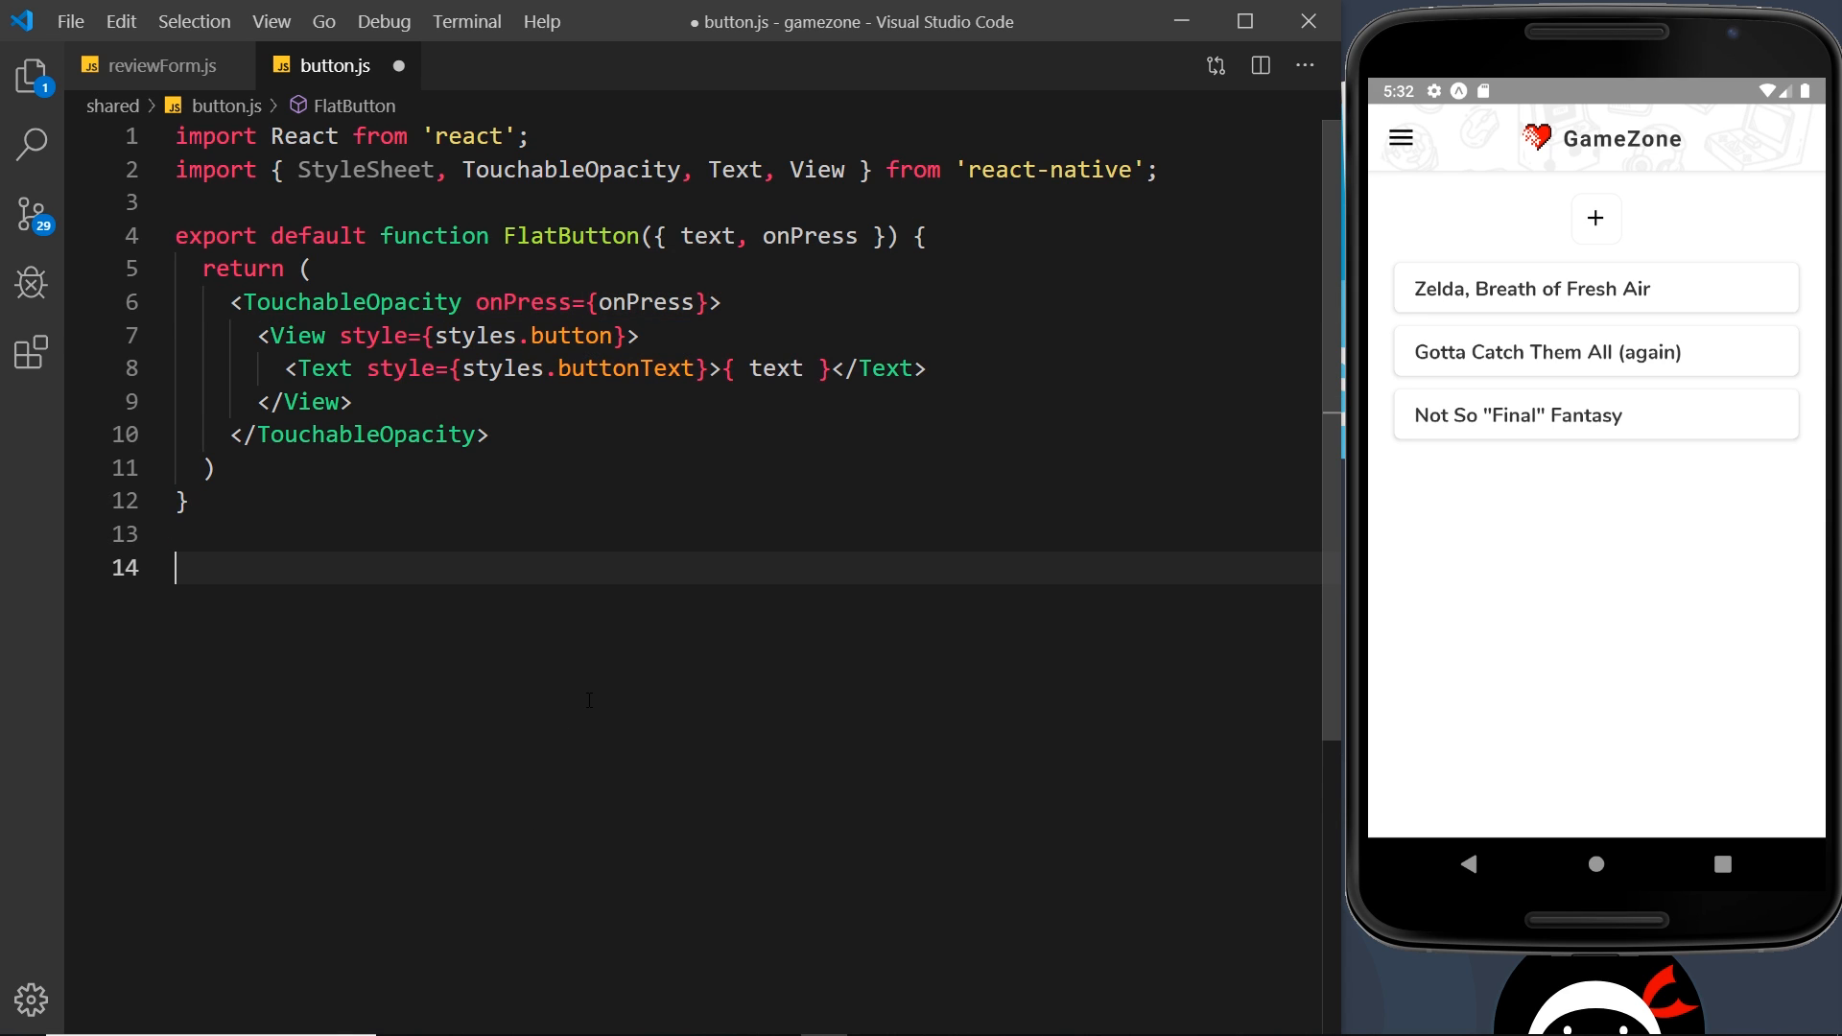
Create a StyleSheet styles object with a button style: borderRadius 8, paddingVertical 14.
type("const styles = St")
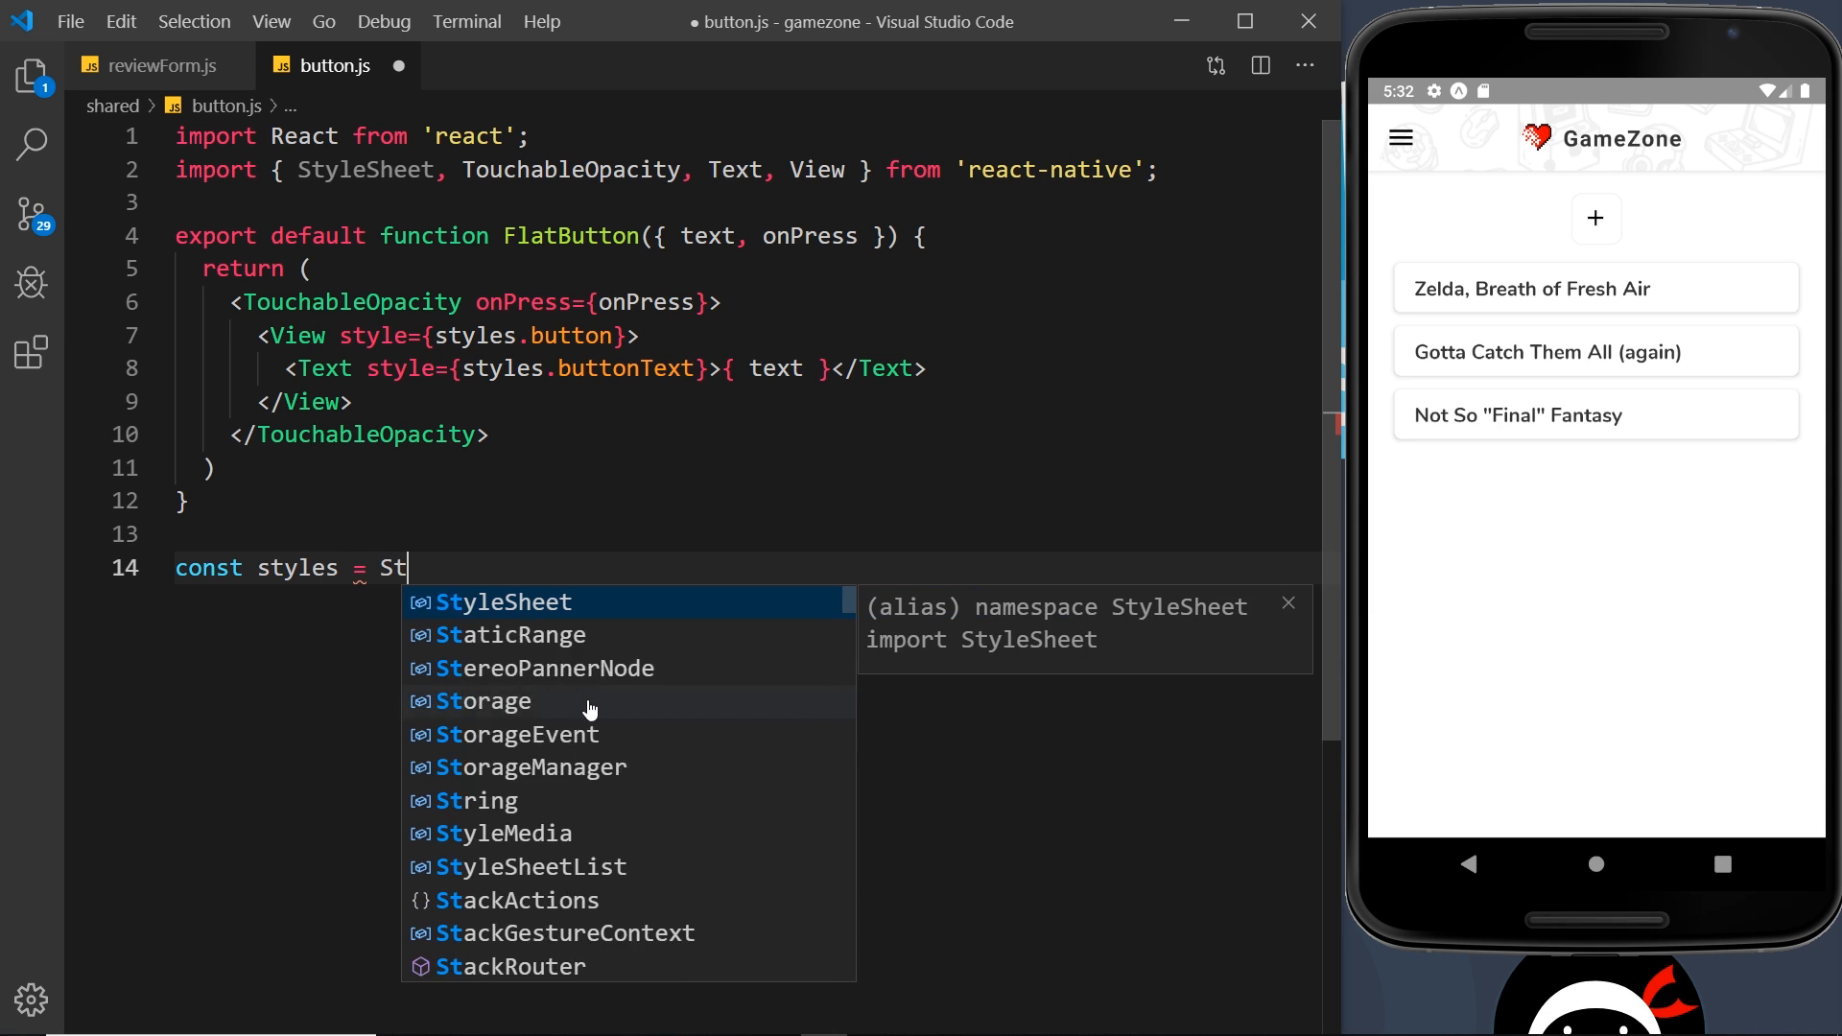
type("yleSheet.create({")
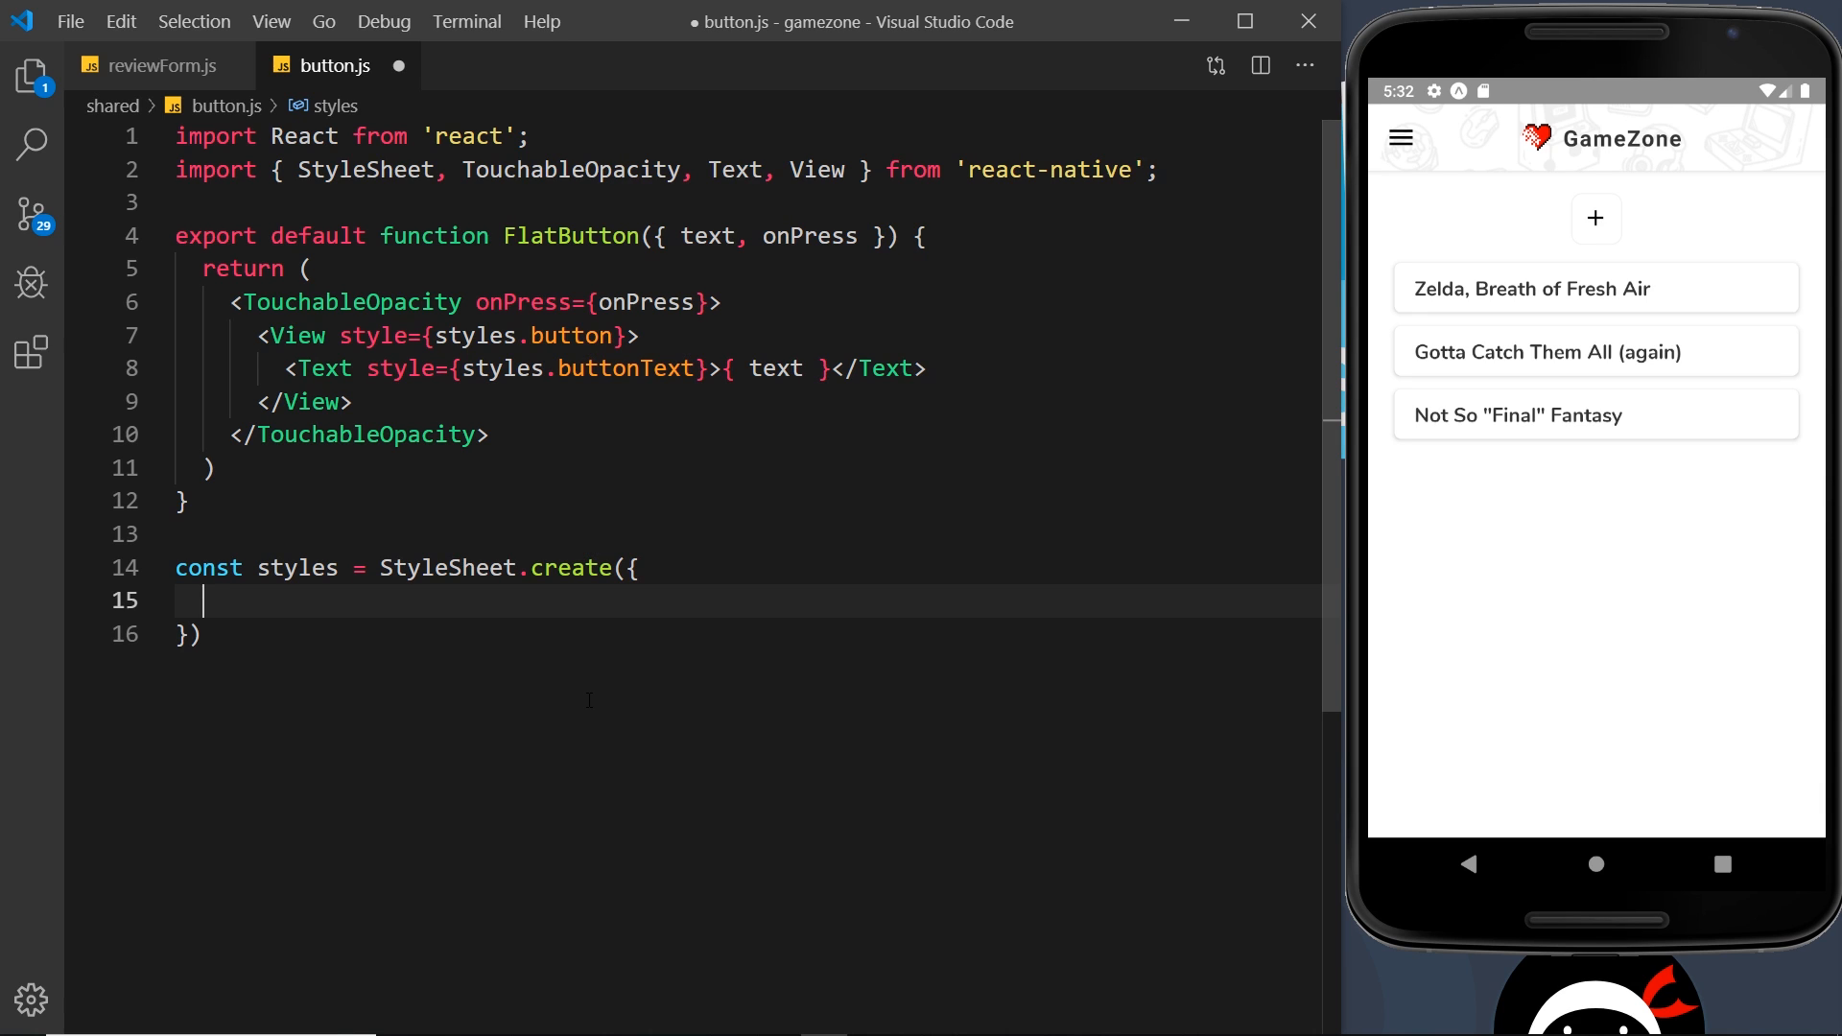
type("button: {")
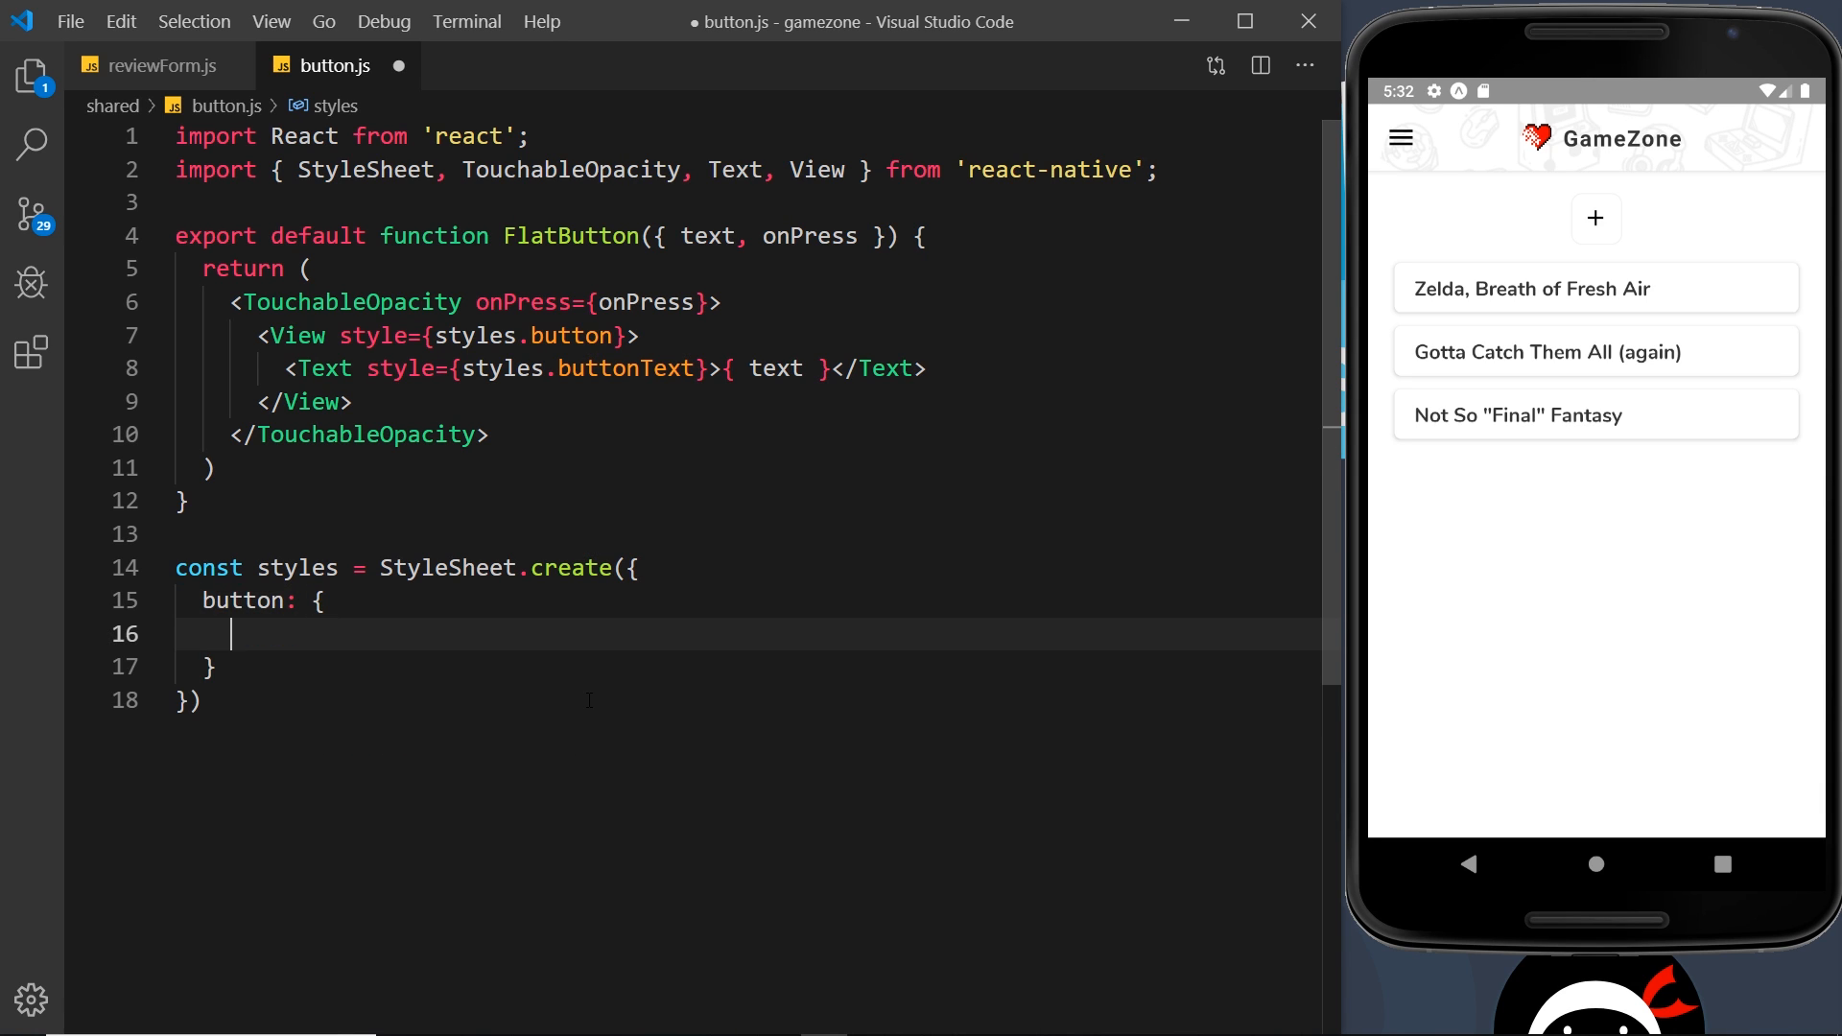
type("borderRadius: 8")
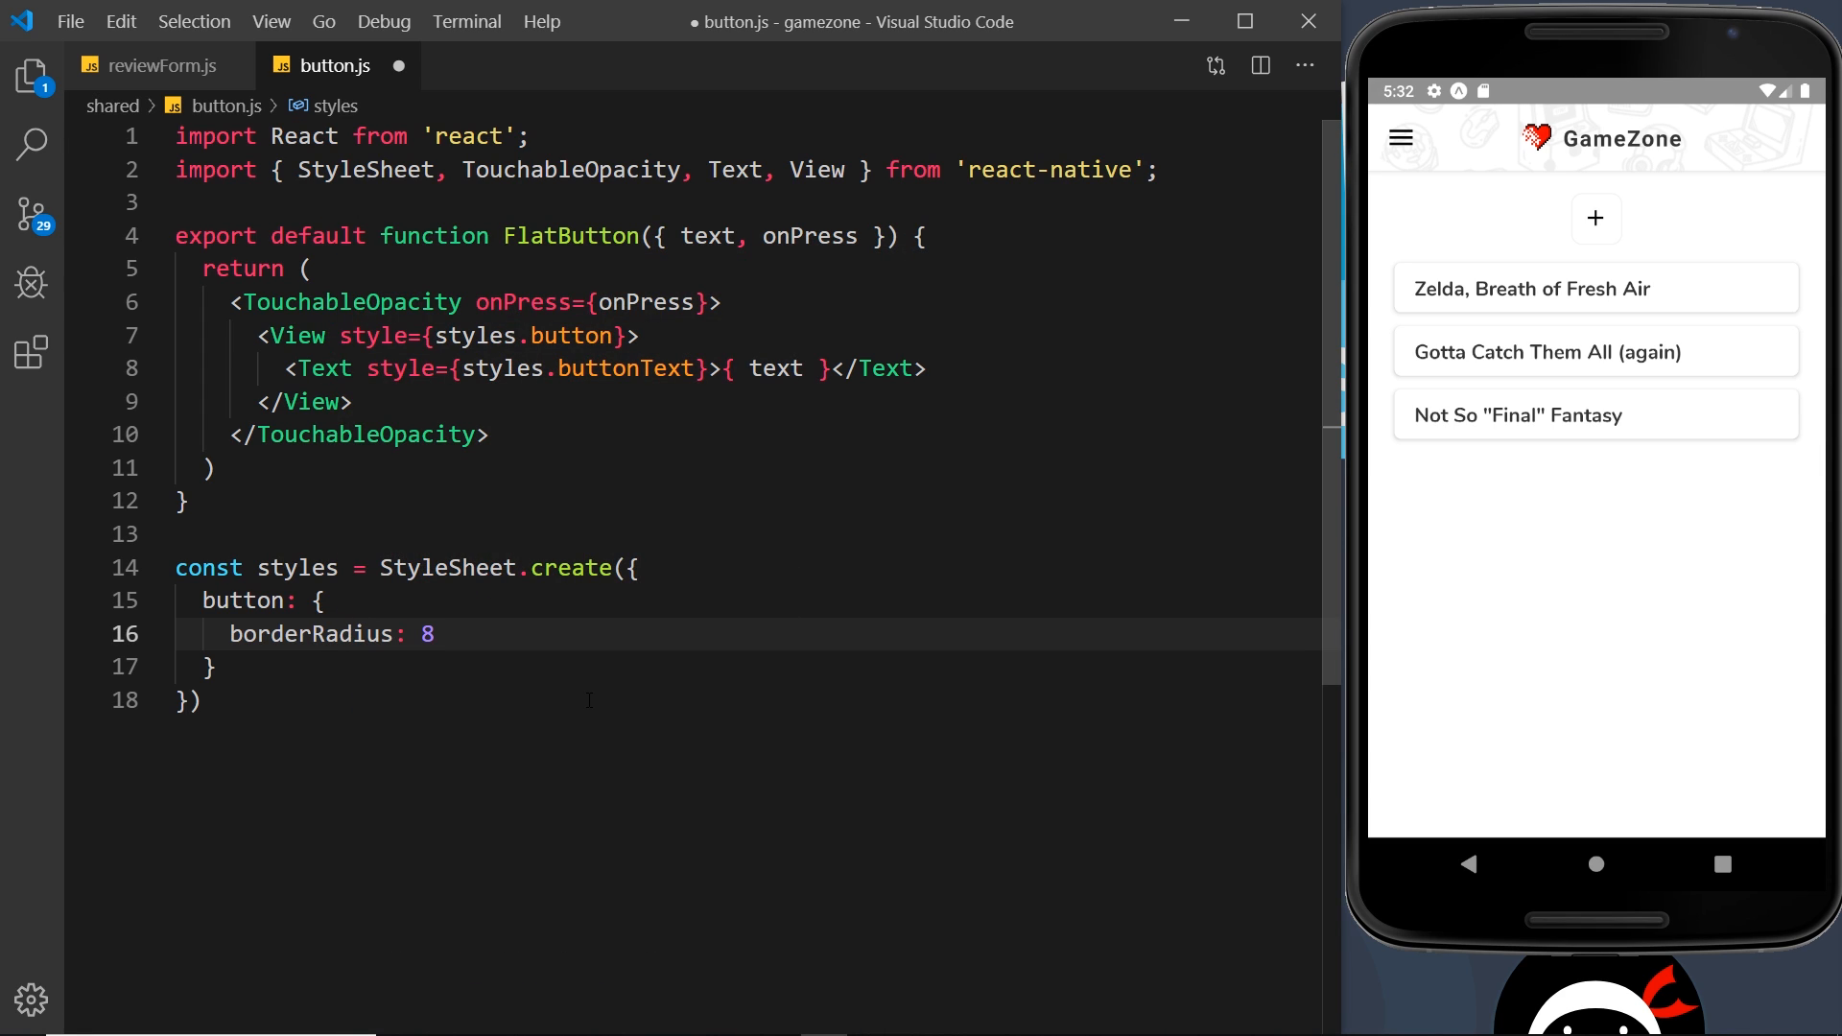
type("paddingVertical")
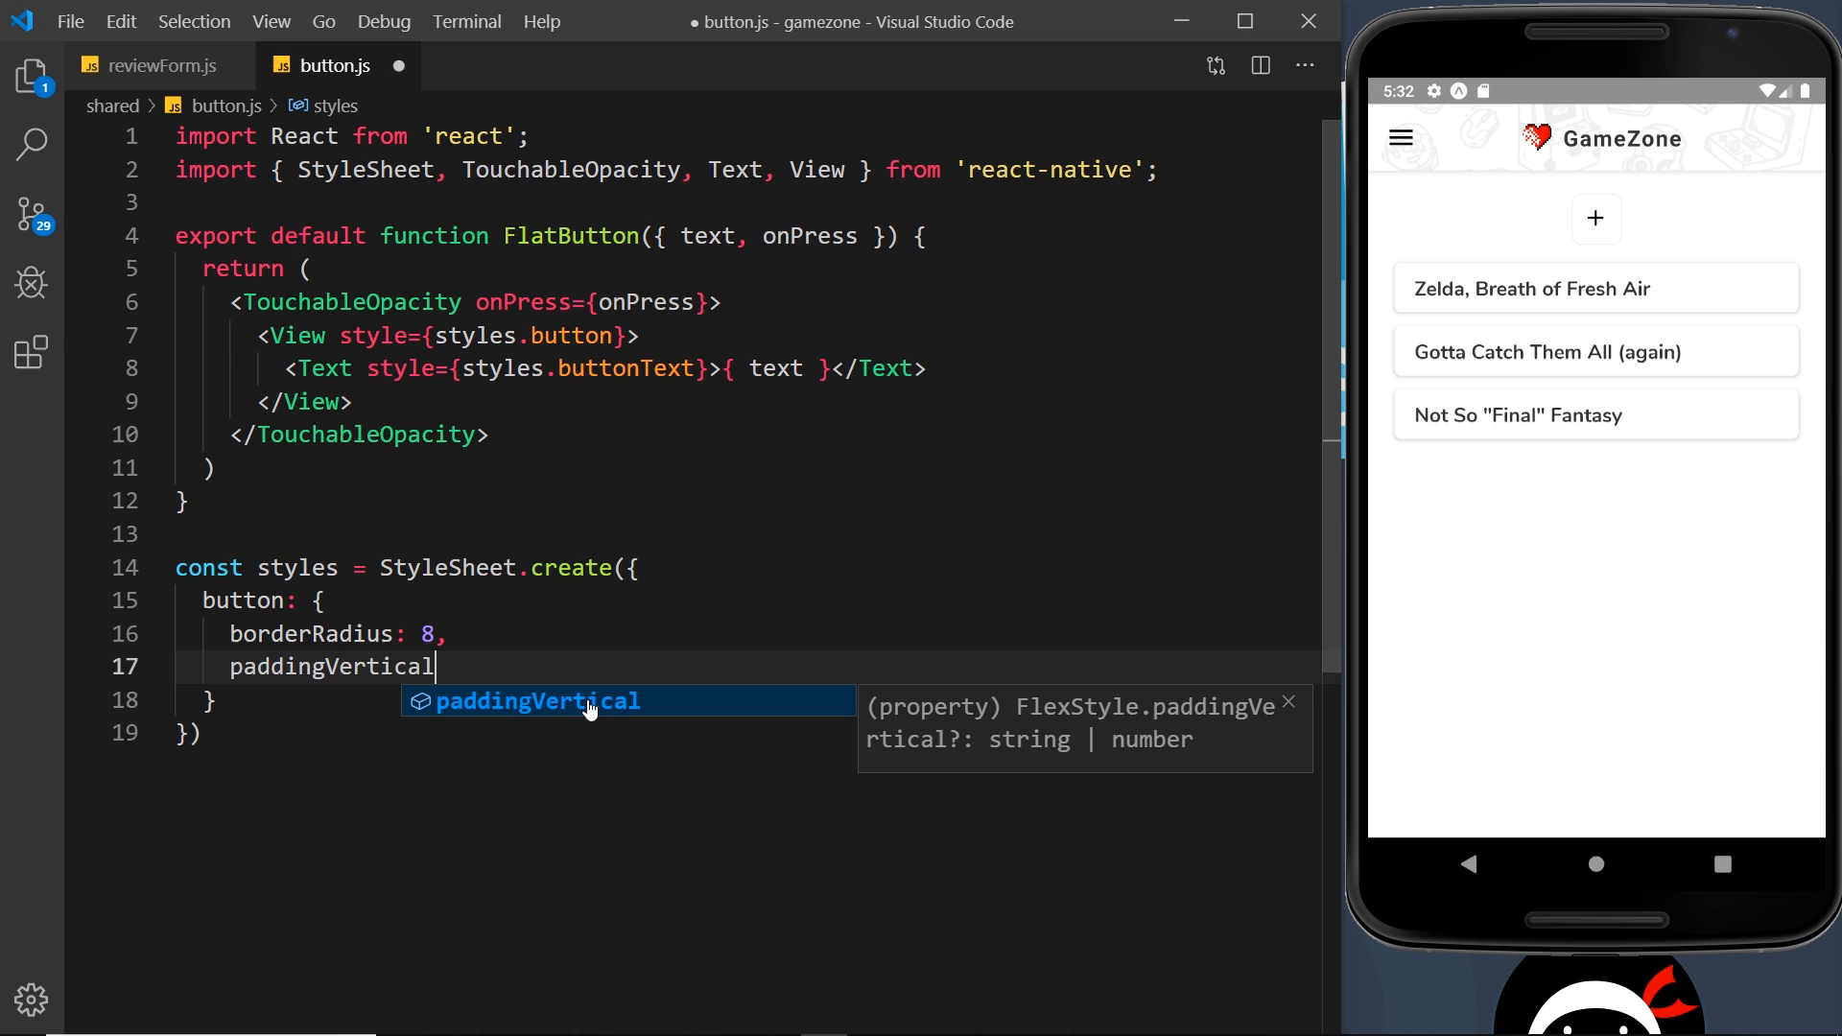
type(": 14,")
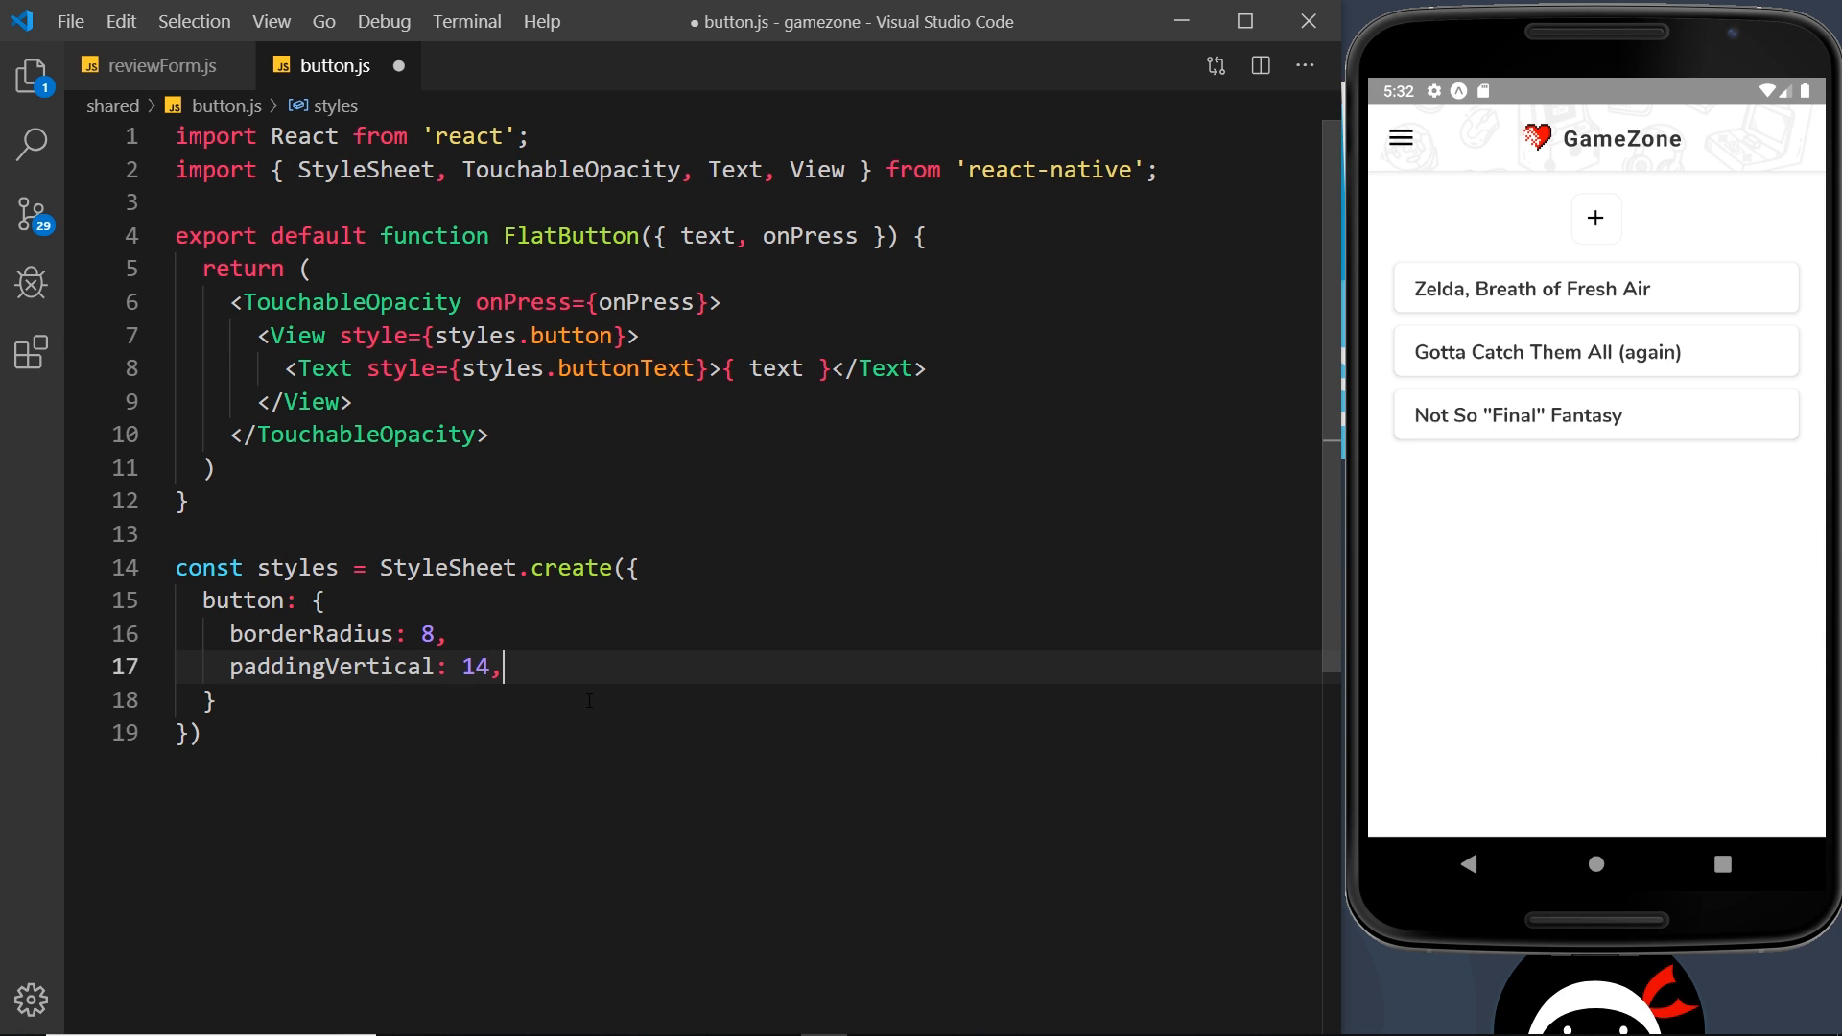
Add paddingHorizontal 10 and backgroundColor '#f01d71' to the button style.
type("padding")
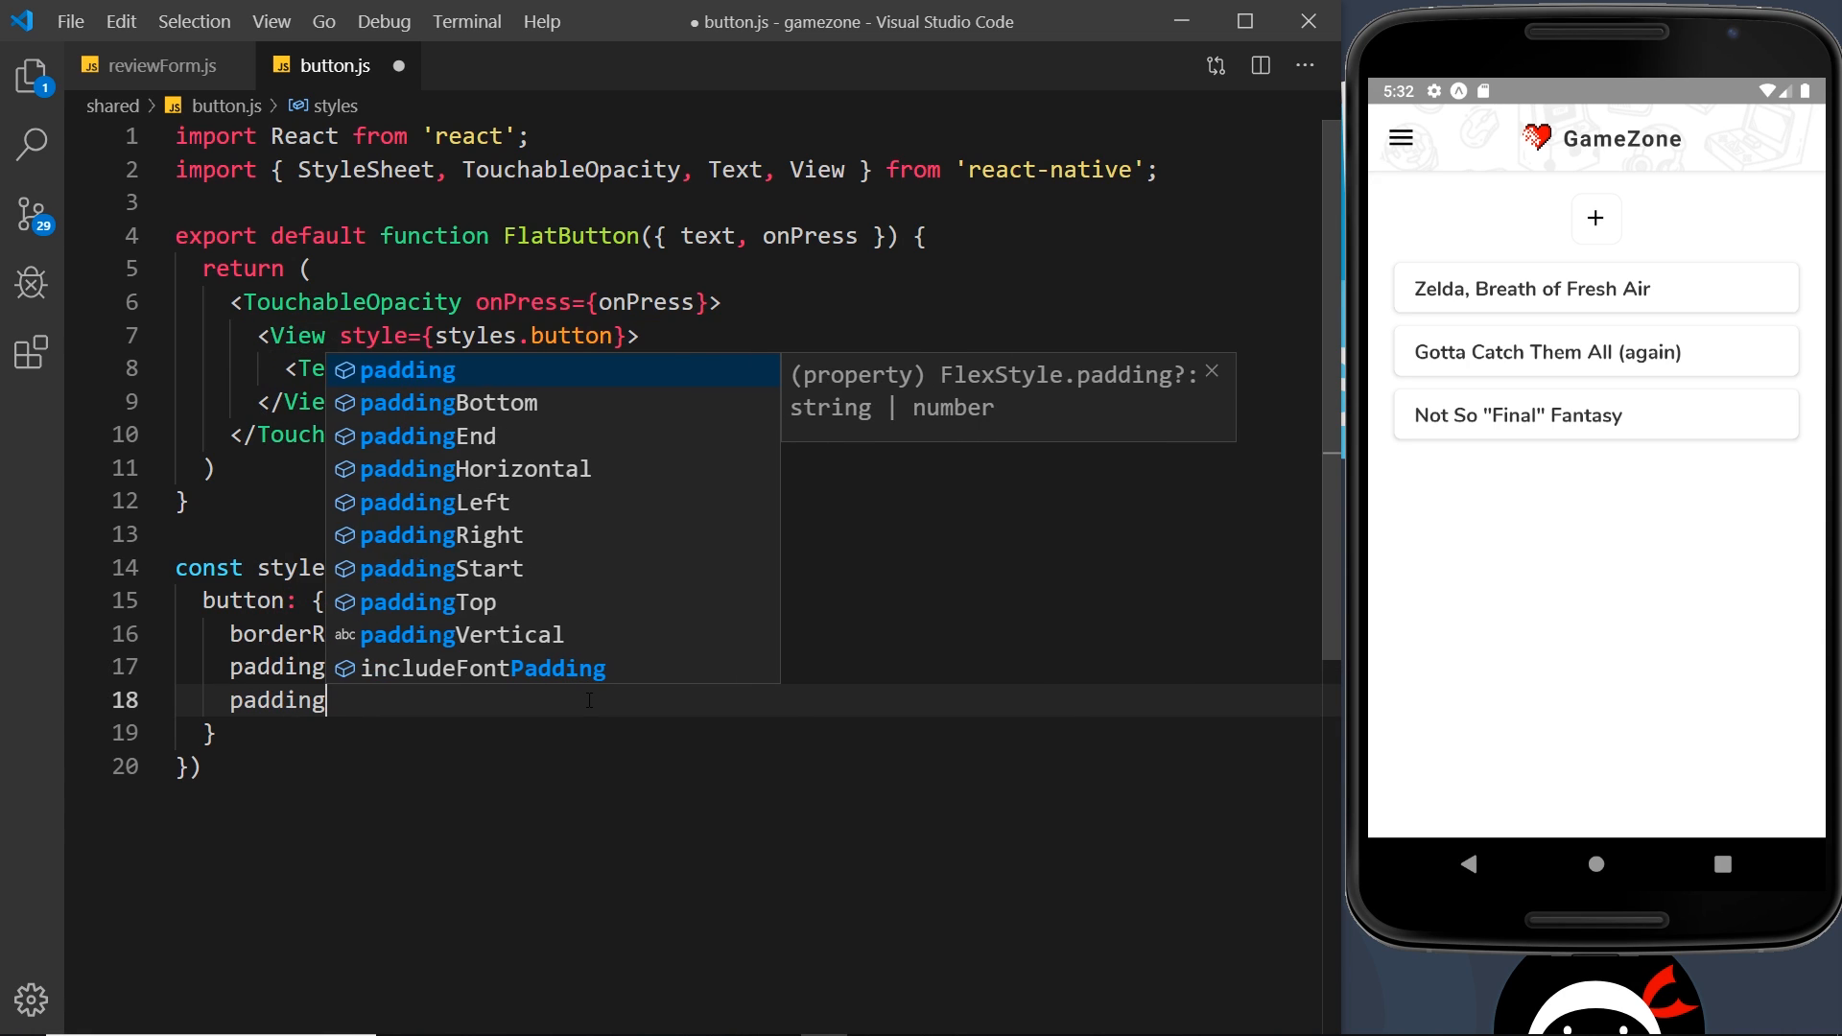
type("Horizontal:")
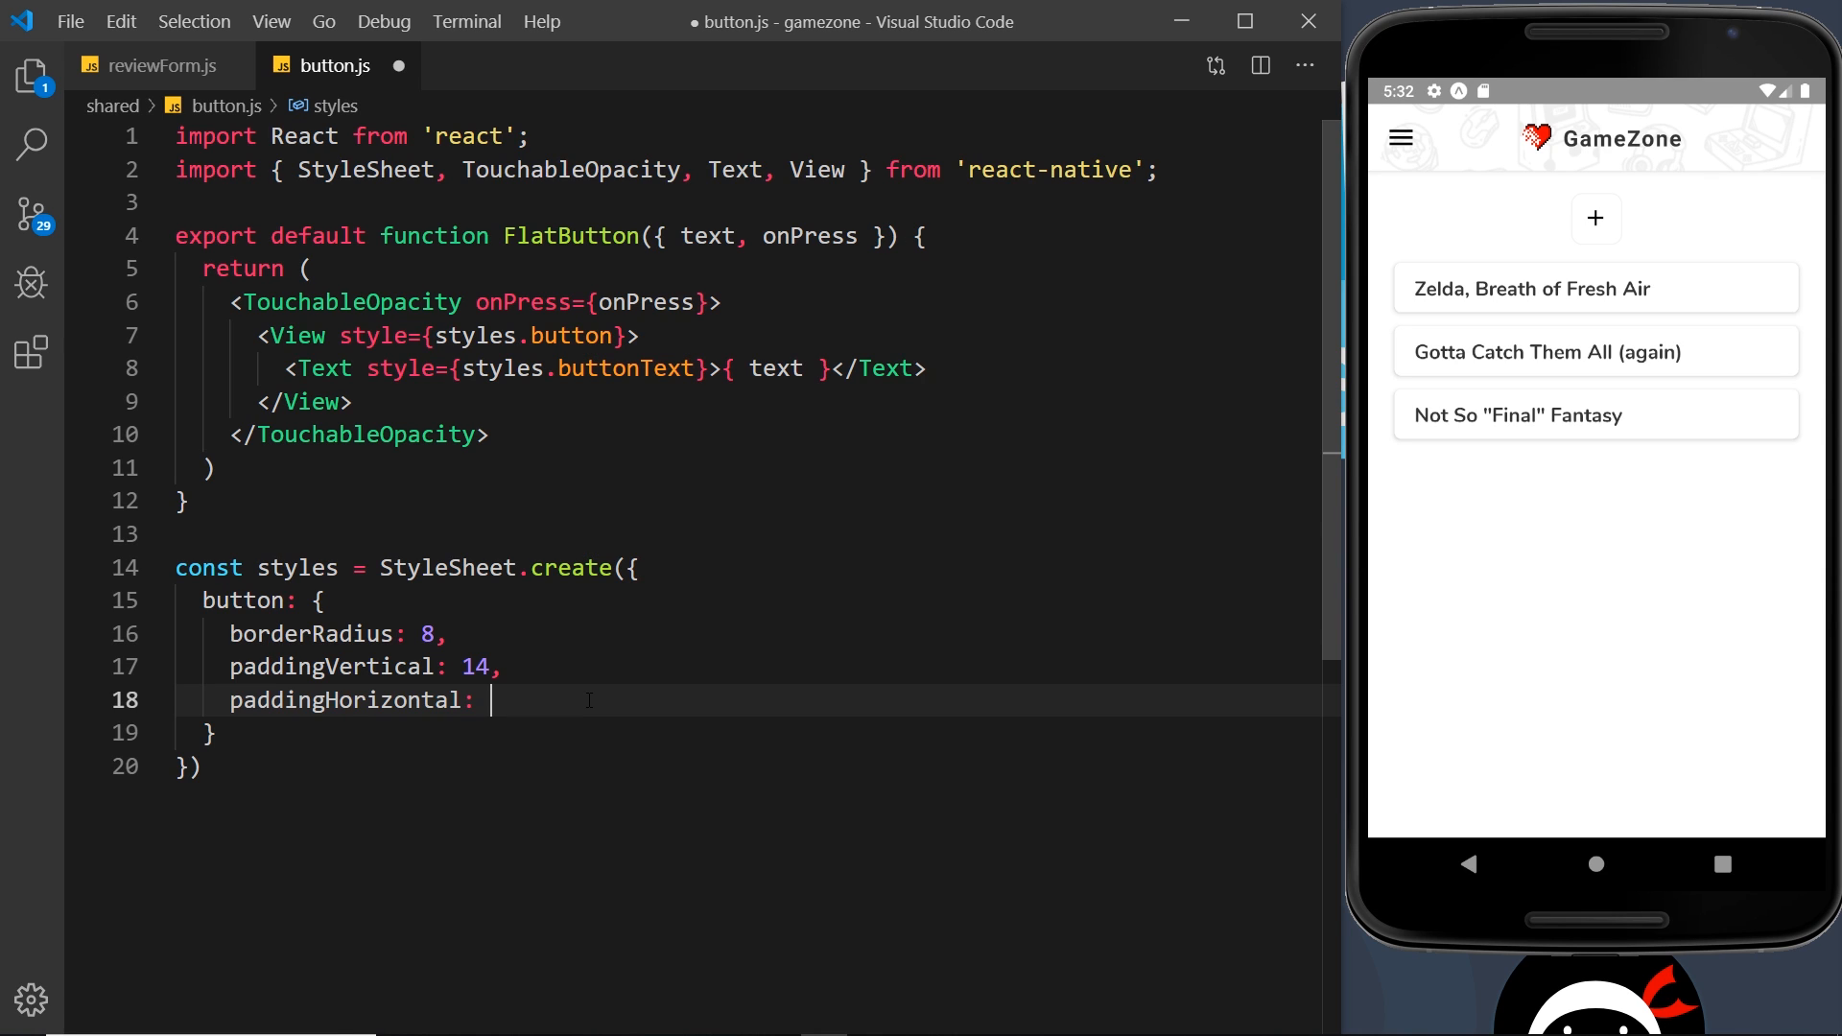
type("10,")
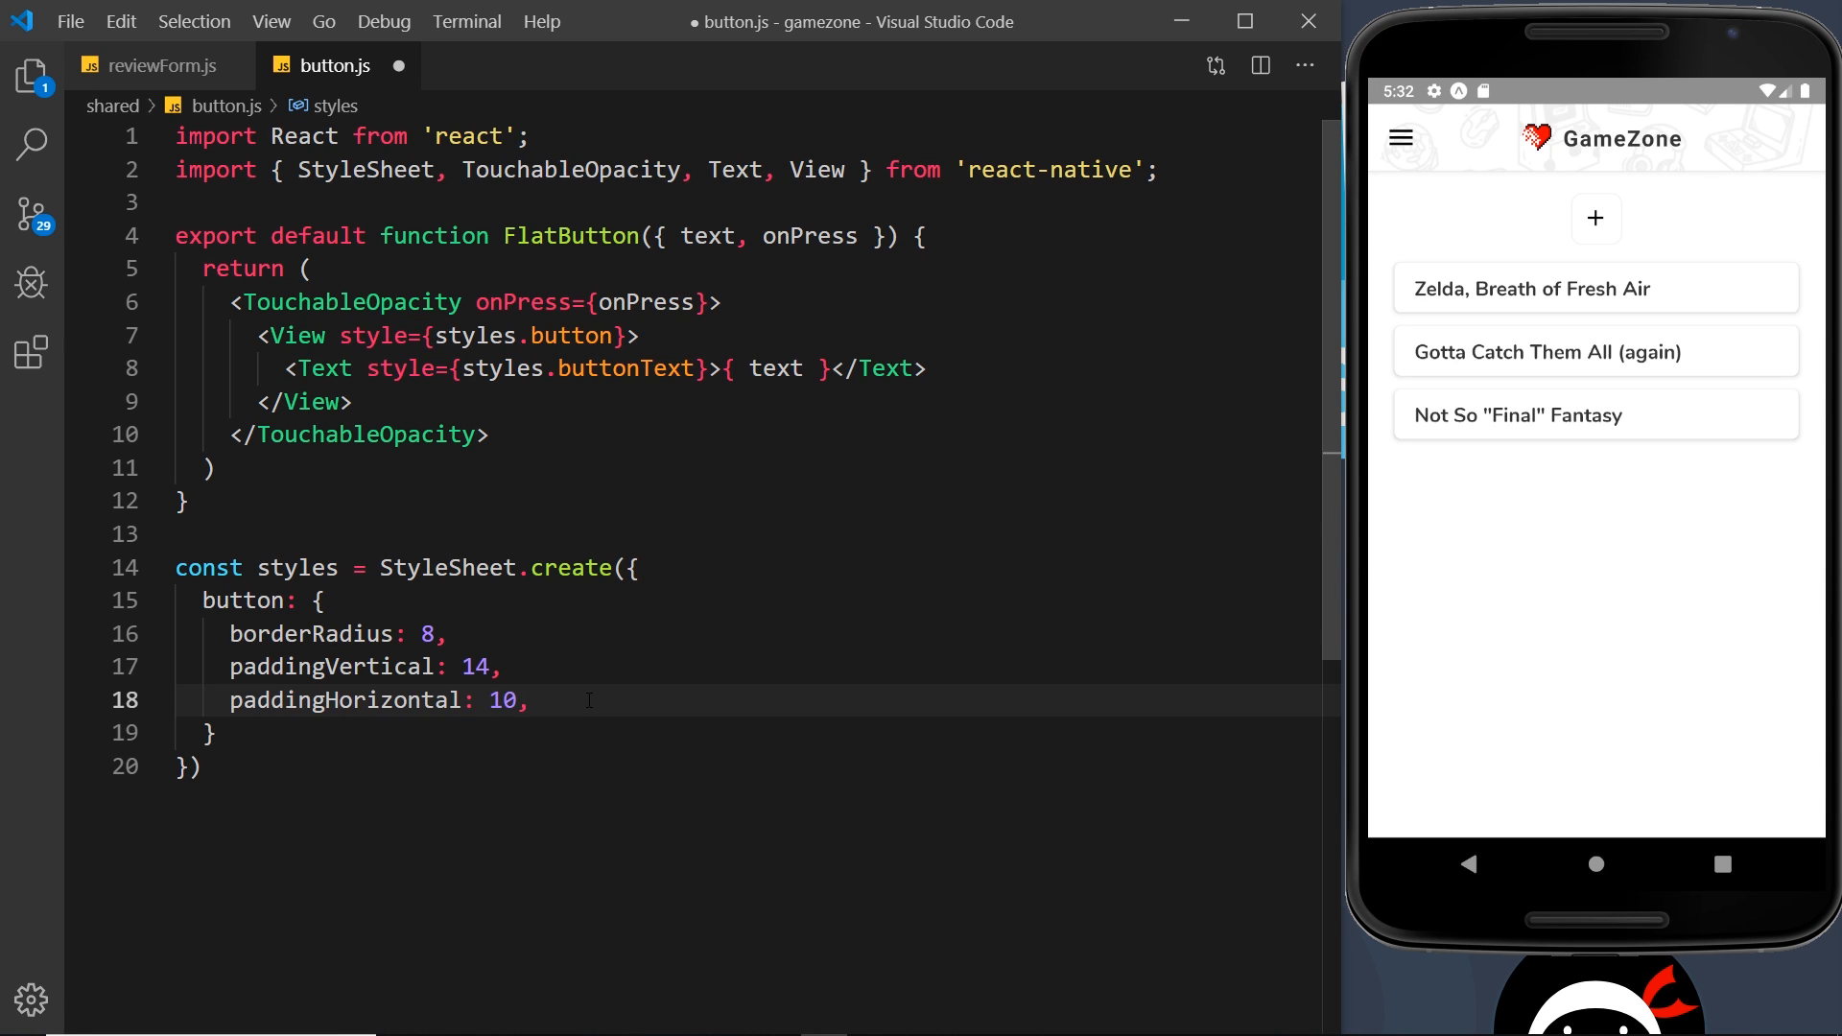
type("backgroundColor:")
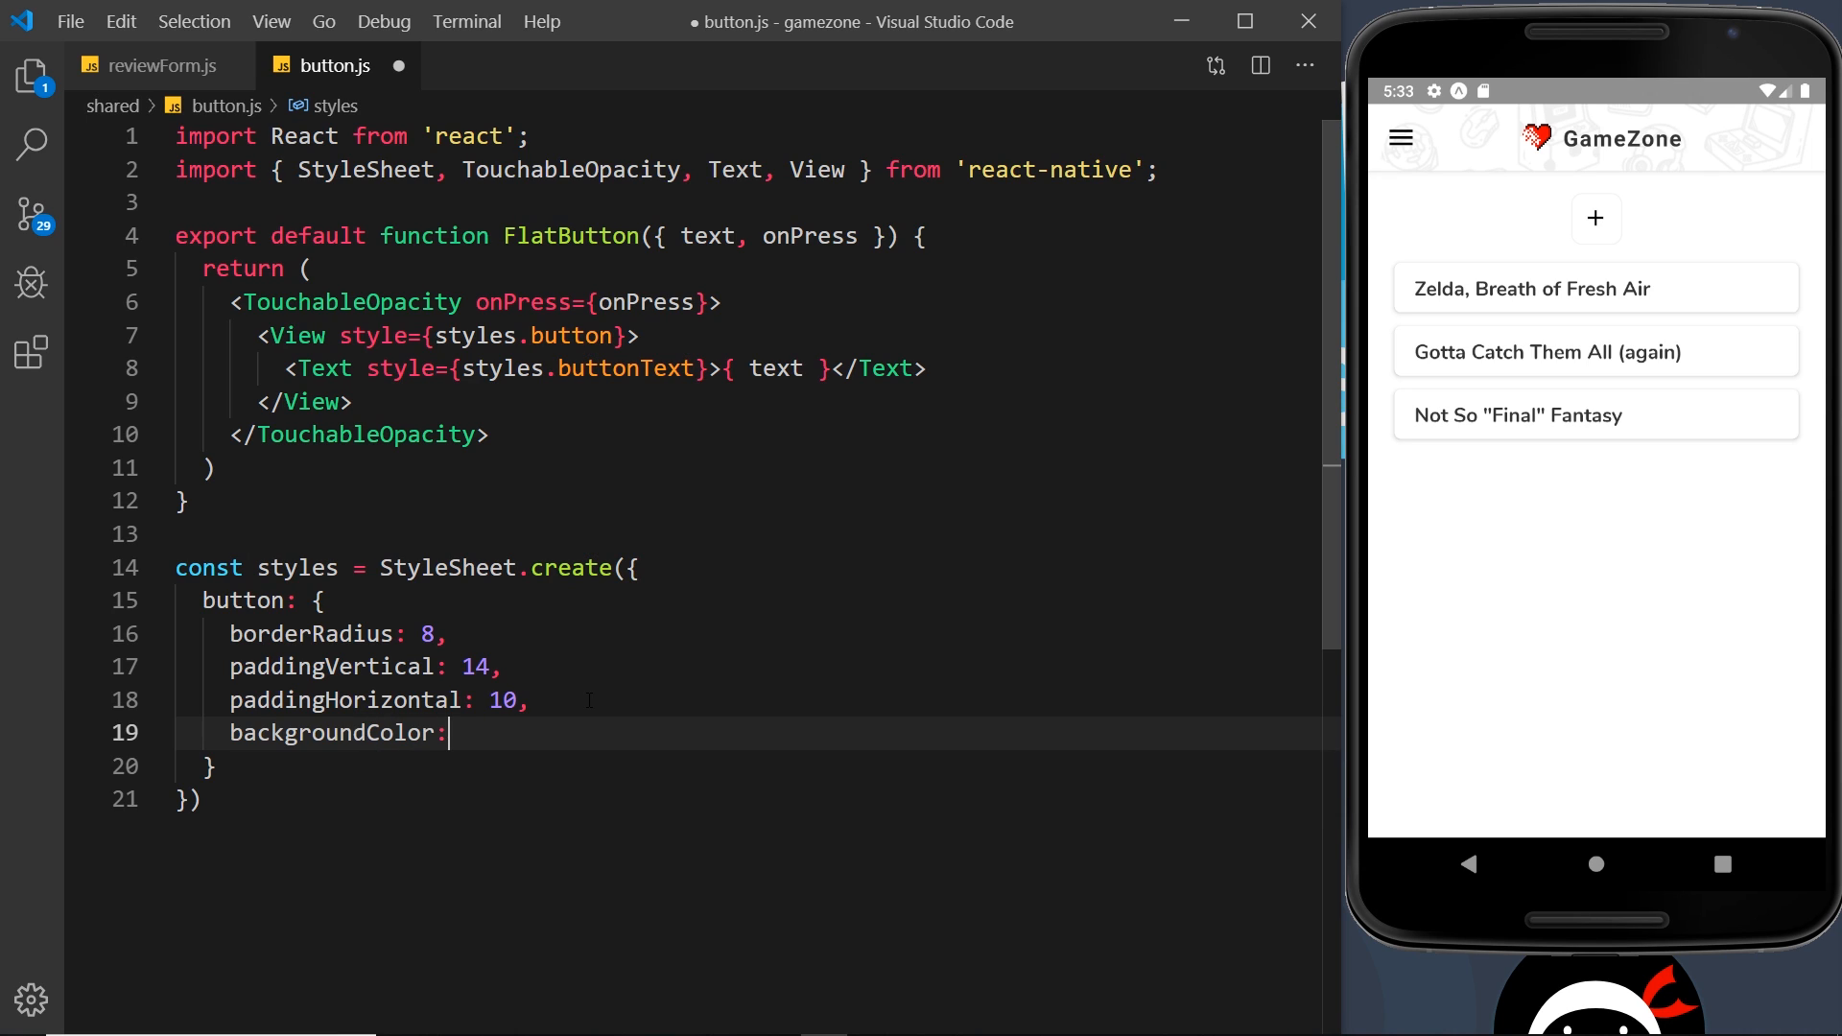
type("'#'")
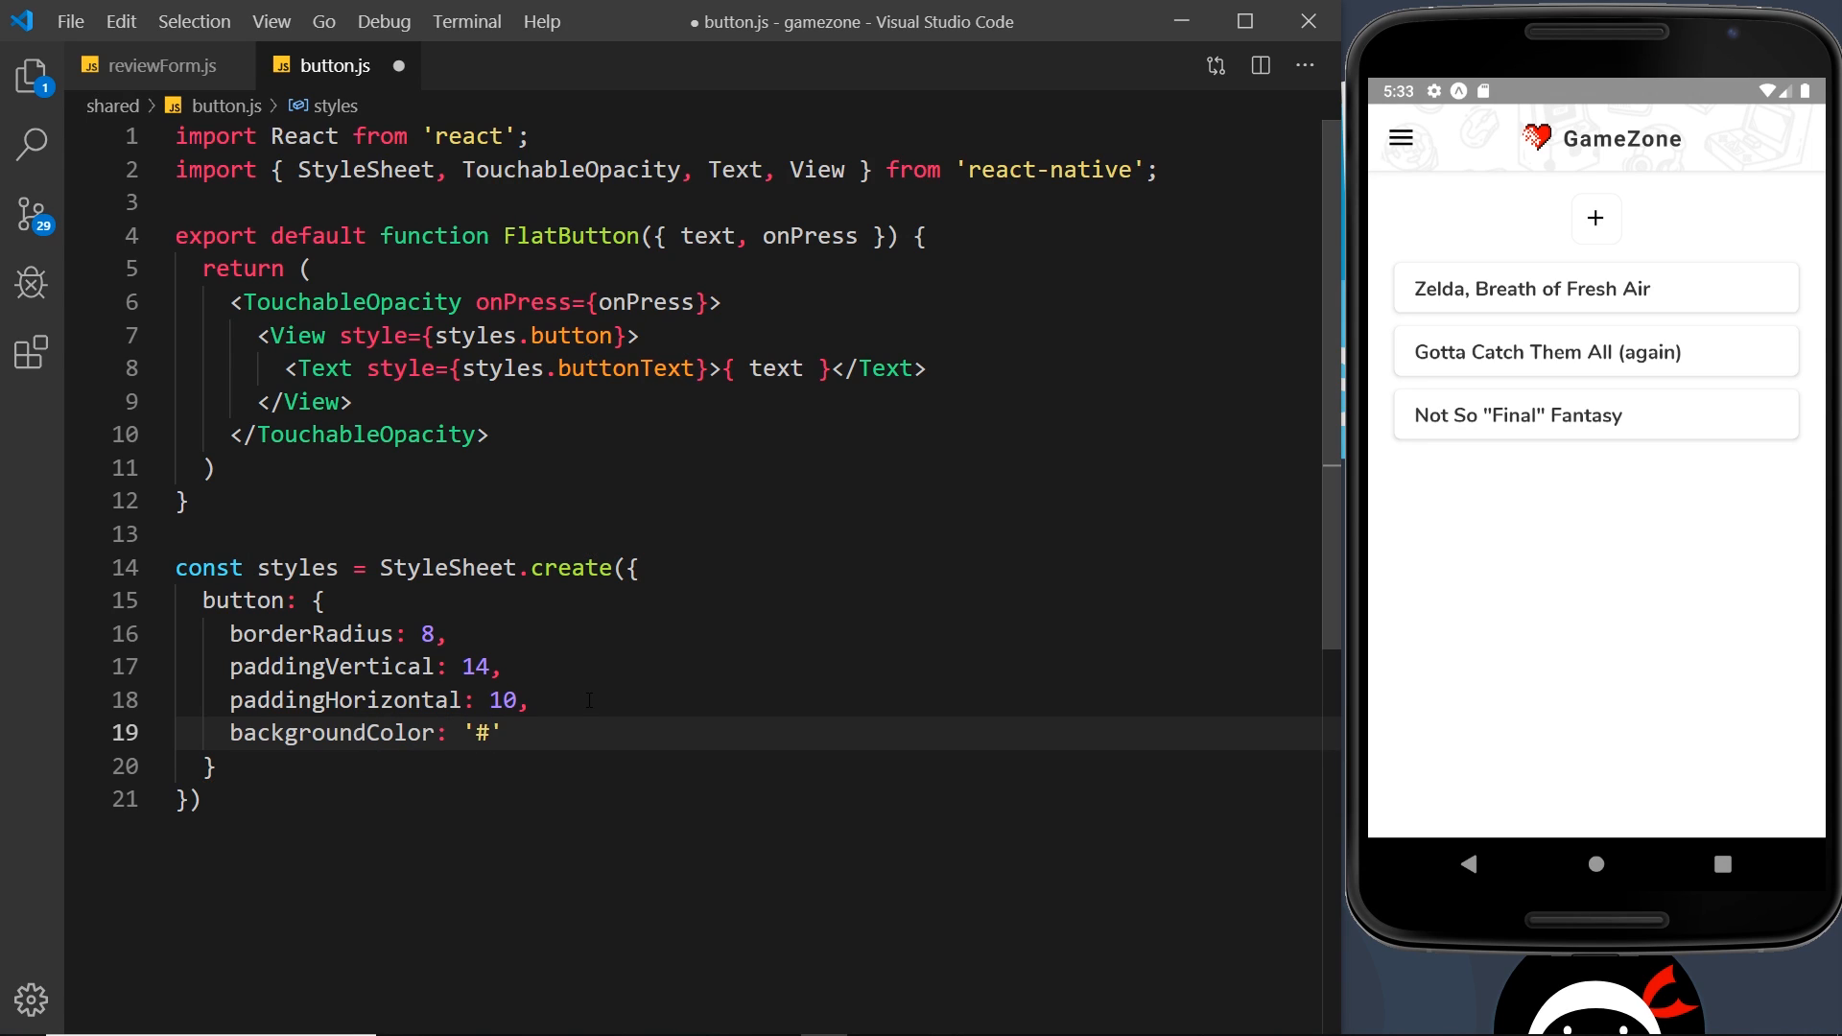
type("f")
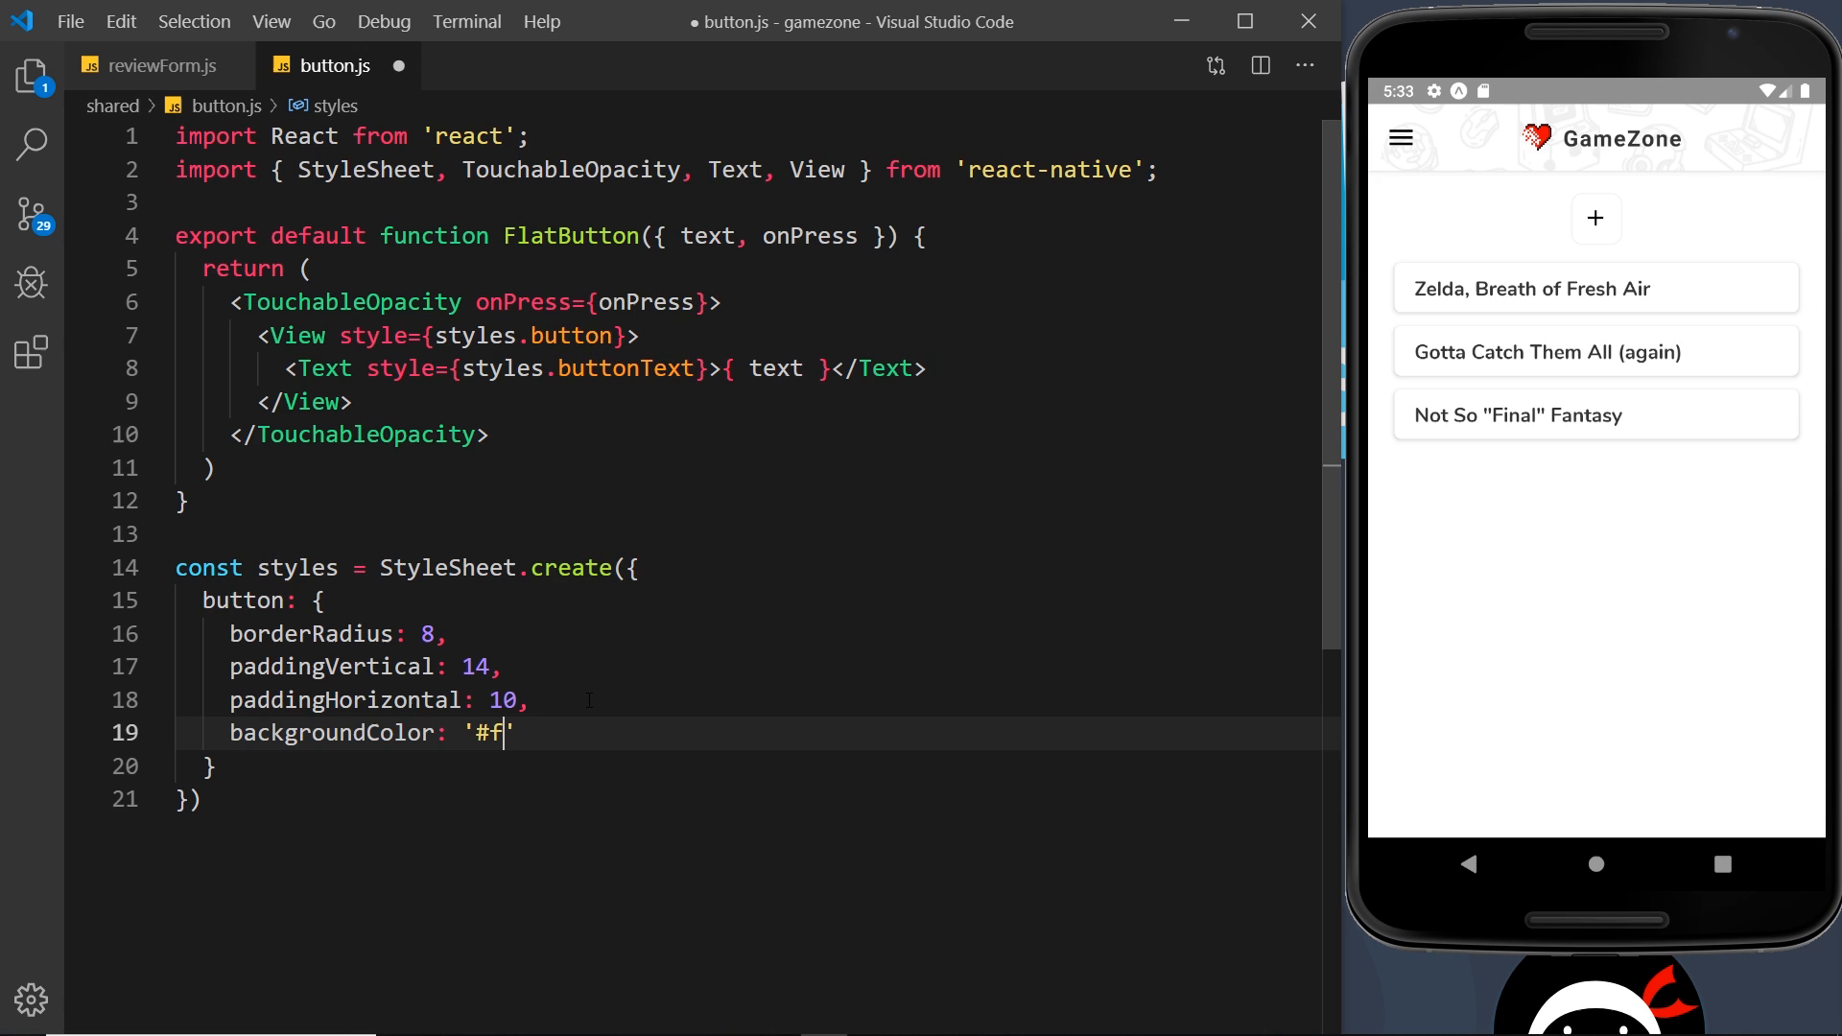
type("01")
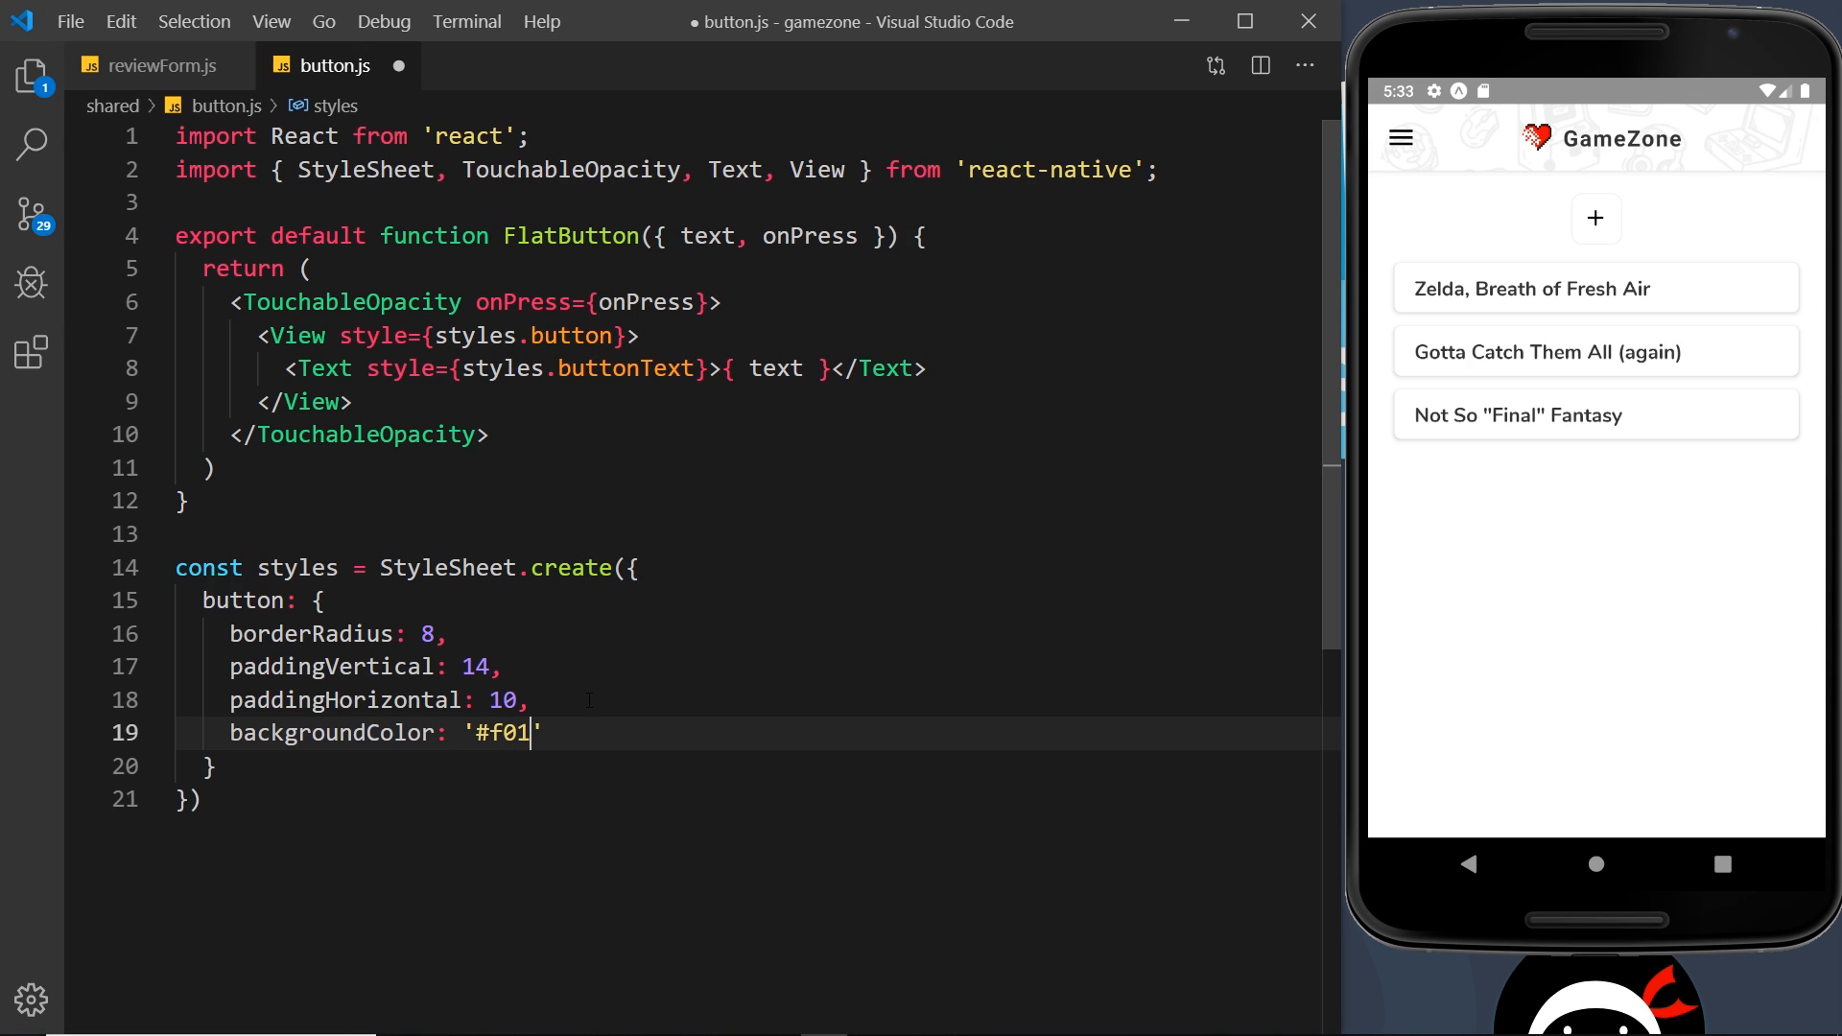
type("d71")
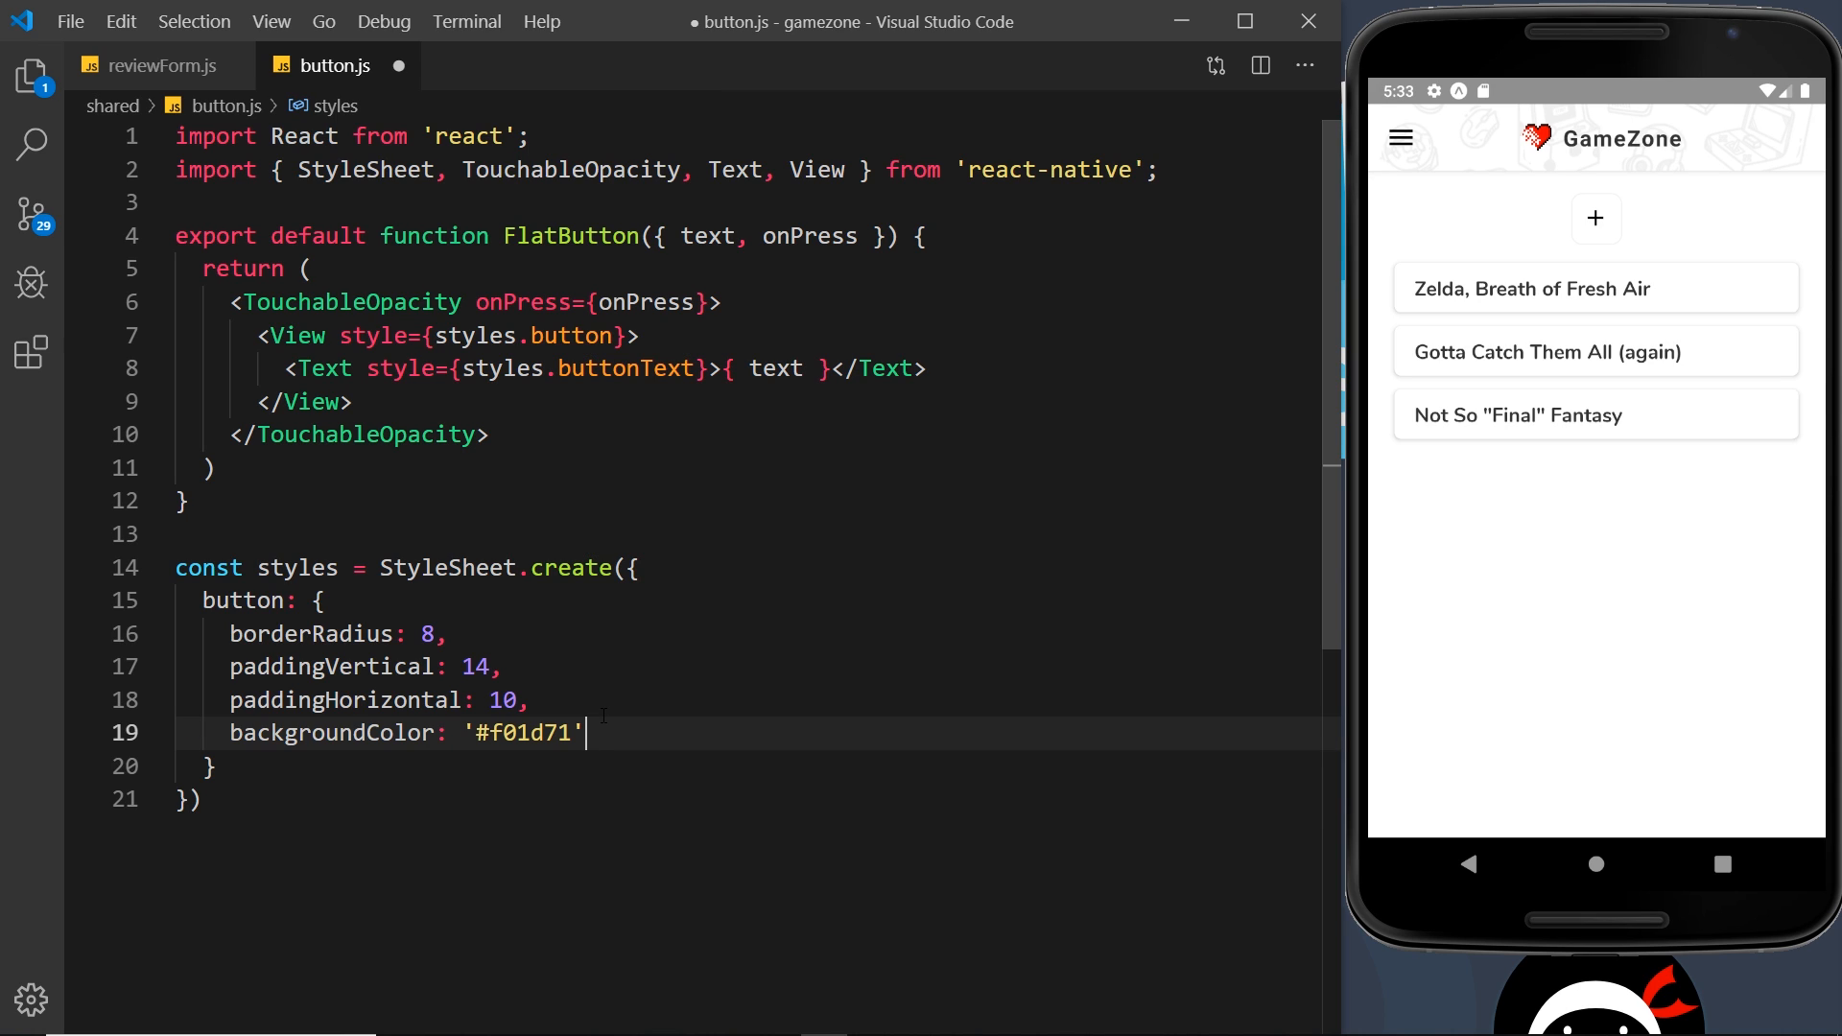
type(",")
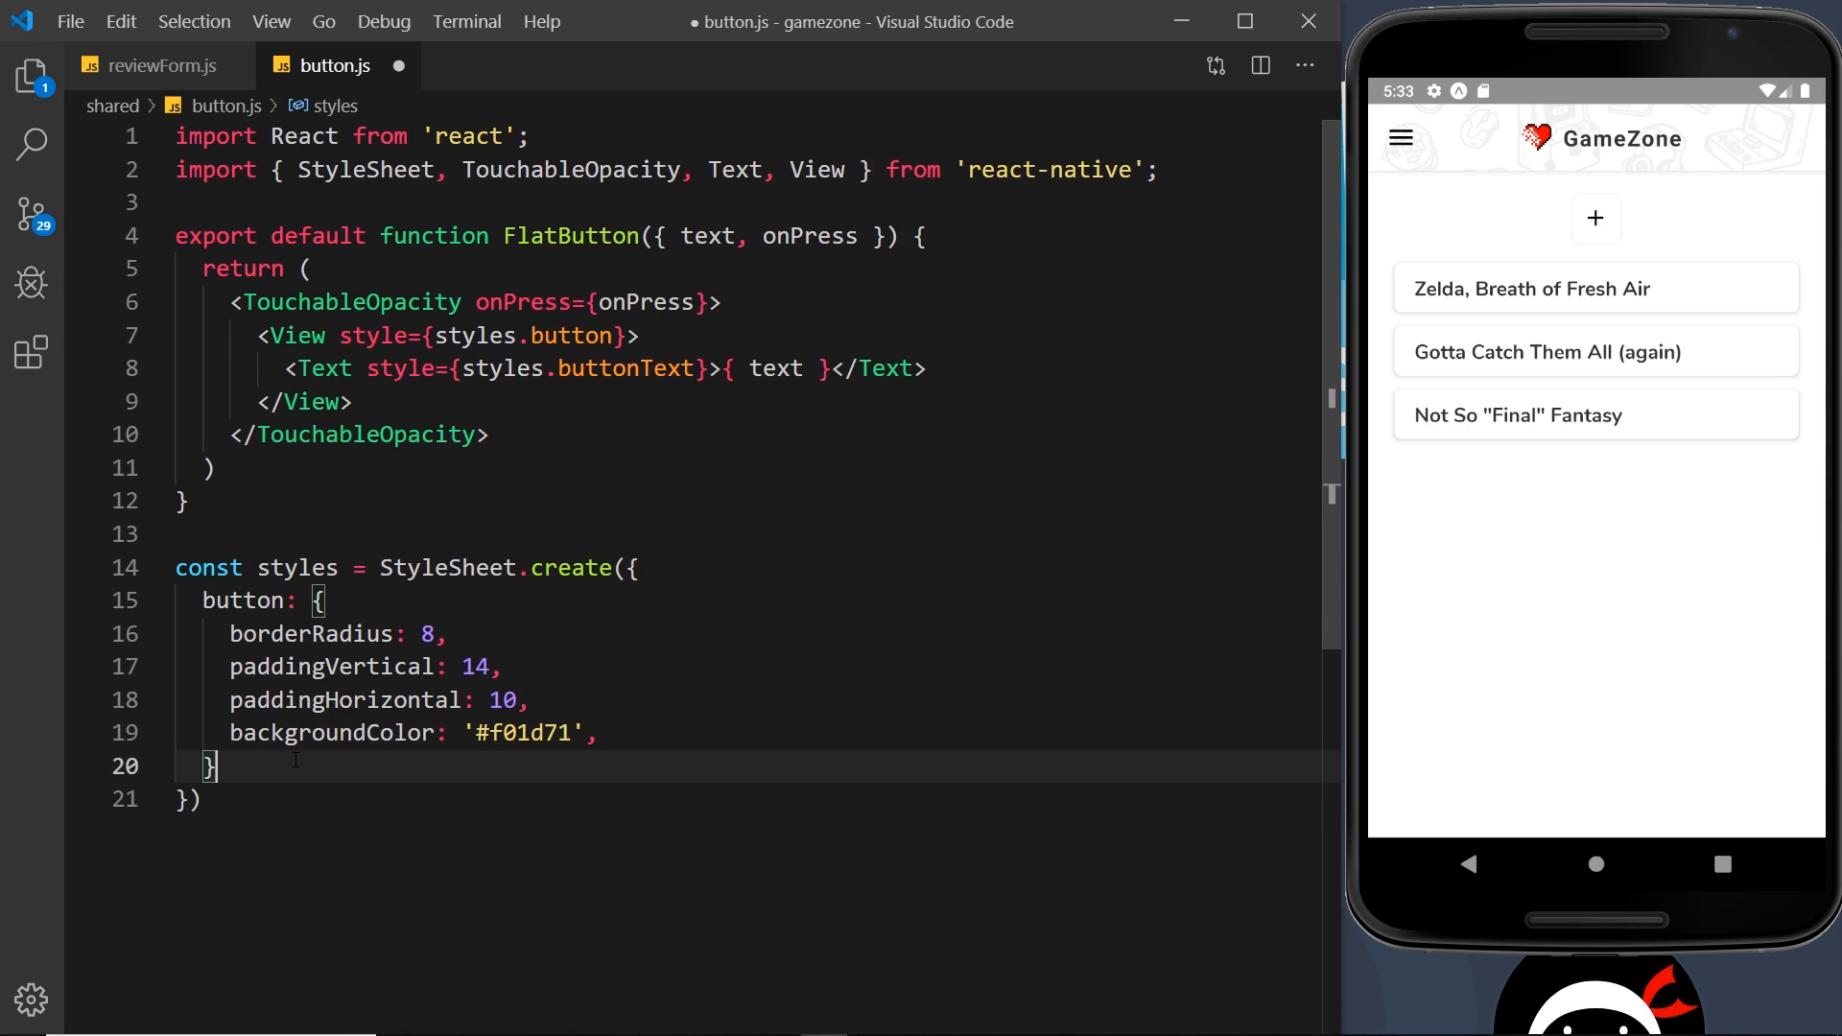
Add a buttonText style with white colour and bold fontWeight.
type("but")
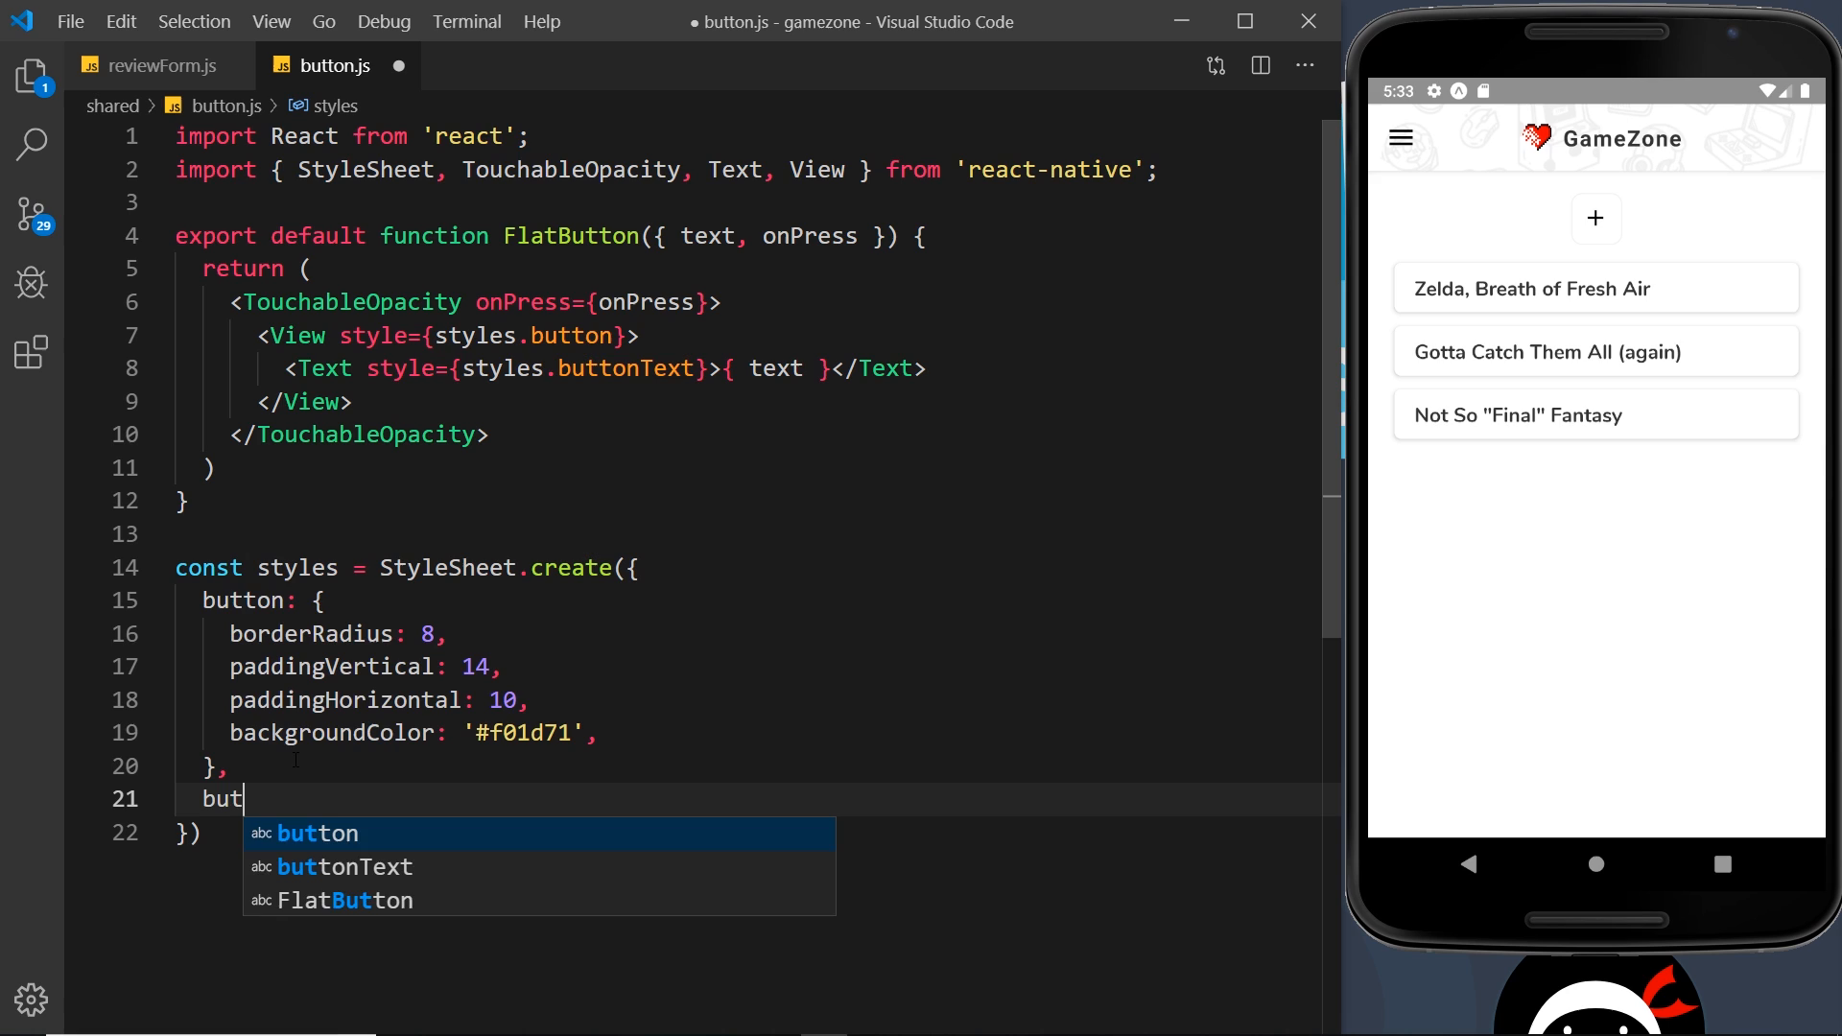
type("tonText")
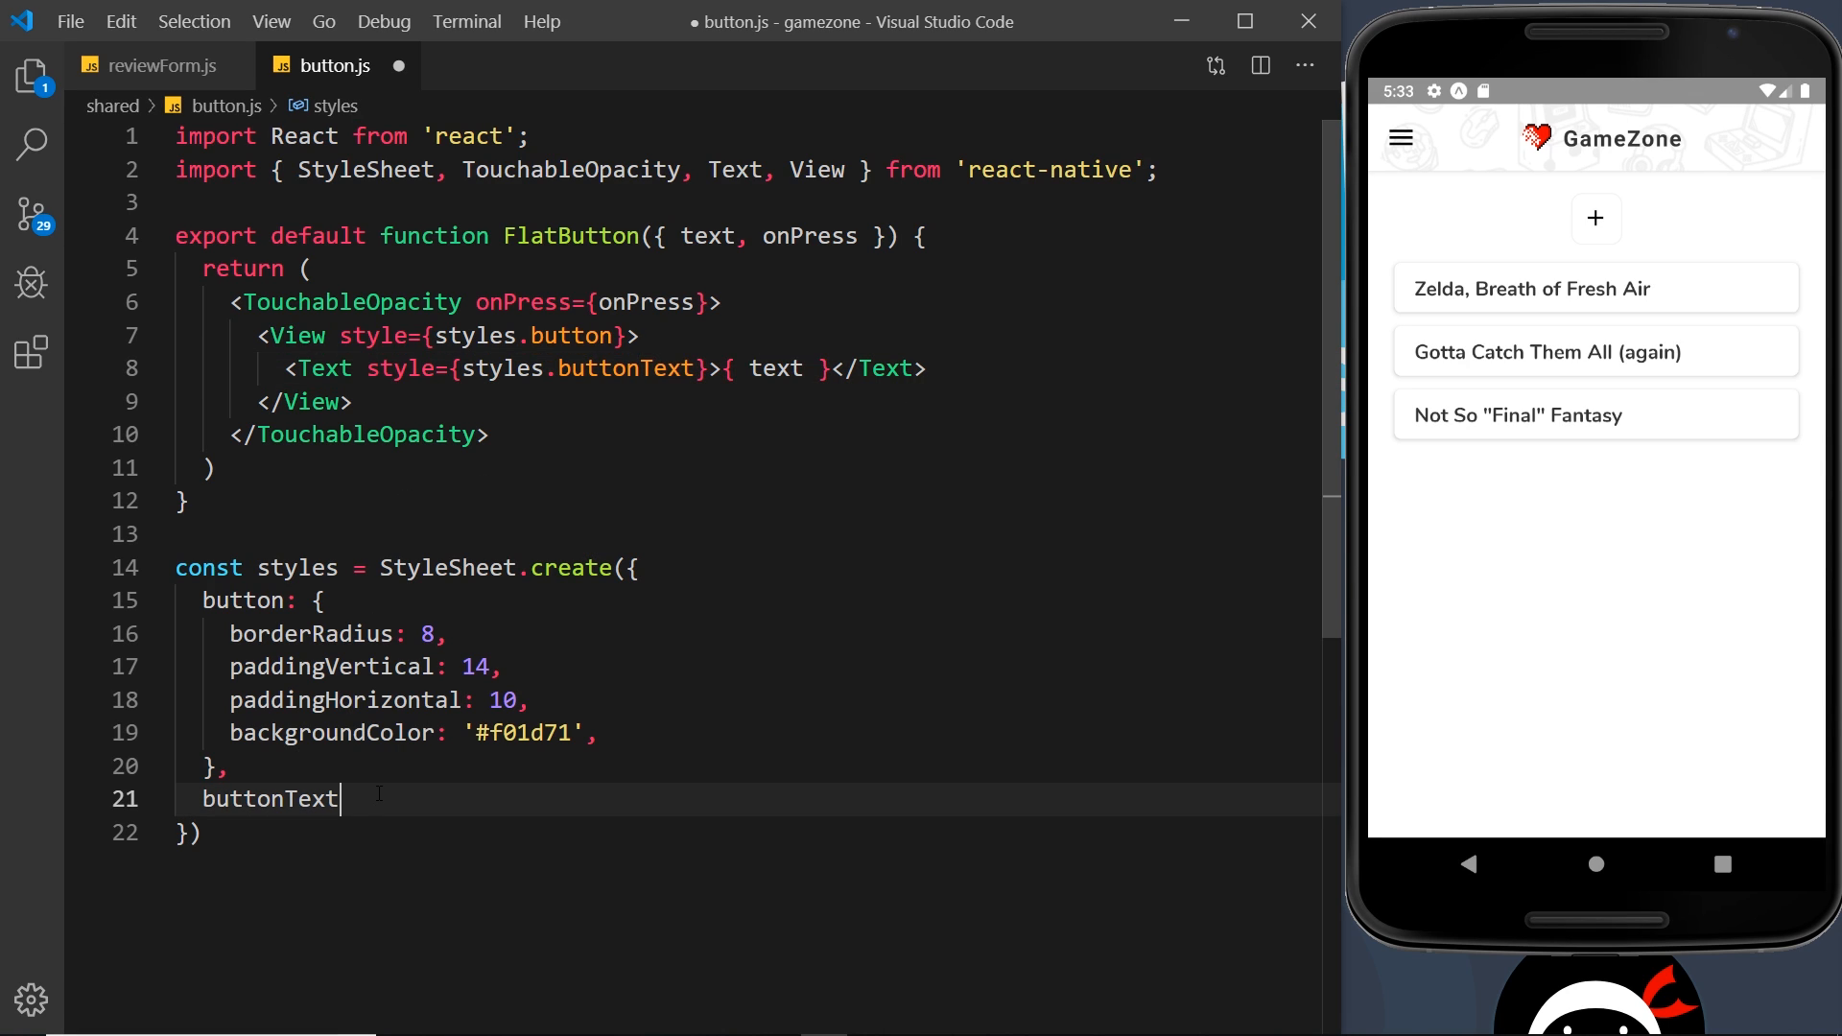
type(": {")
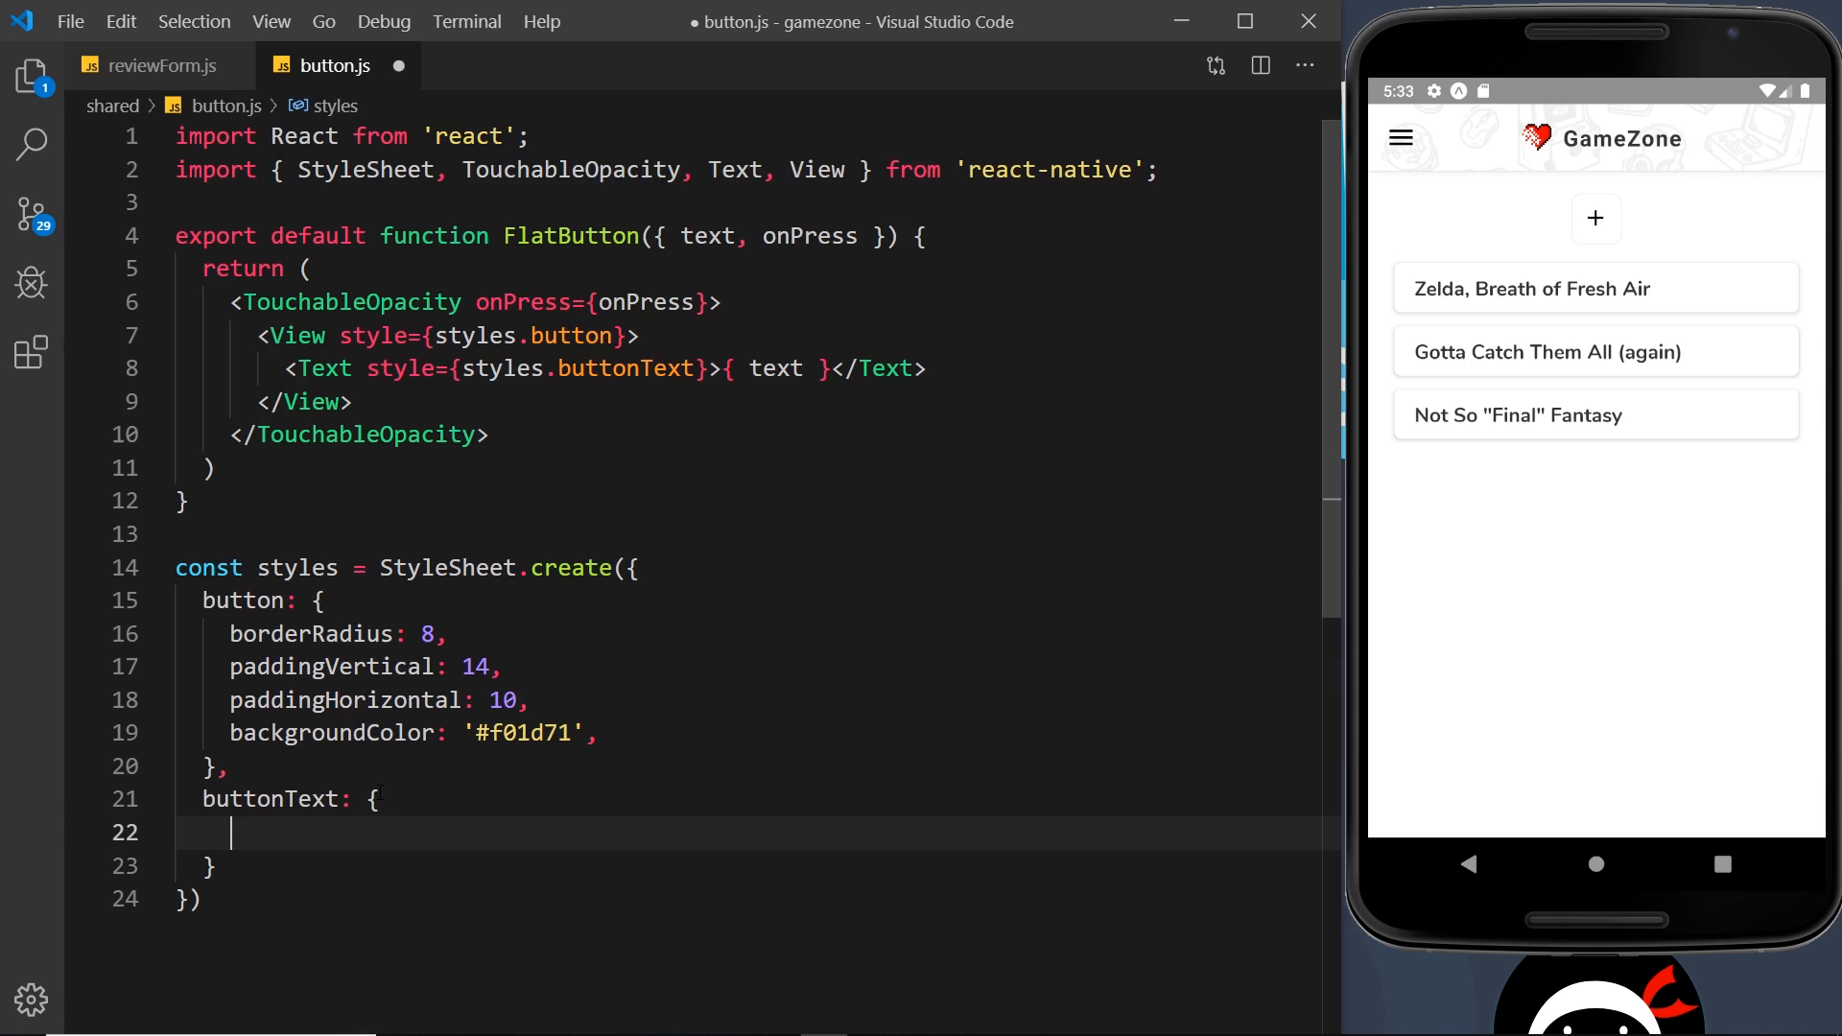
type("color: 'whi")
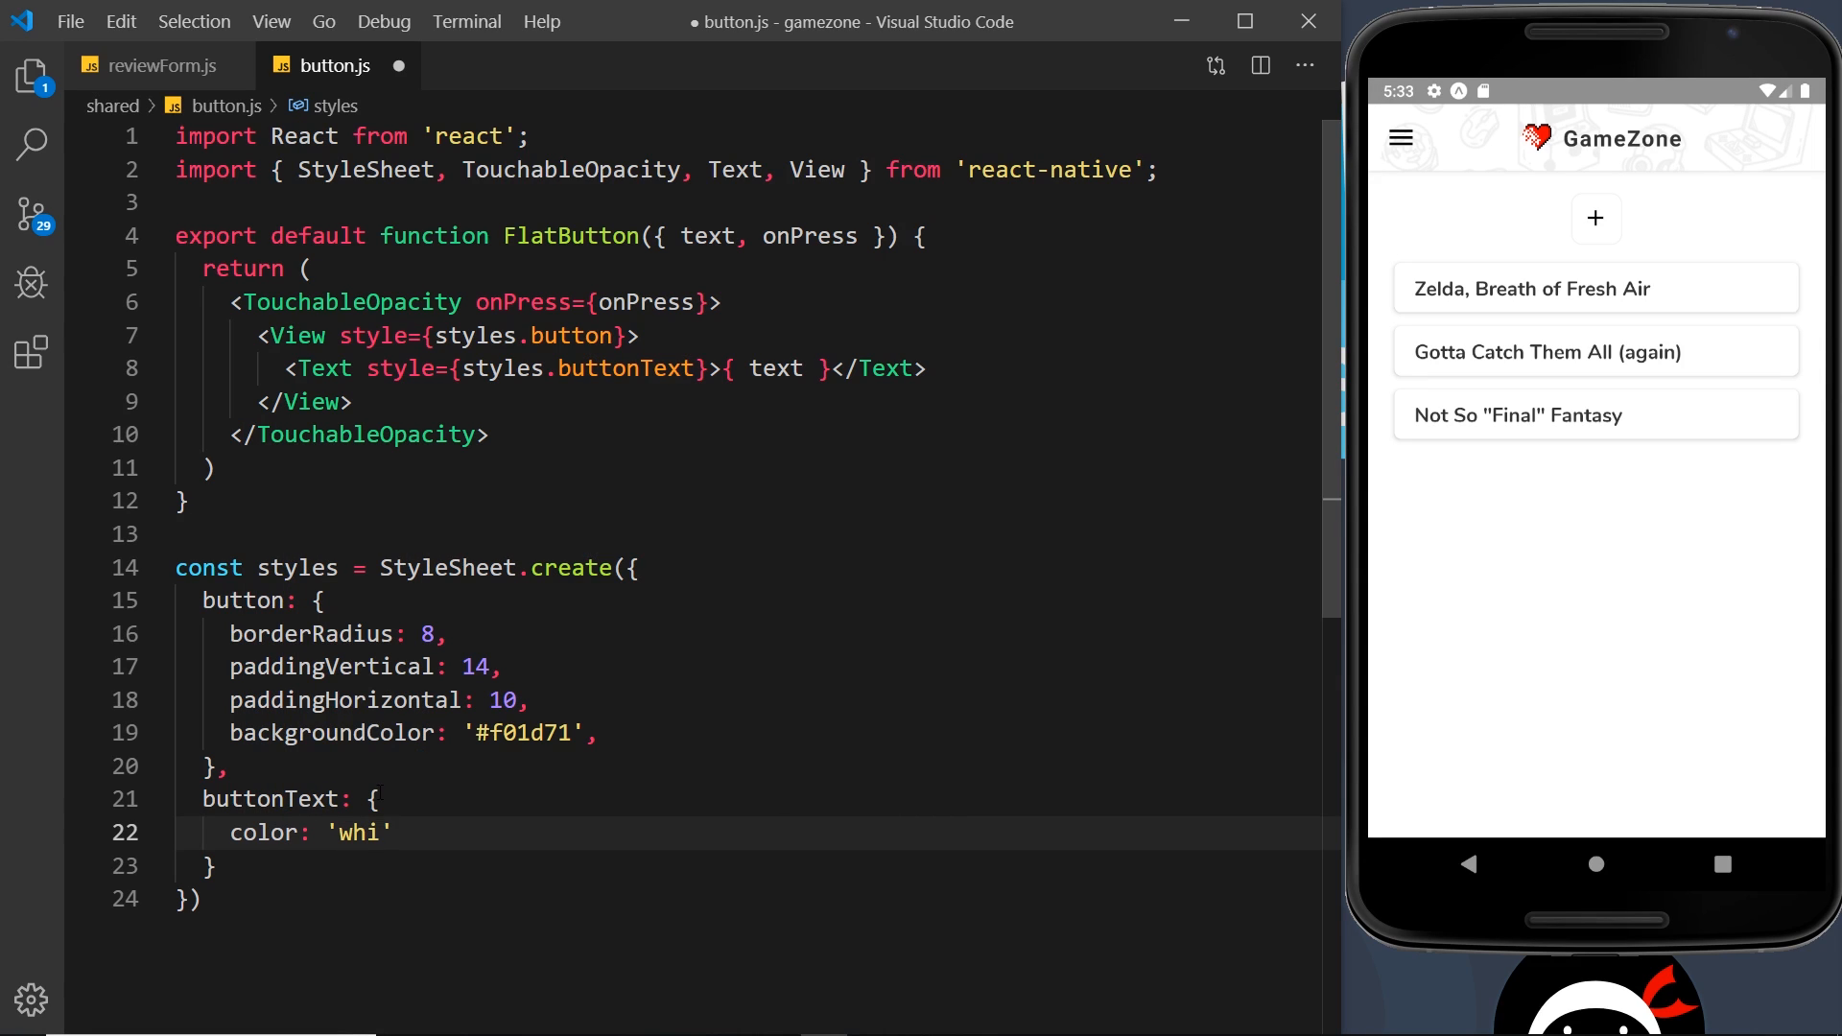
type("te',")
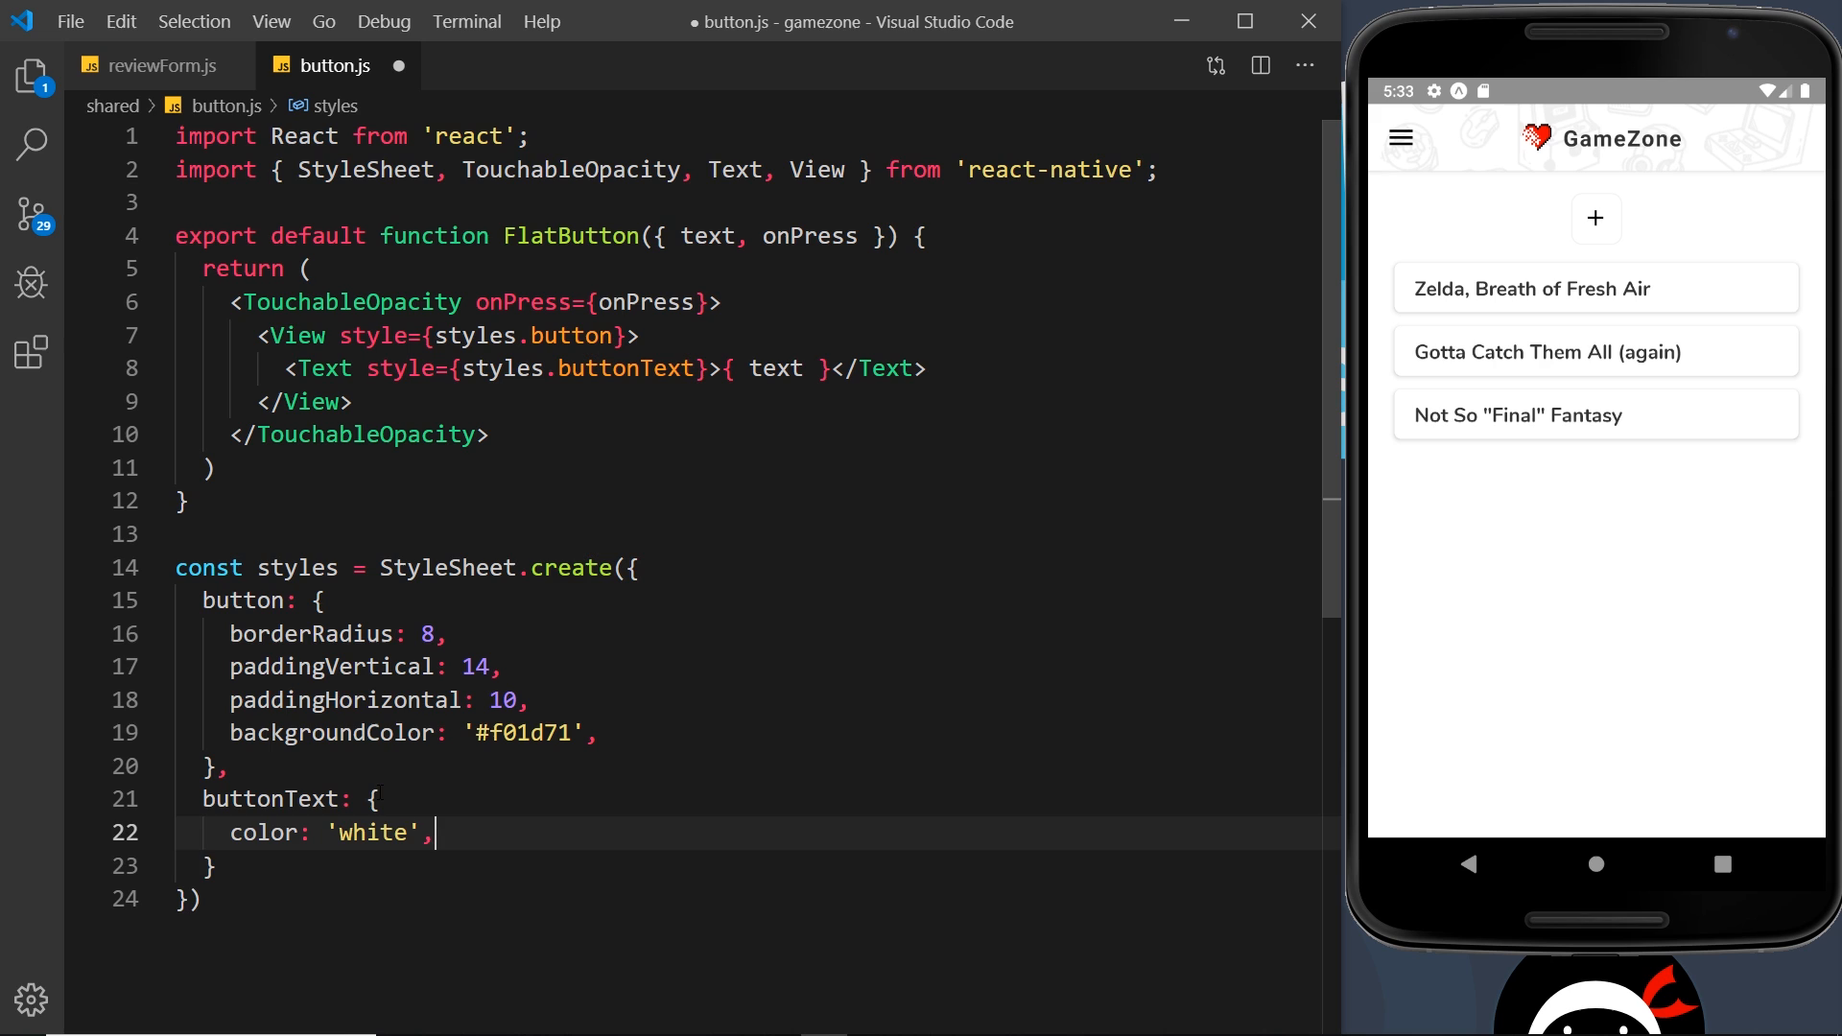
type("fontWei")
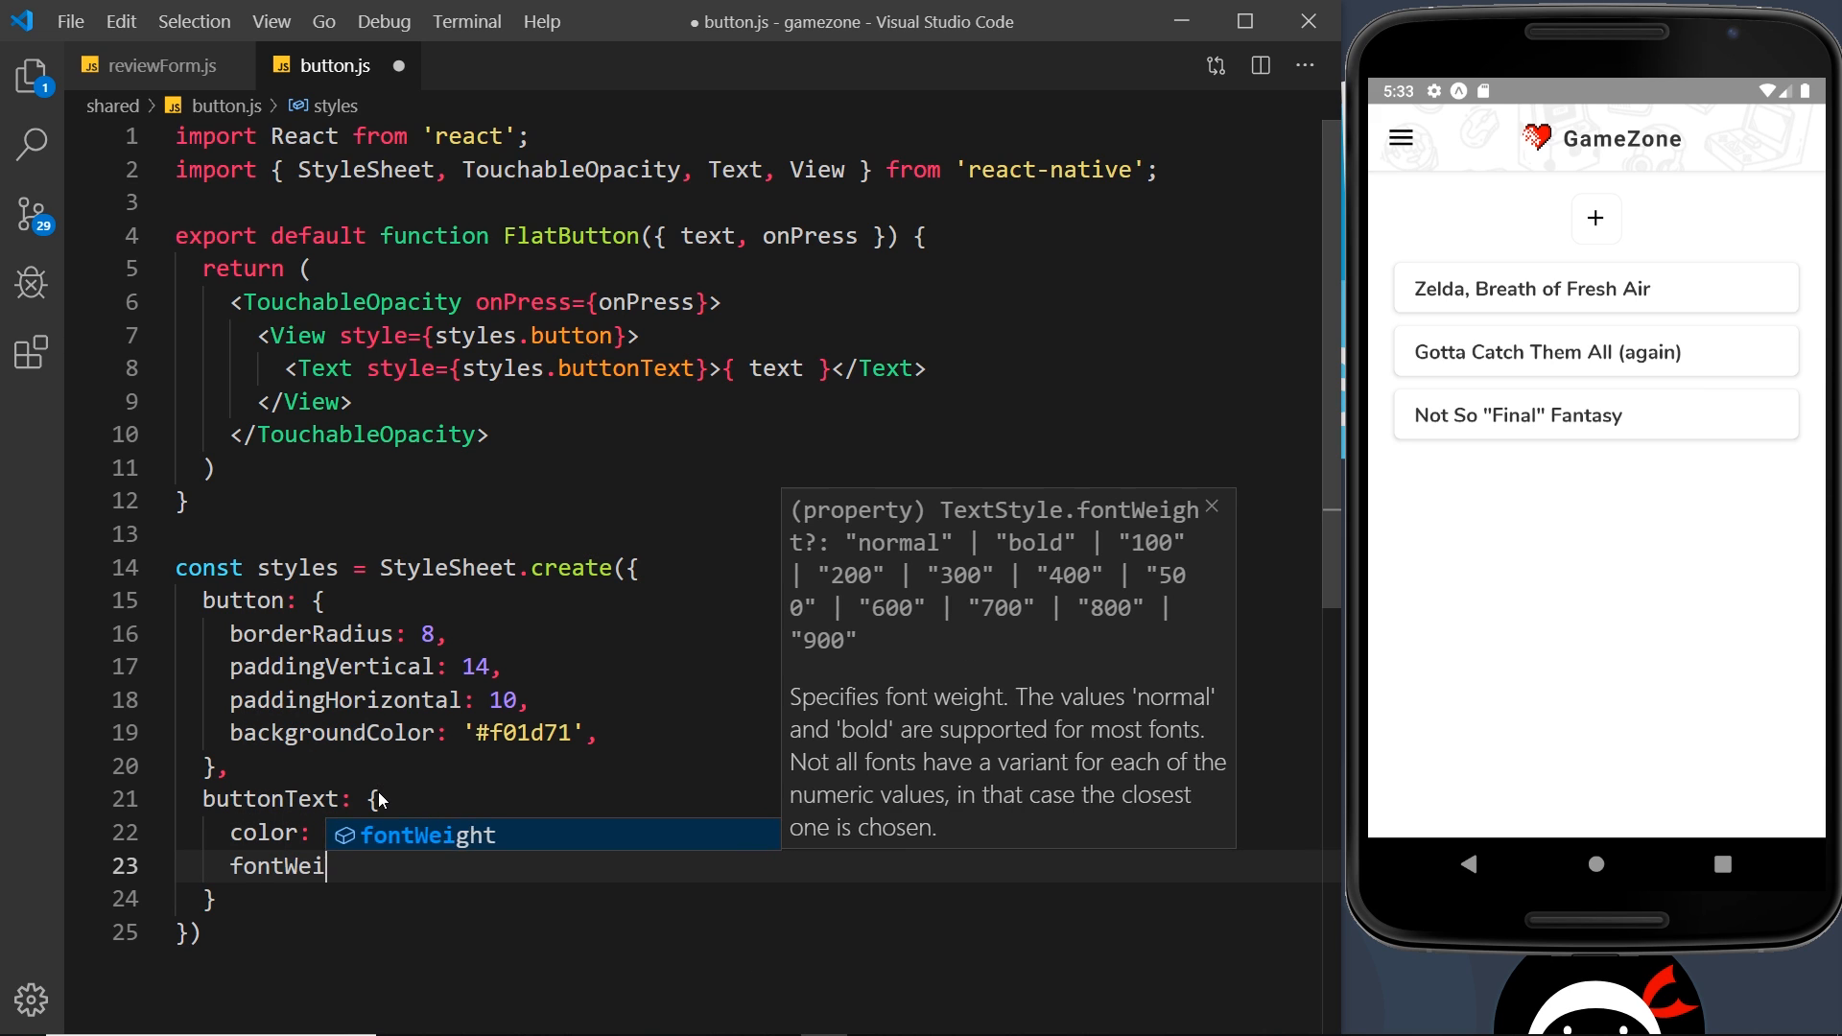
type("ght: 'bold',")
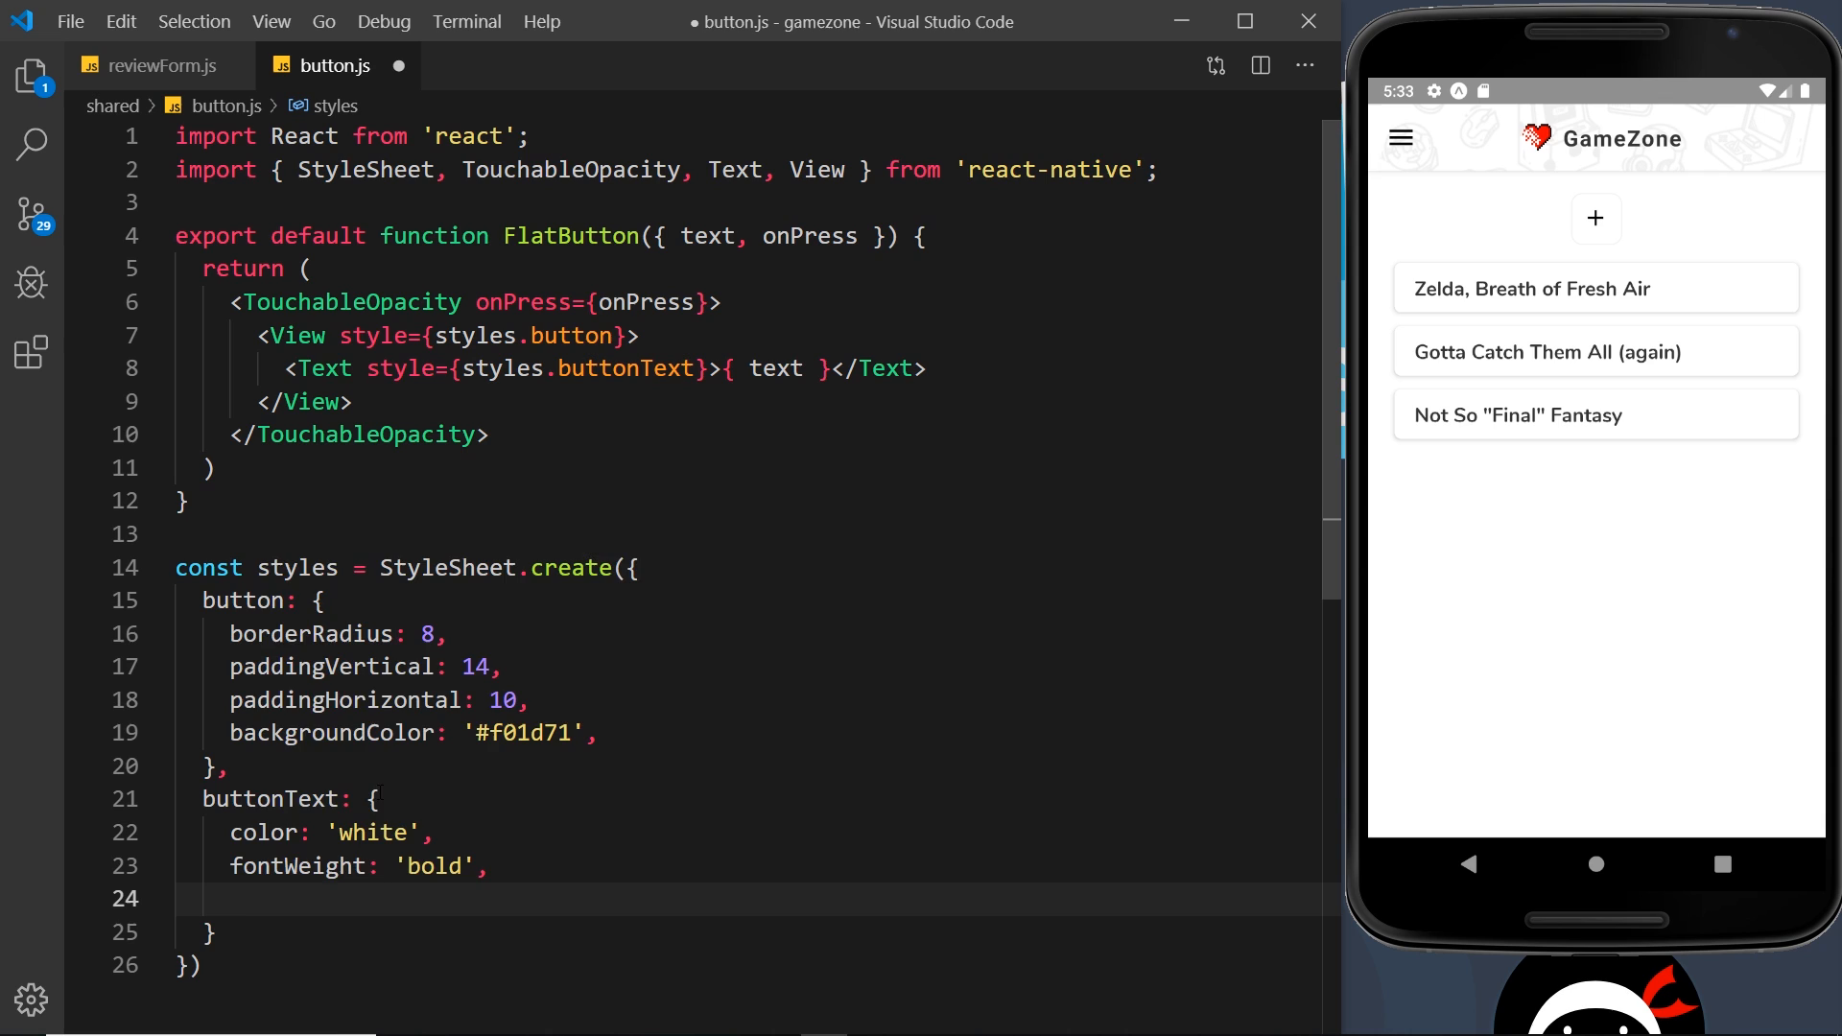
Give buttonText uppercase textTransform, fontSize 16 and centred textAlign, then save and return to reviewForm.js.
type("textTransform")
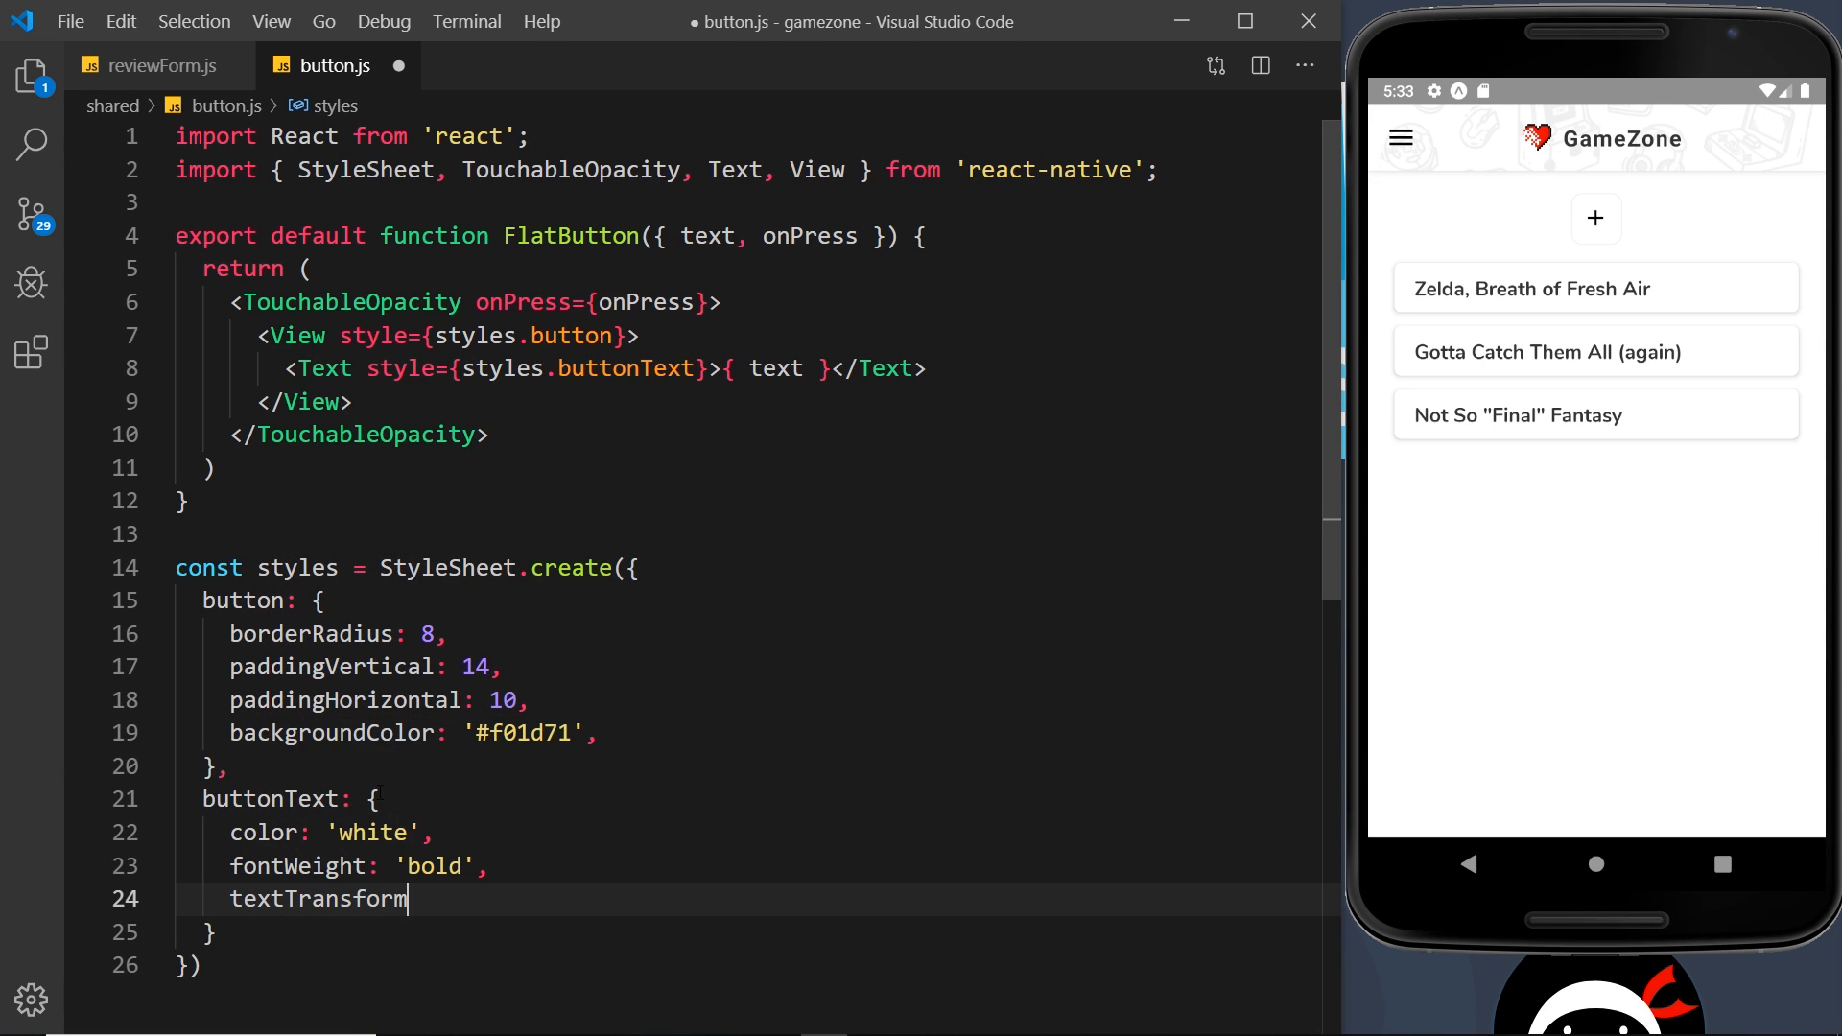
type(": 'u'")
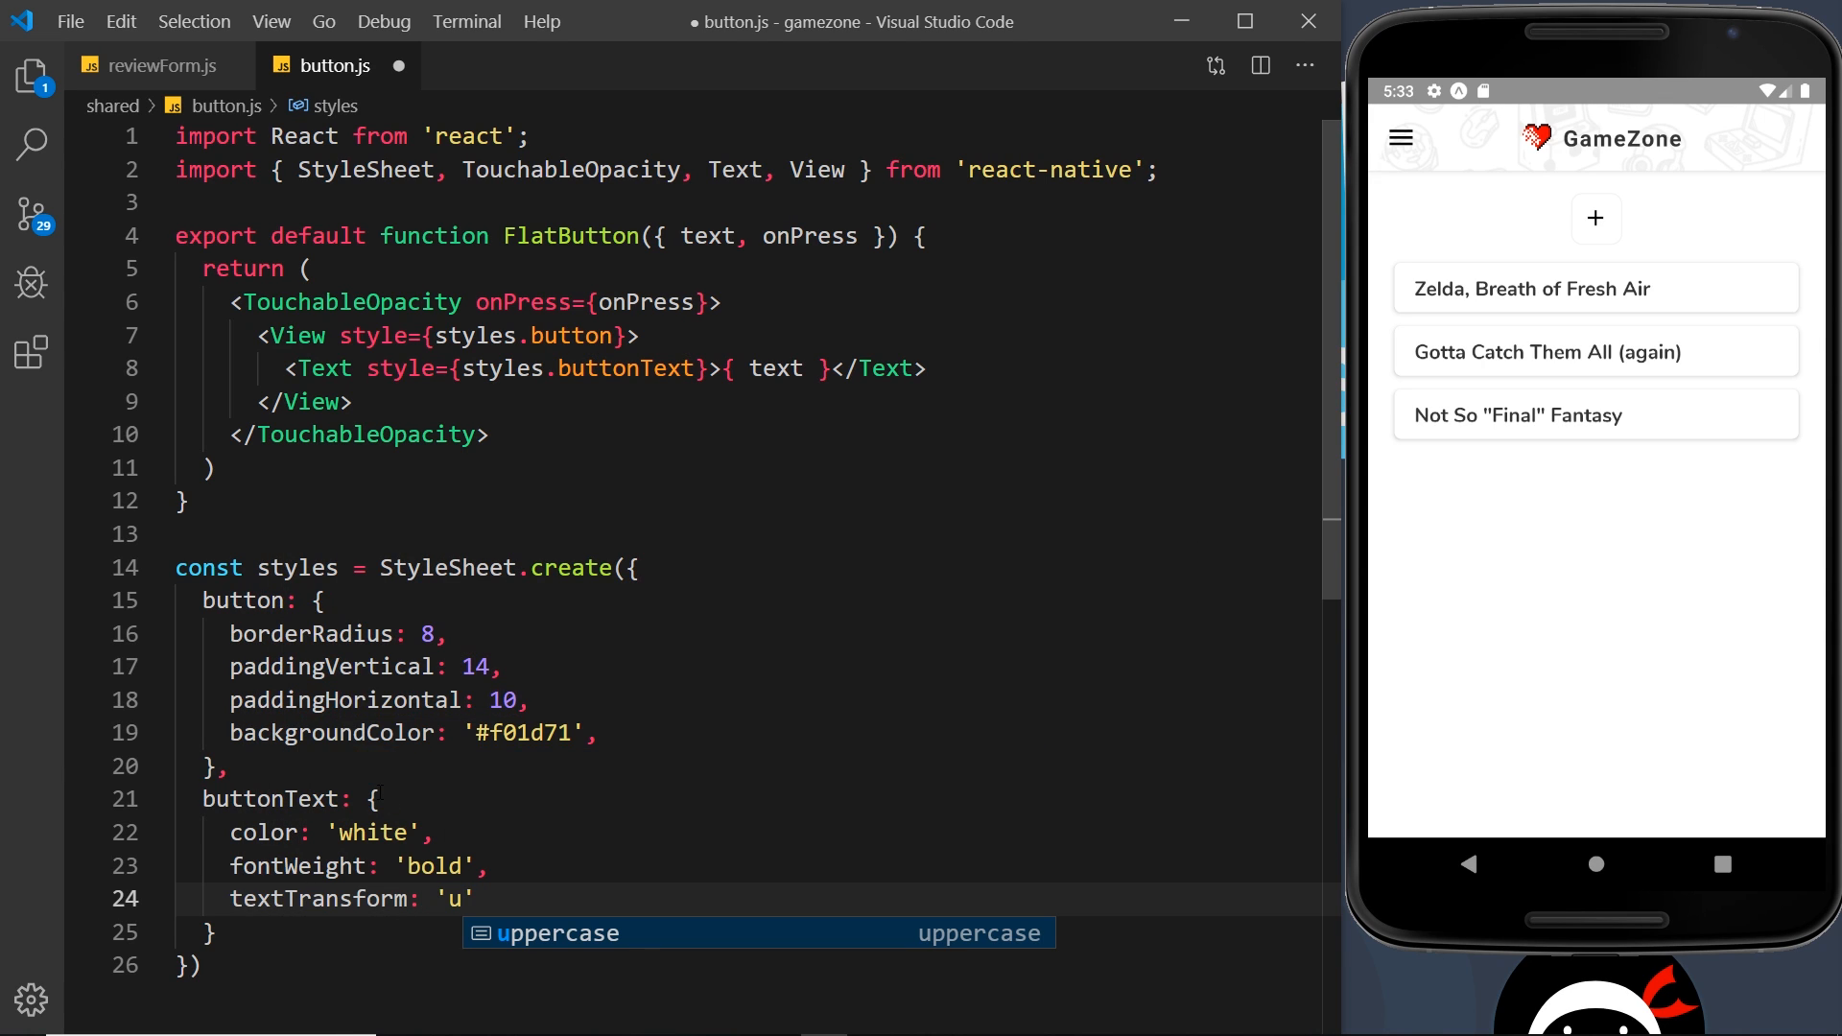
key("Tab")
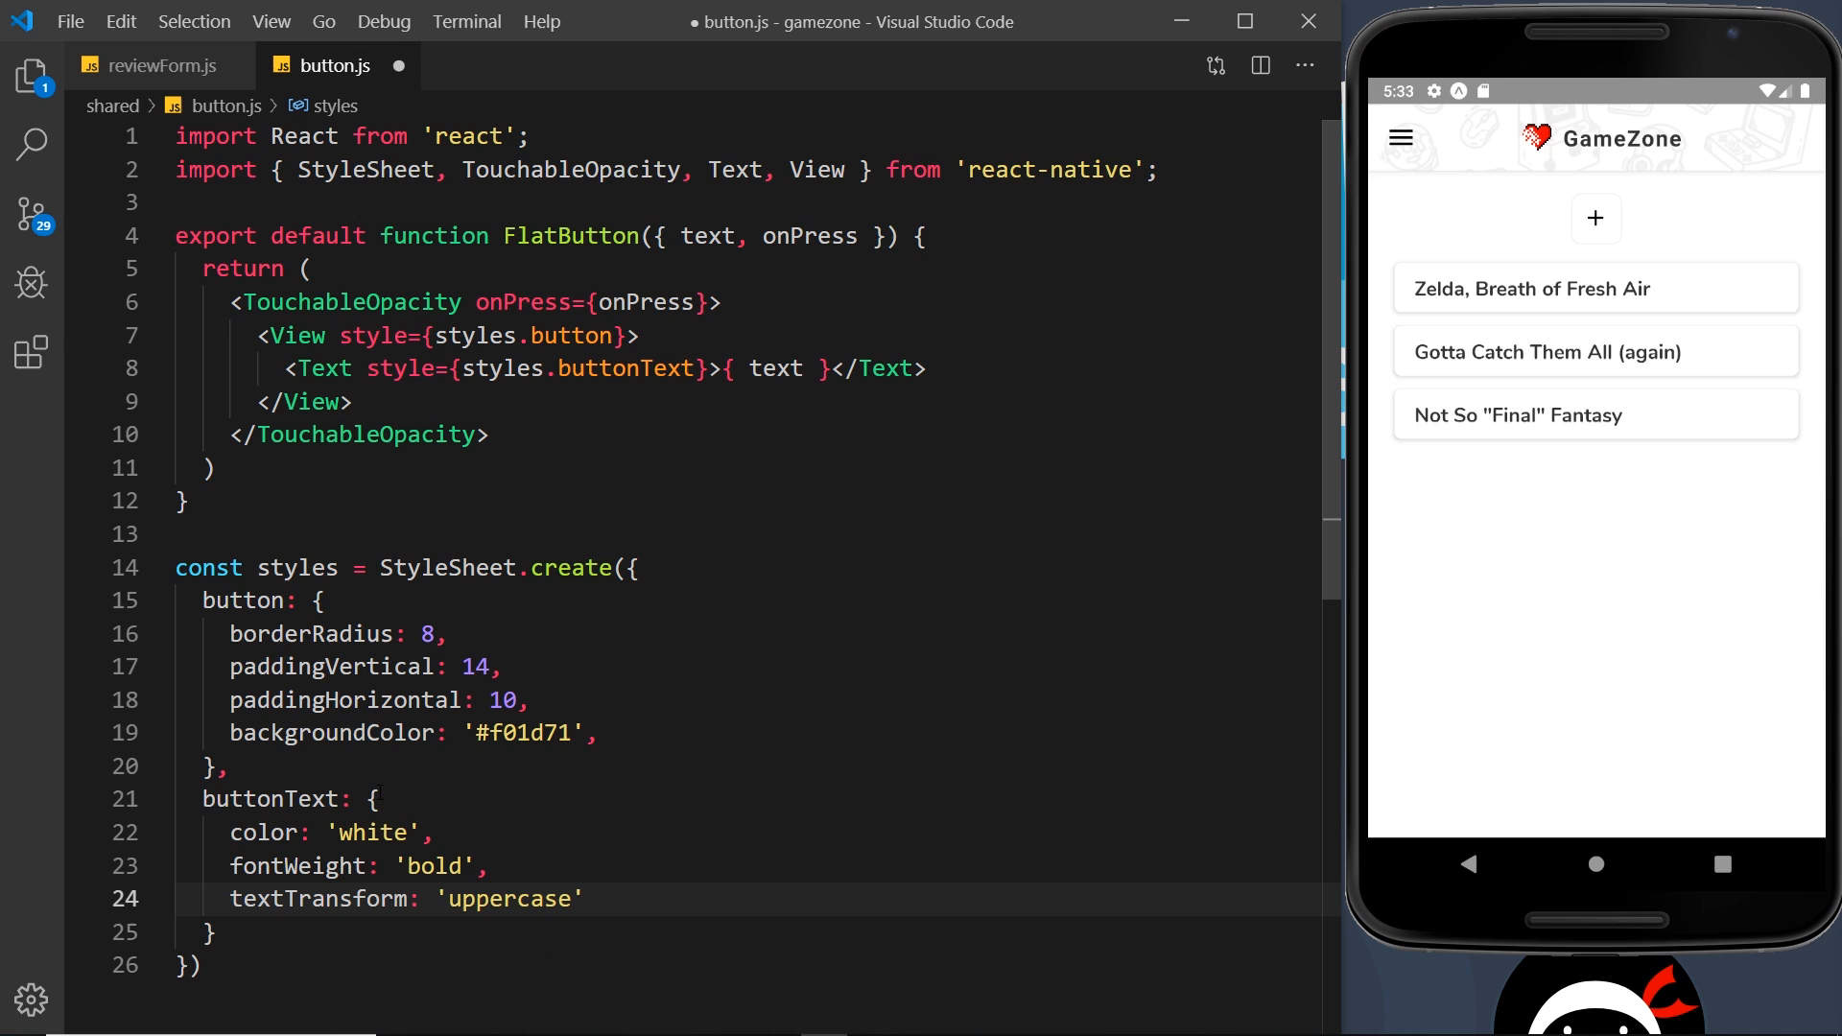
type("fontSize: 16")
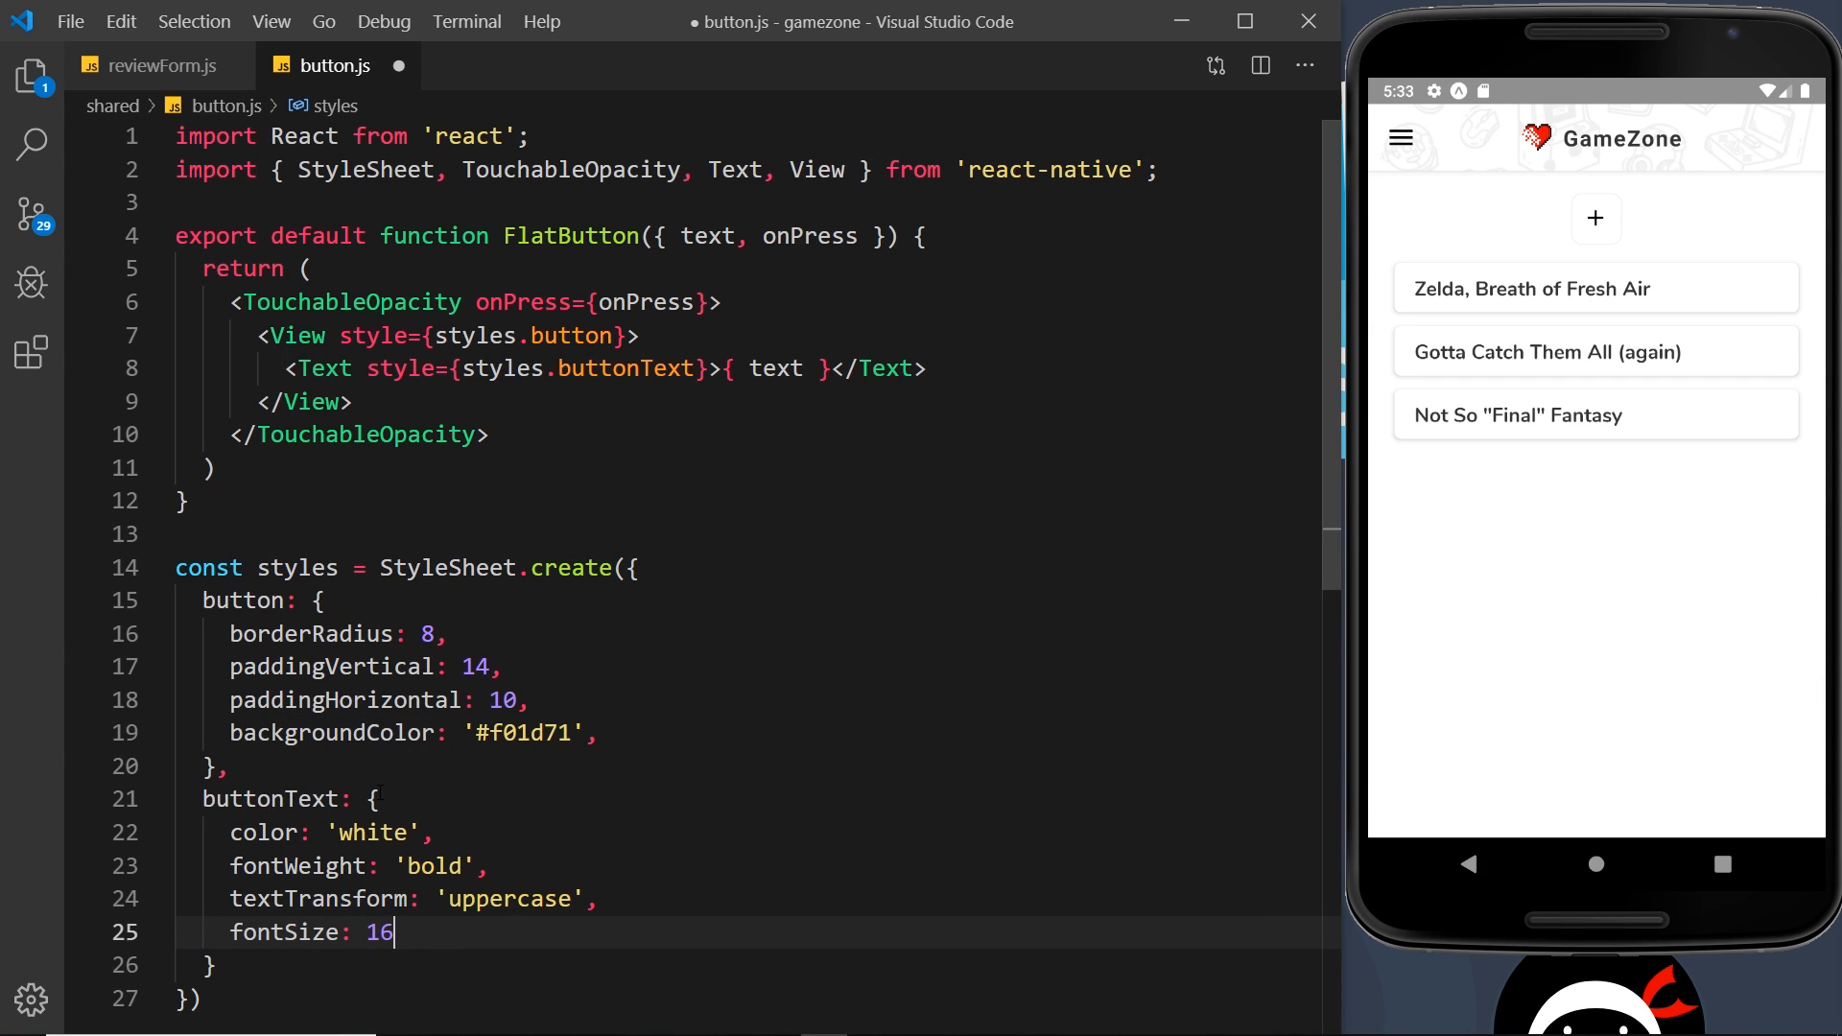
type("textAlign:")
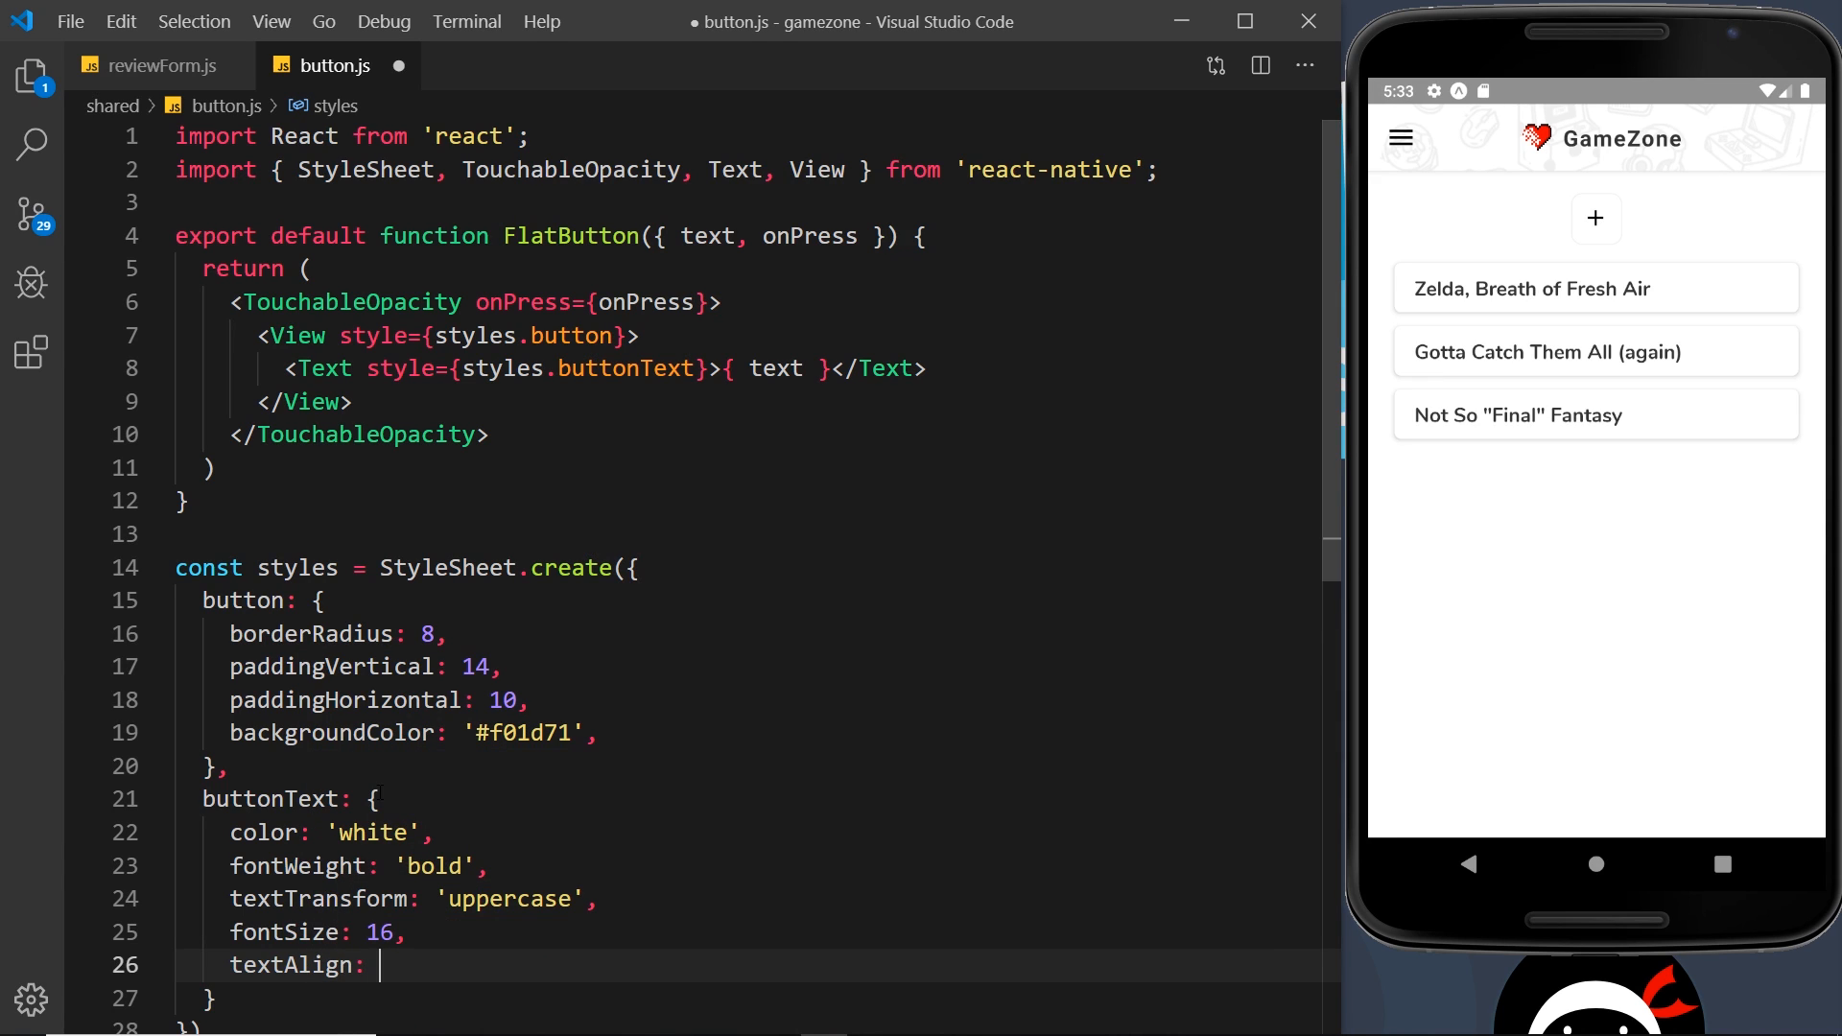
type("'center'")
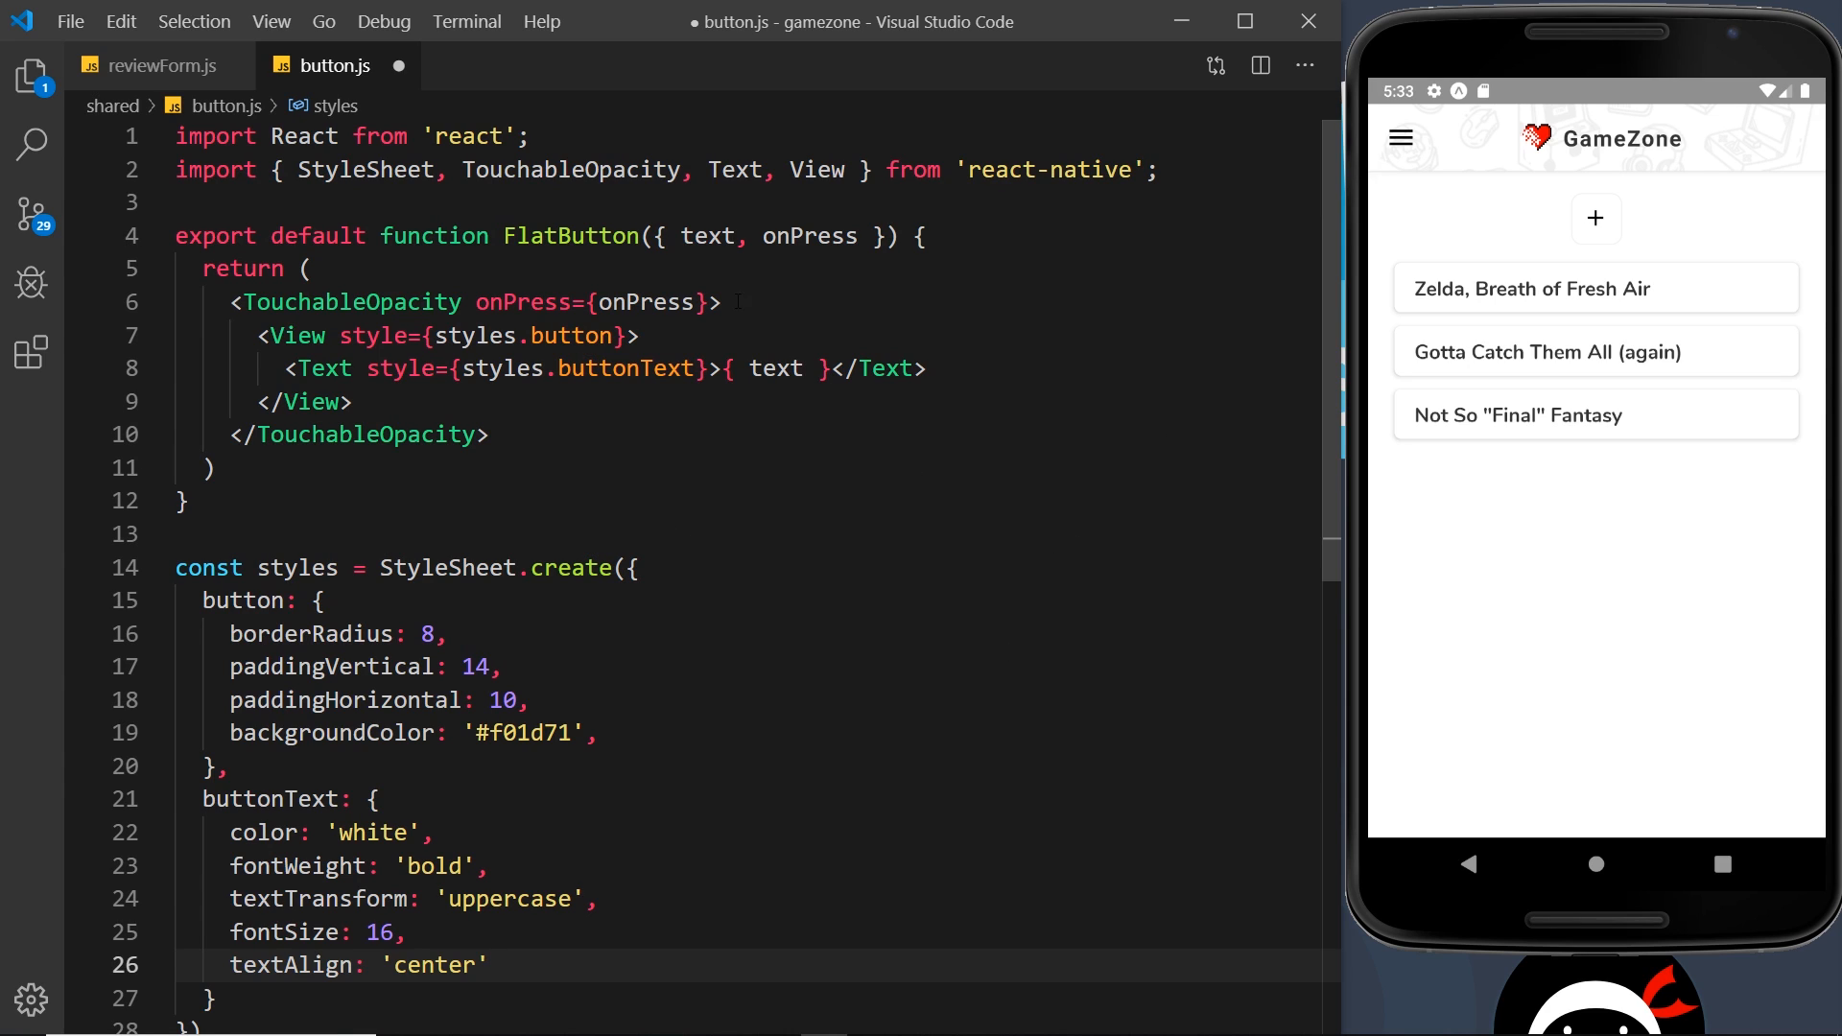
double_click(707, 236)
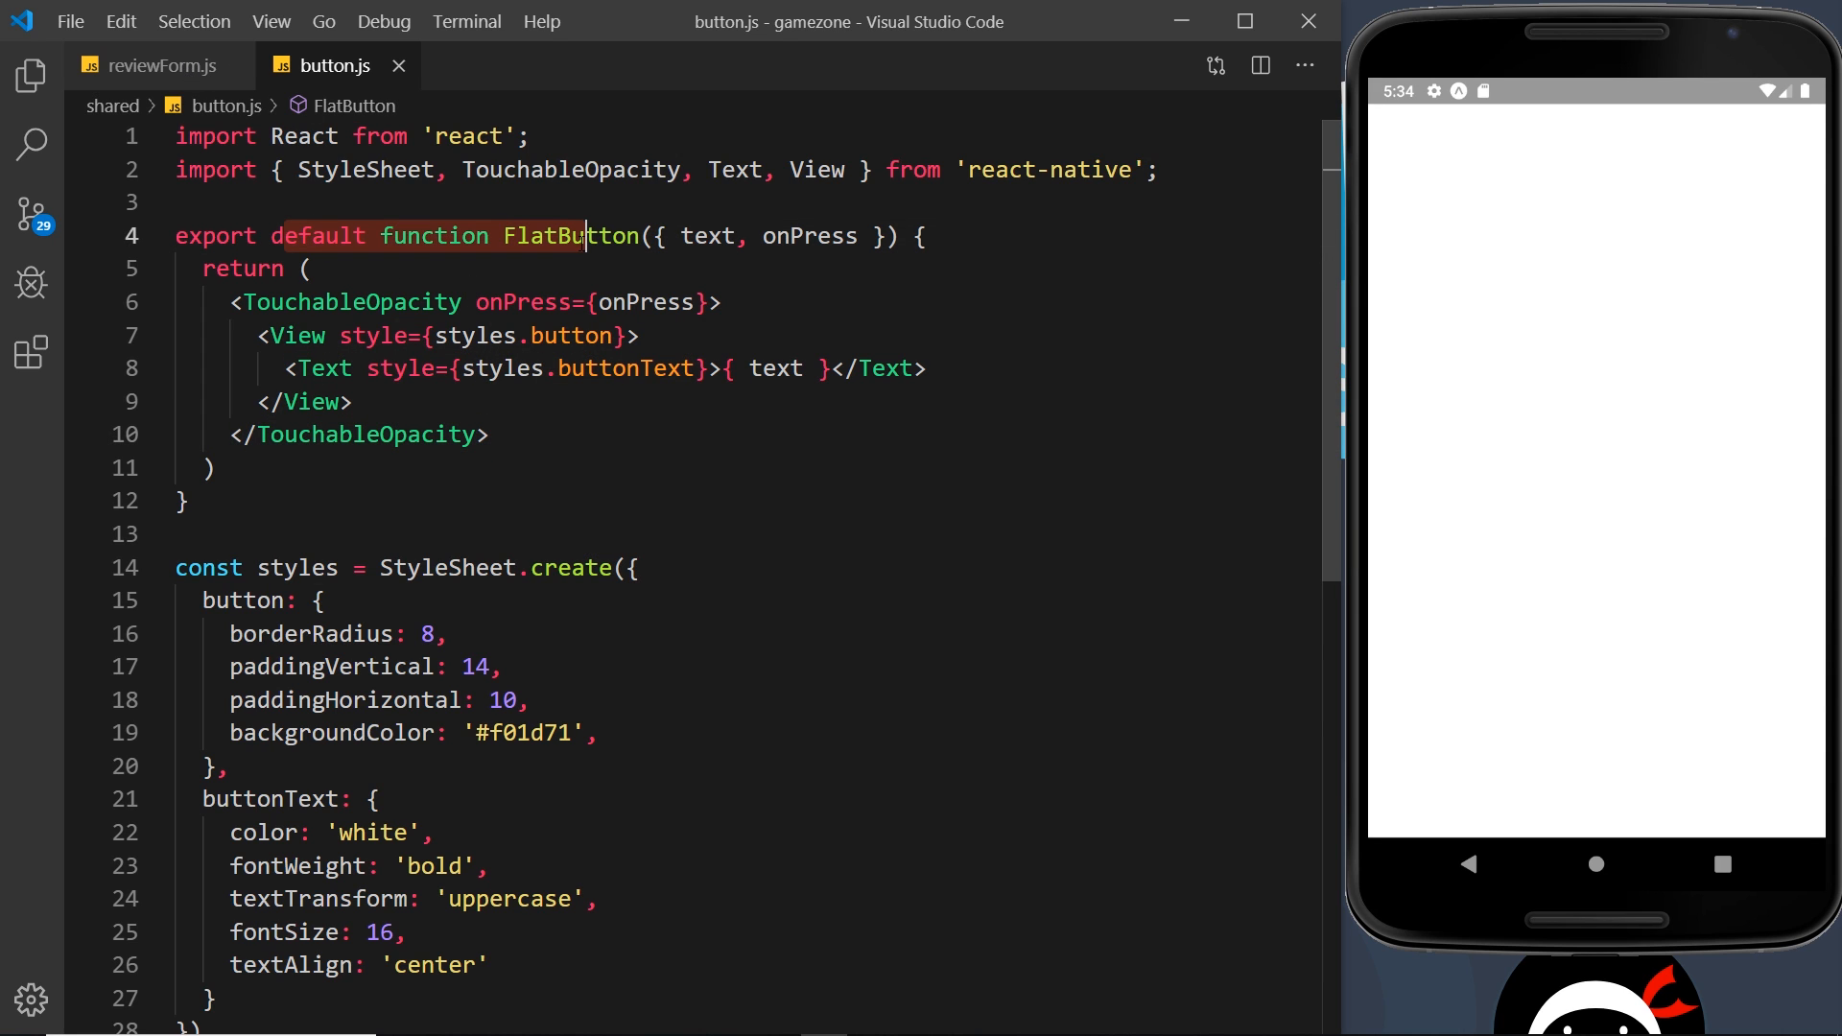
left_click(157, 64)
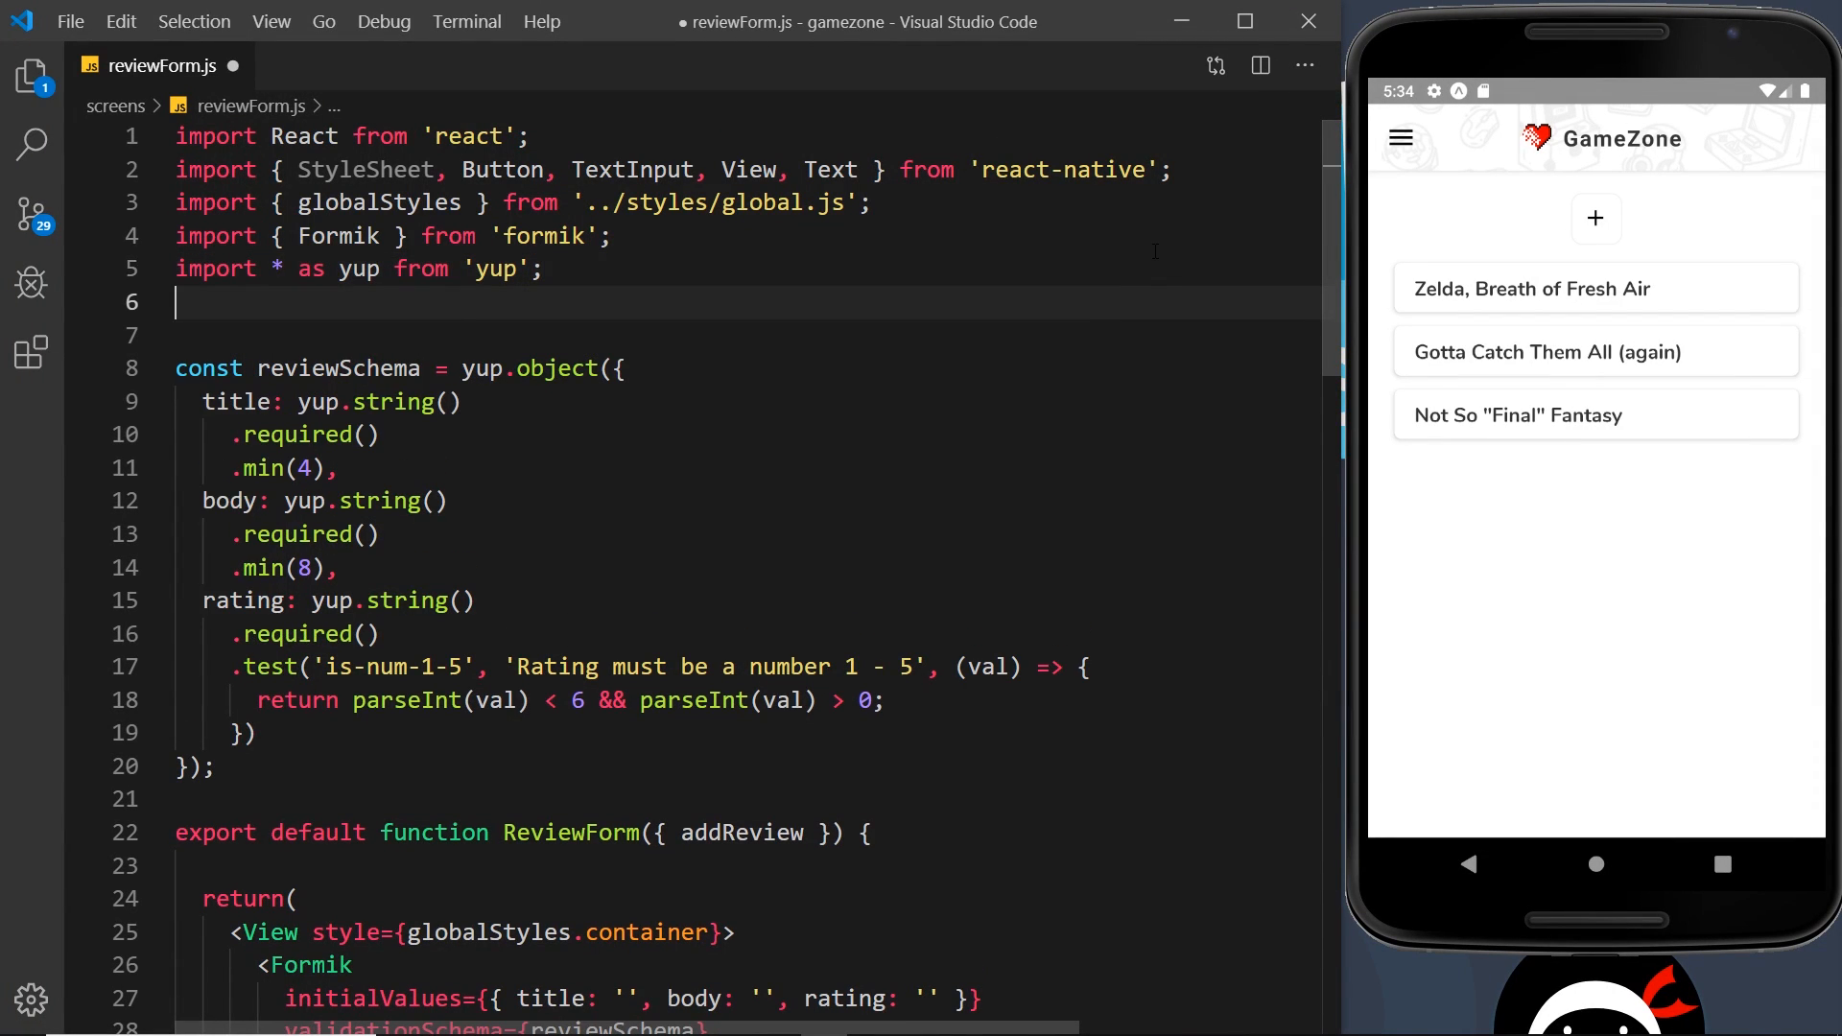
Add the line import FlatButton from '../shared/button' below the yup import.
type("import Flat")
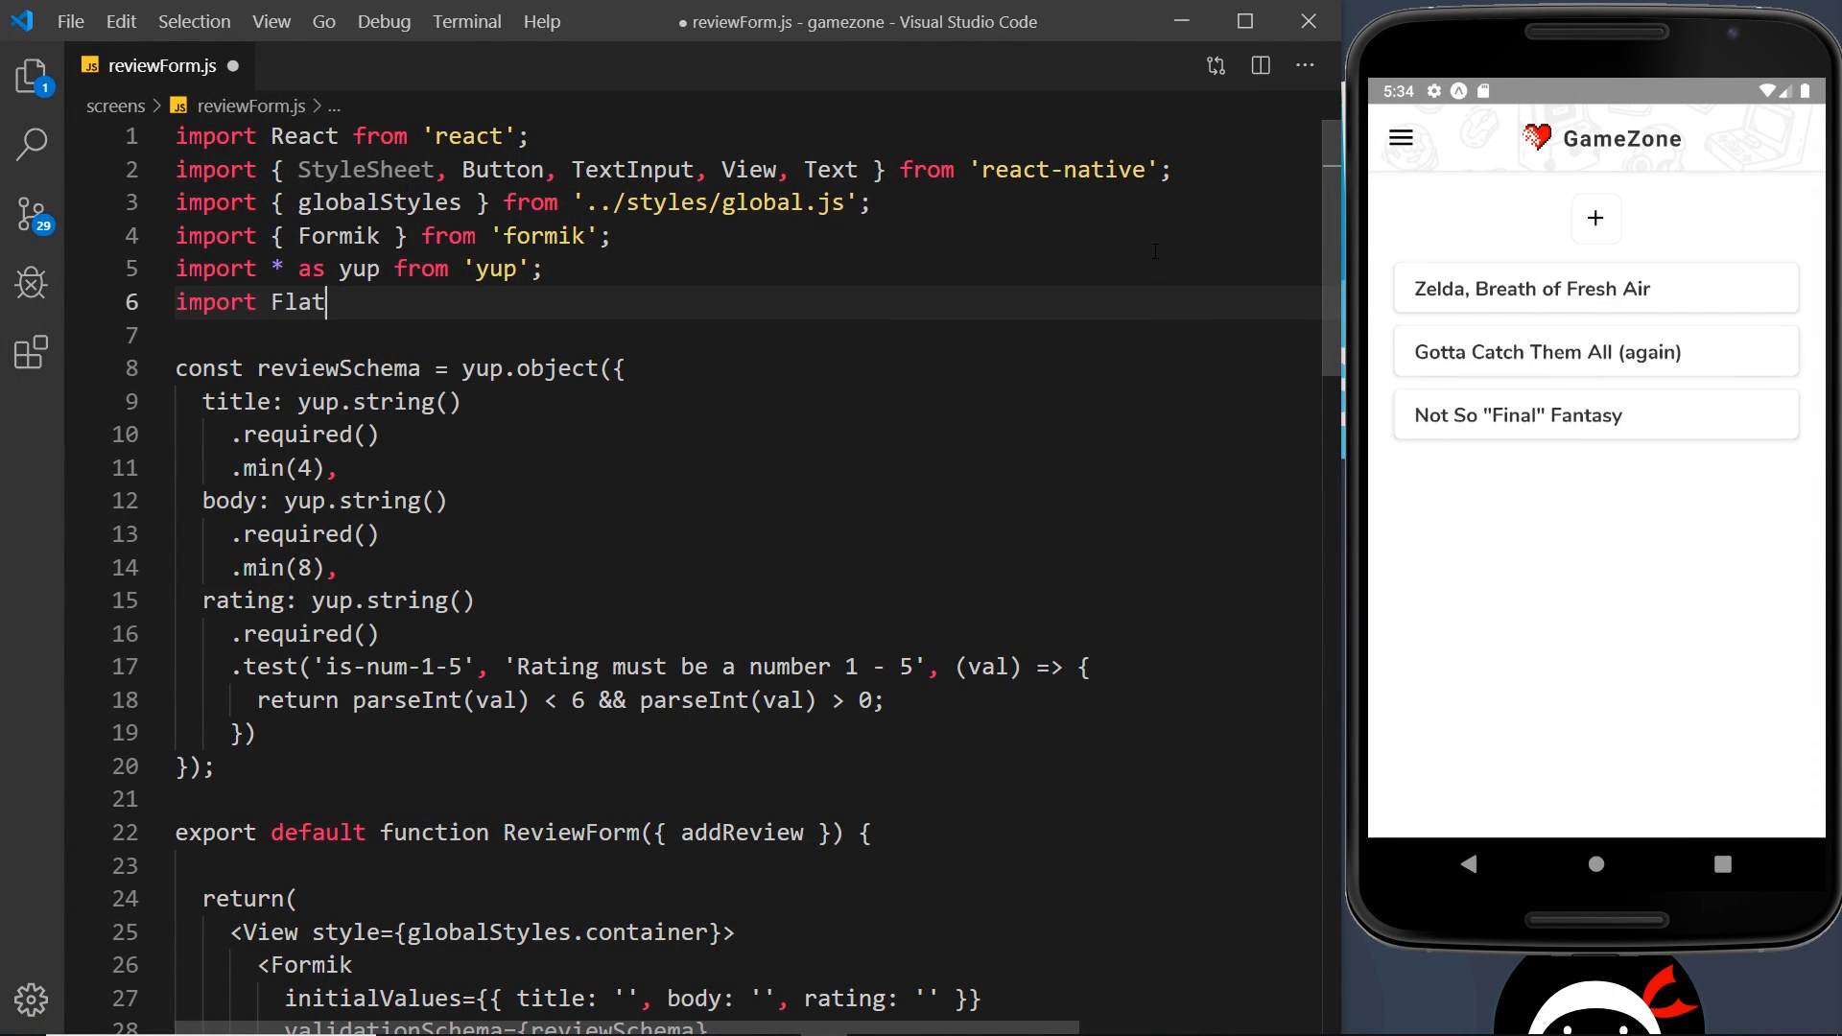
type("Button from")
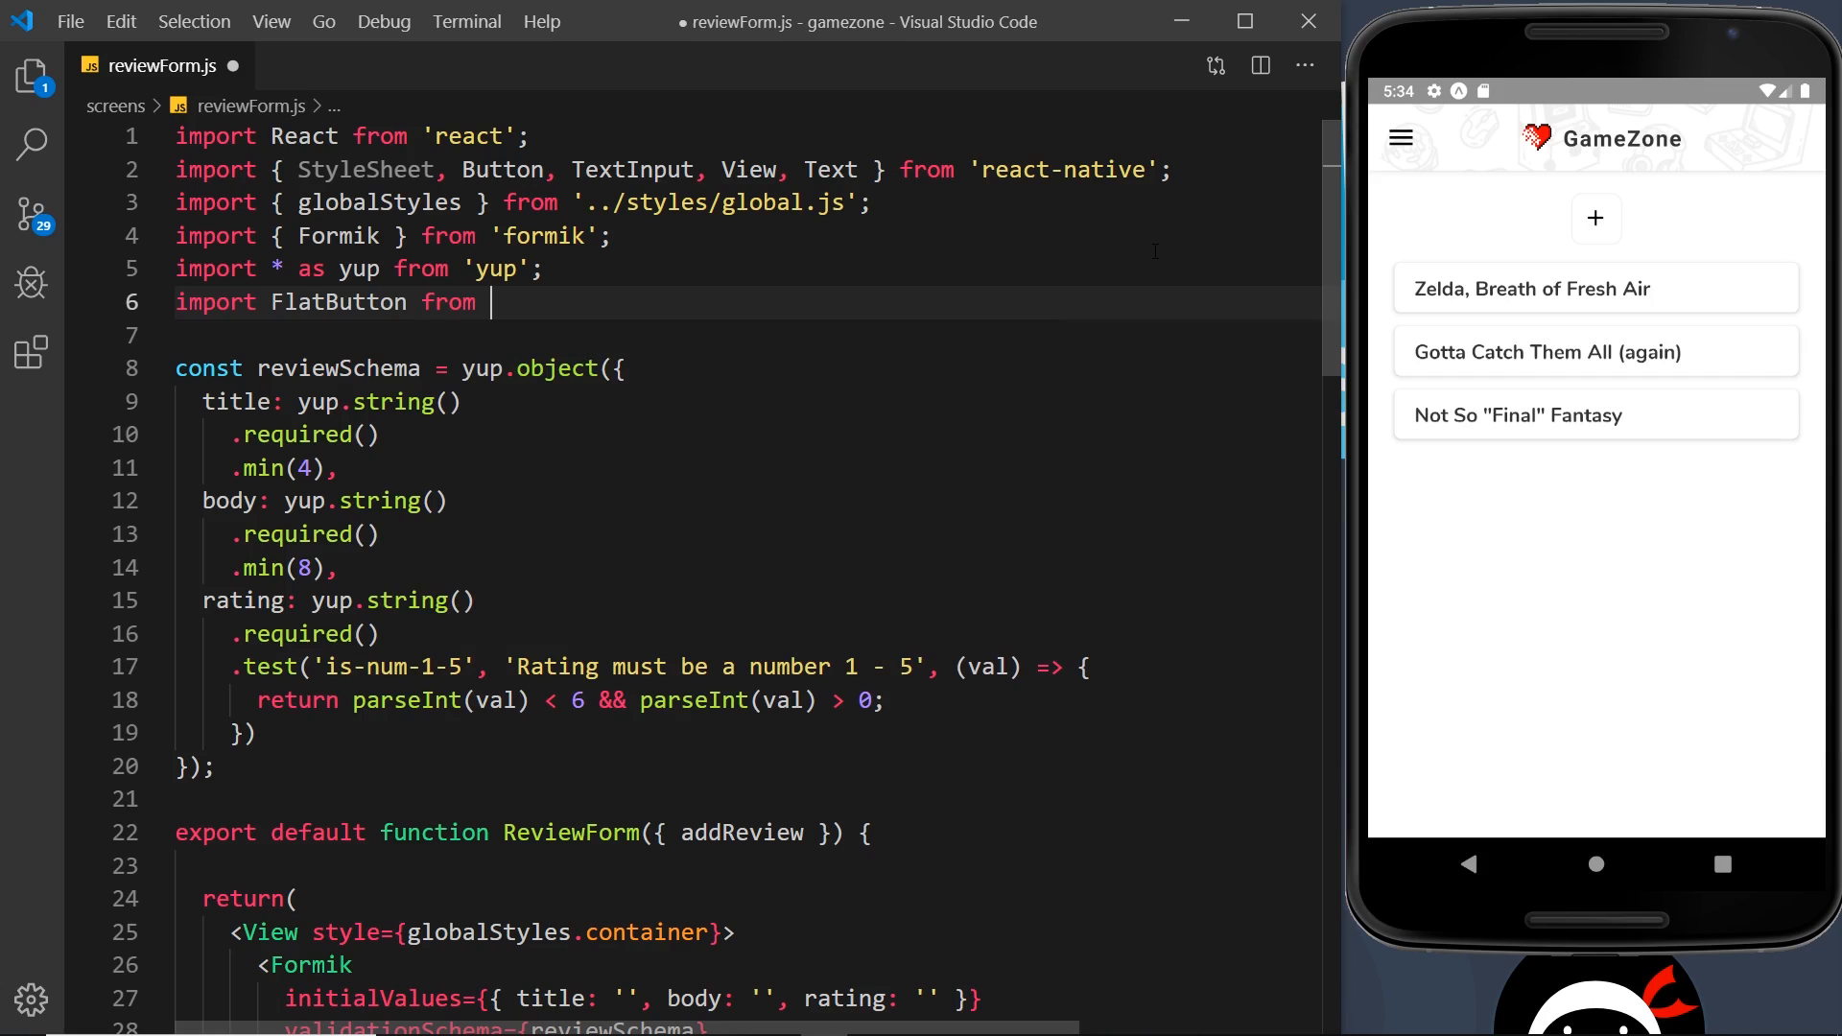
type("'..")
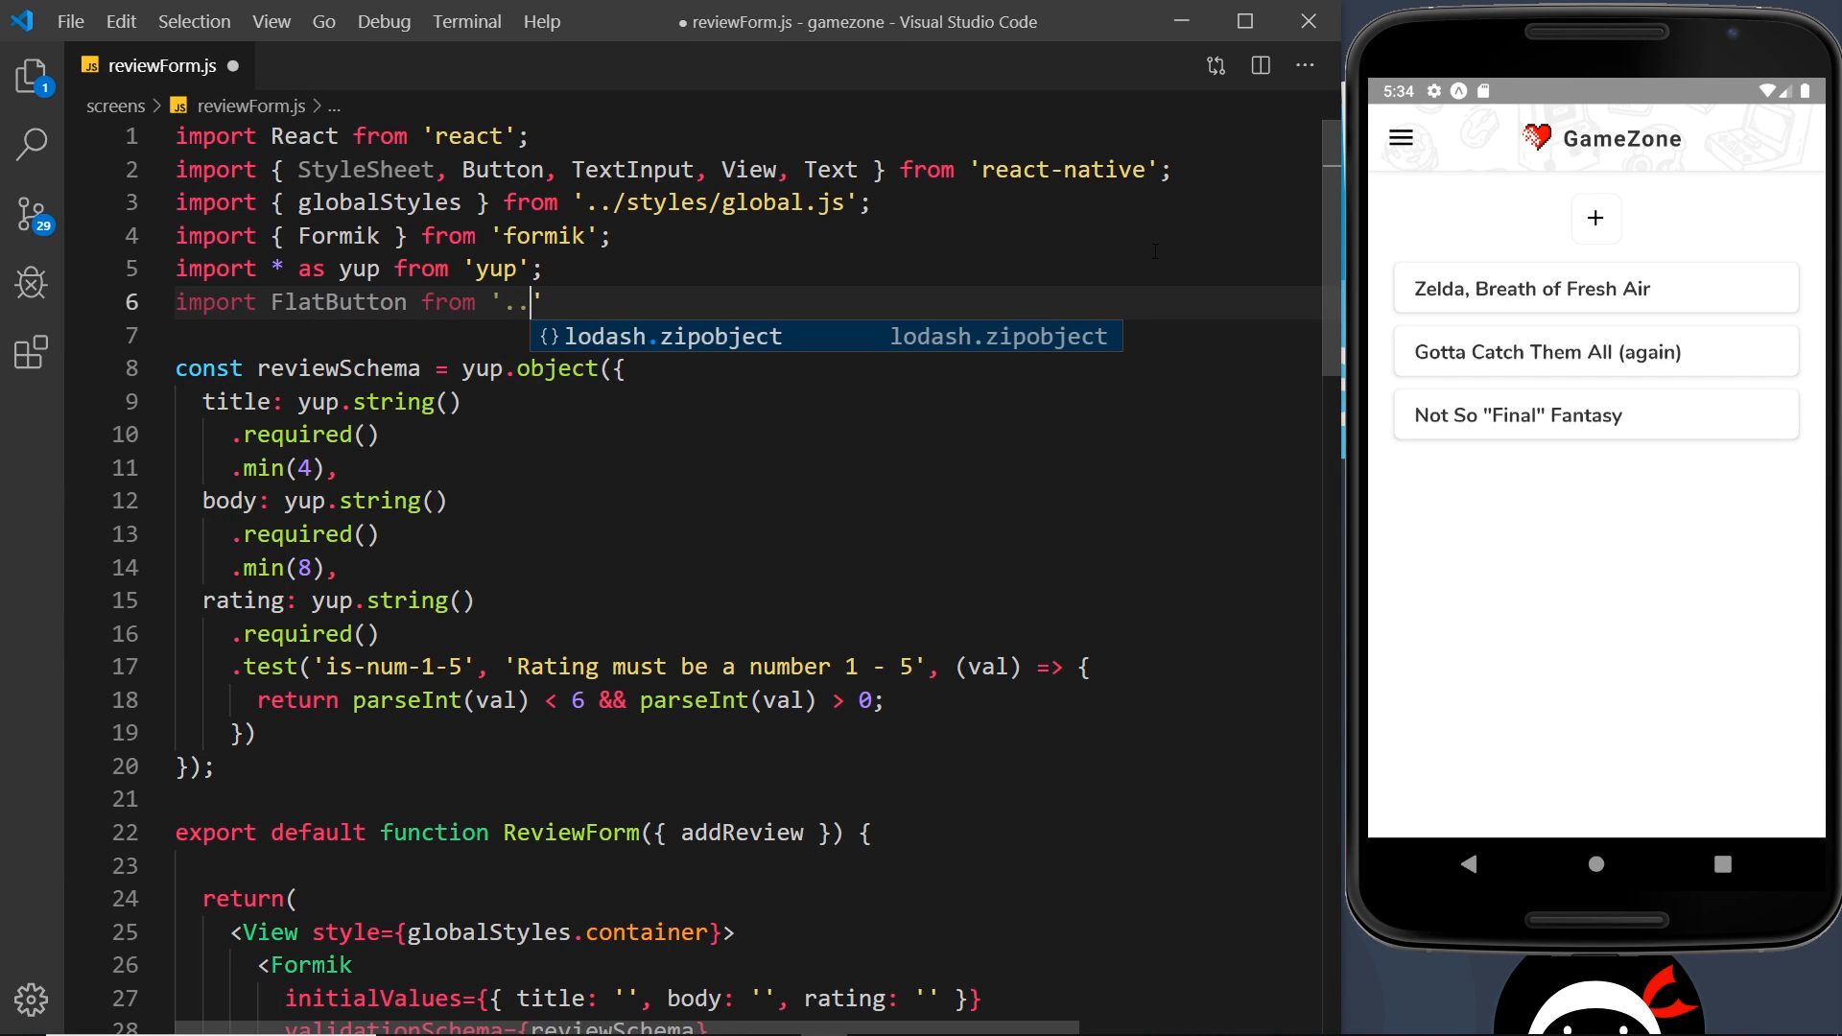
type("/")
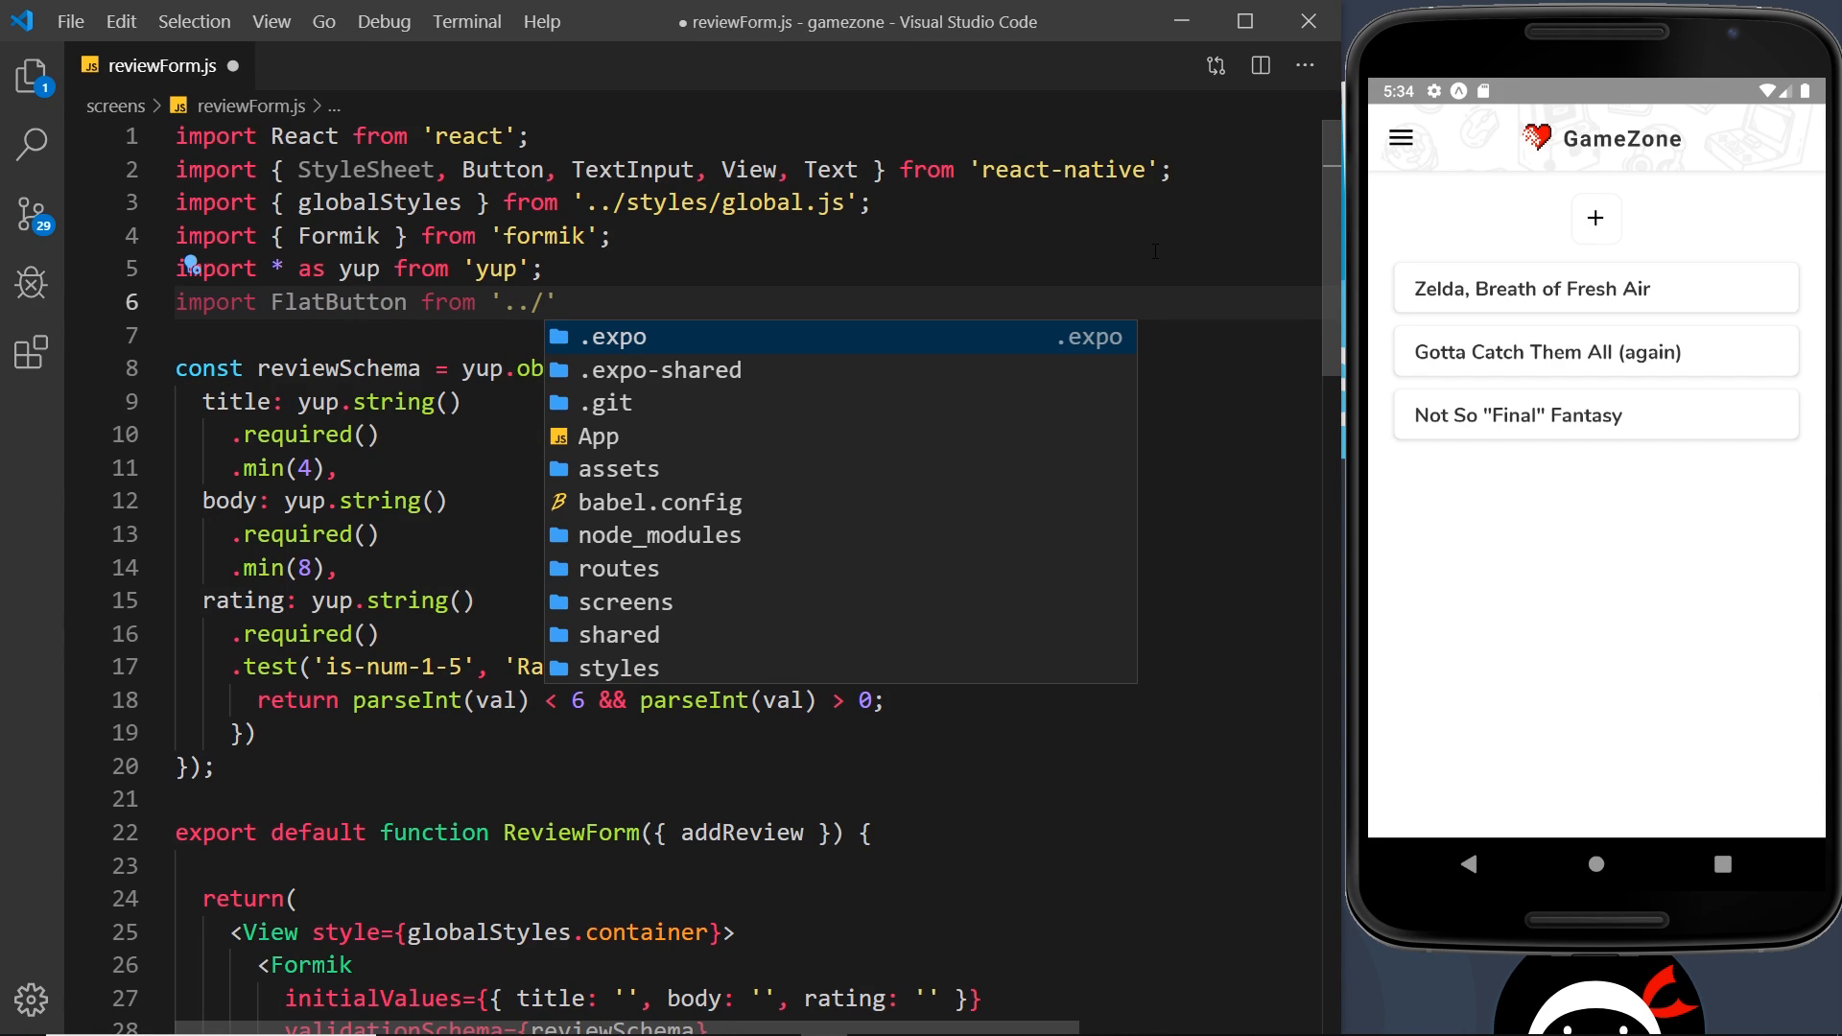
type("shared/button")
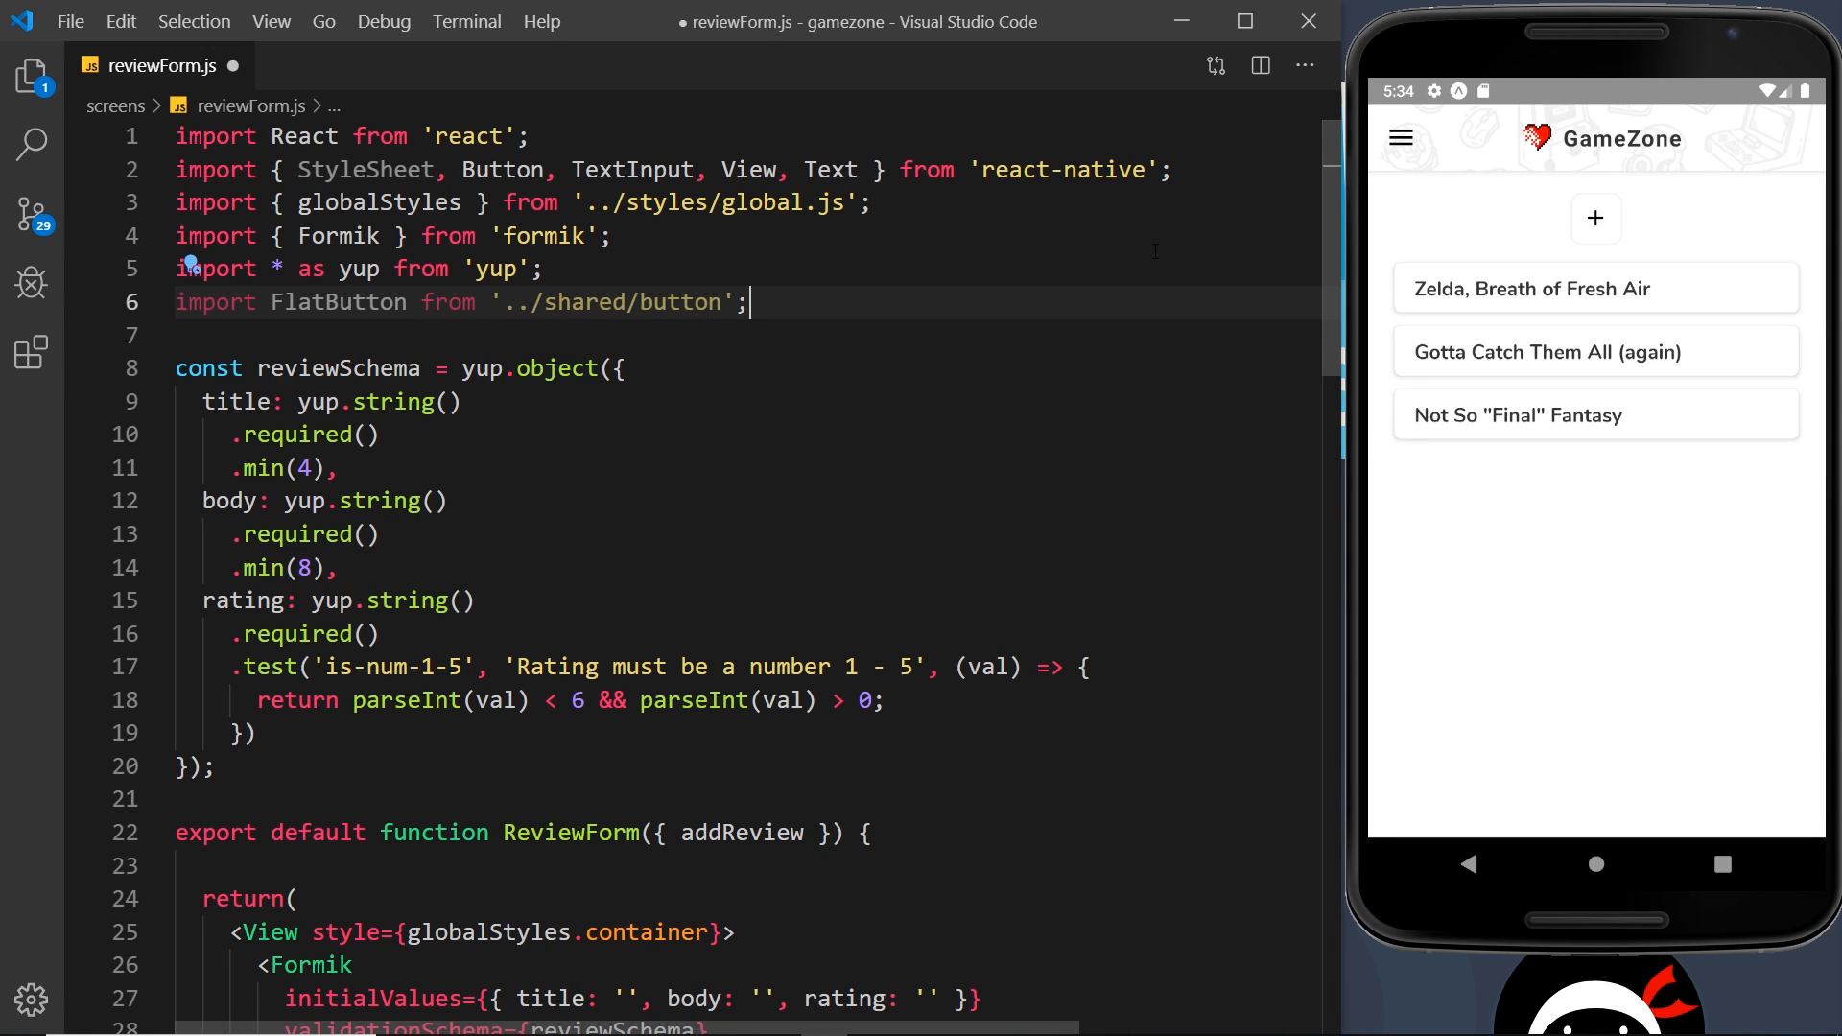
Replace the submit Button with <FlatButton text='submit' onPress={props.handleSubmit} /> and save.
scroll("down", 3)
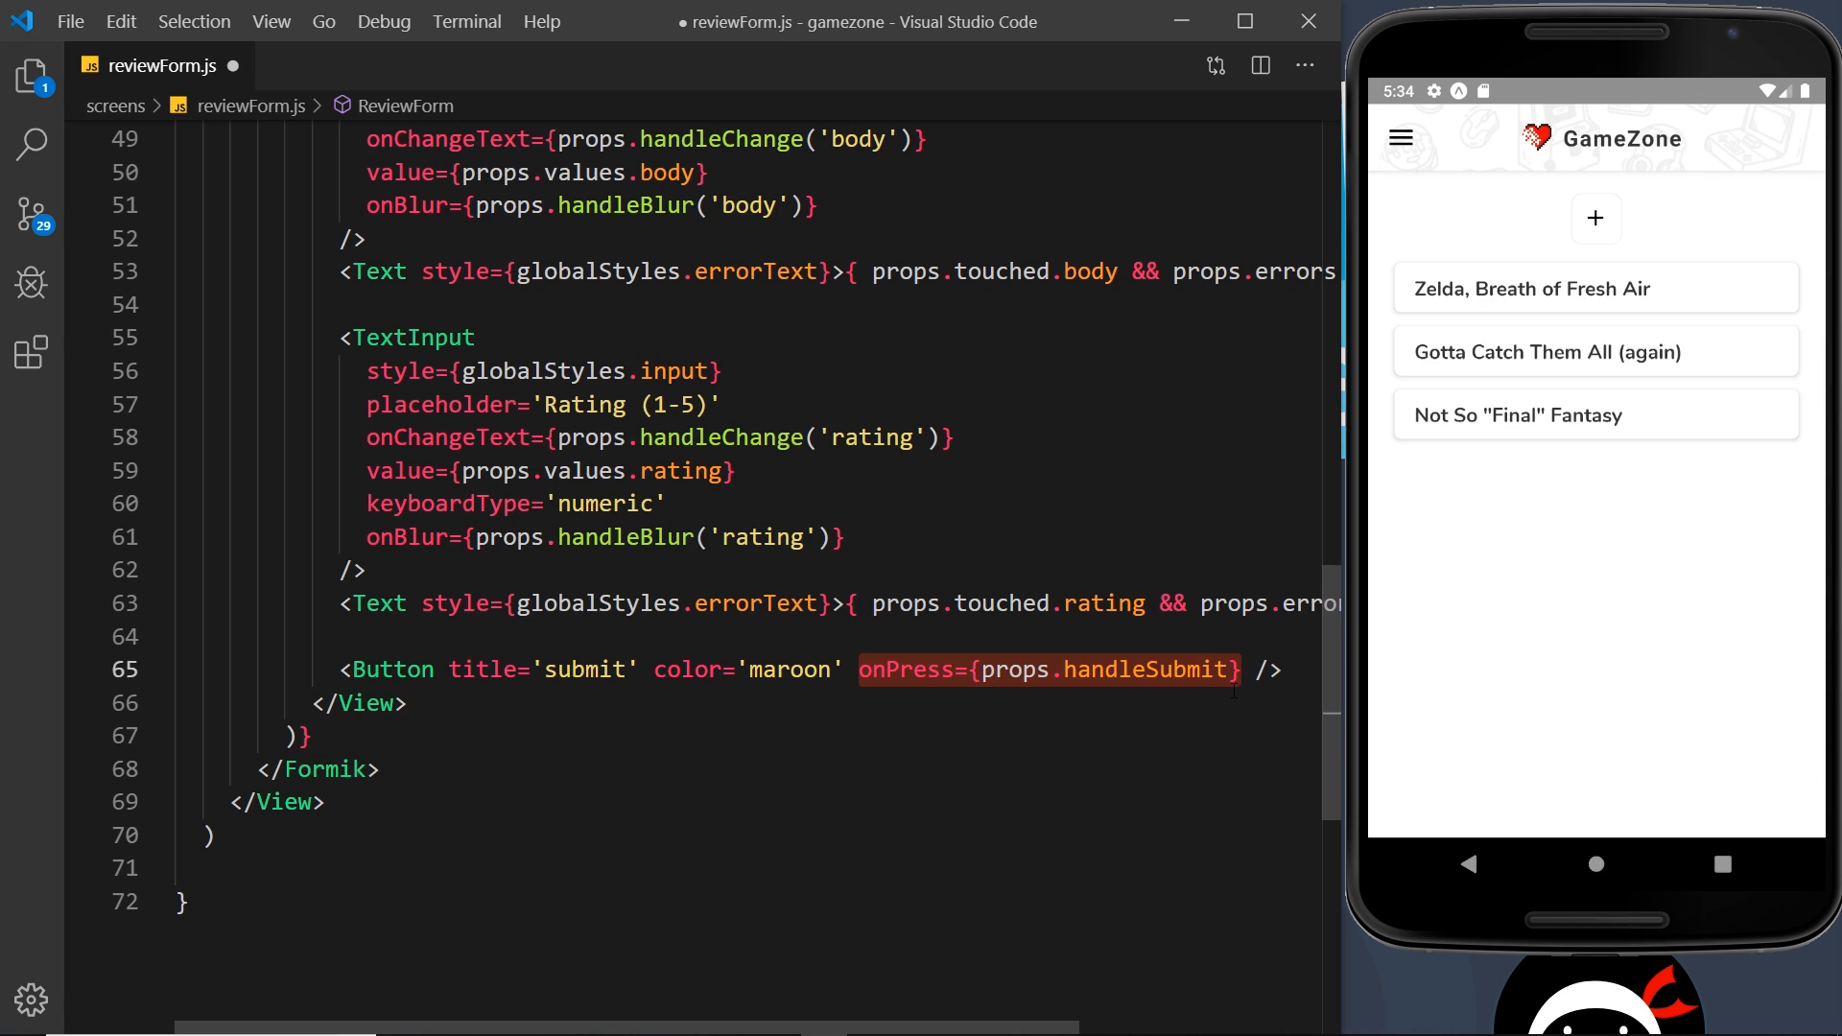
key("Delete")
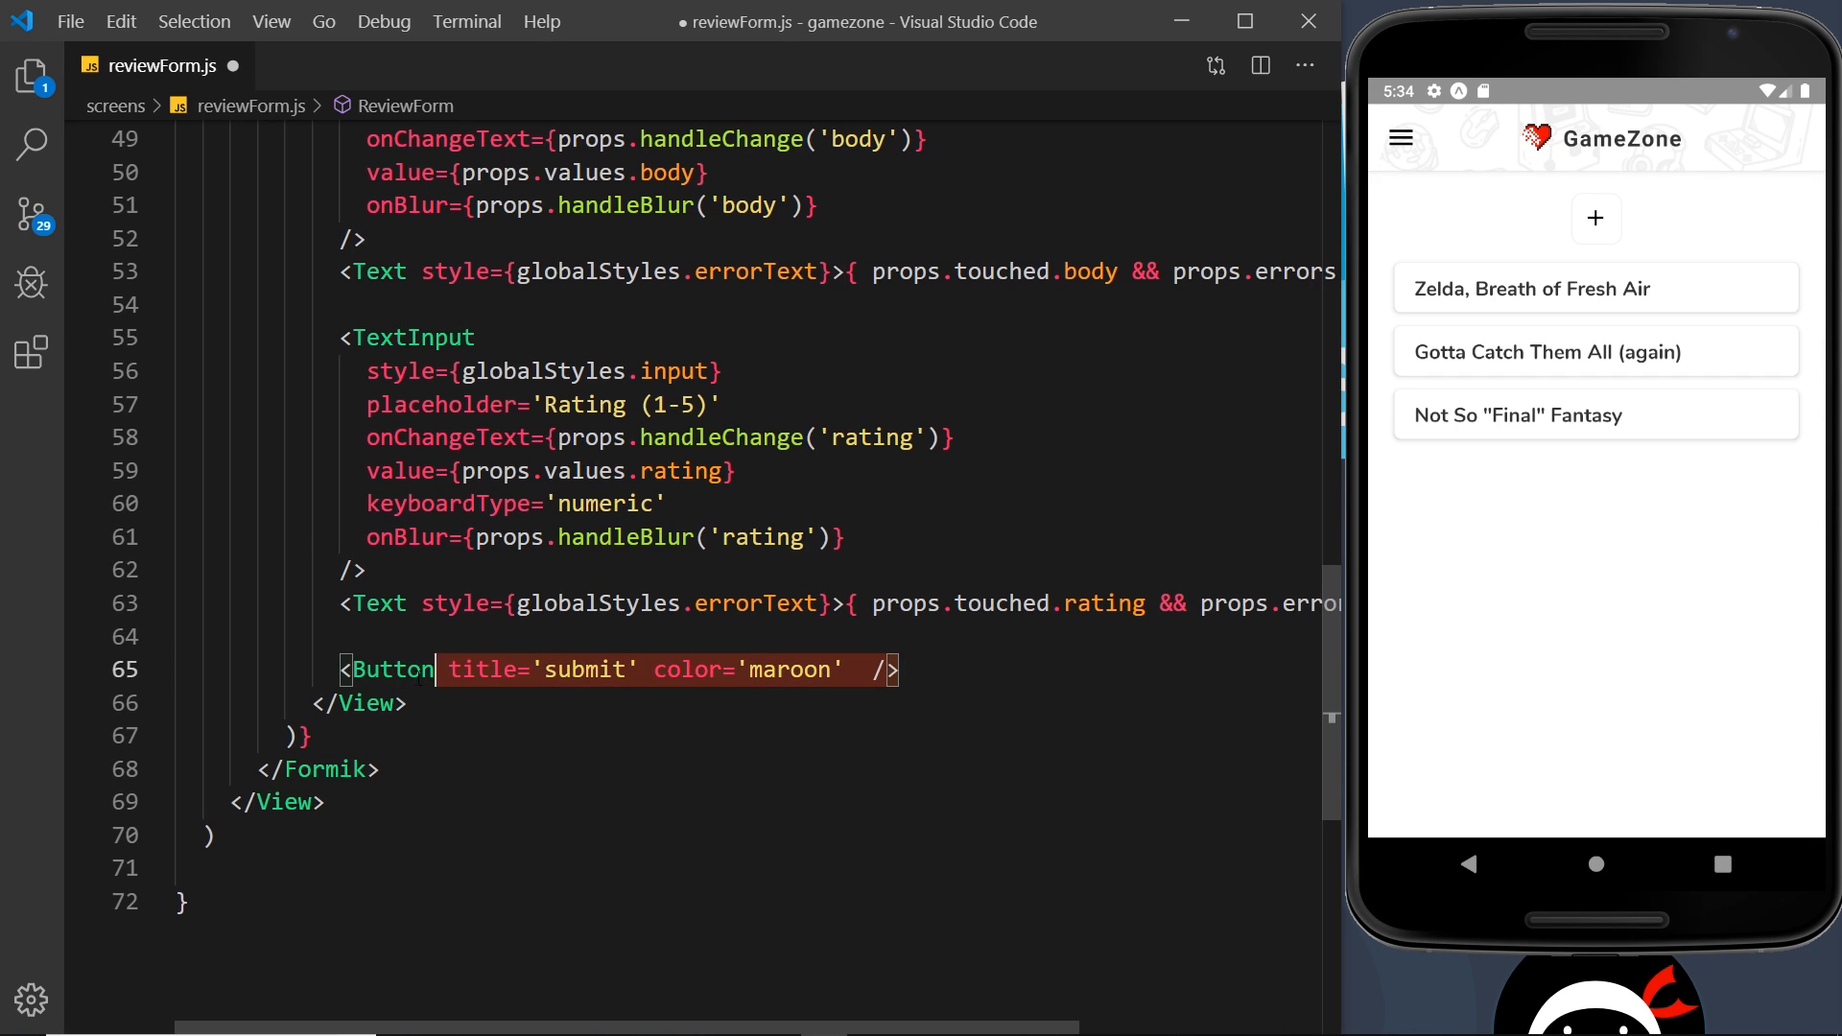
type("Fl")
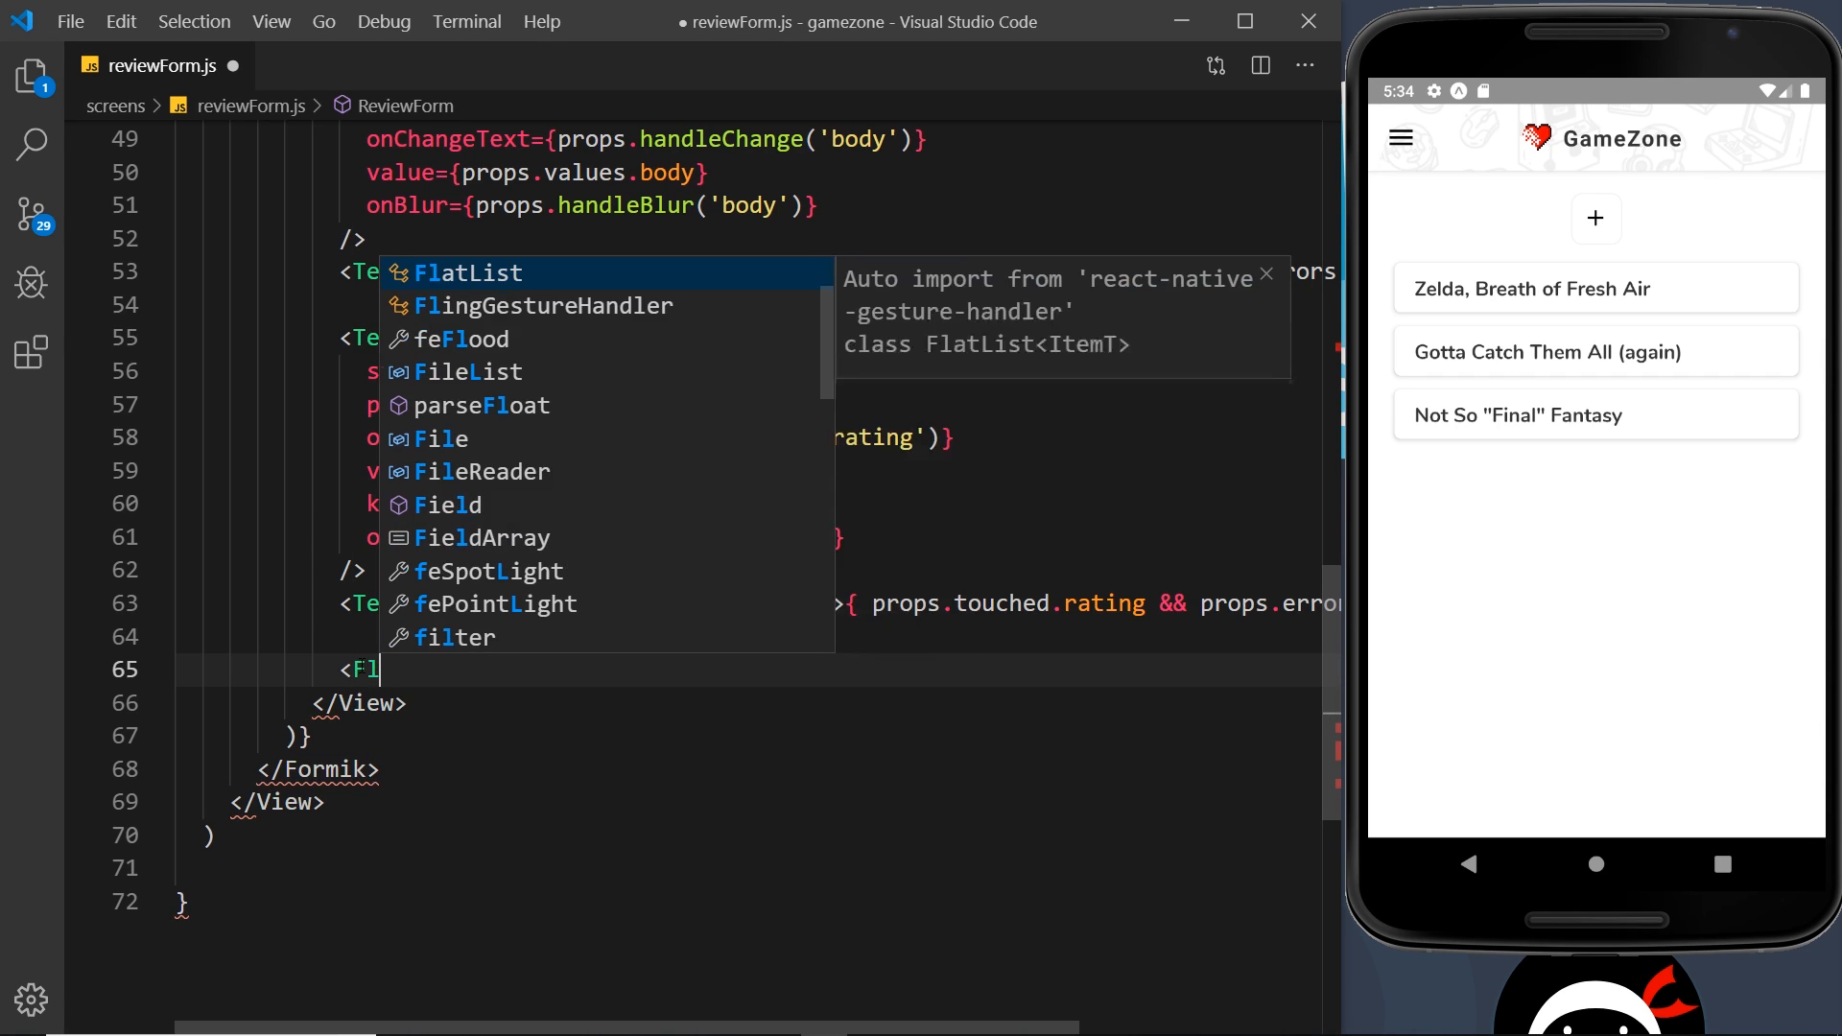
type("atButton />")
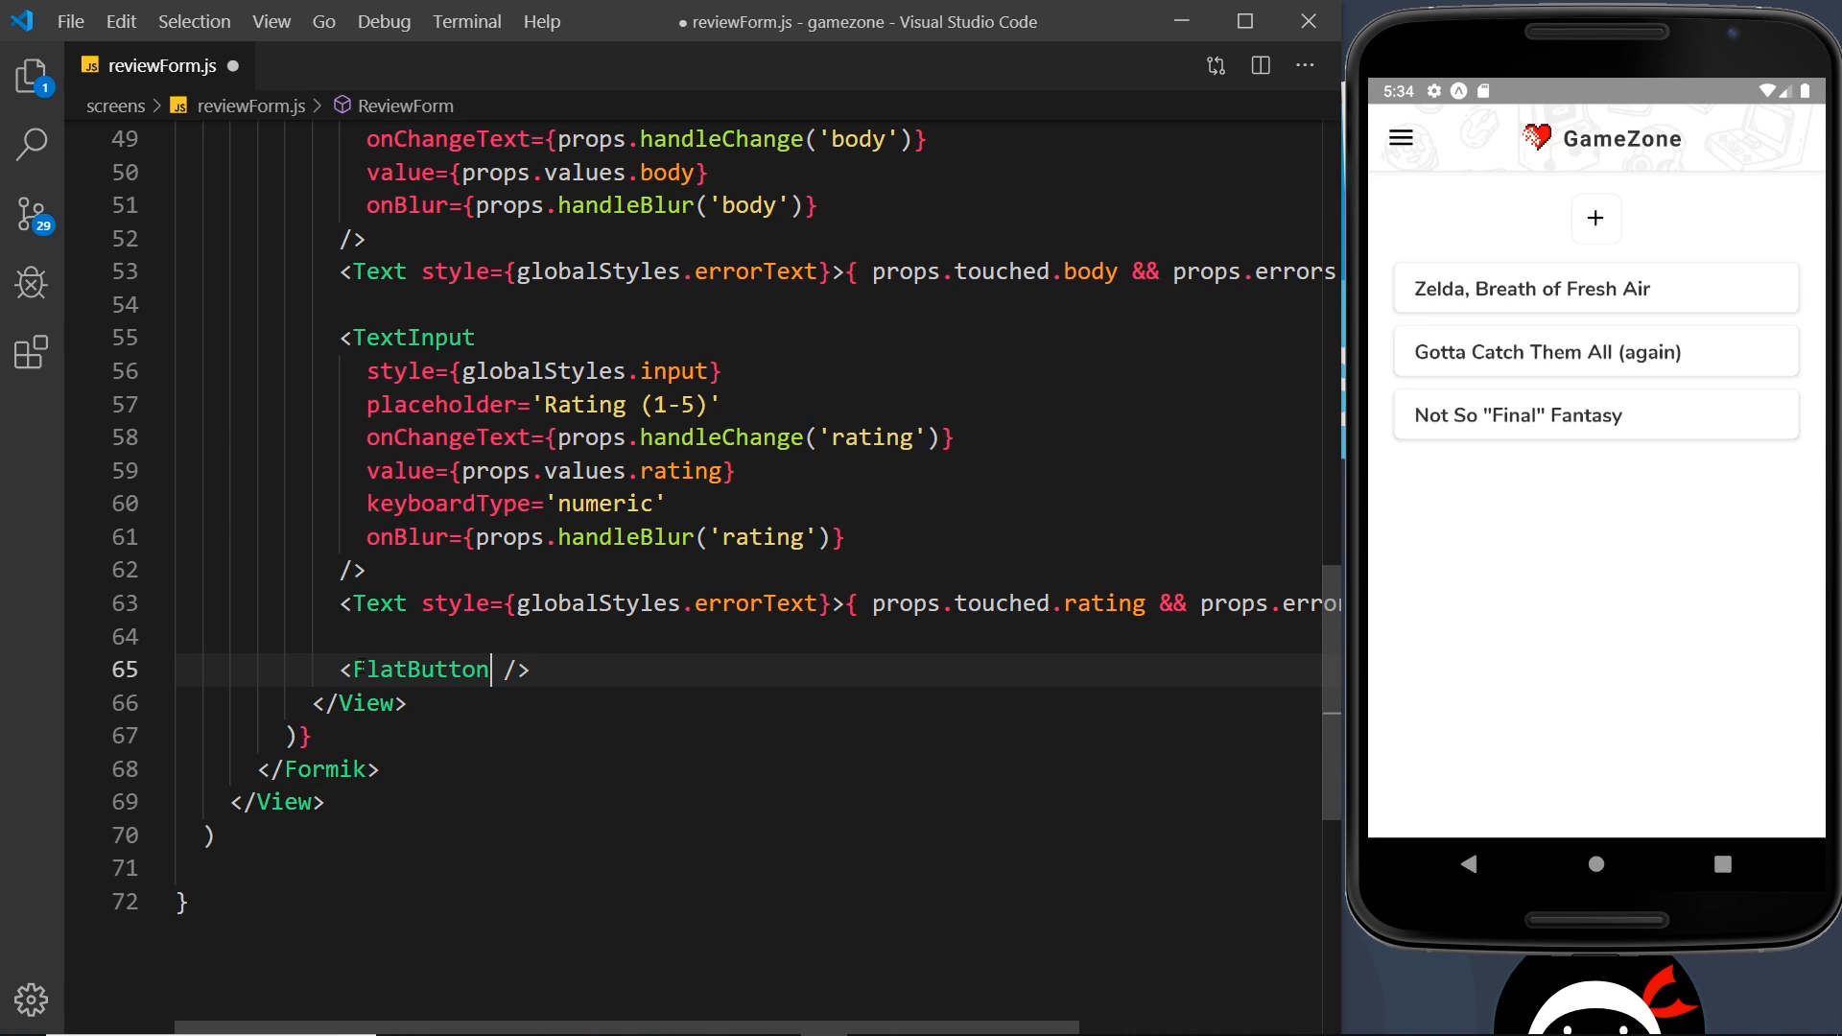
type("text='")
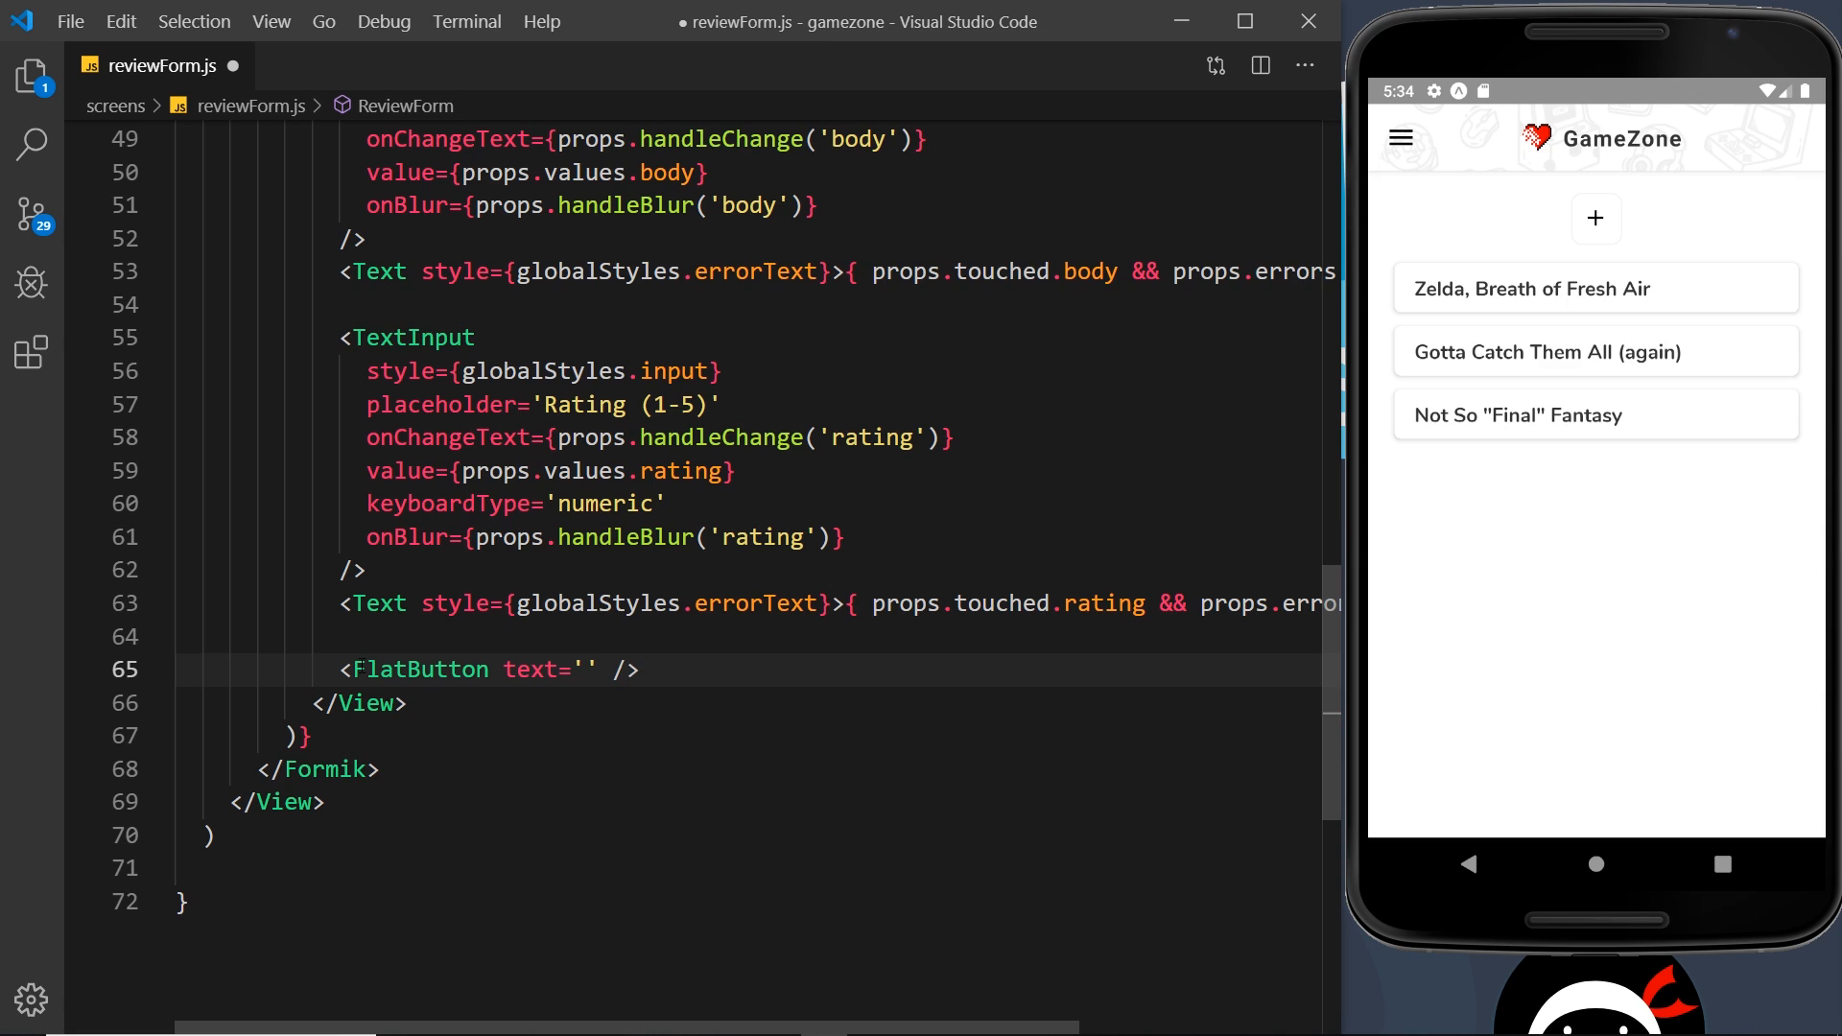
type("submit")
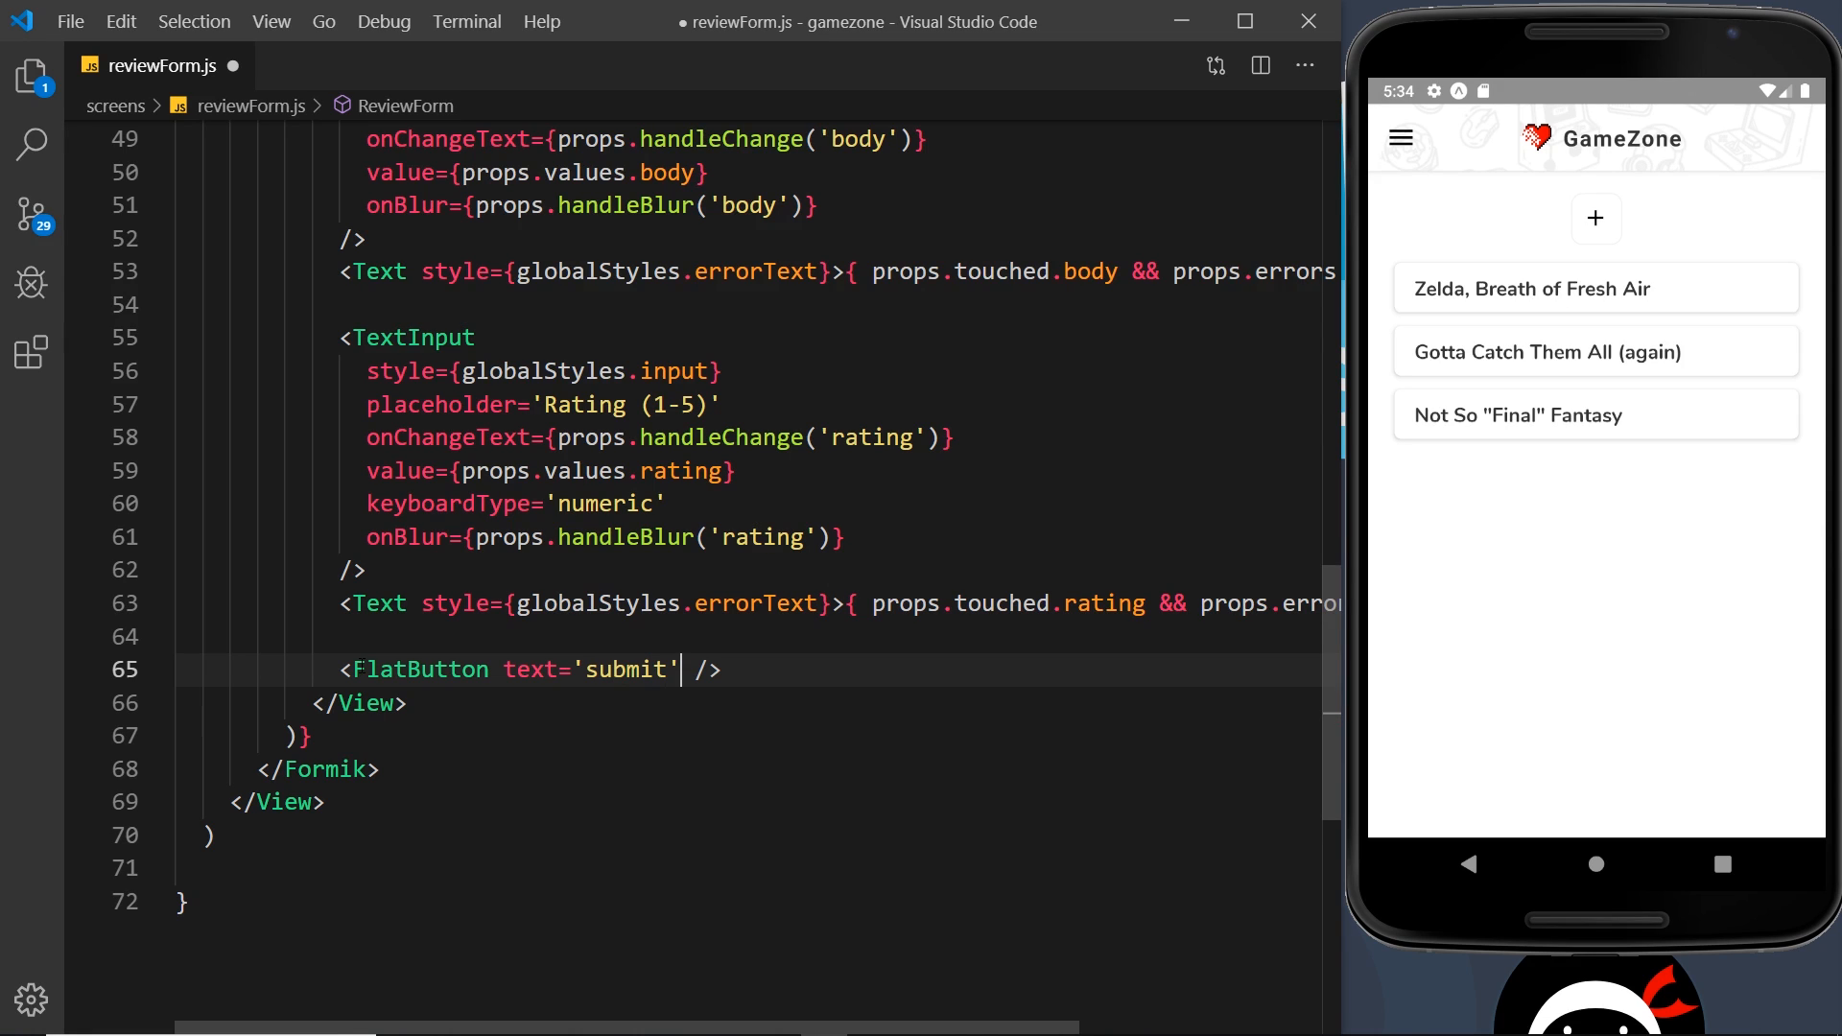
type("onPress={props.handleSubmit}")
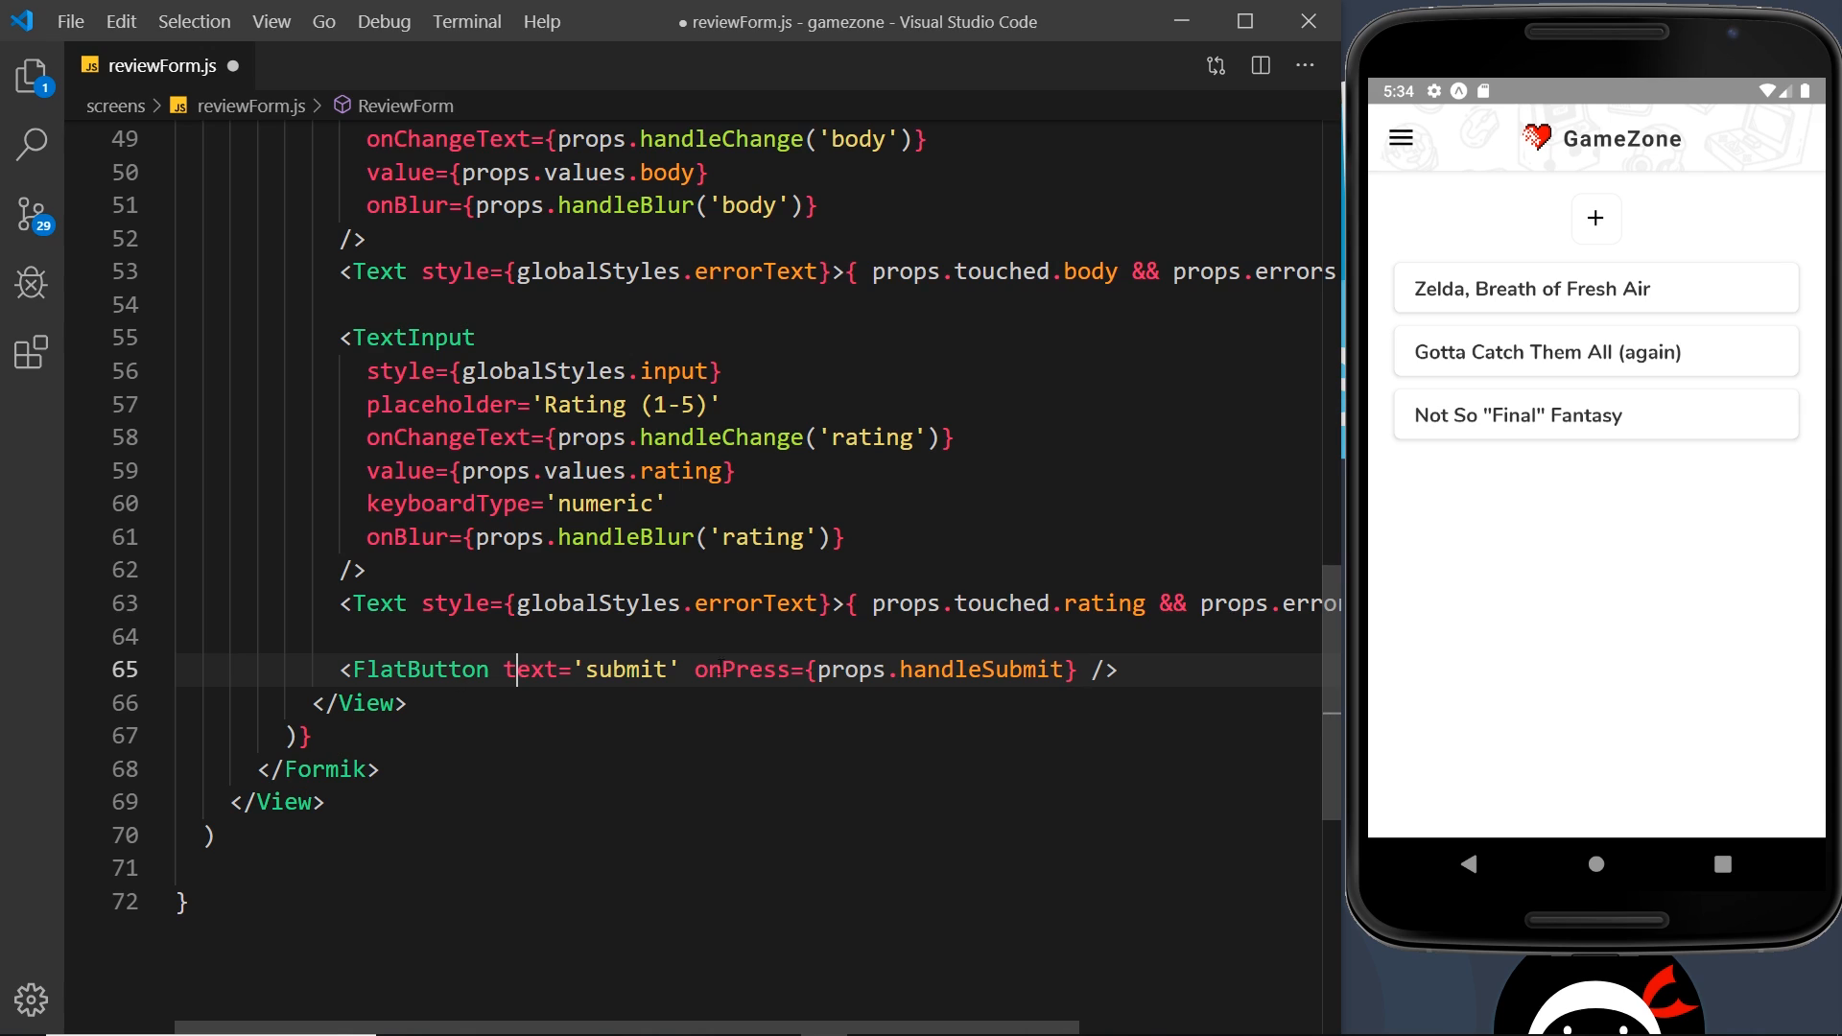
double_click(742, 669)
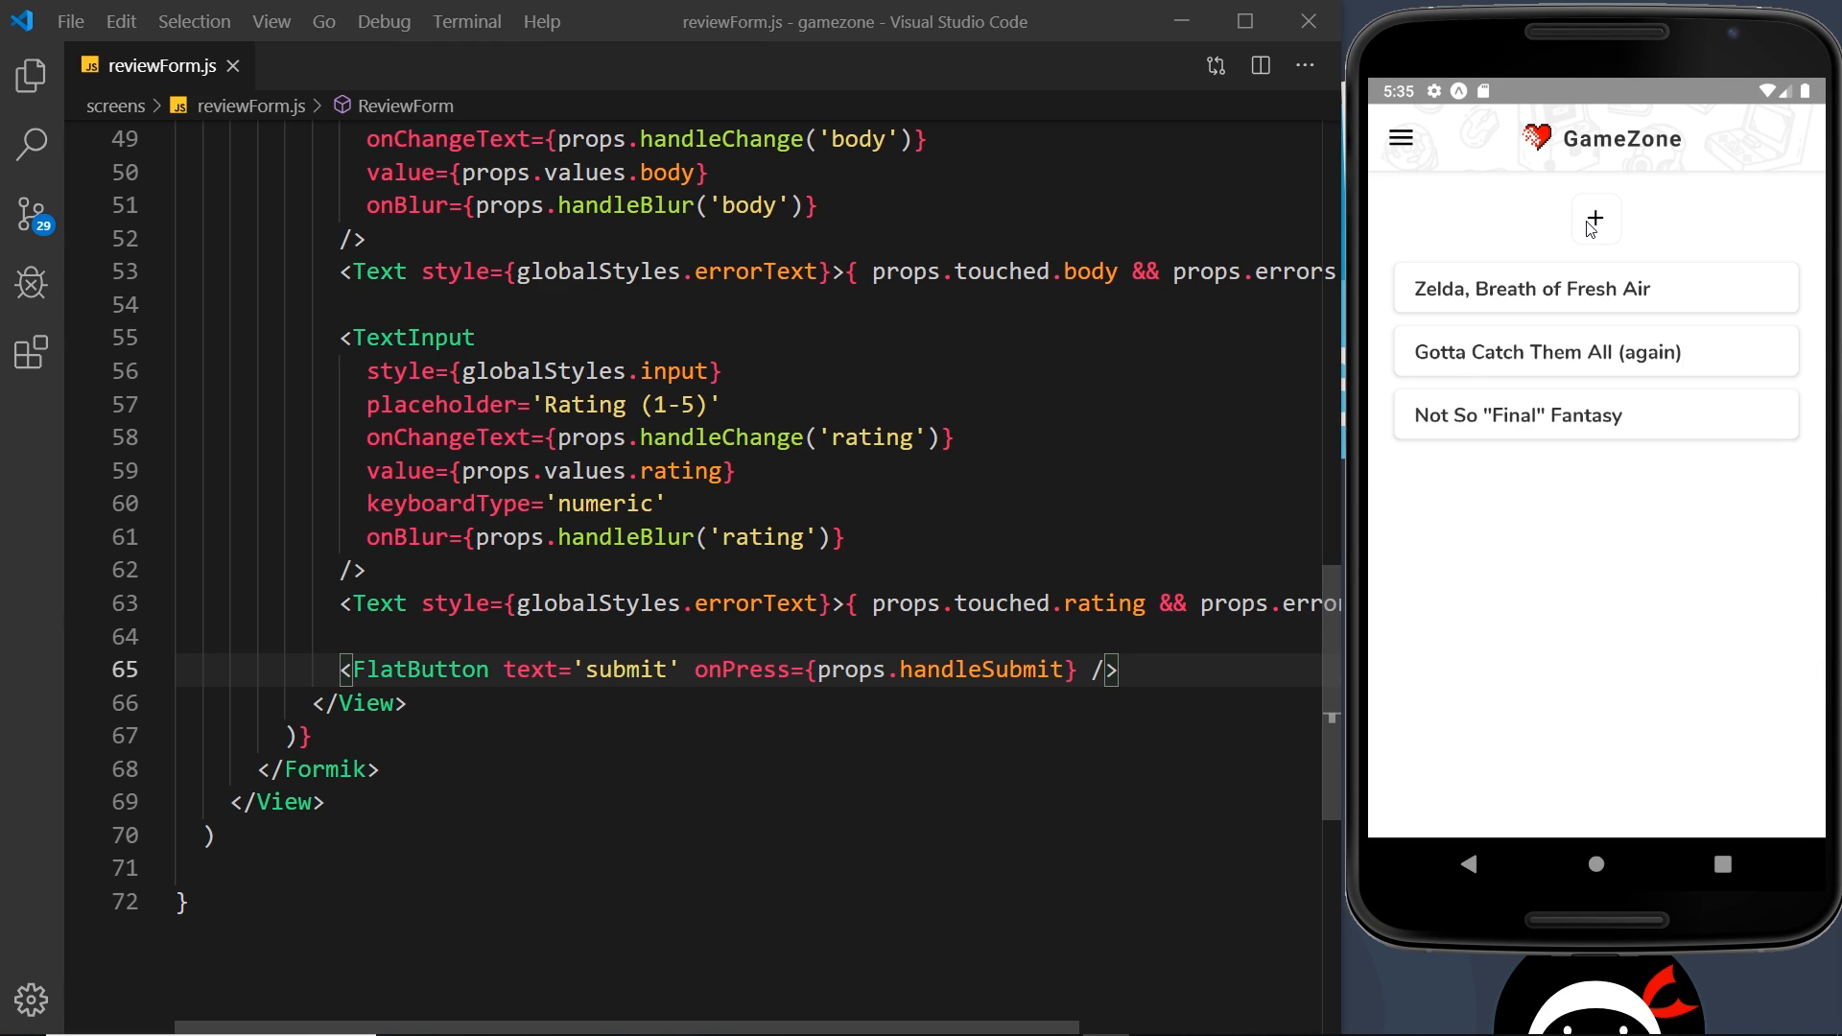
Open the new-review form in the emulator to check the pink SUBMIT button.
left_click(1594, 219)
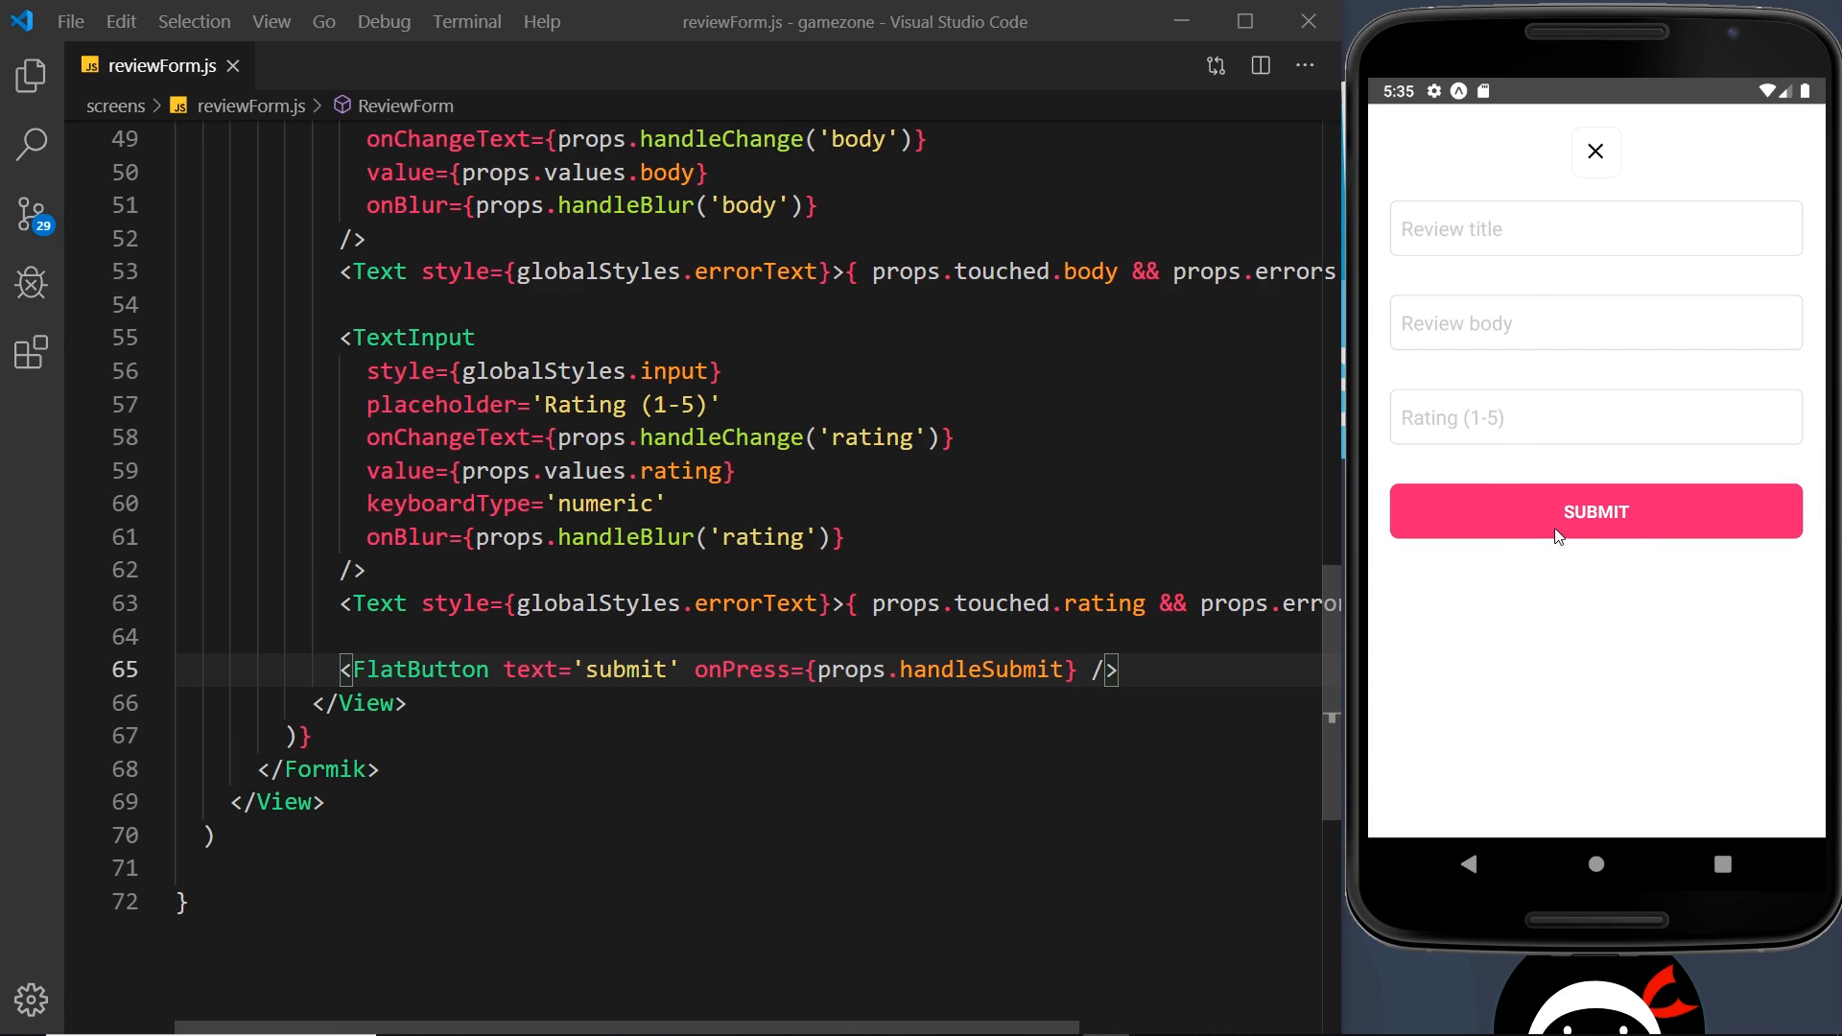
mouse_move(1584, 625)
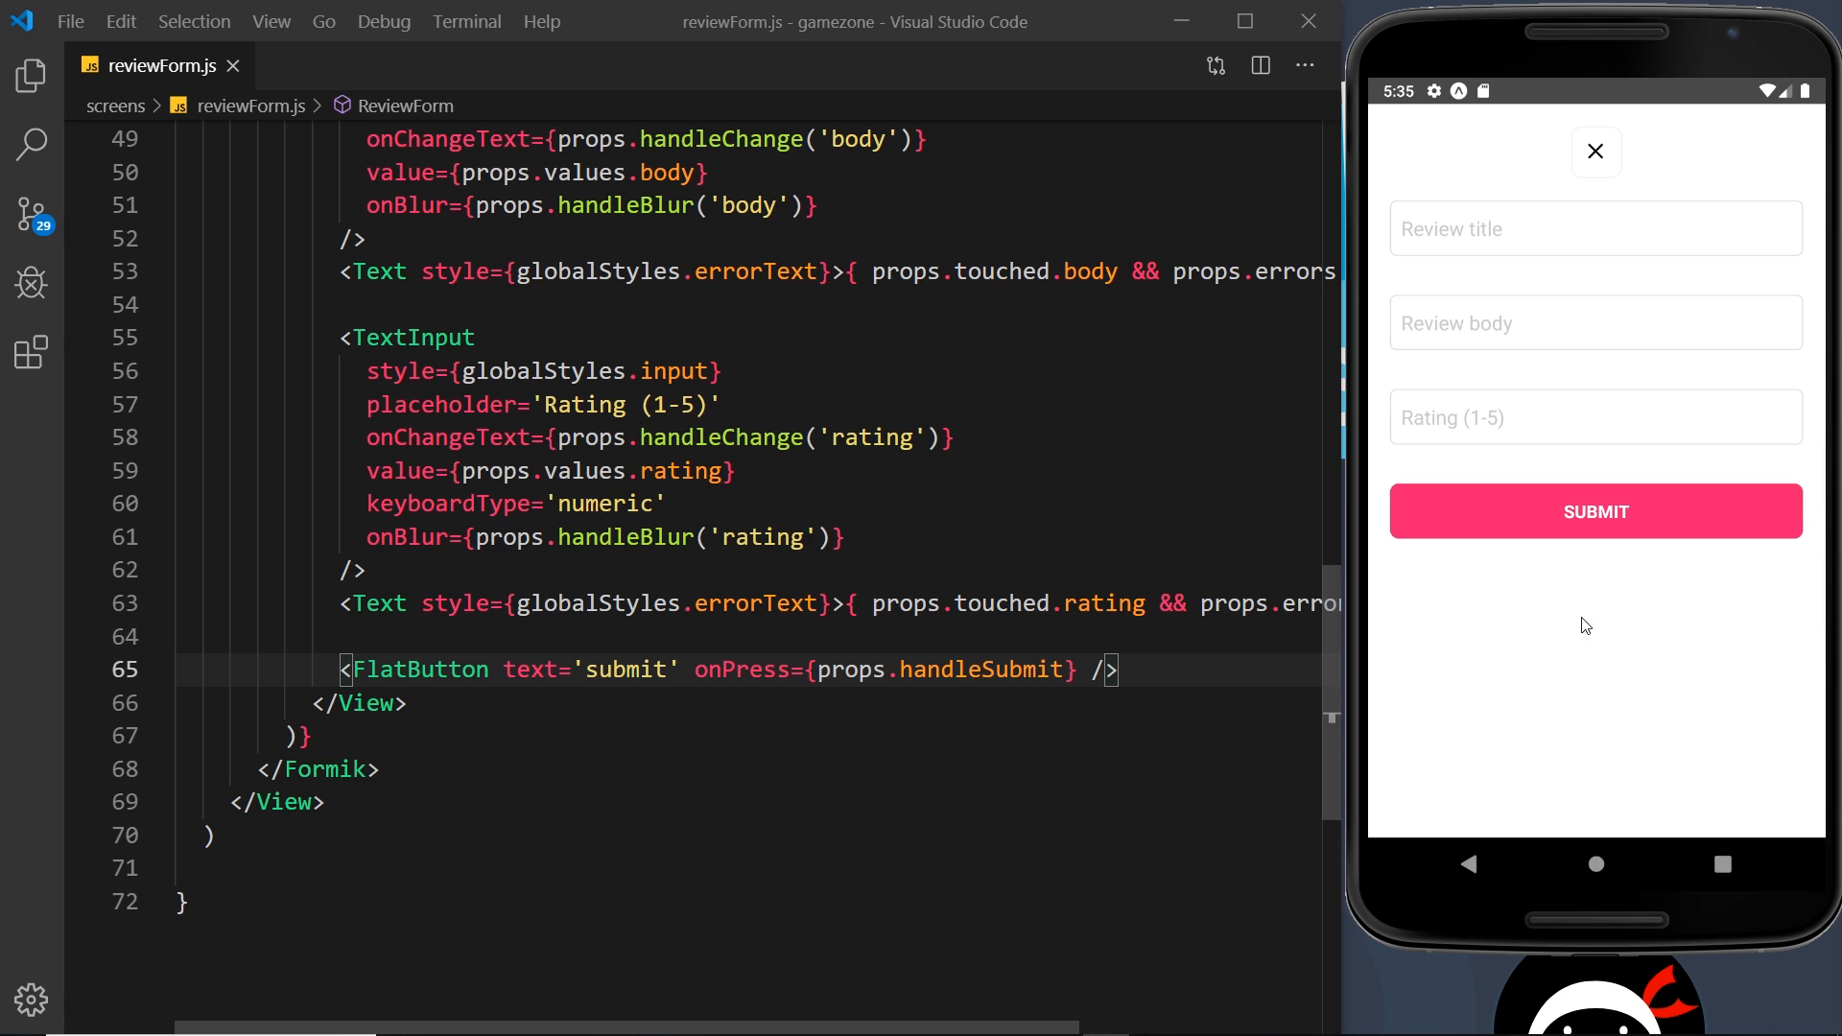
Submit review 'testaroo' with body 'testing 1234' and rating 2, then open the drawer.
left_click(1595, 228)
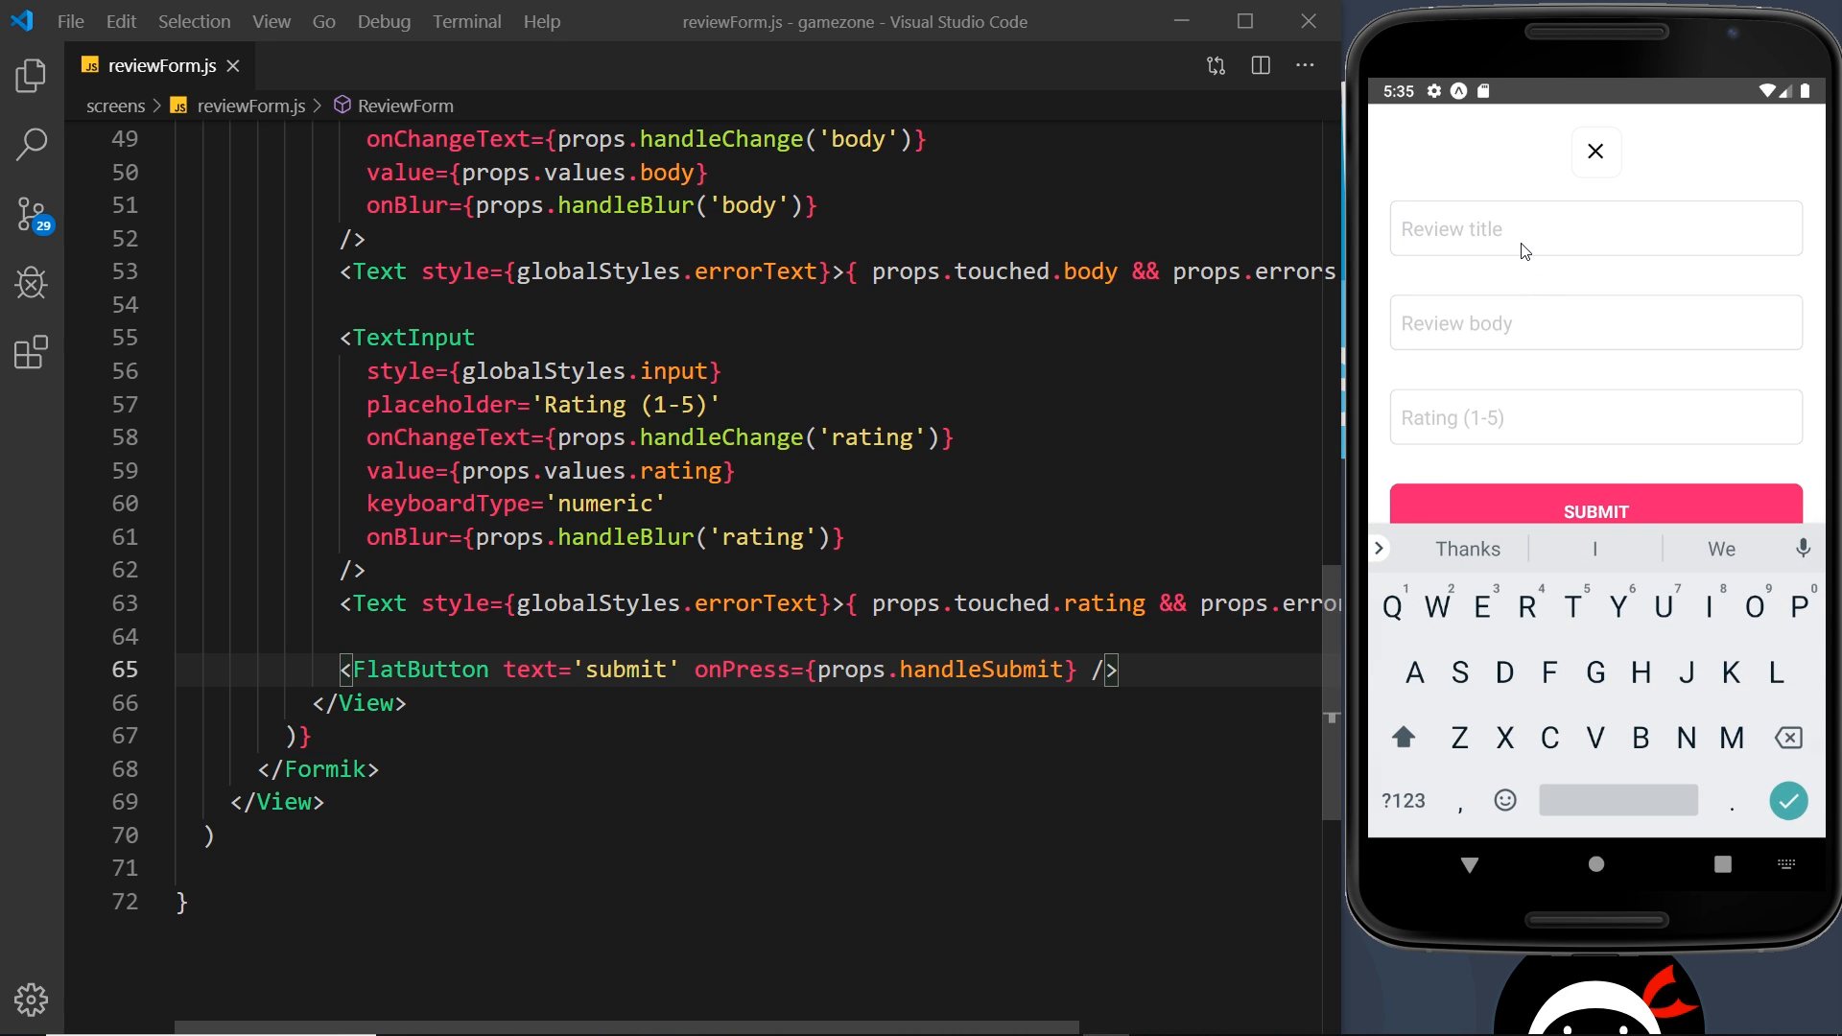
type("testaroo")
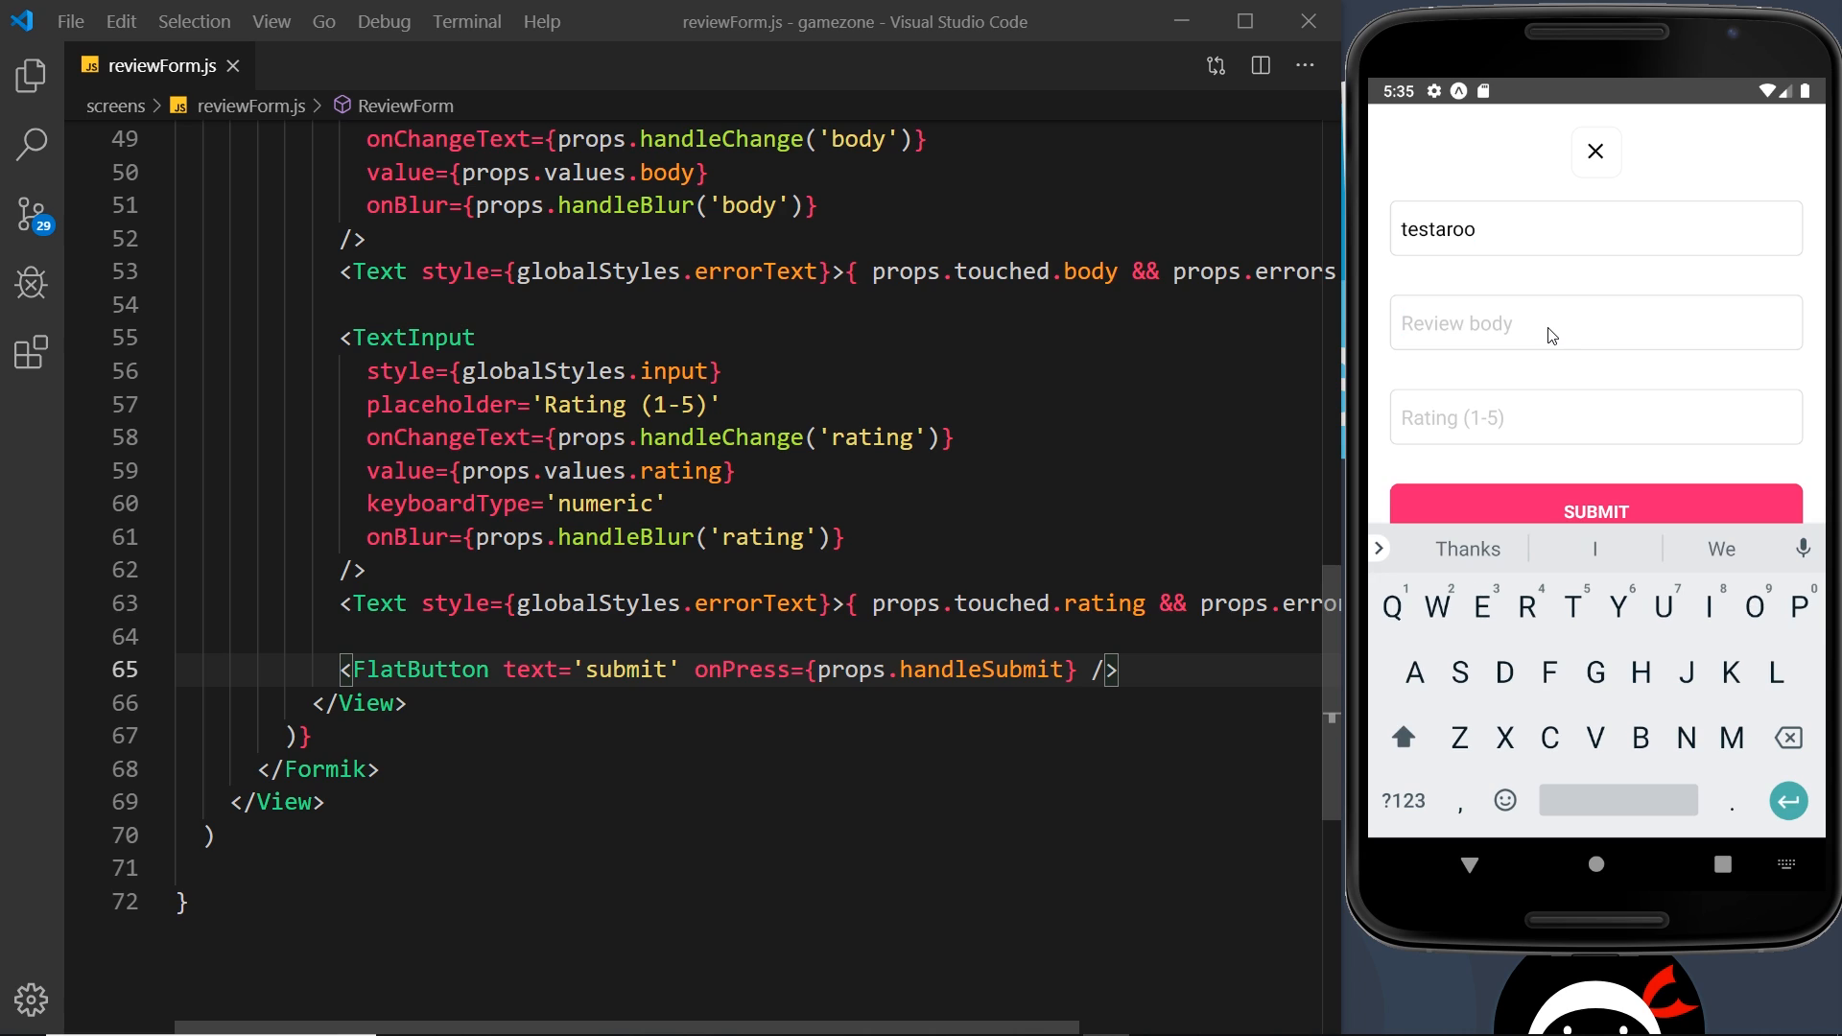
type("testing 1234")
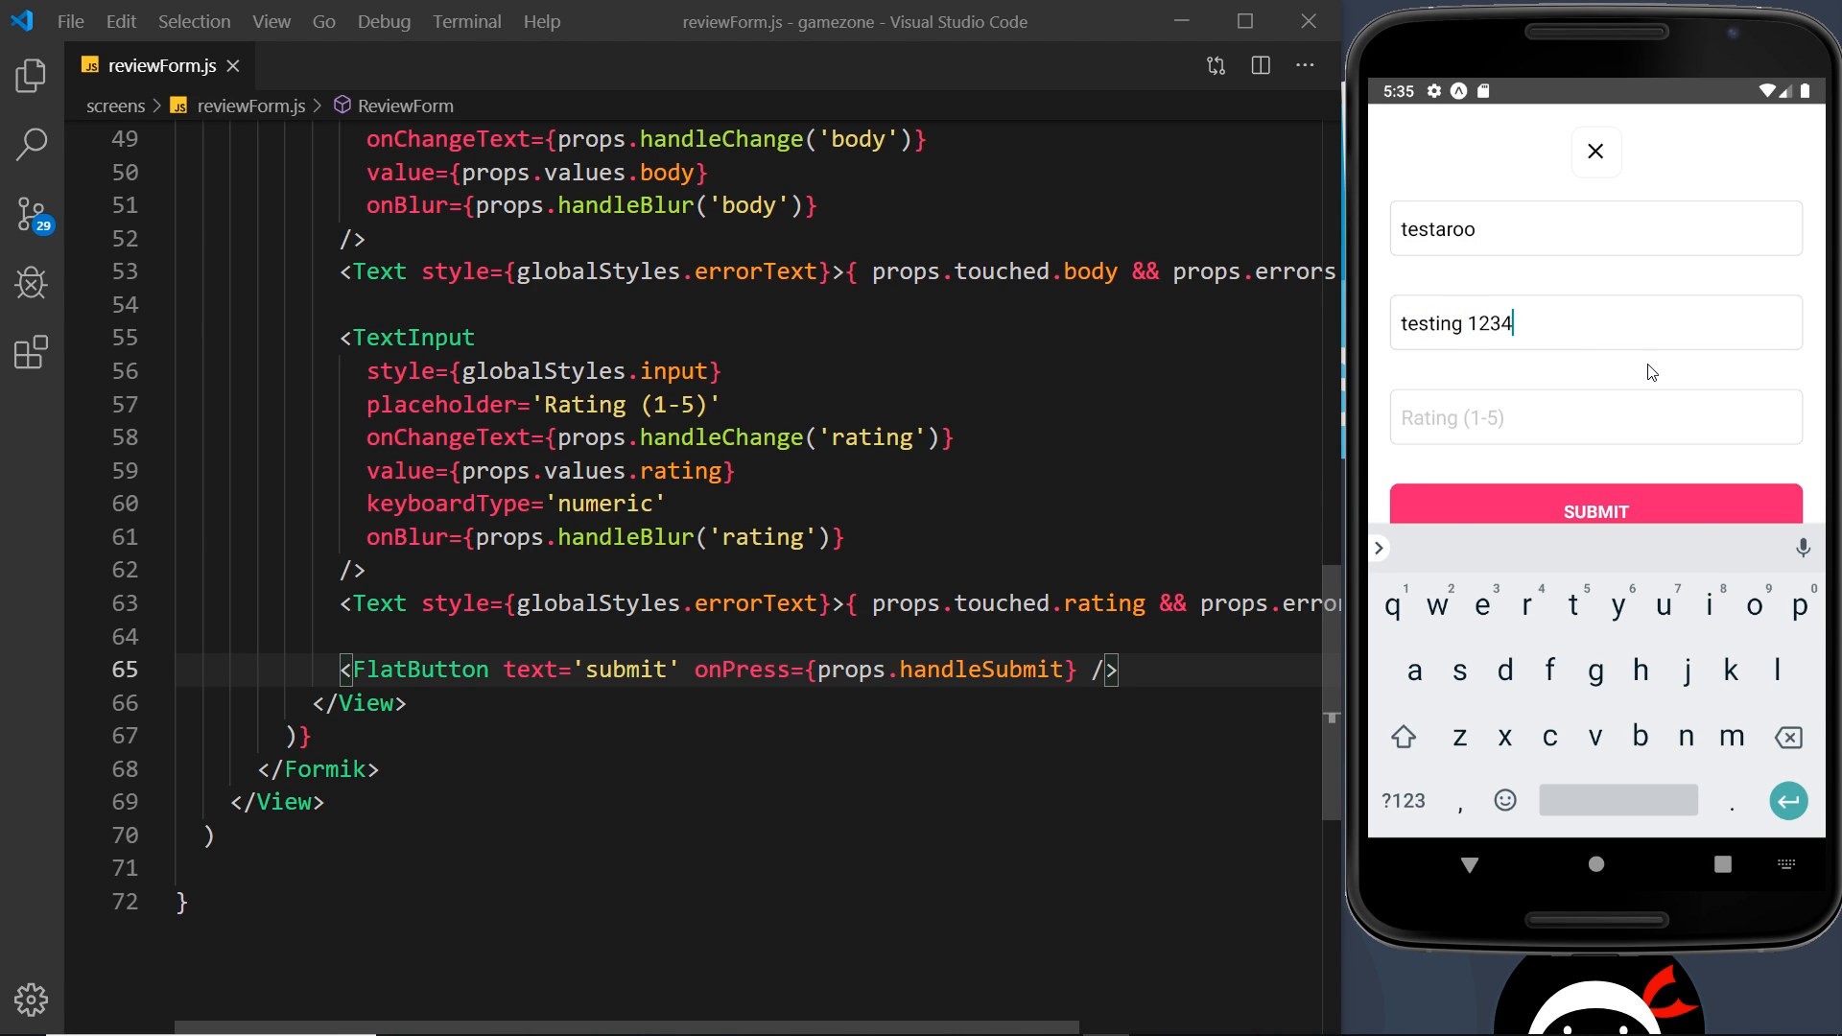
type("2")
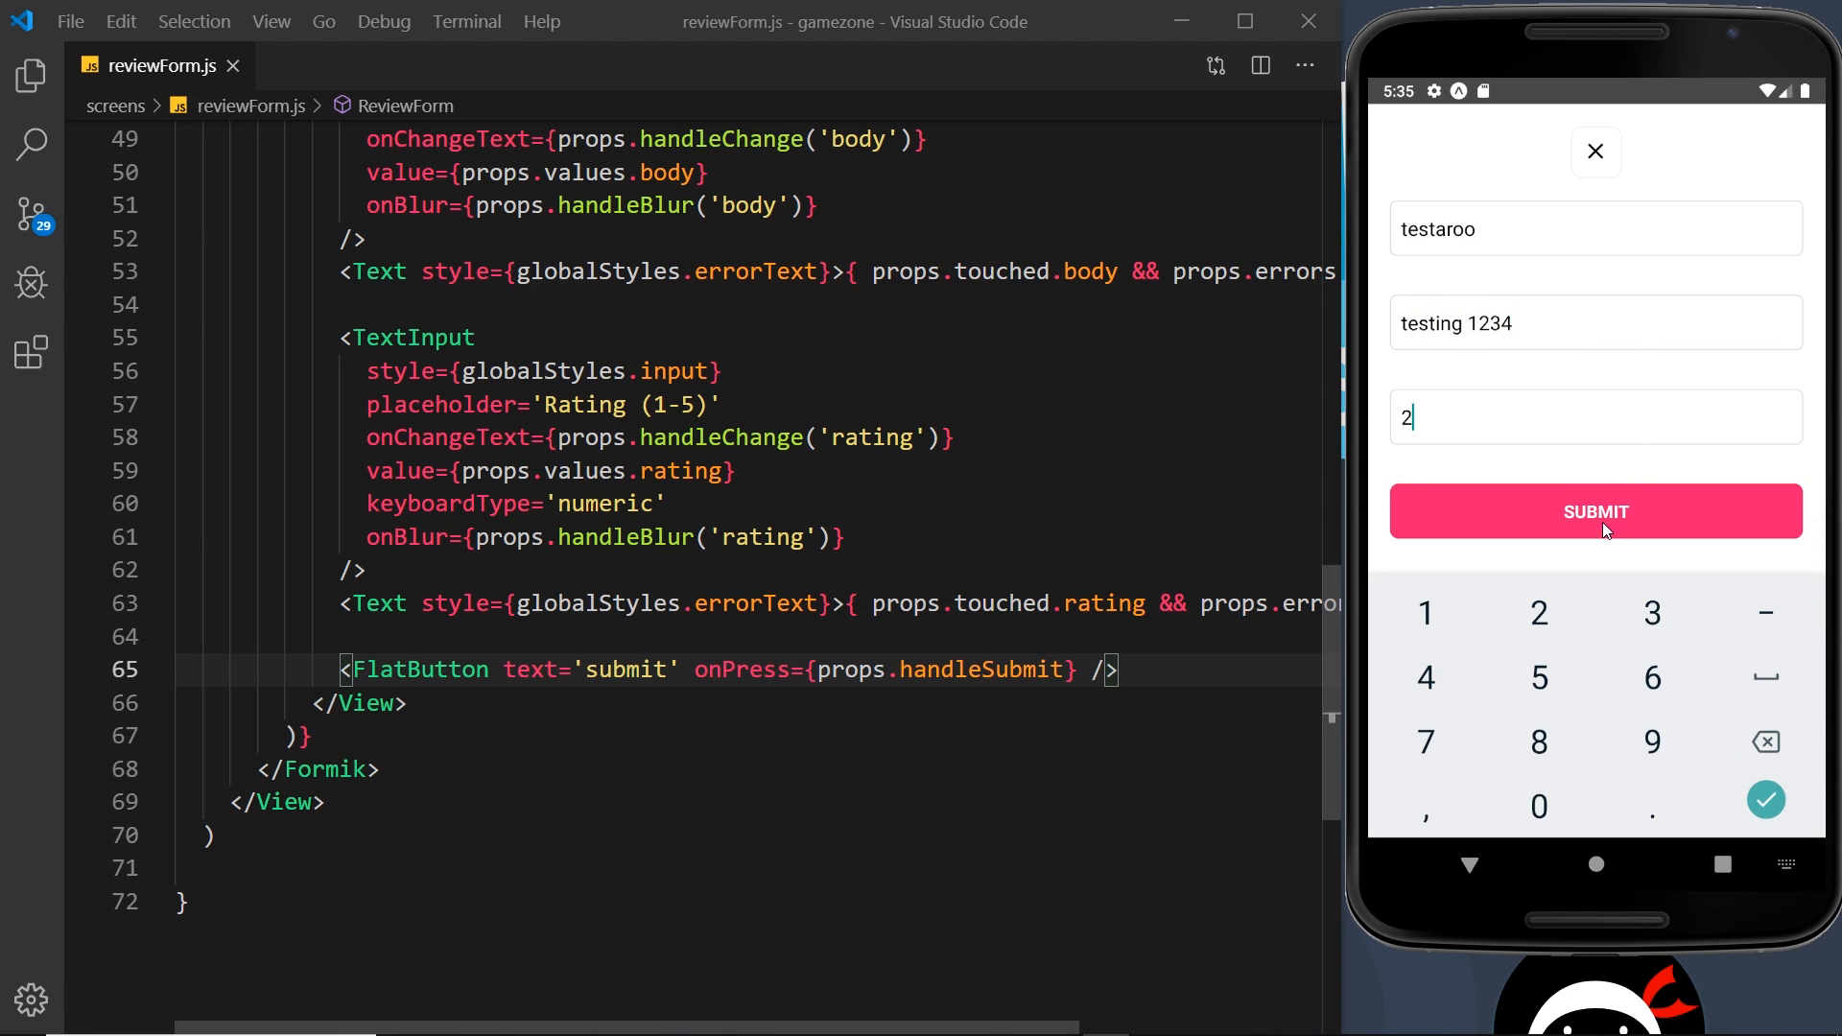
left_click(1595, 511)
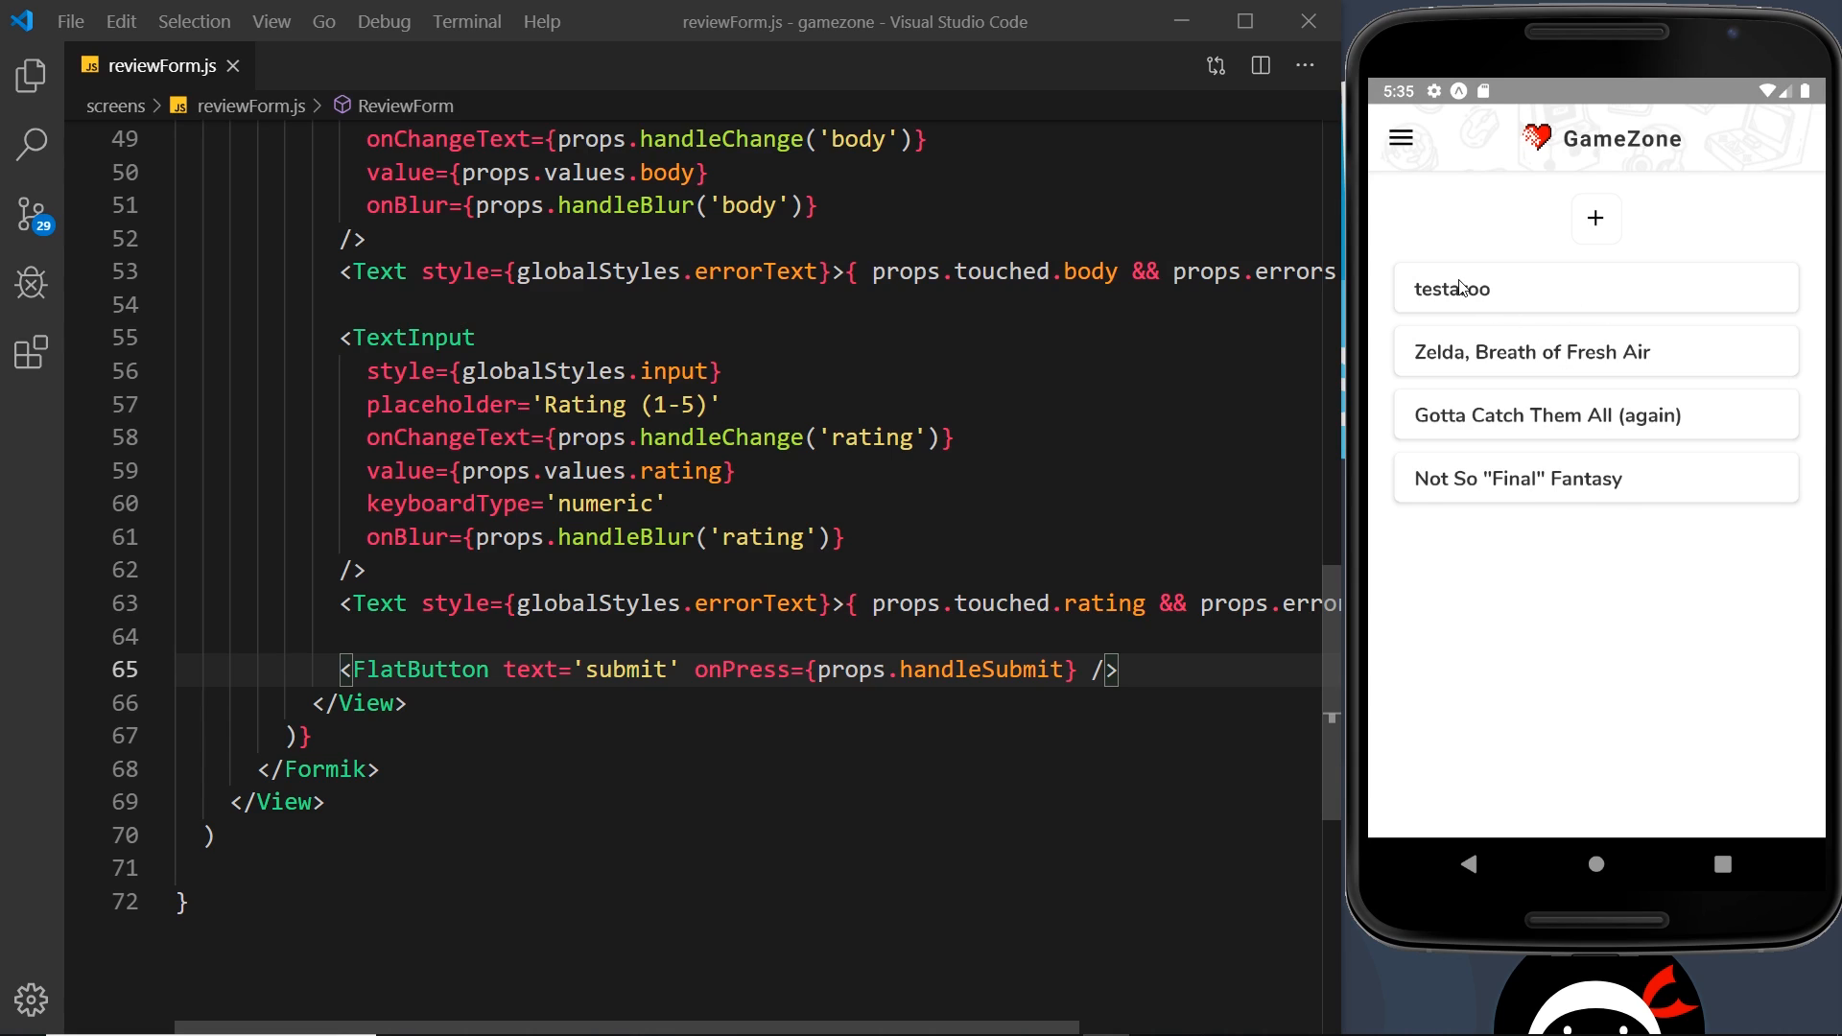
left_click(1595, 288)
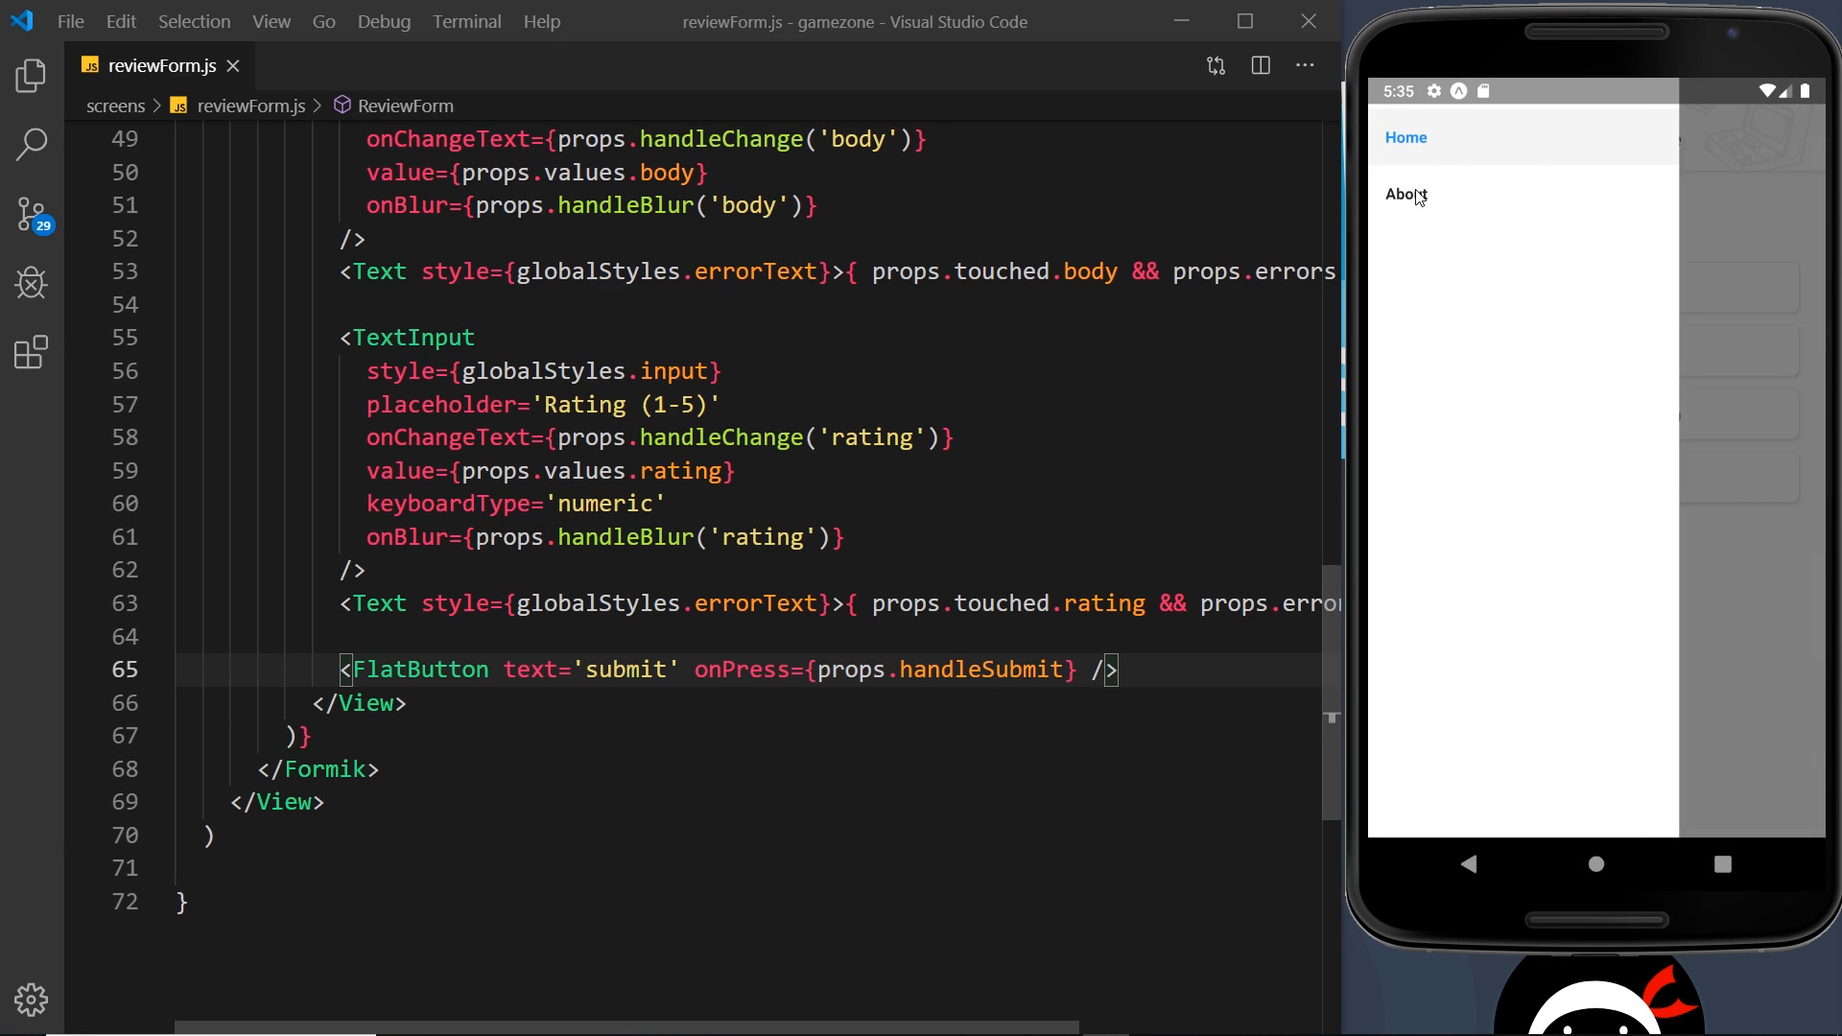
Visit the About GameZone screen, then go back to the Home review list.
left_click(1404, 194)
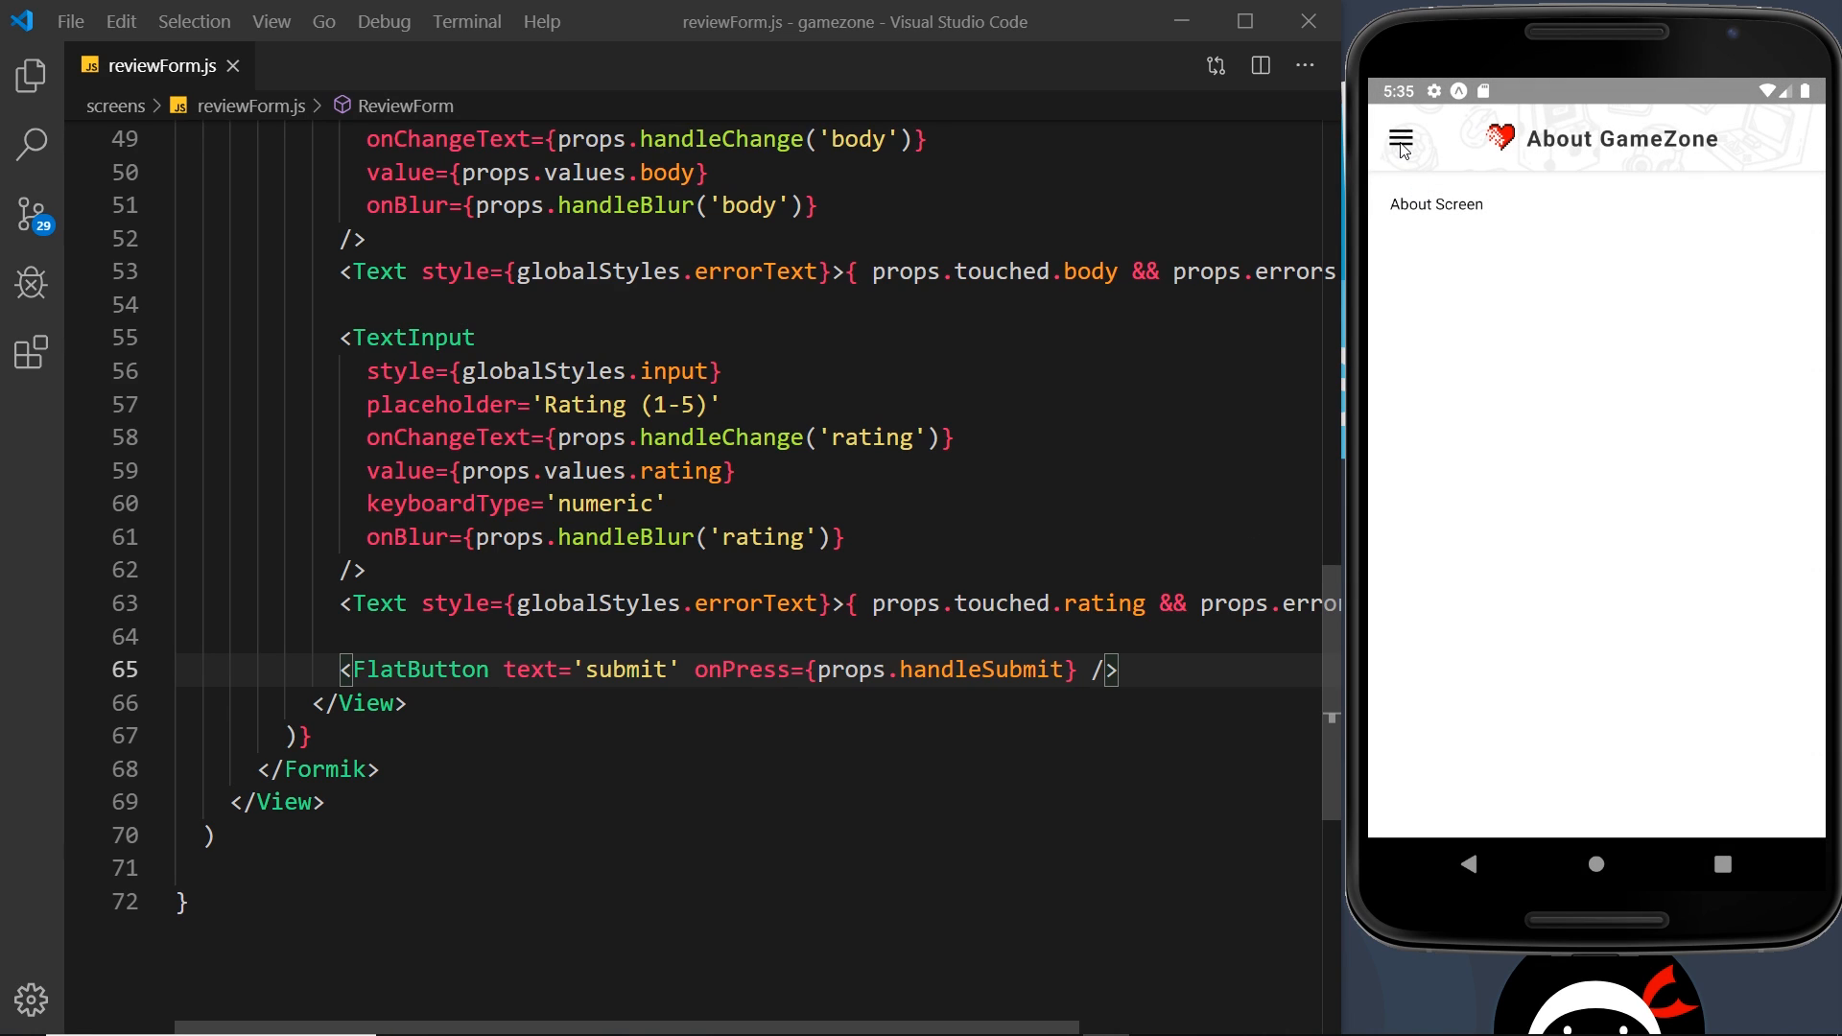
left_click(1401, 137)
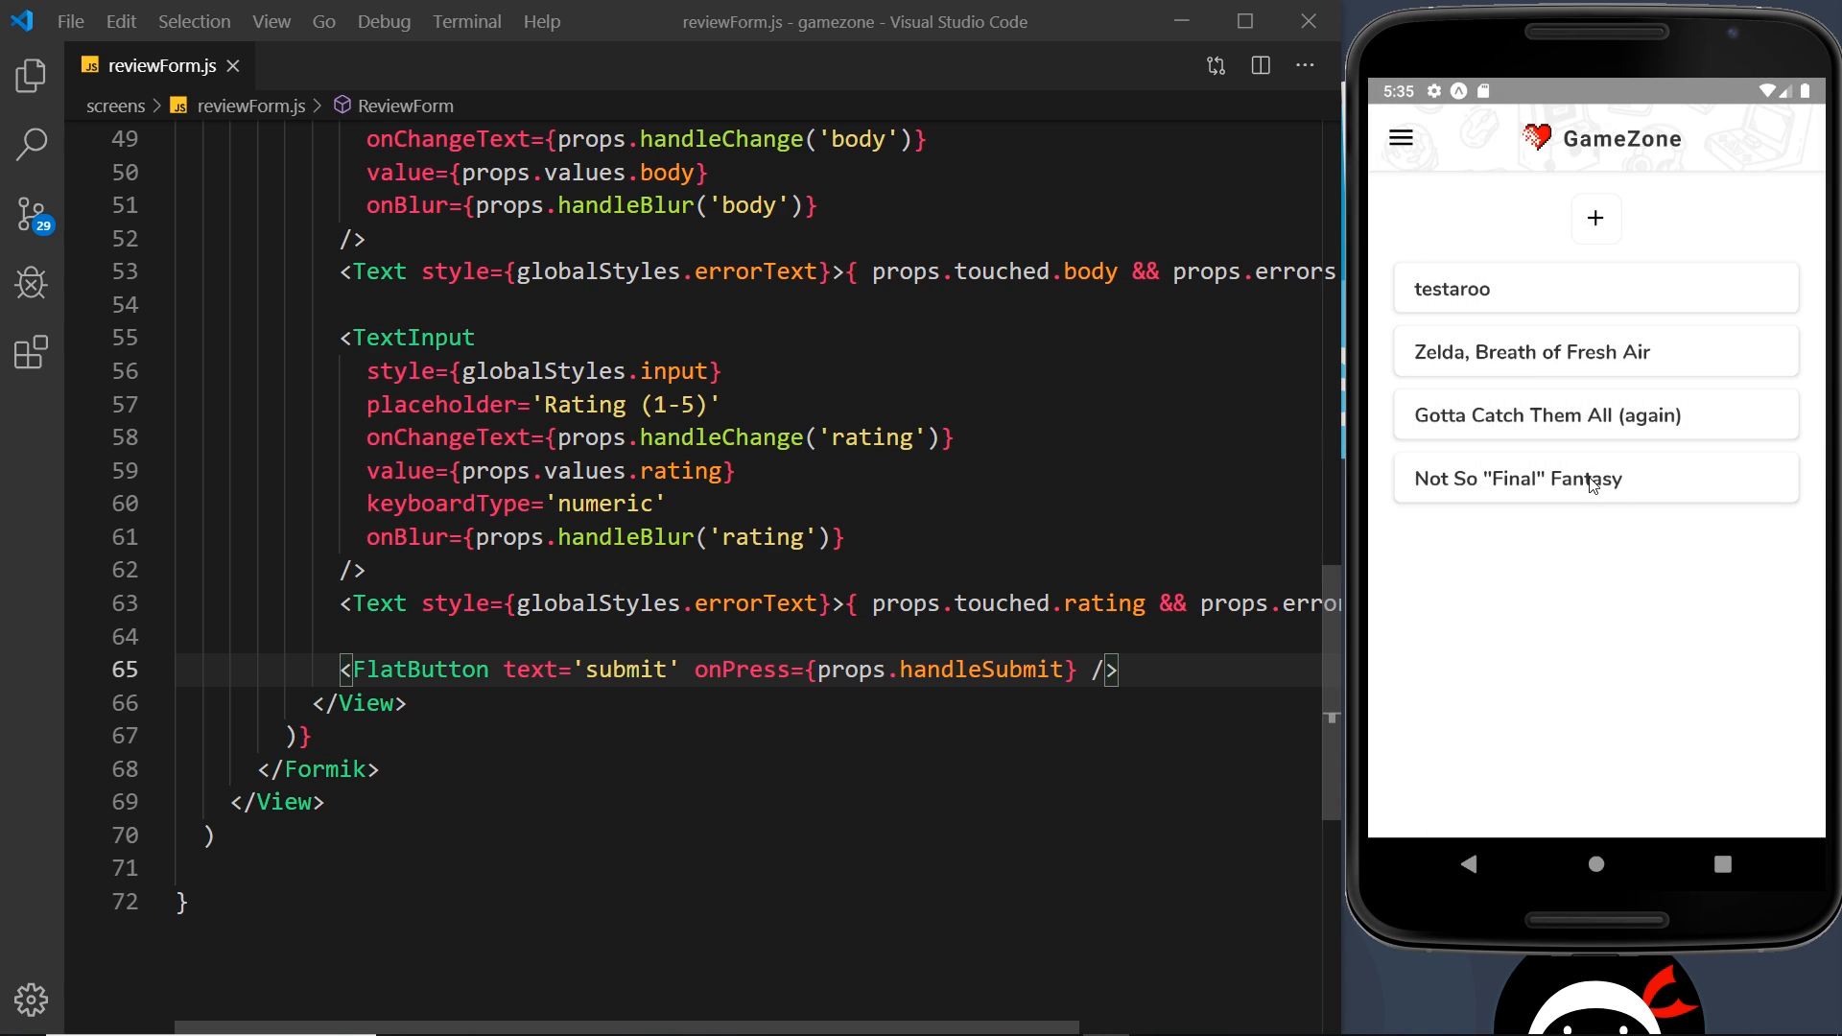
mouse_move(1582, 440)
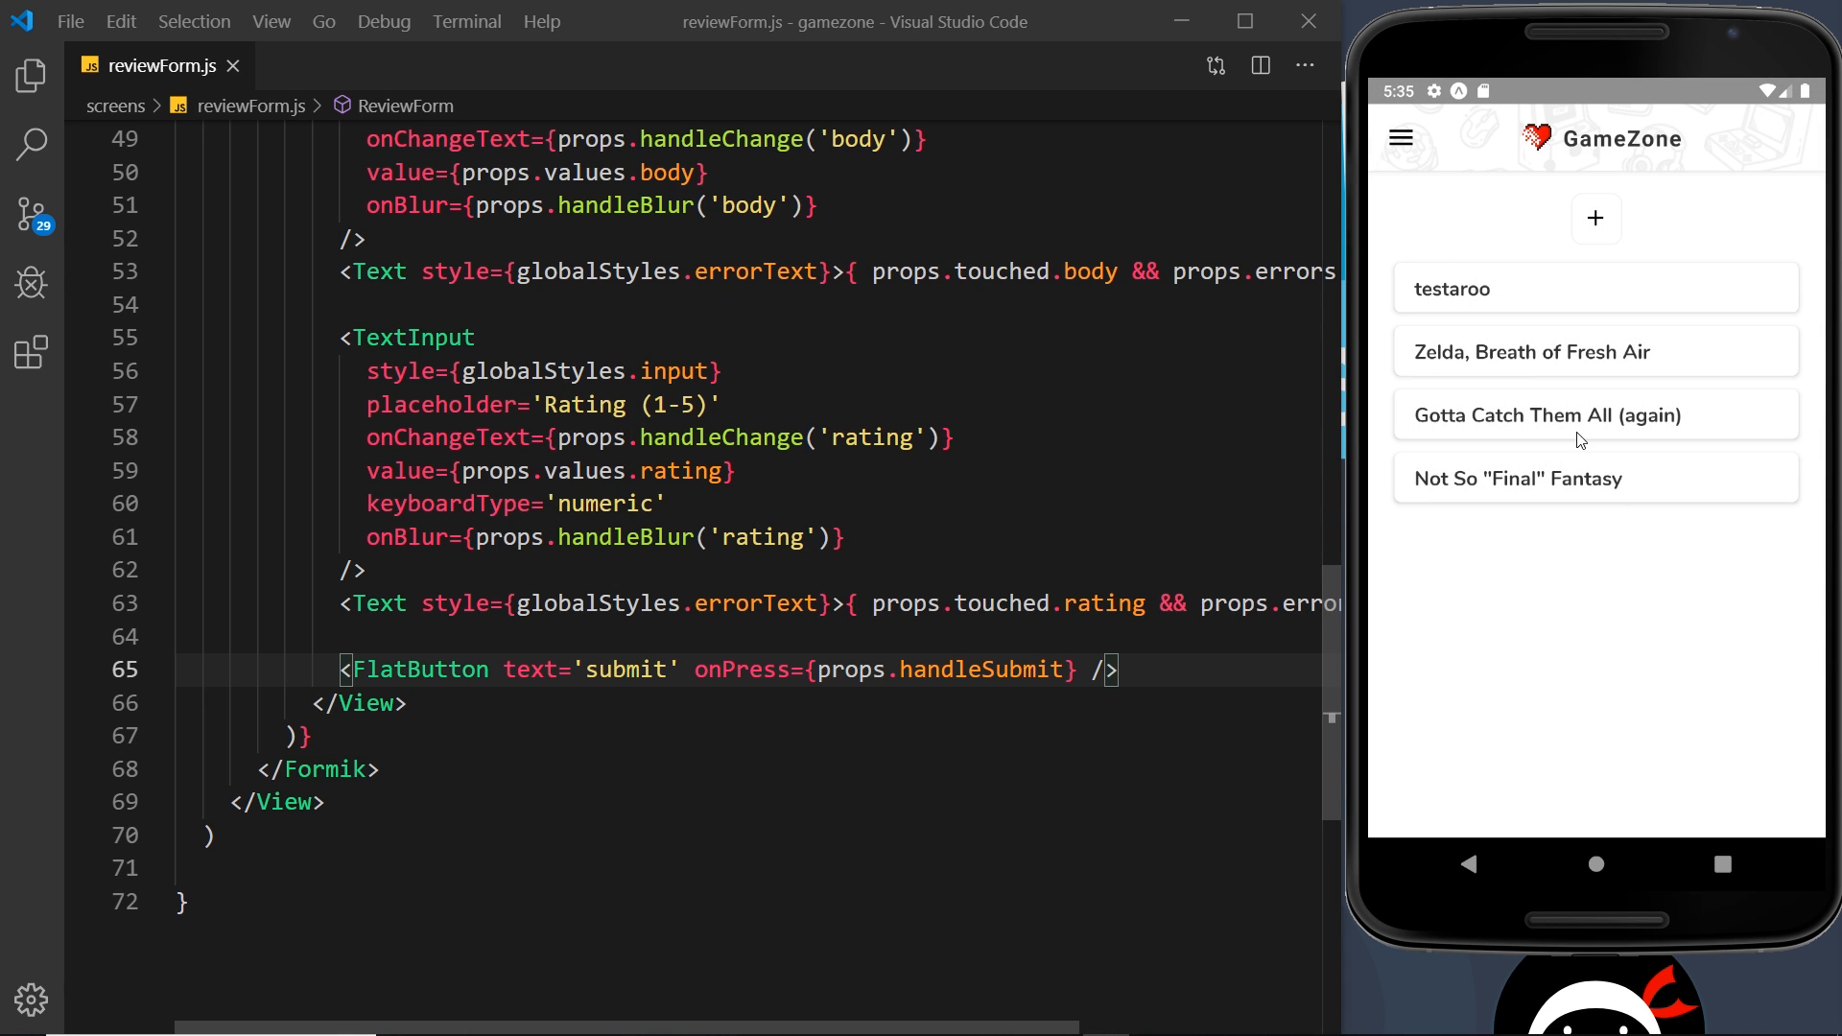